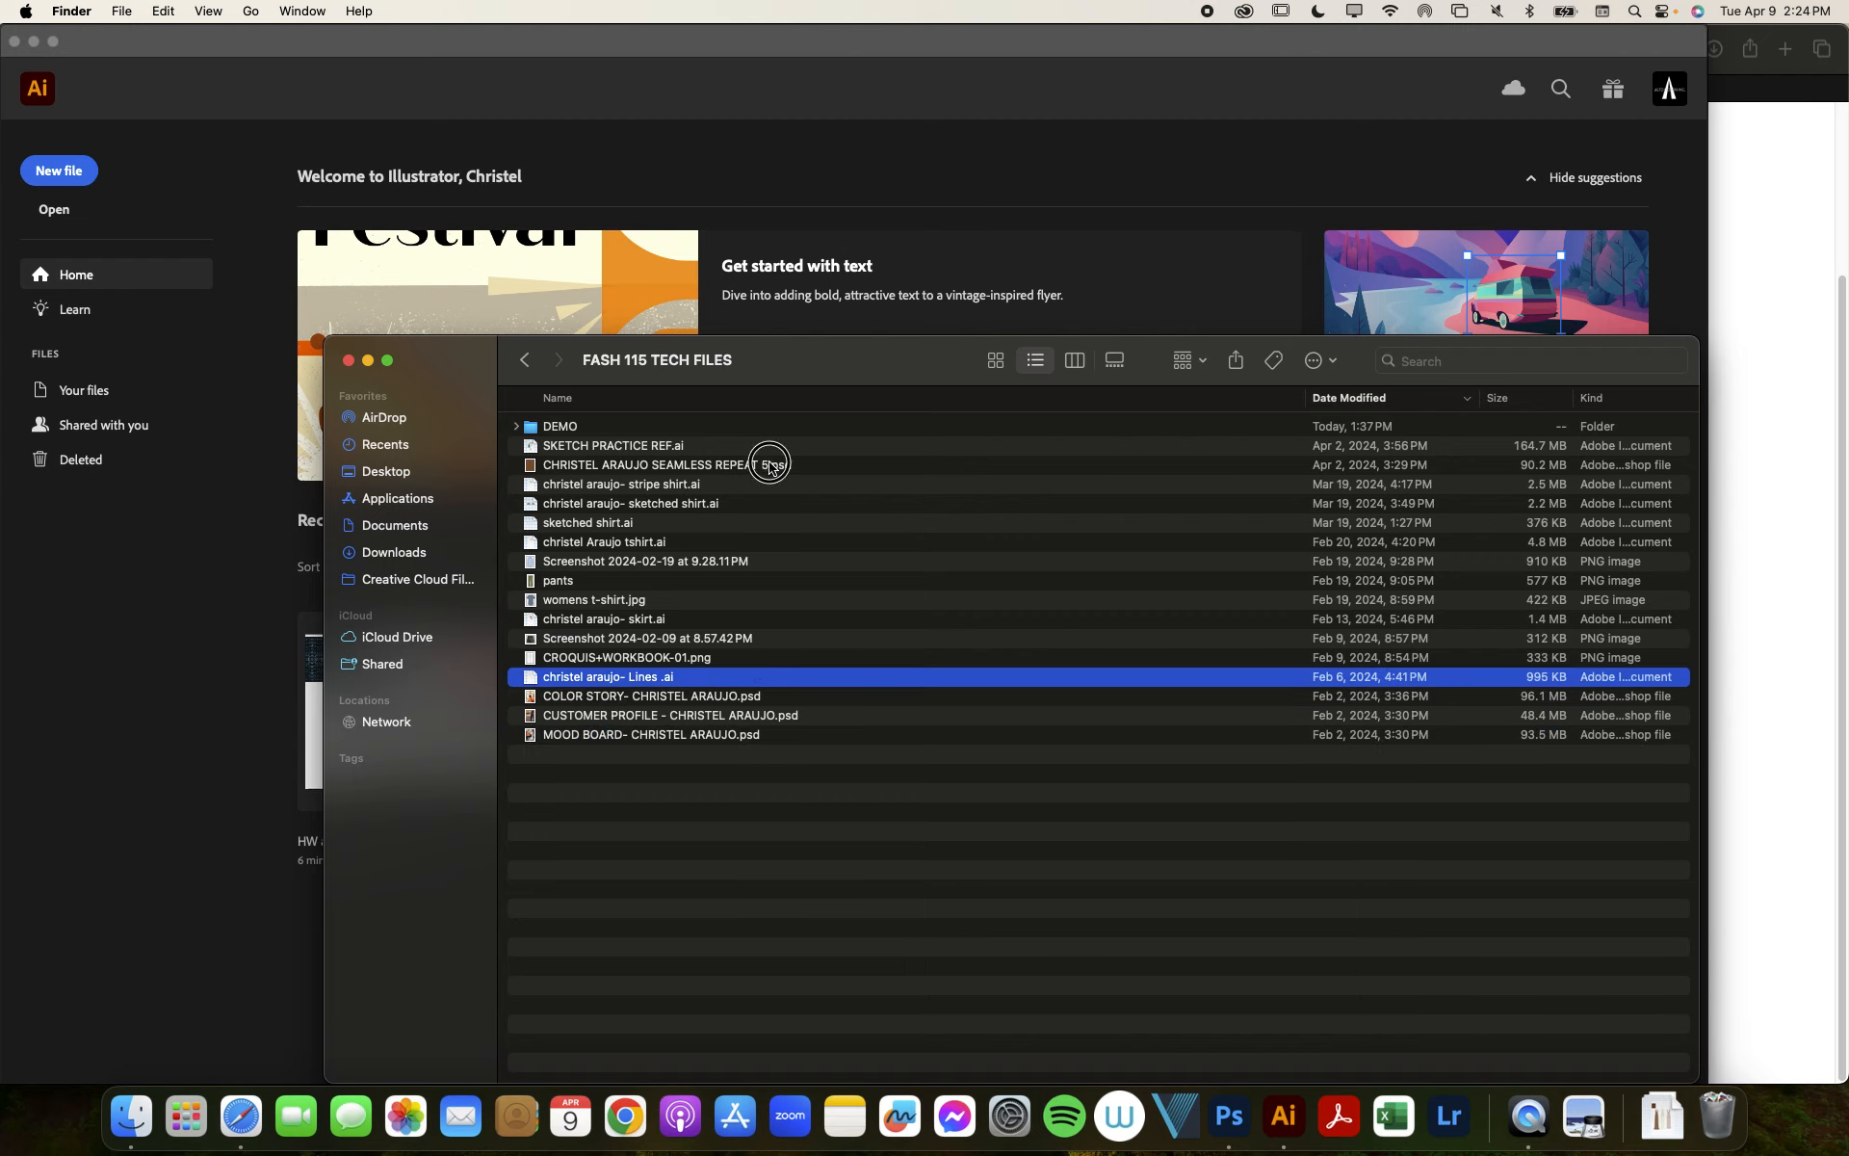
Step: Browse into the DEMO folder, Quick Look the rendering, and launch Photoshop with the selected PSD files
left_click(561, 426)
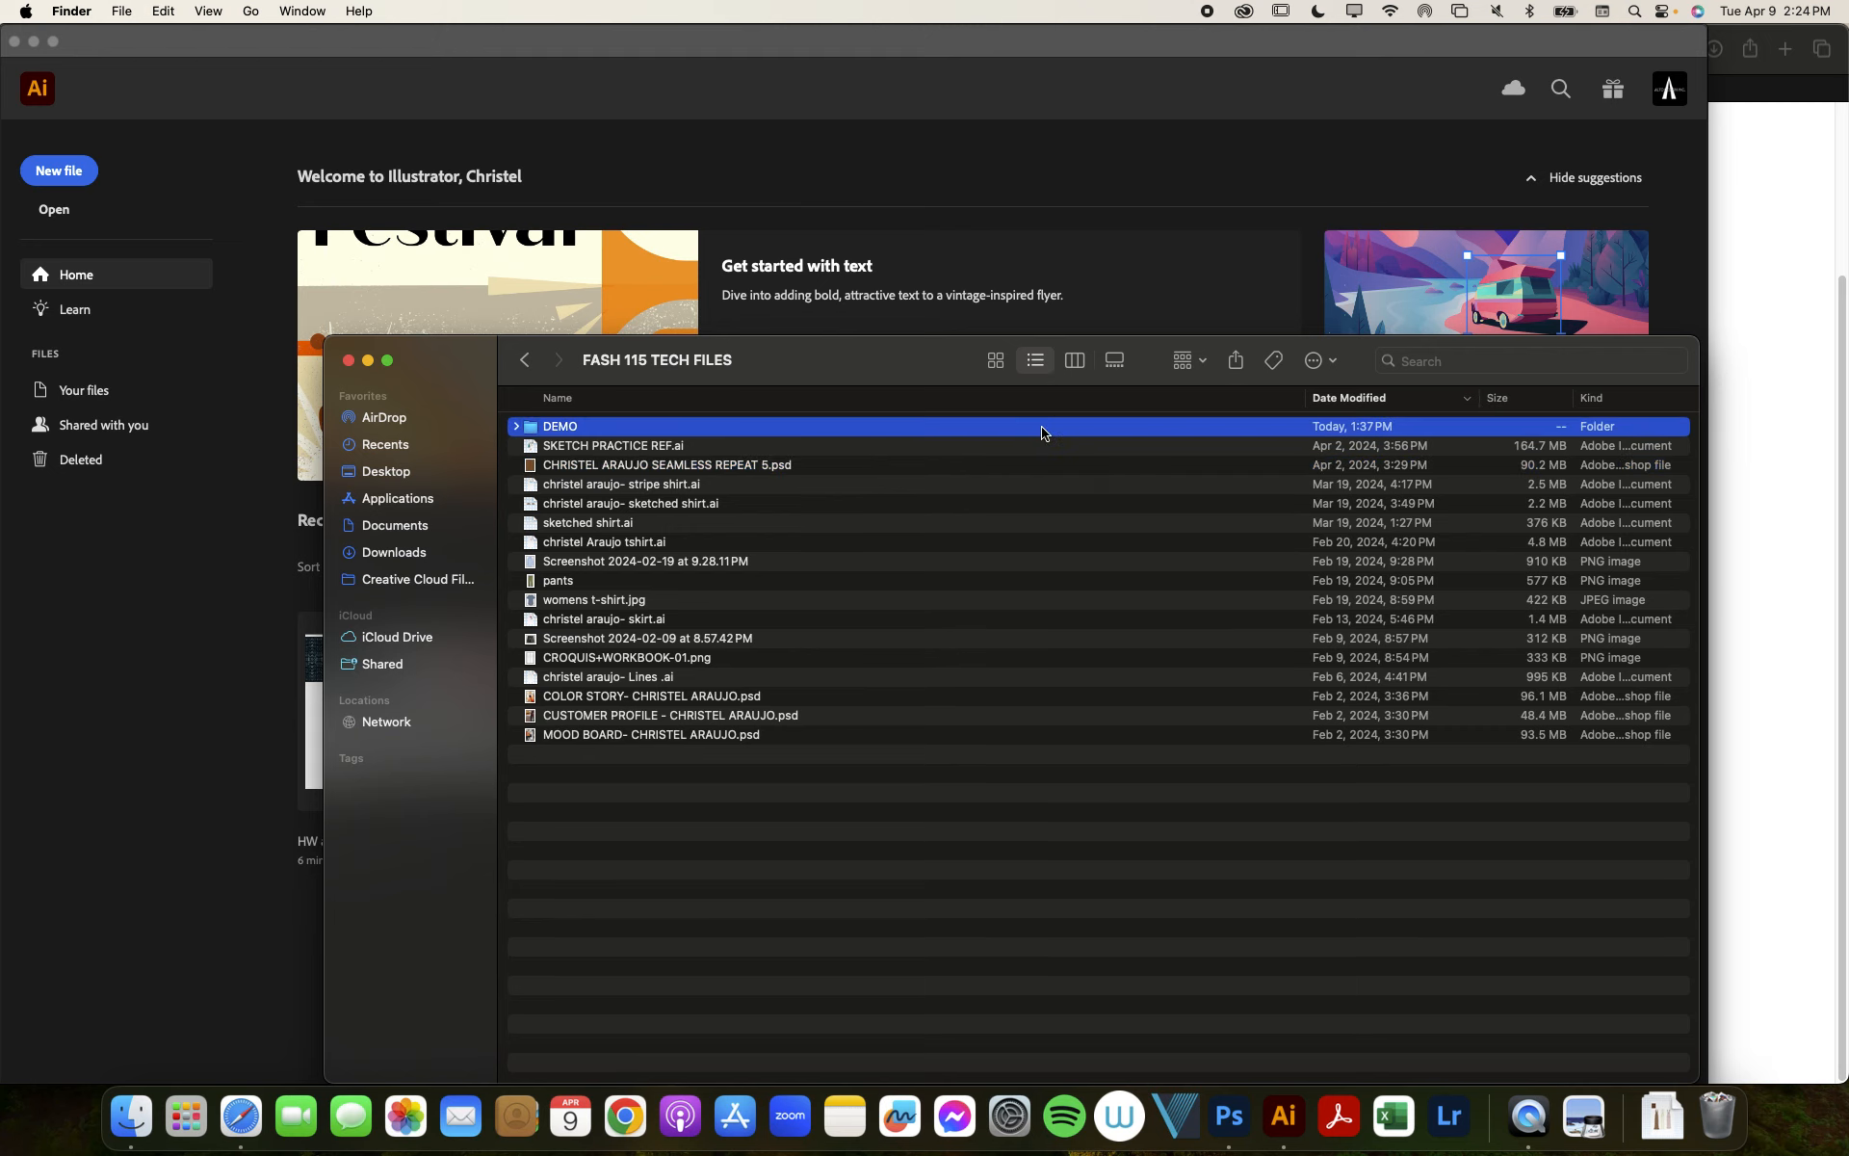
double_click(559, 425)
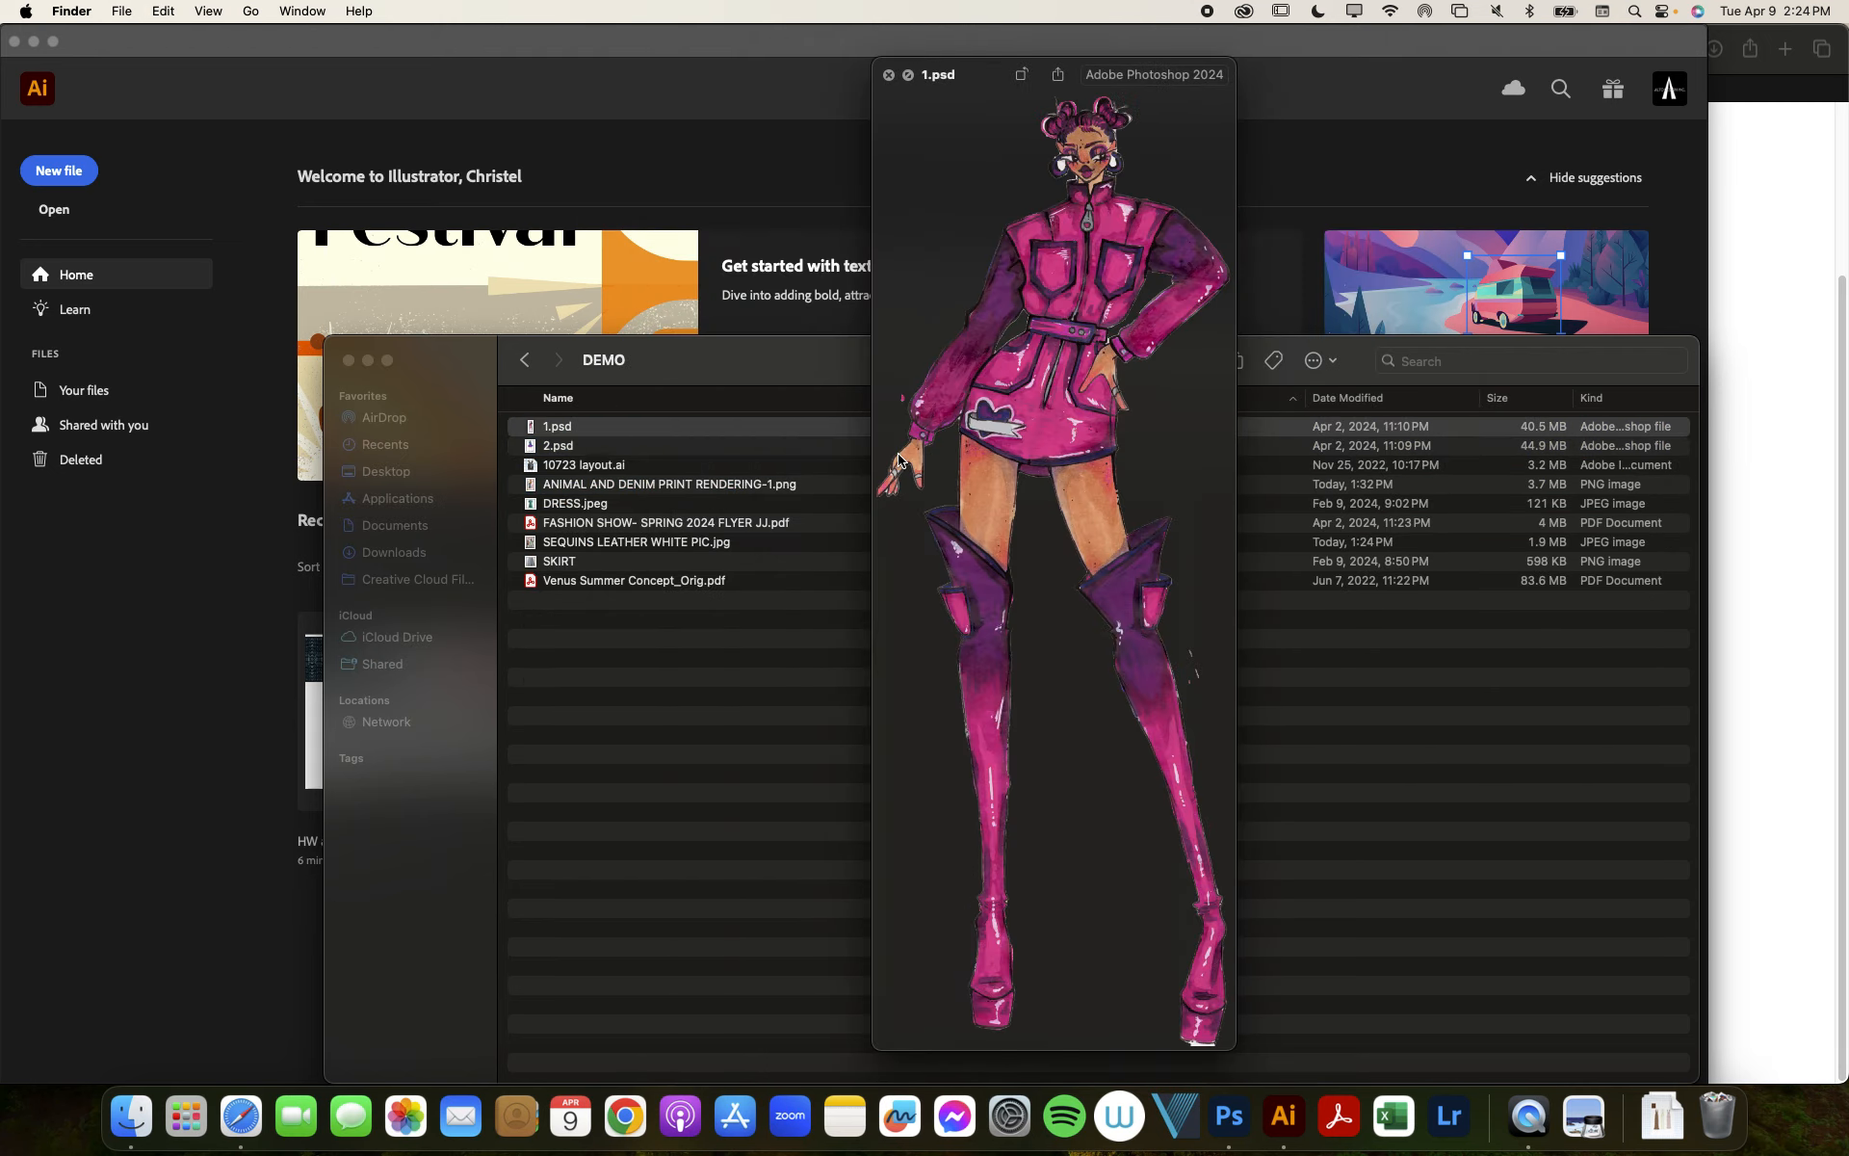
left_click(669, 484)
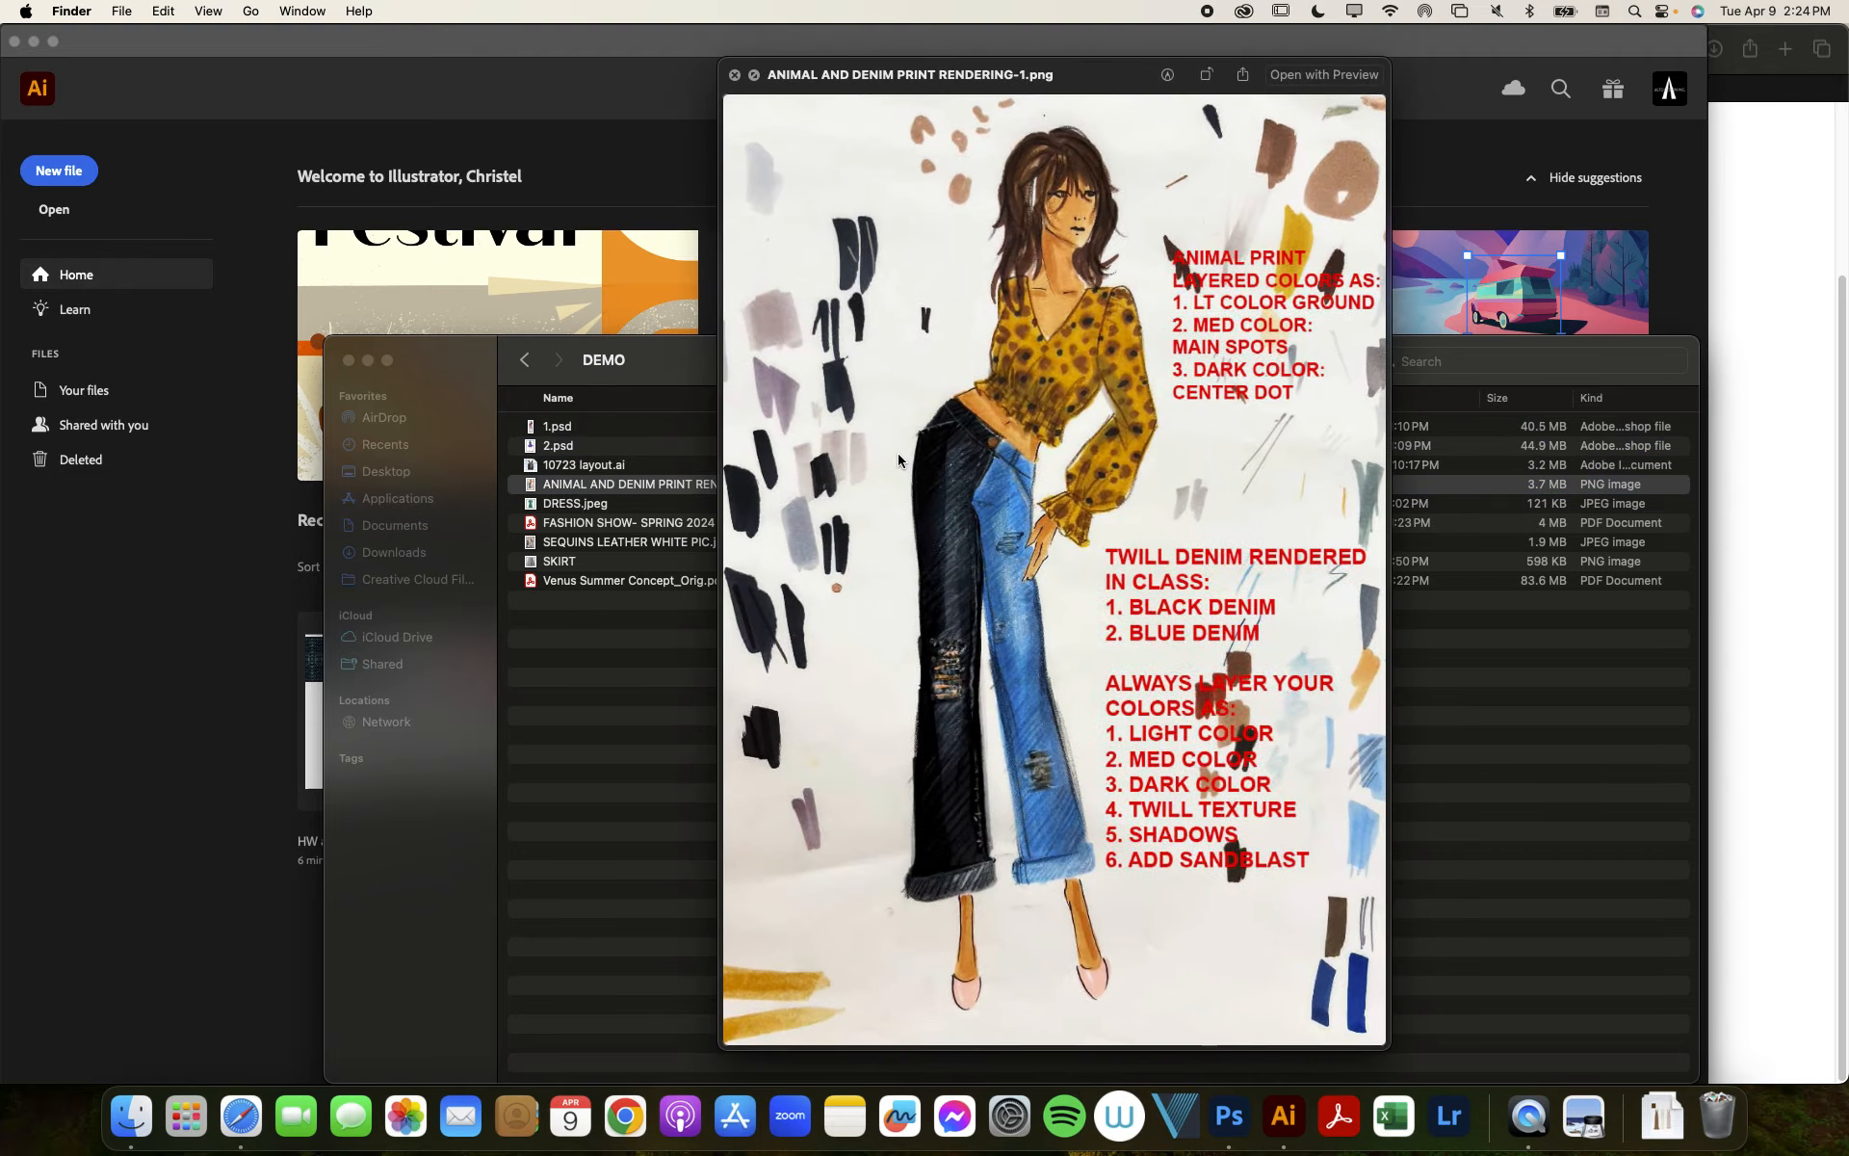
left_click(628, 522)
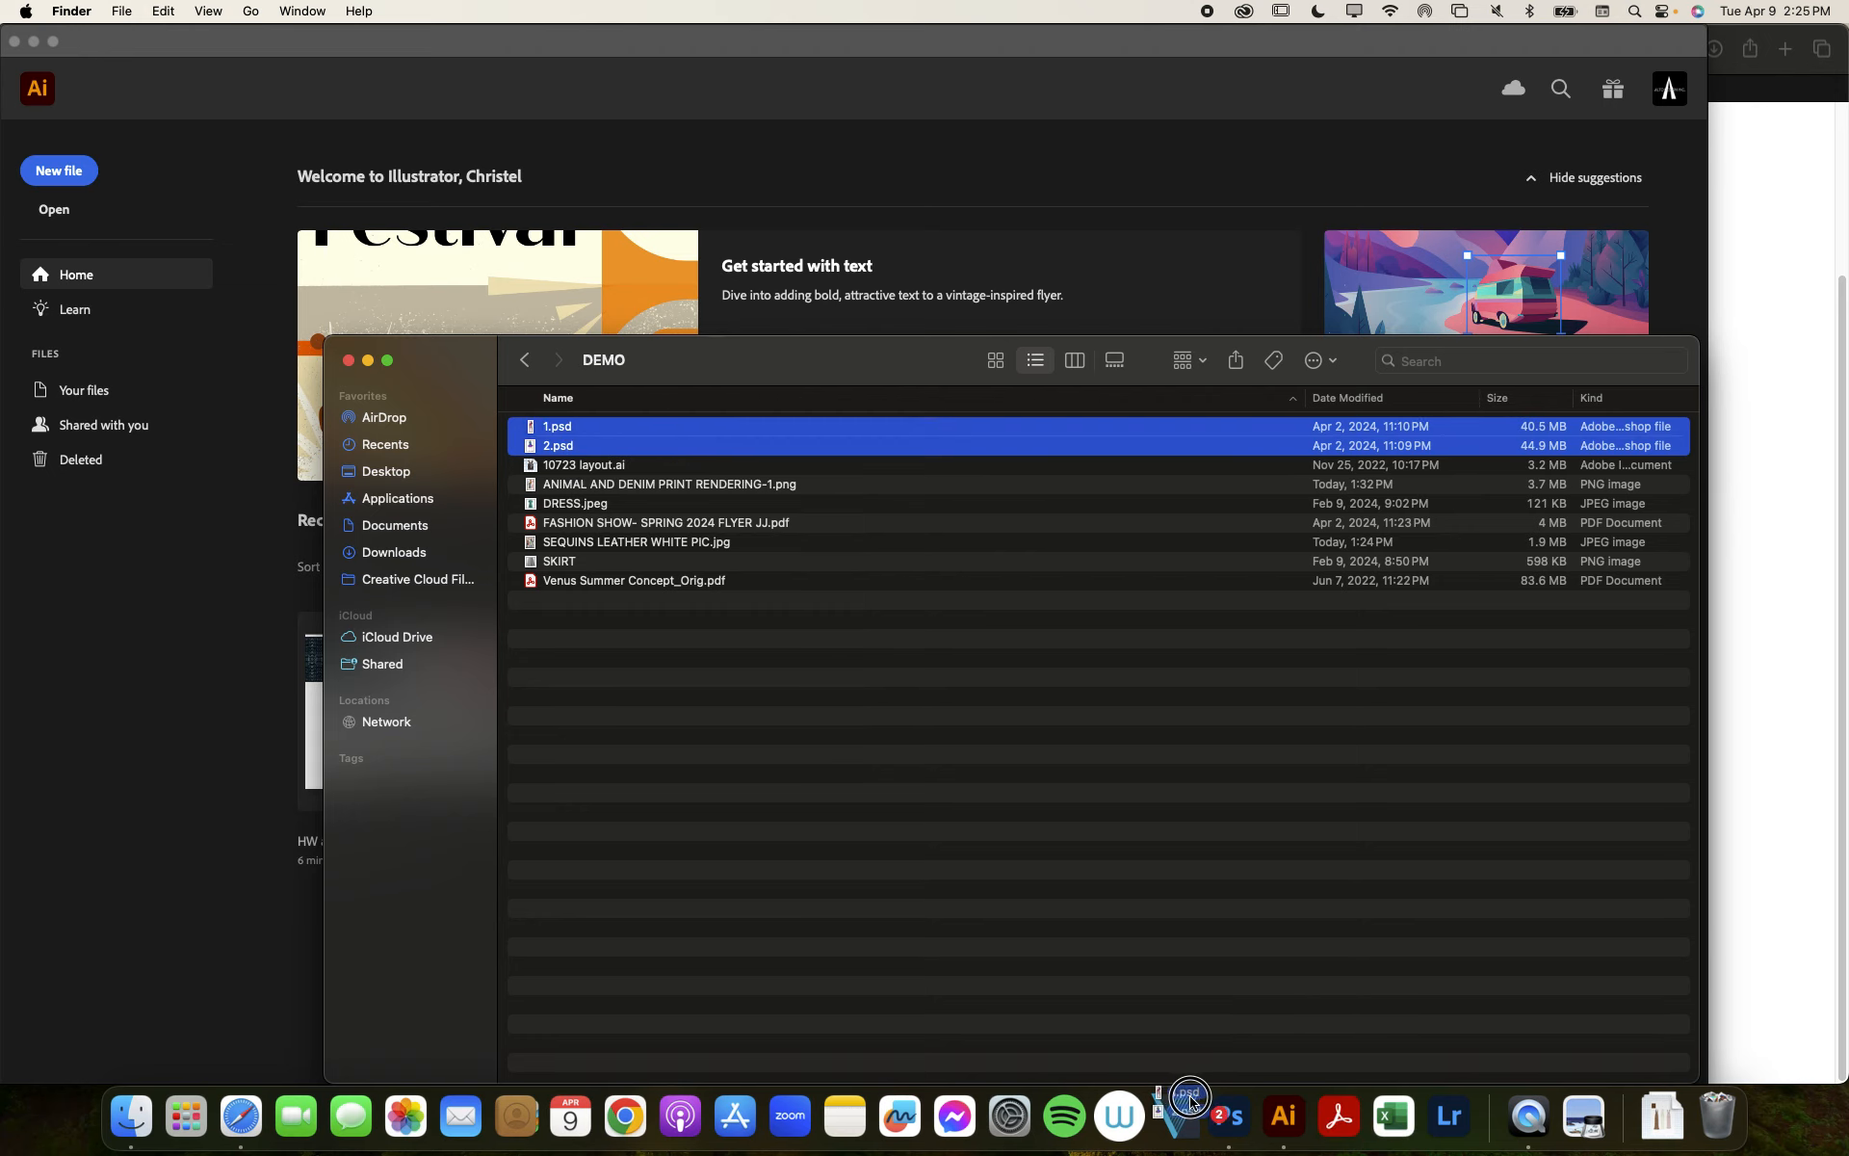
left_click(1227, 1116)
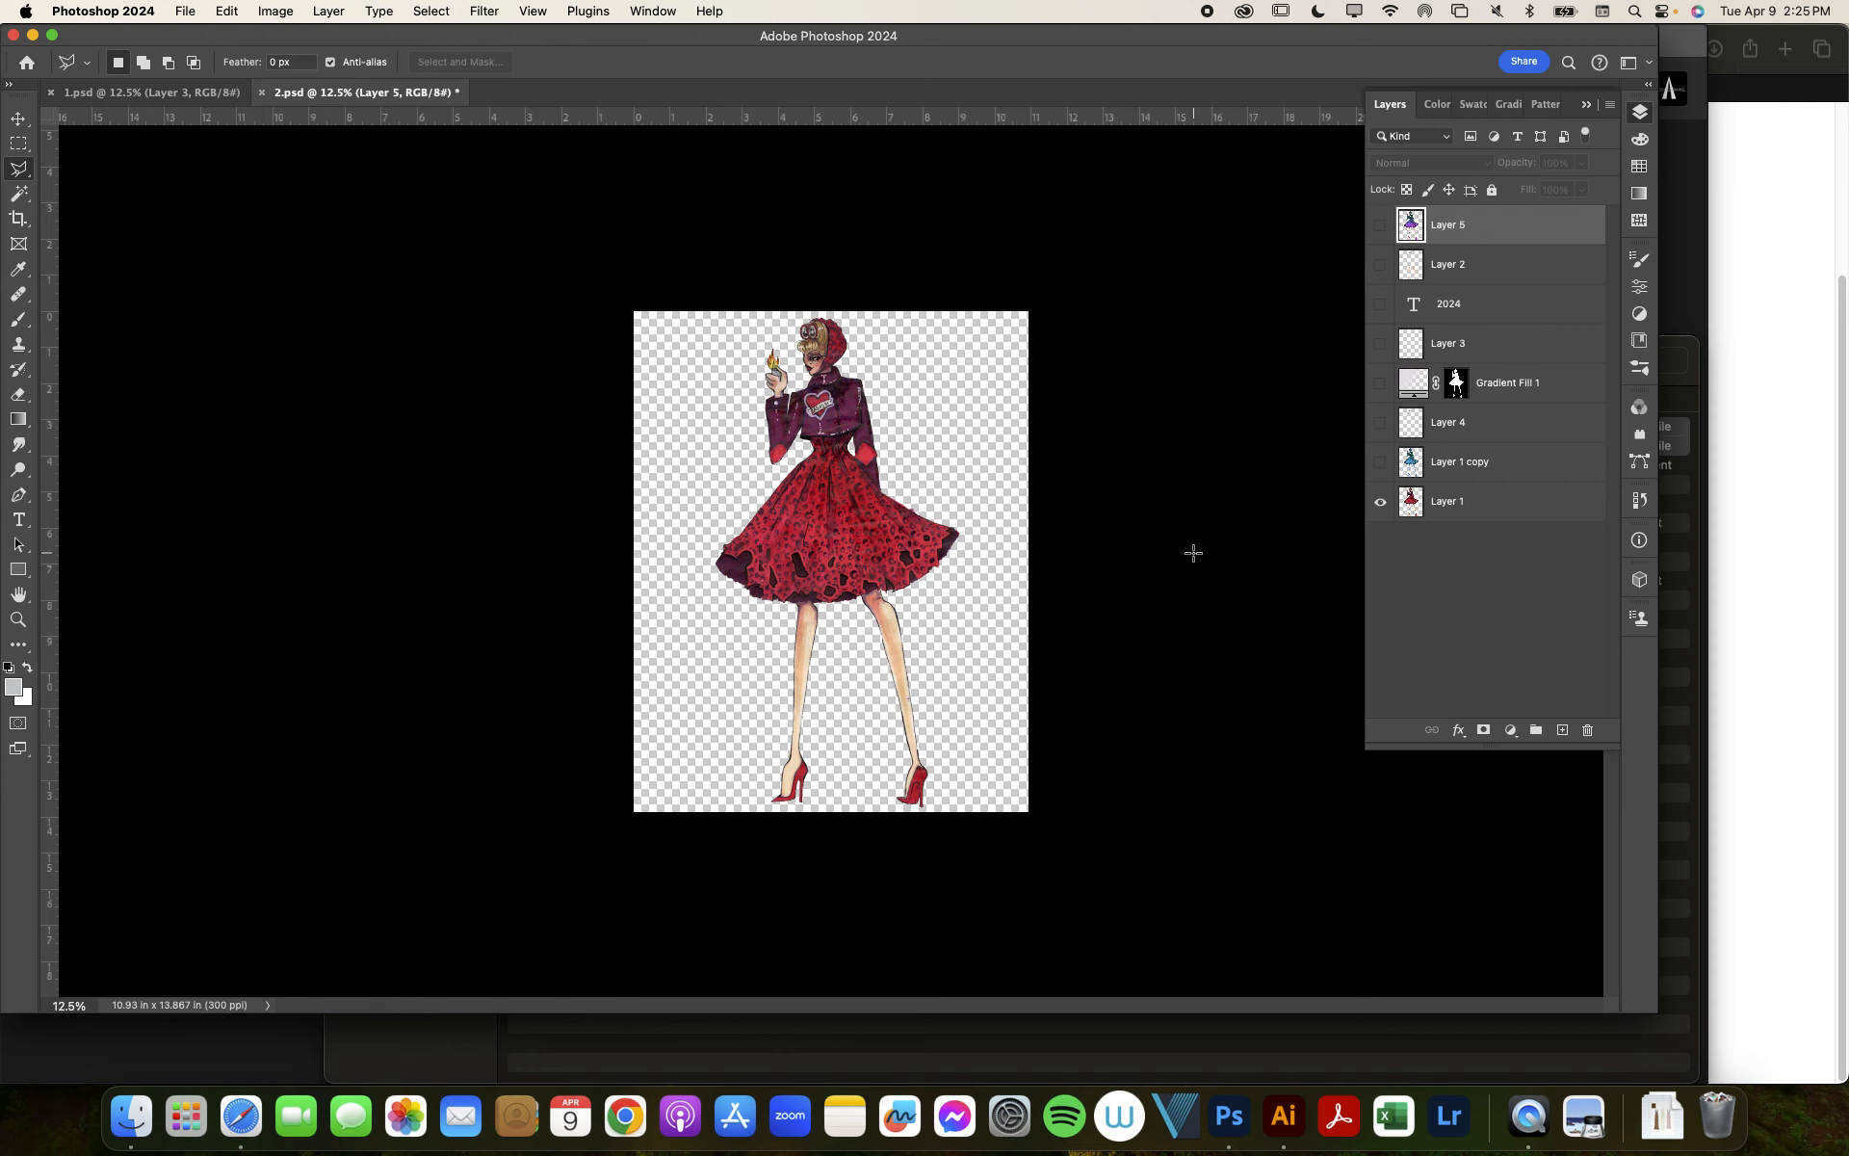
mouse_move(1206, 538)
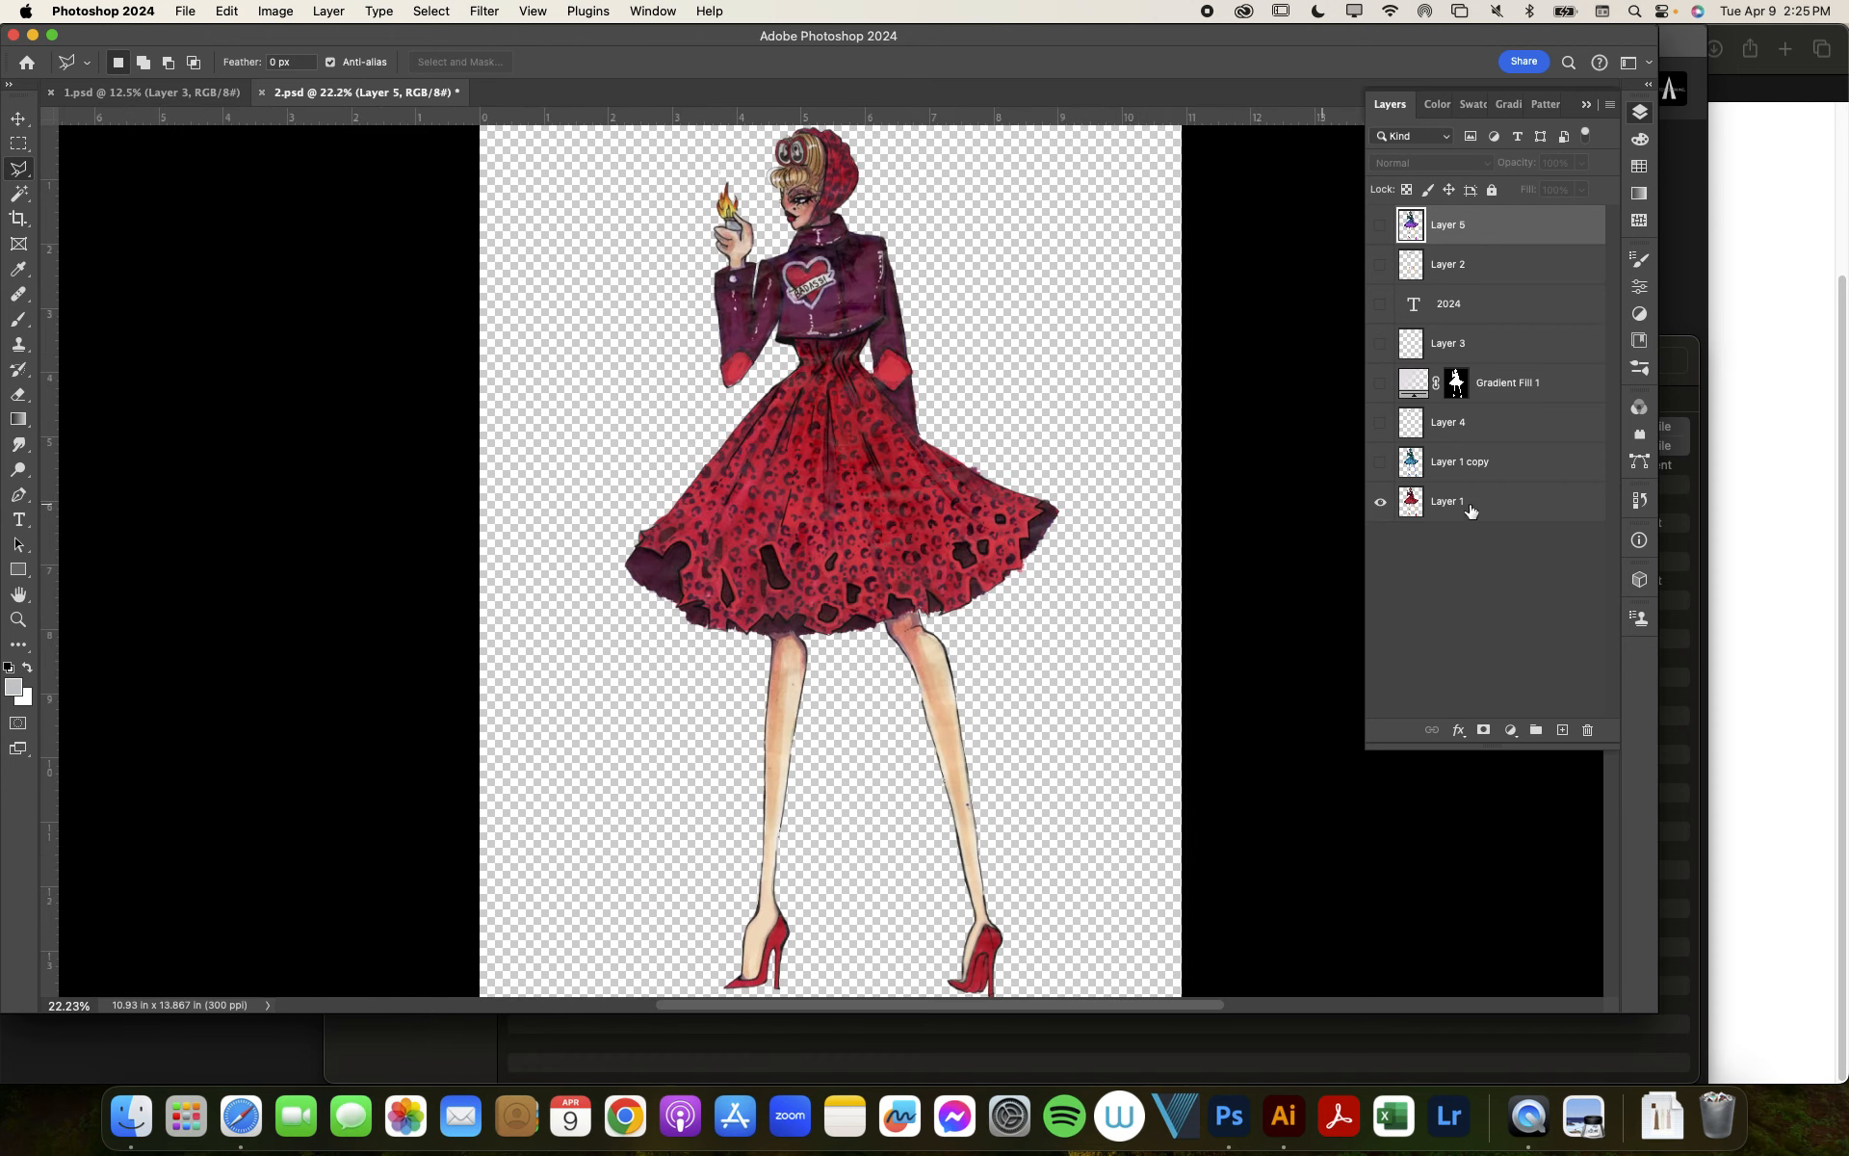
left_click(1379, 461)
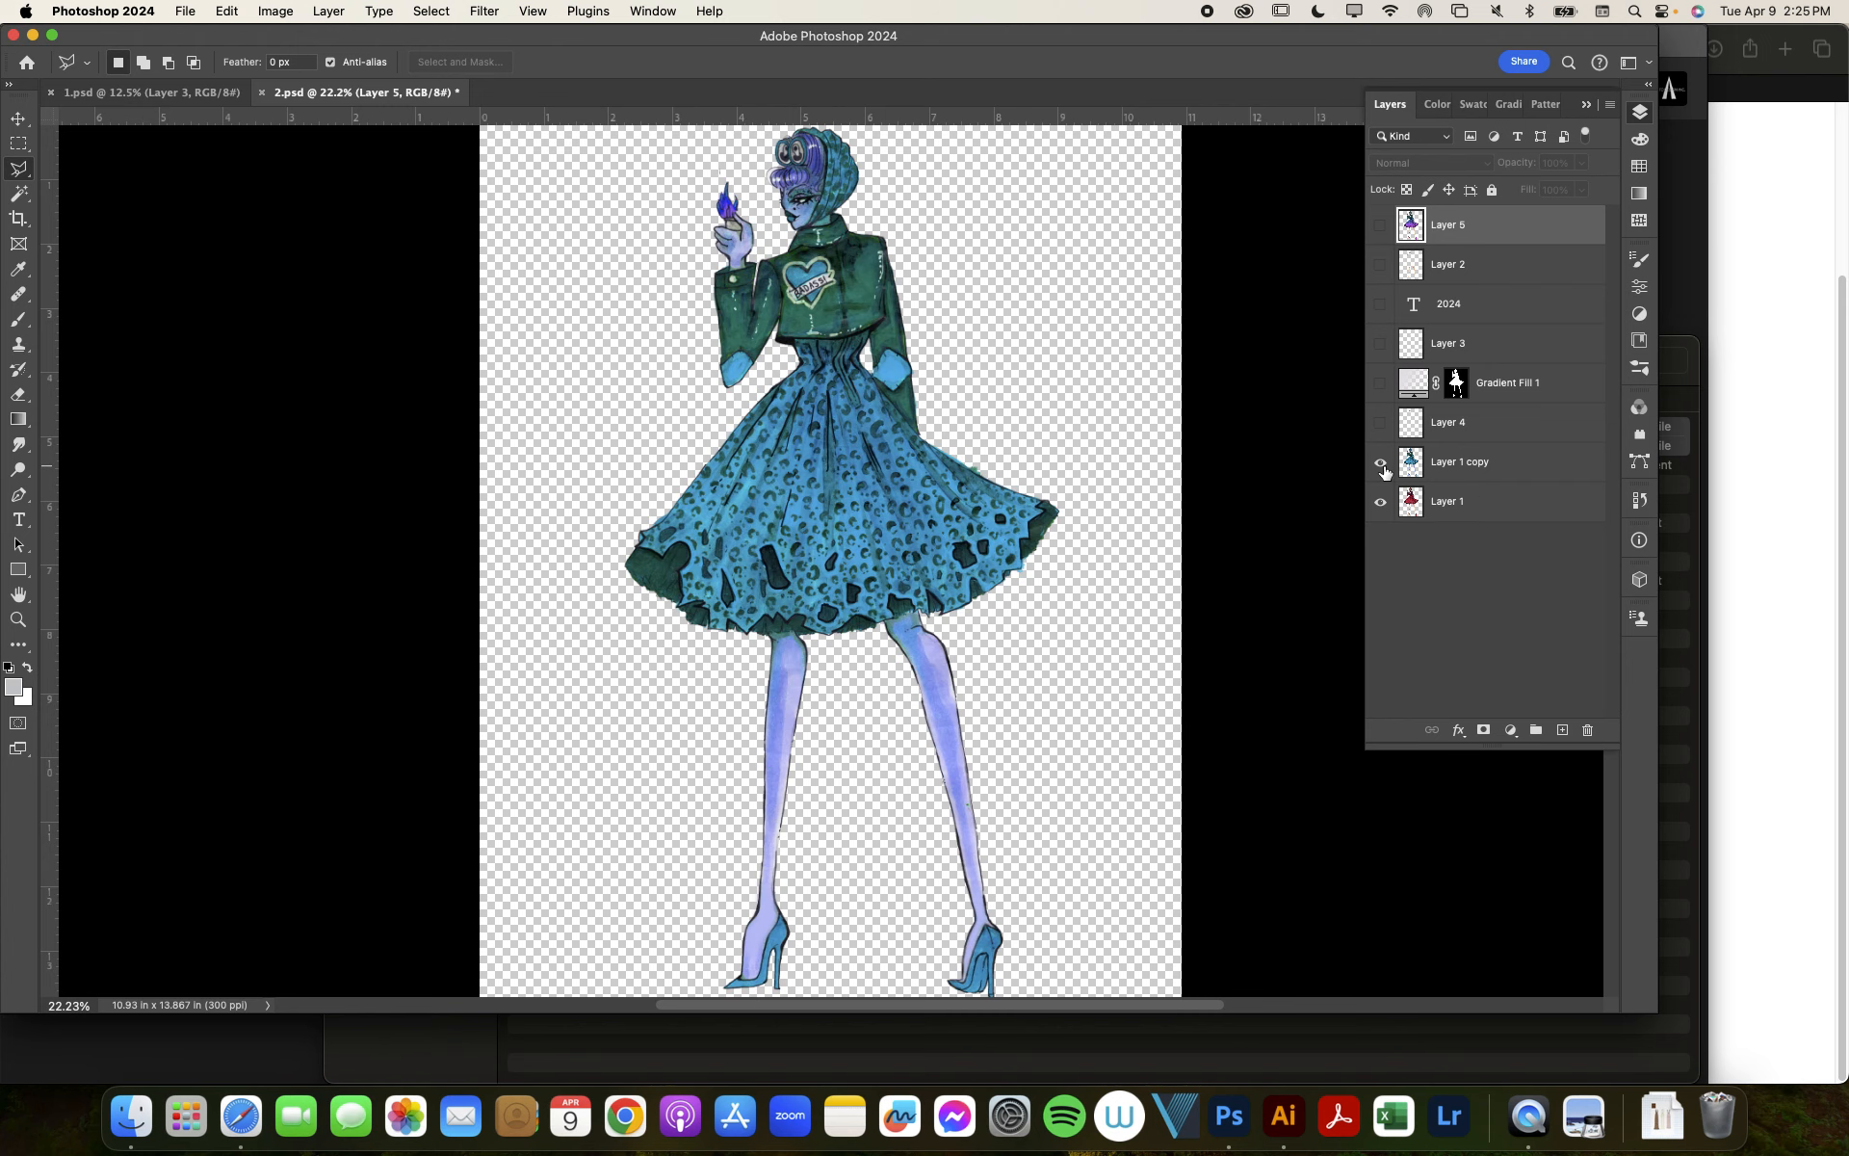
mouse_move(1381, 462)
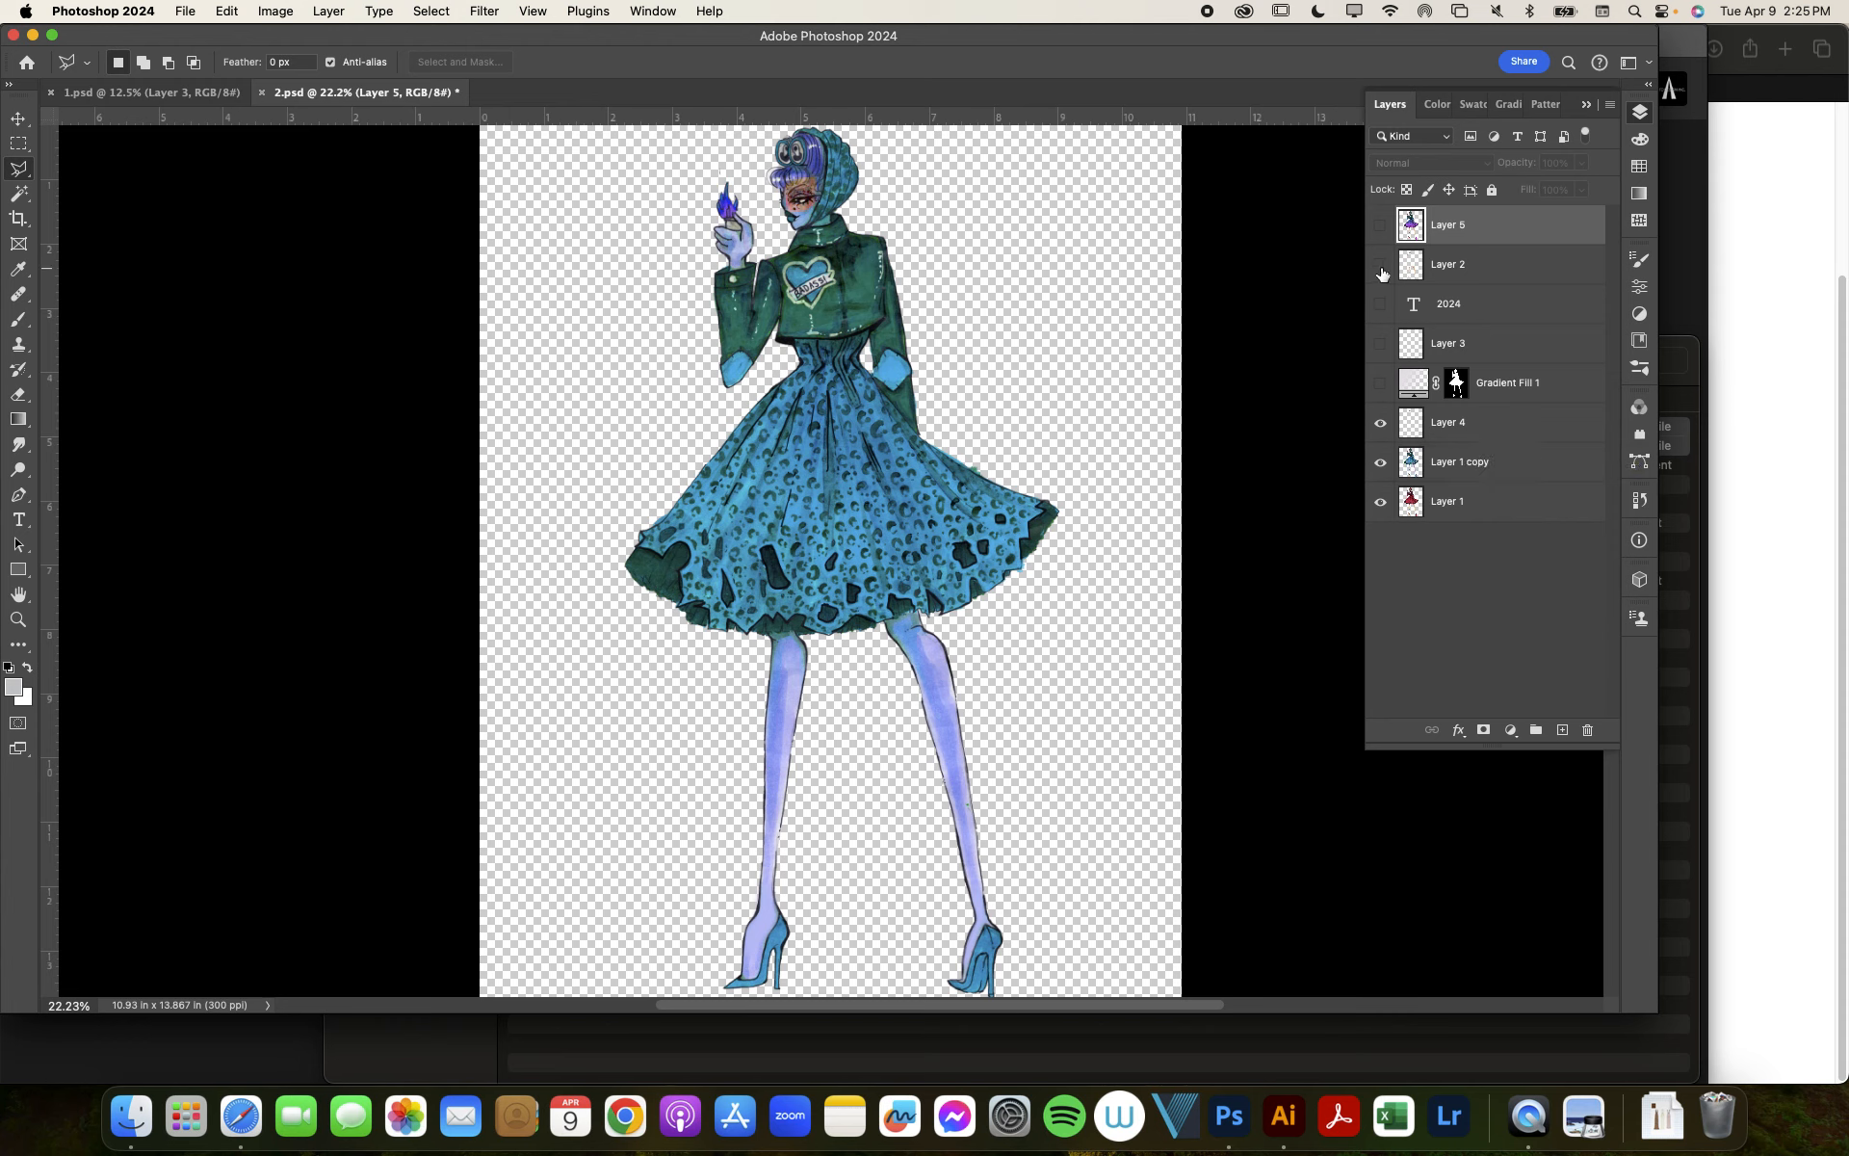
left_click(1380, 264)
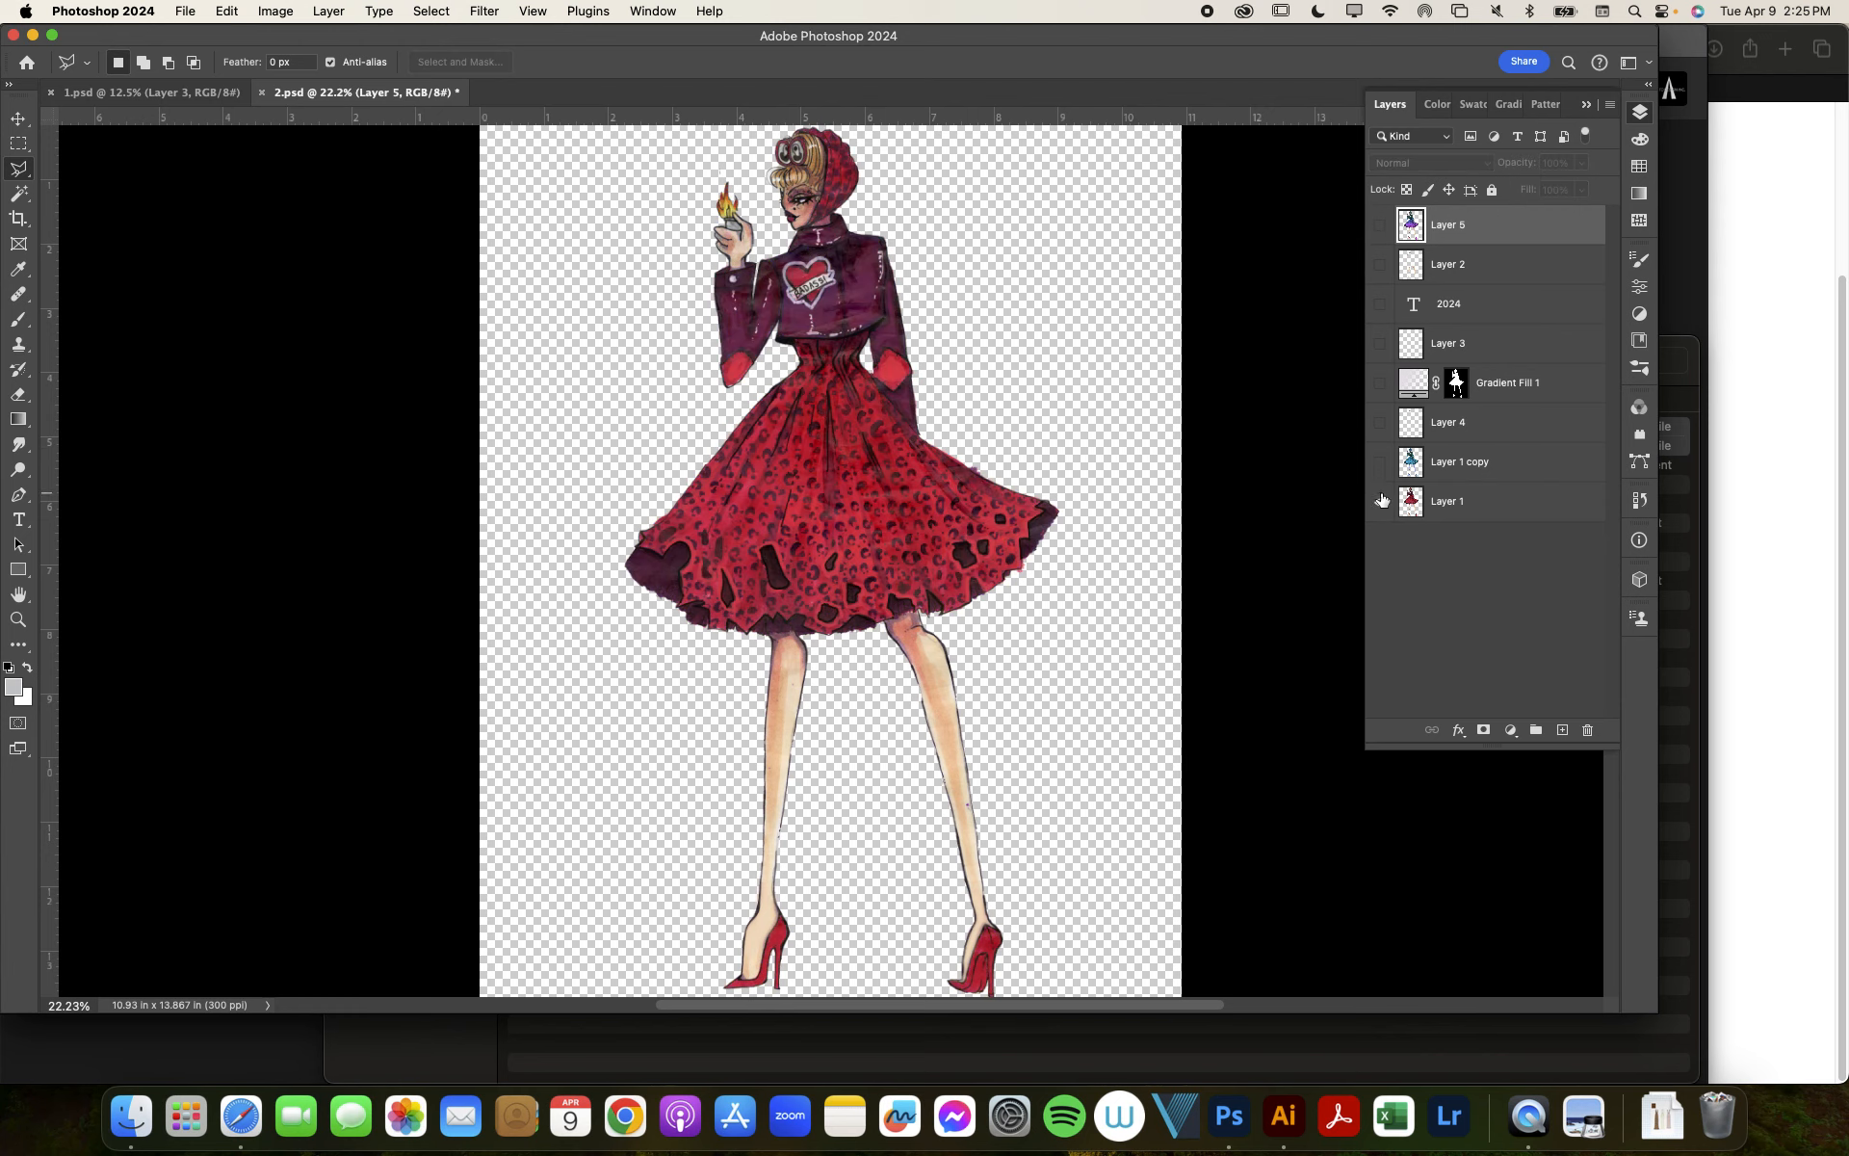
left_click(1379, 501)
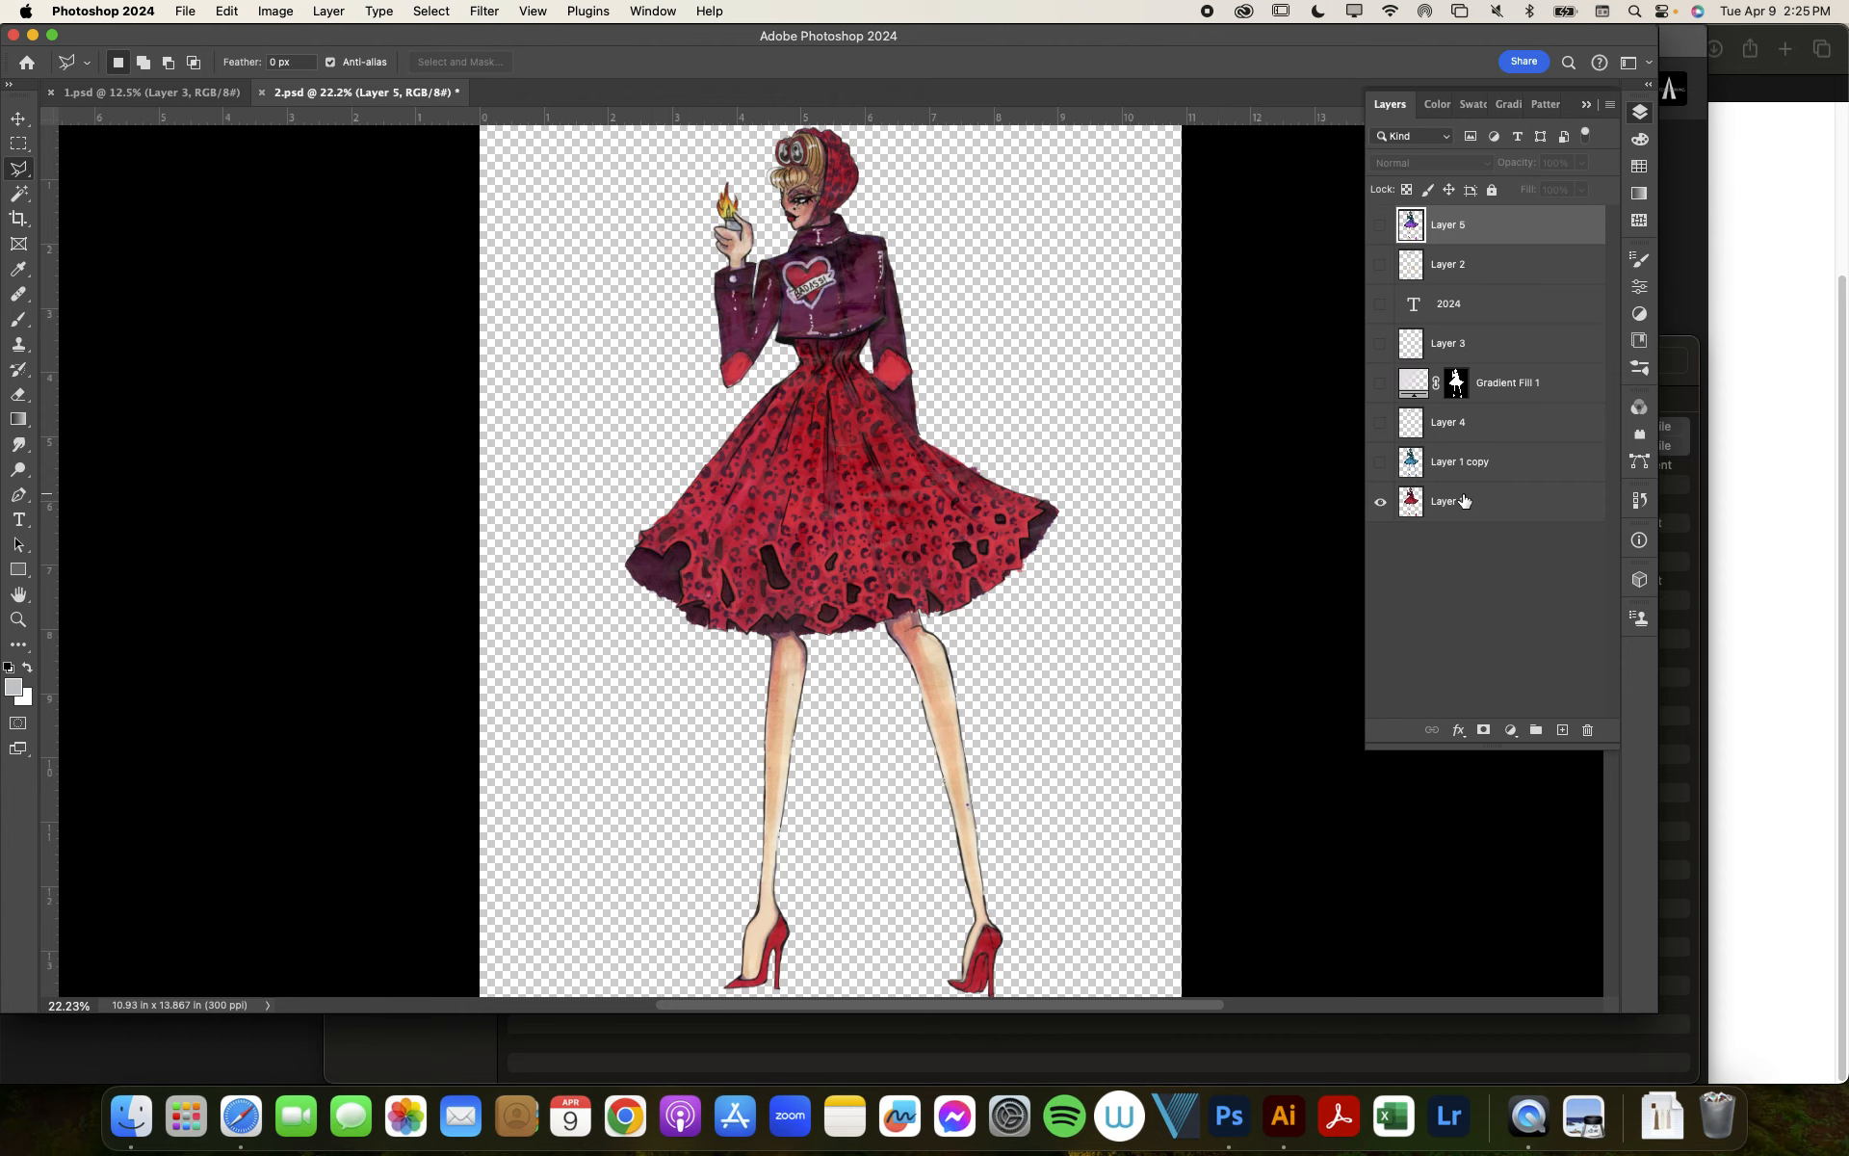
mouse_move(1444, 501)
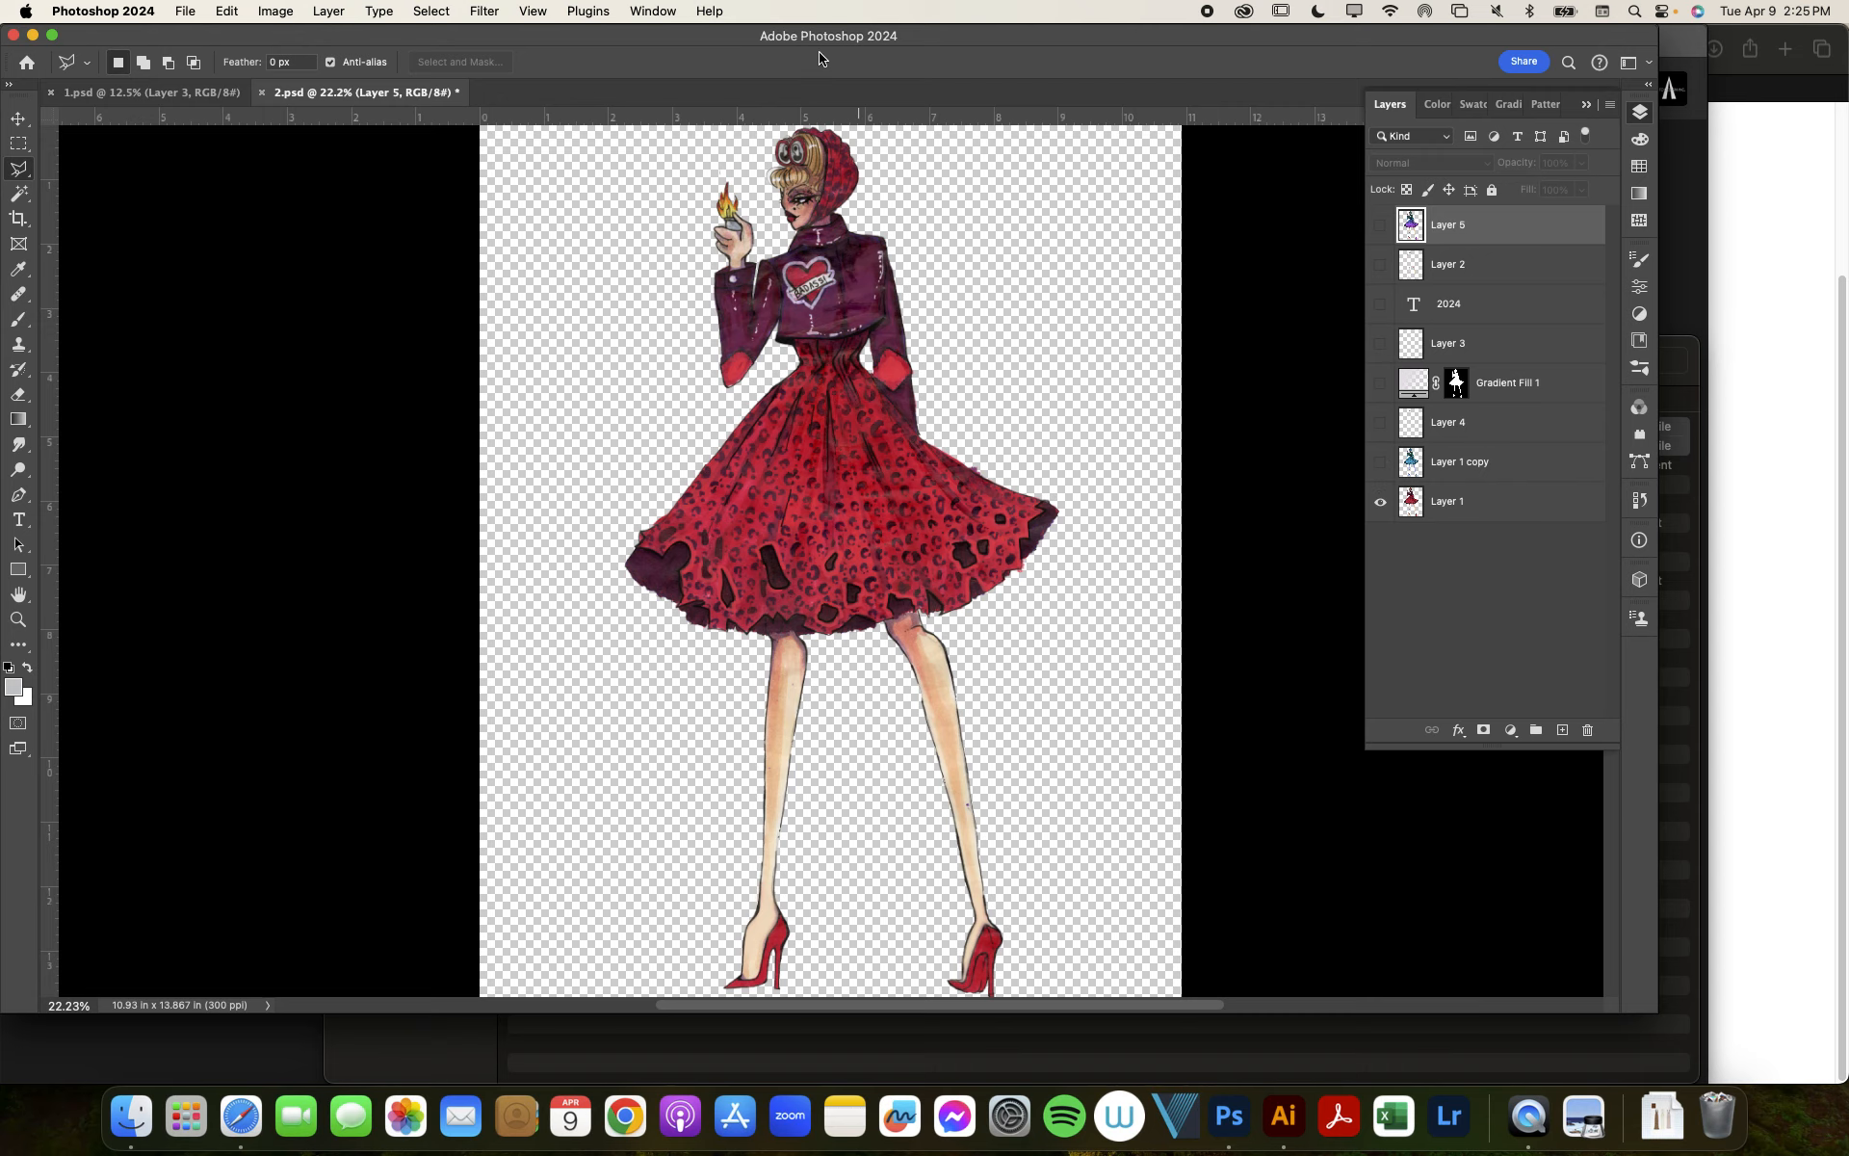
left_click(140, 92)
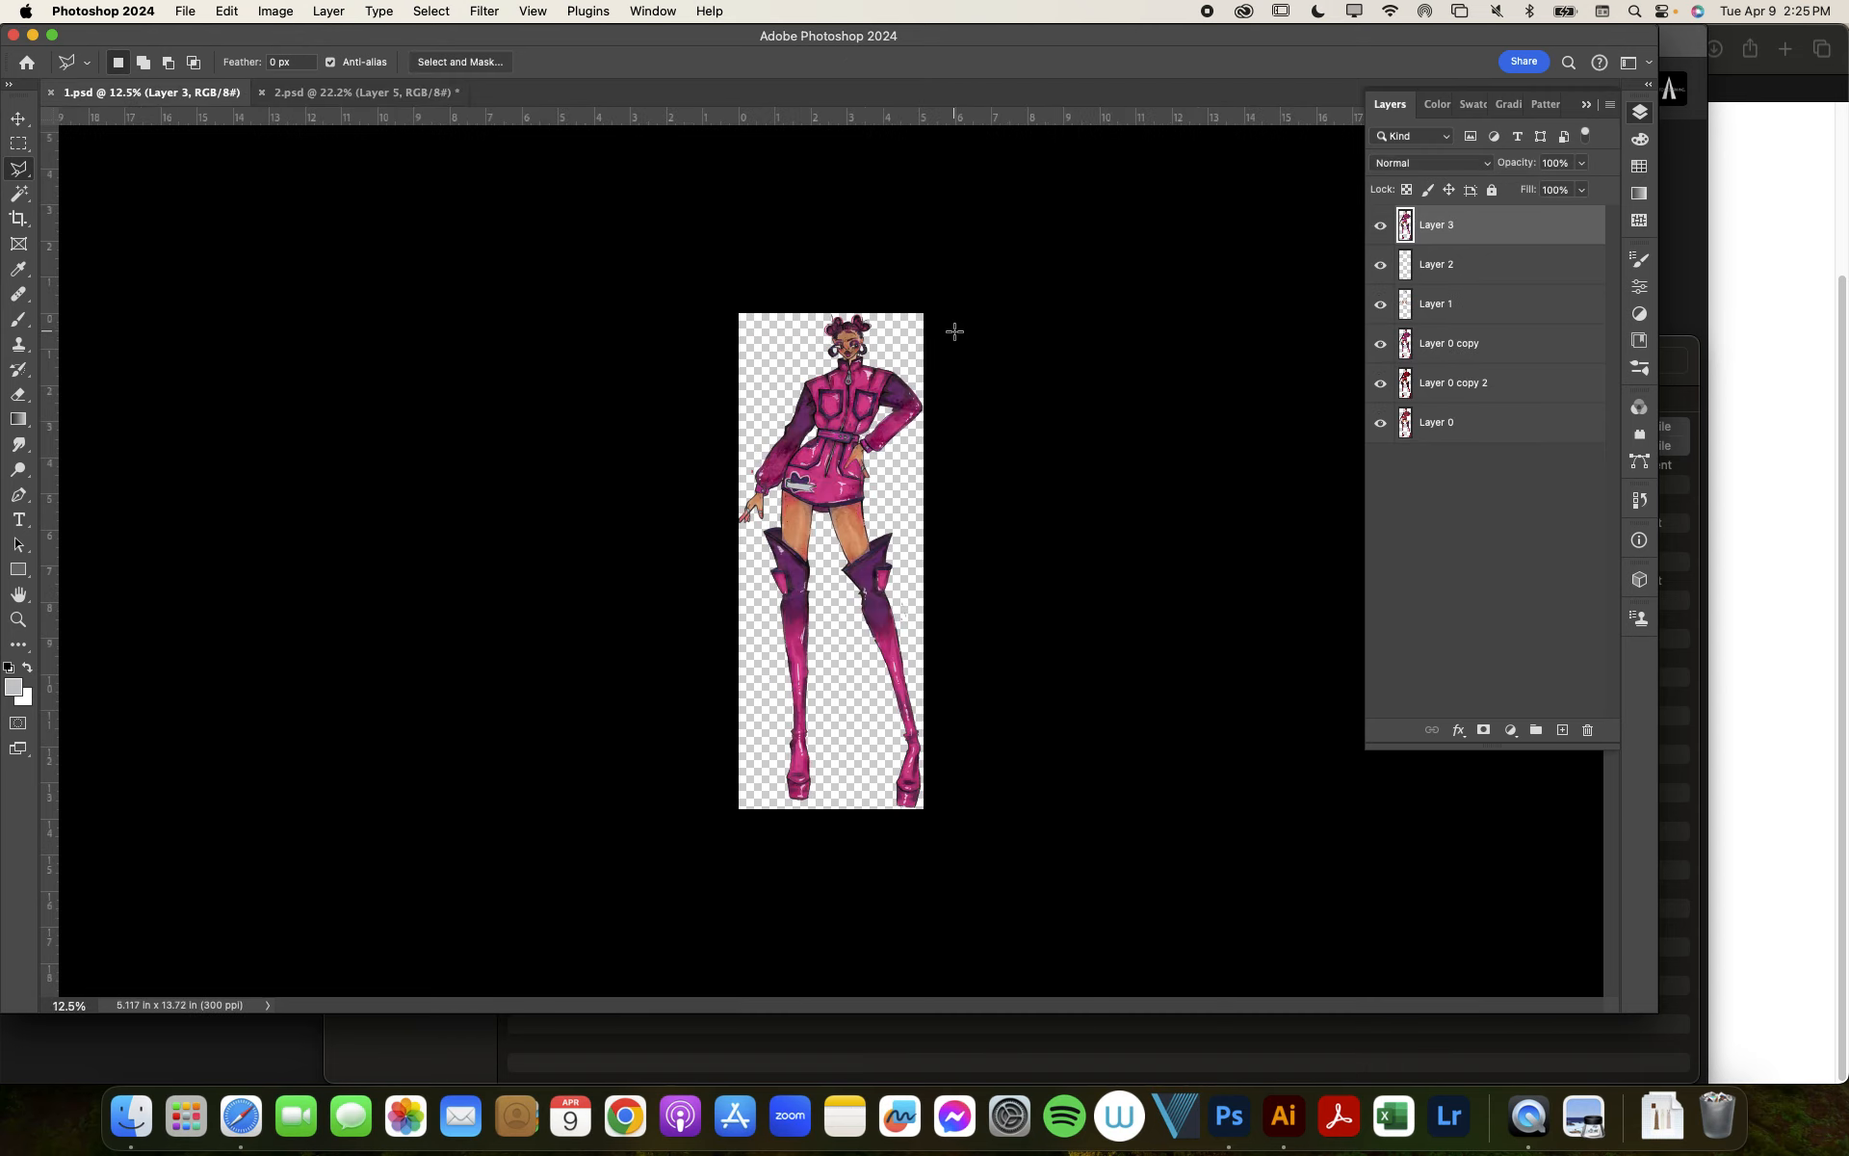
left_click(1379, 394)
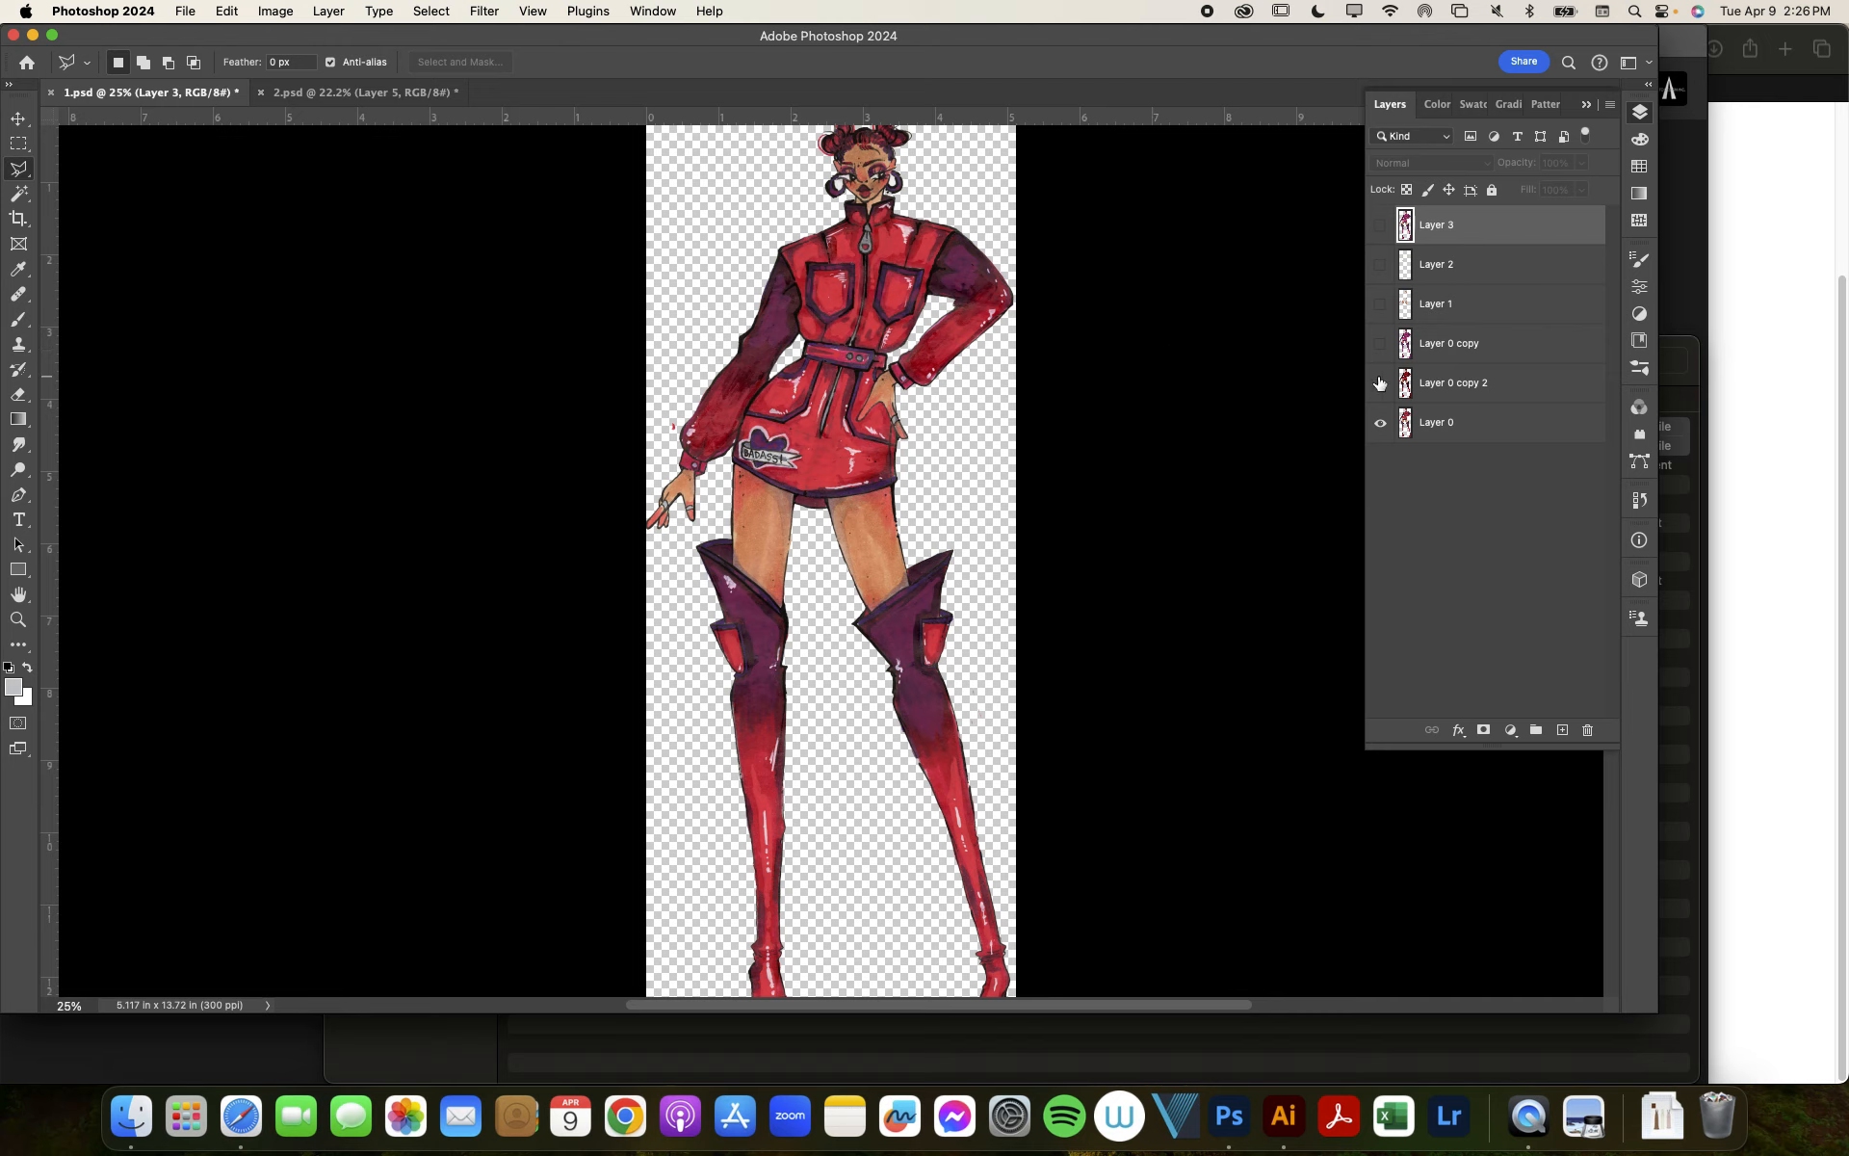
left_click(1379, 343)
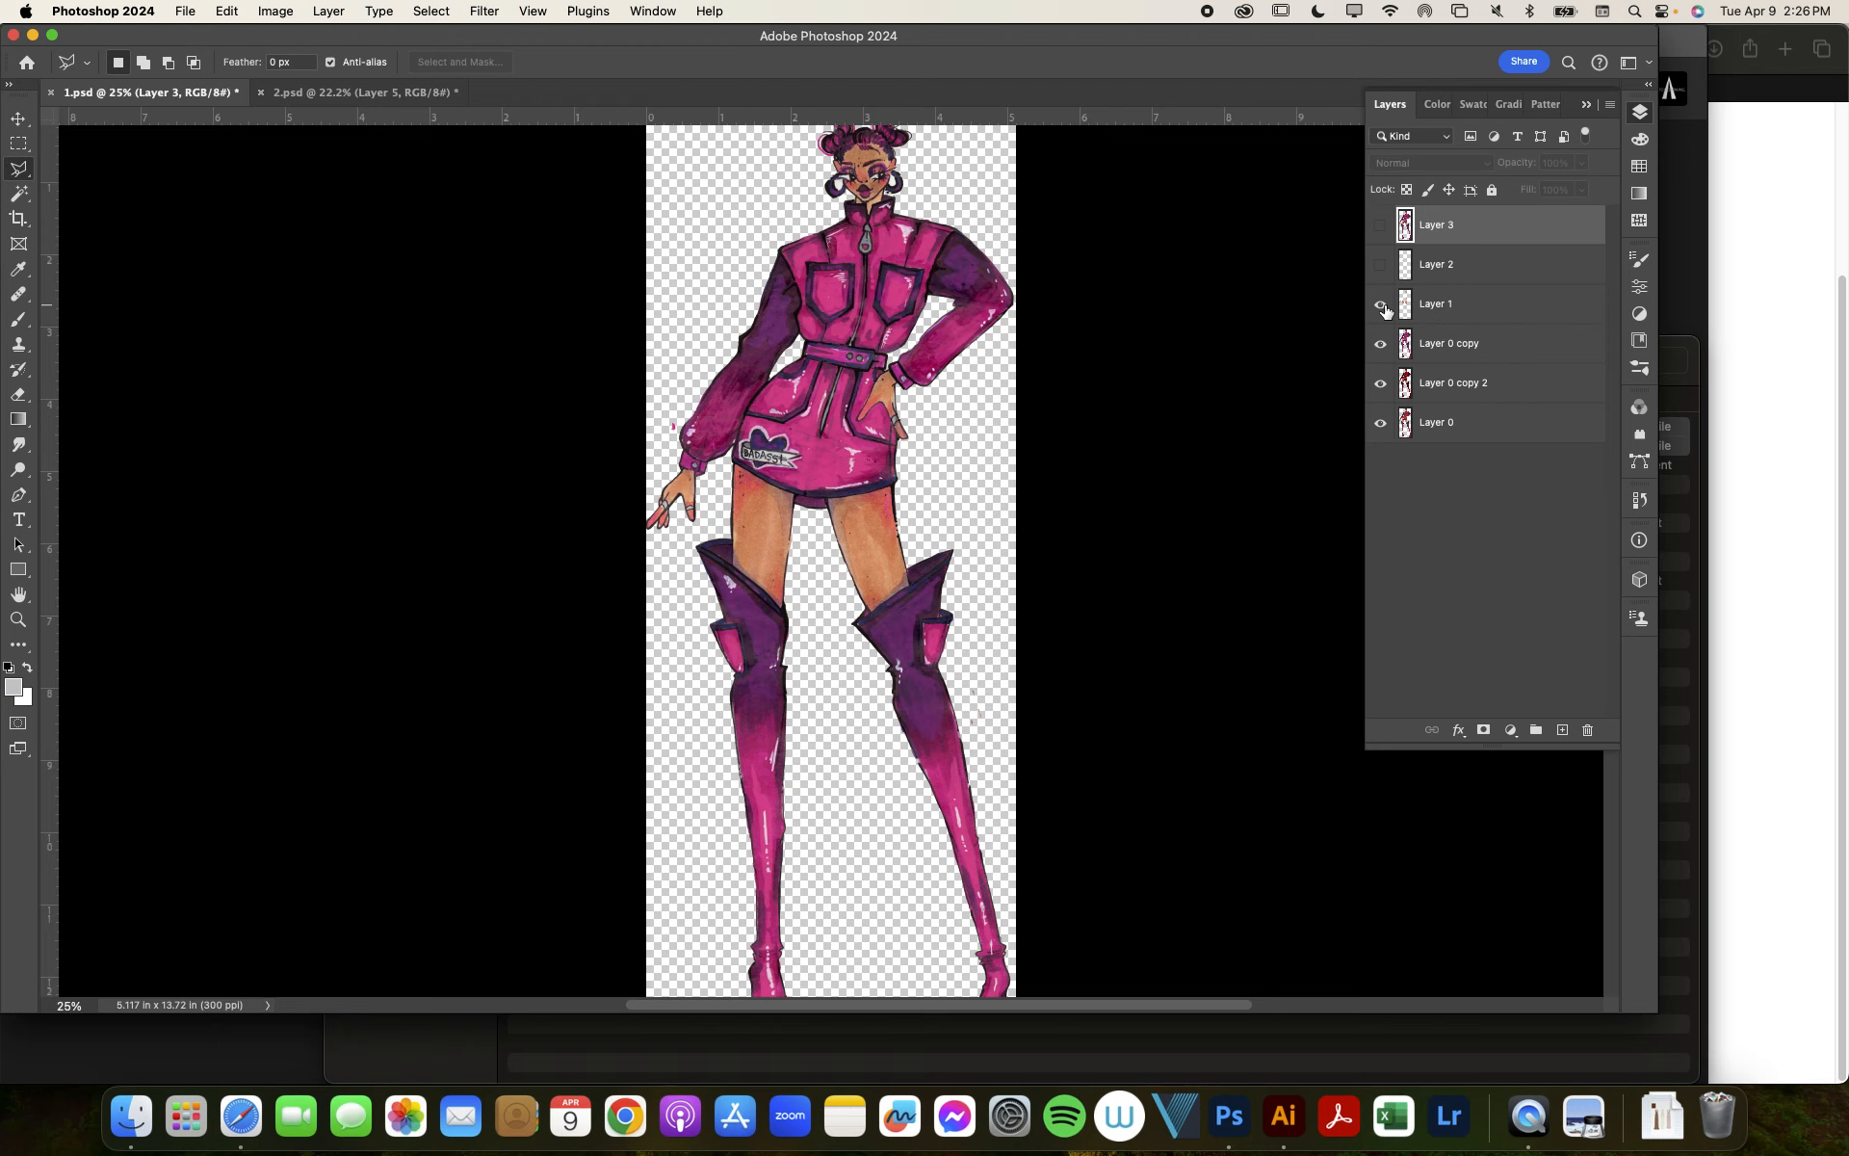
left_click(1379, 308)
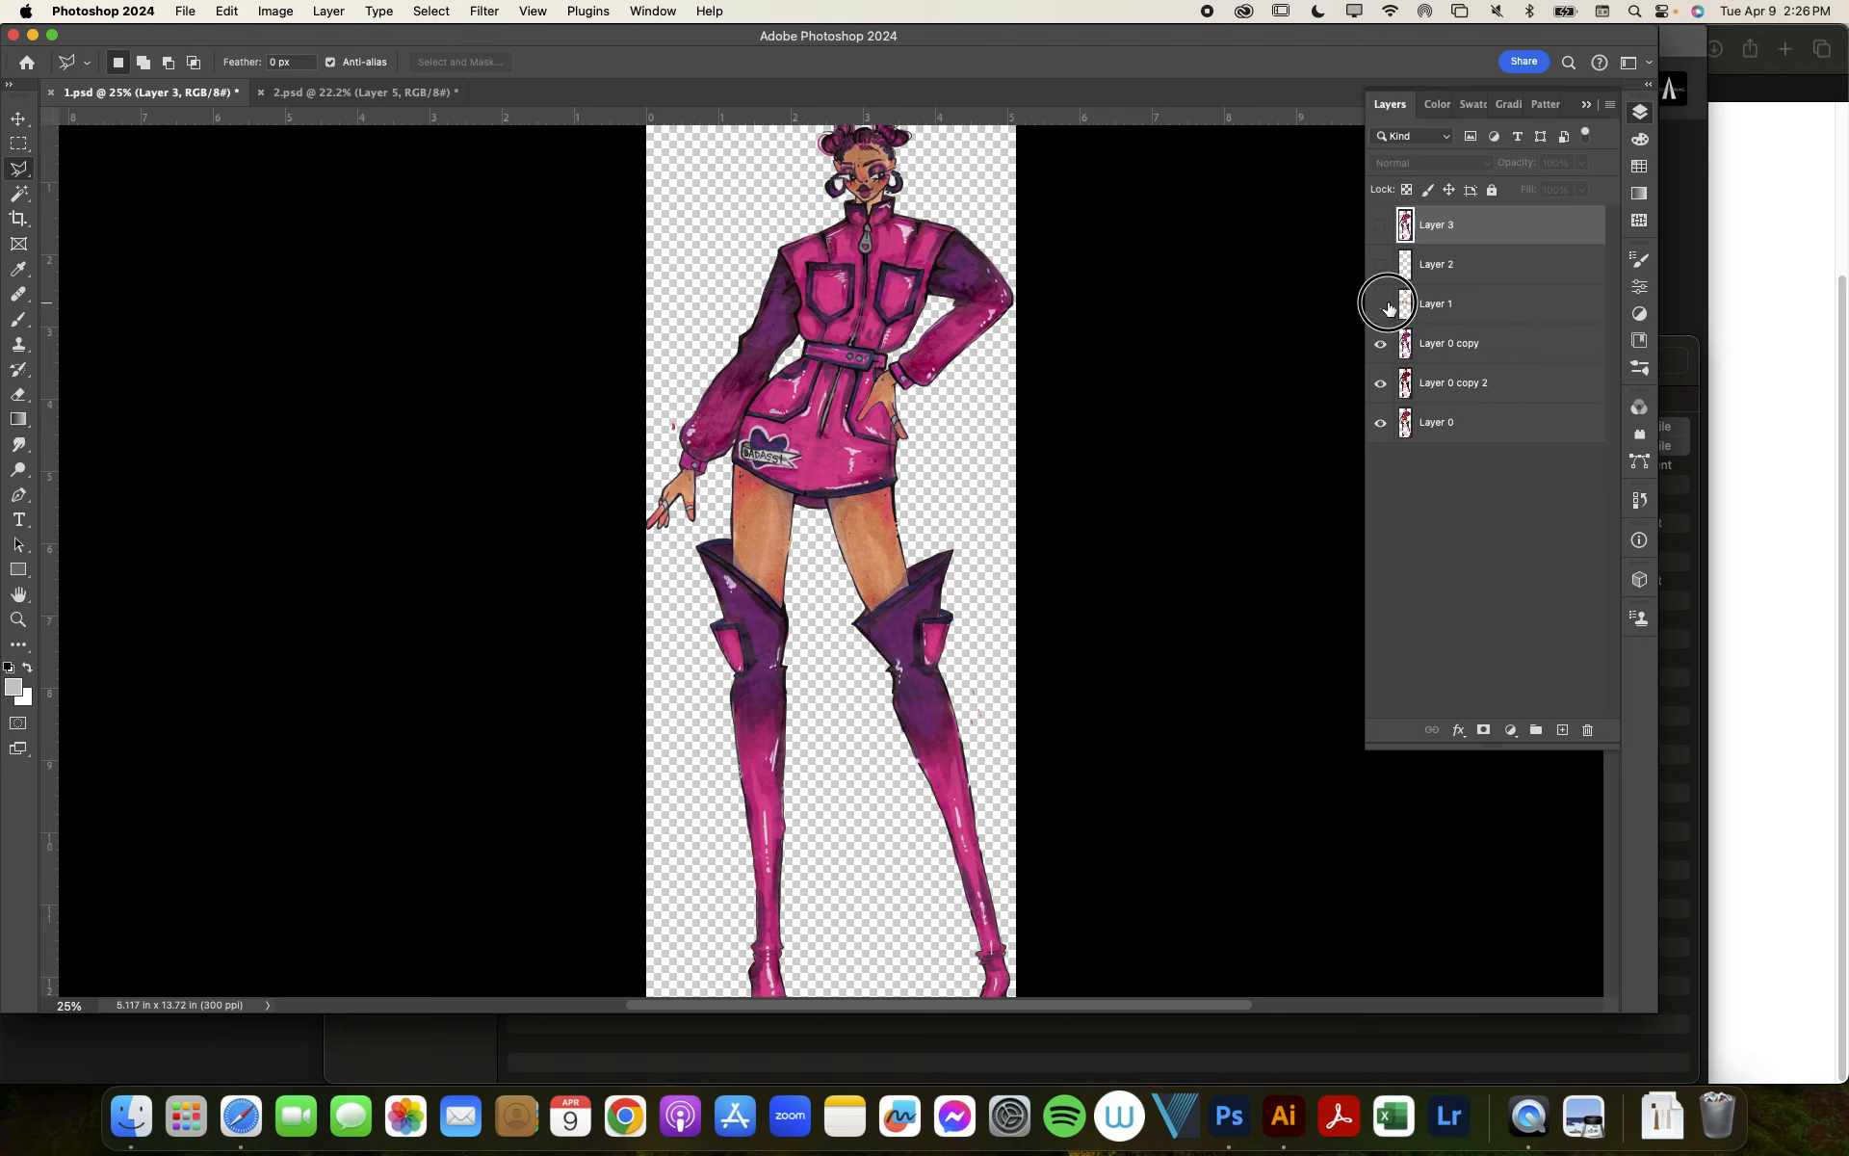
left_click(1379, 302)
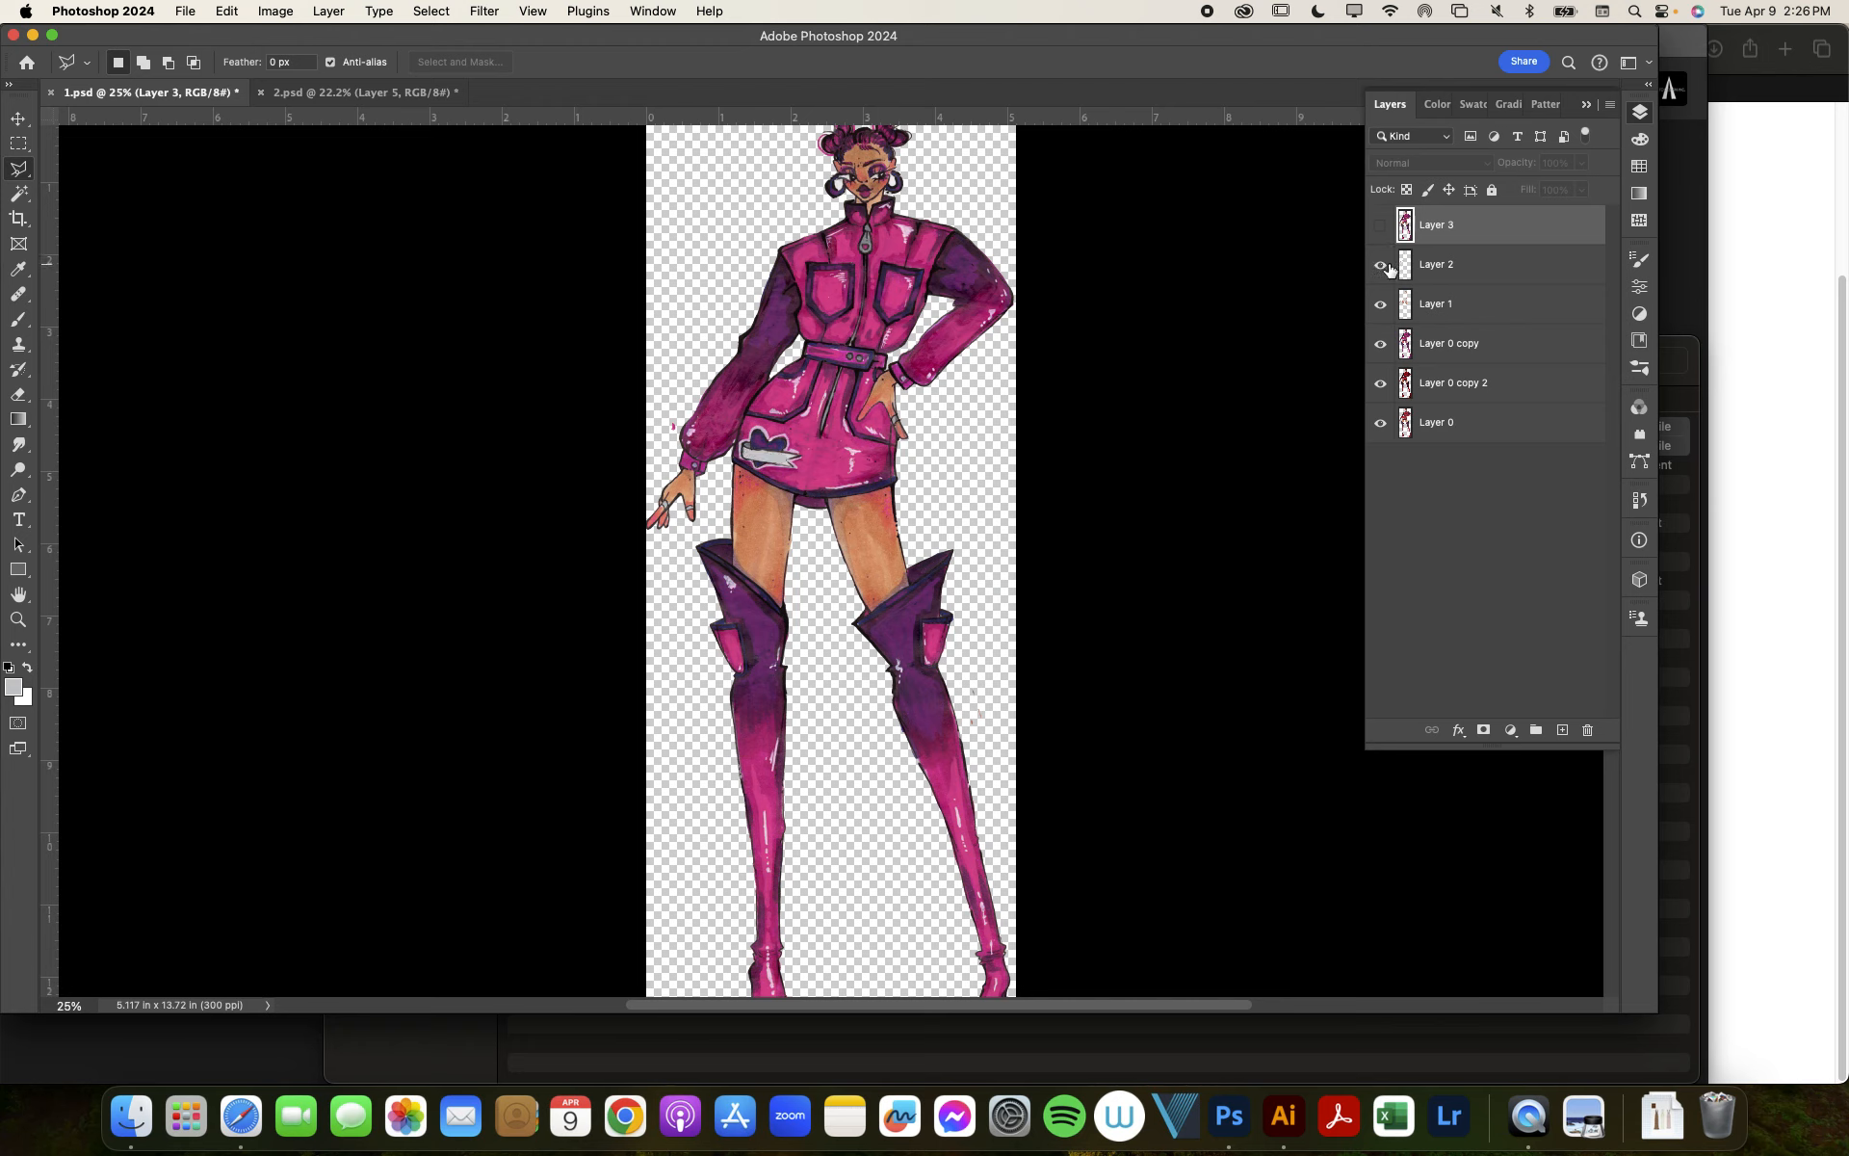
left_click(1379, 264)
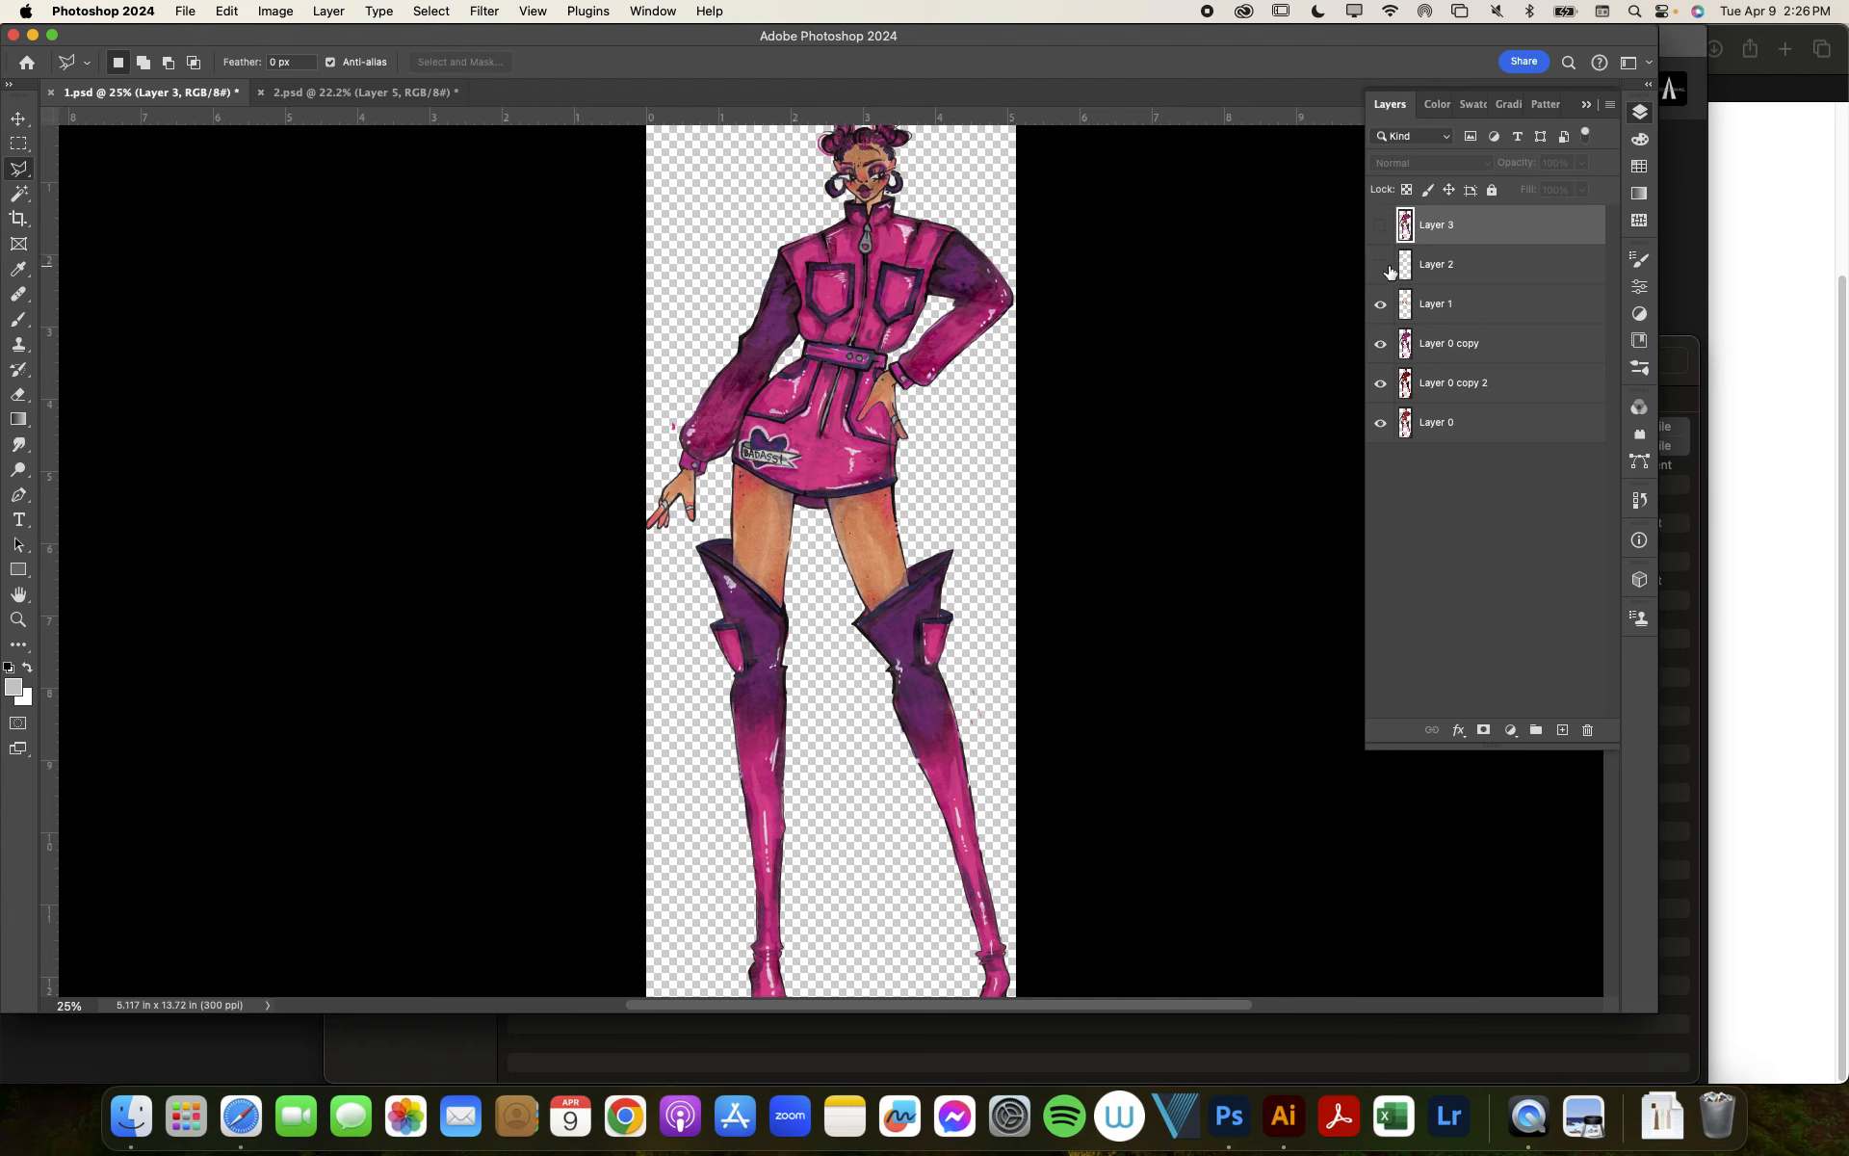
left_click(1379, 225)
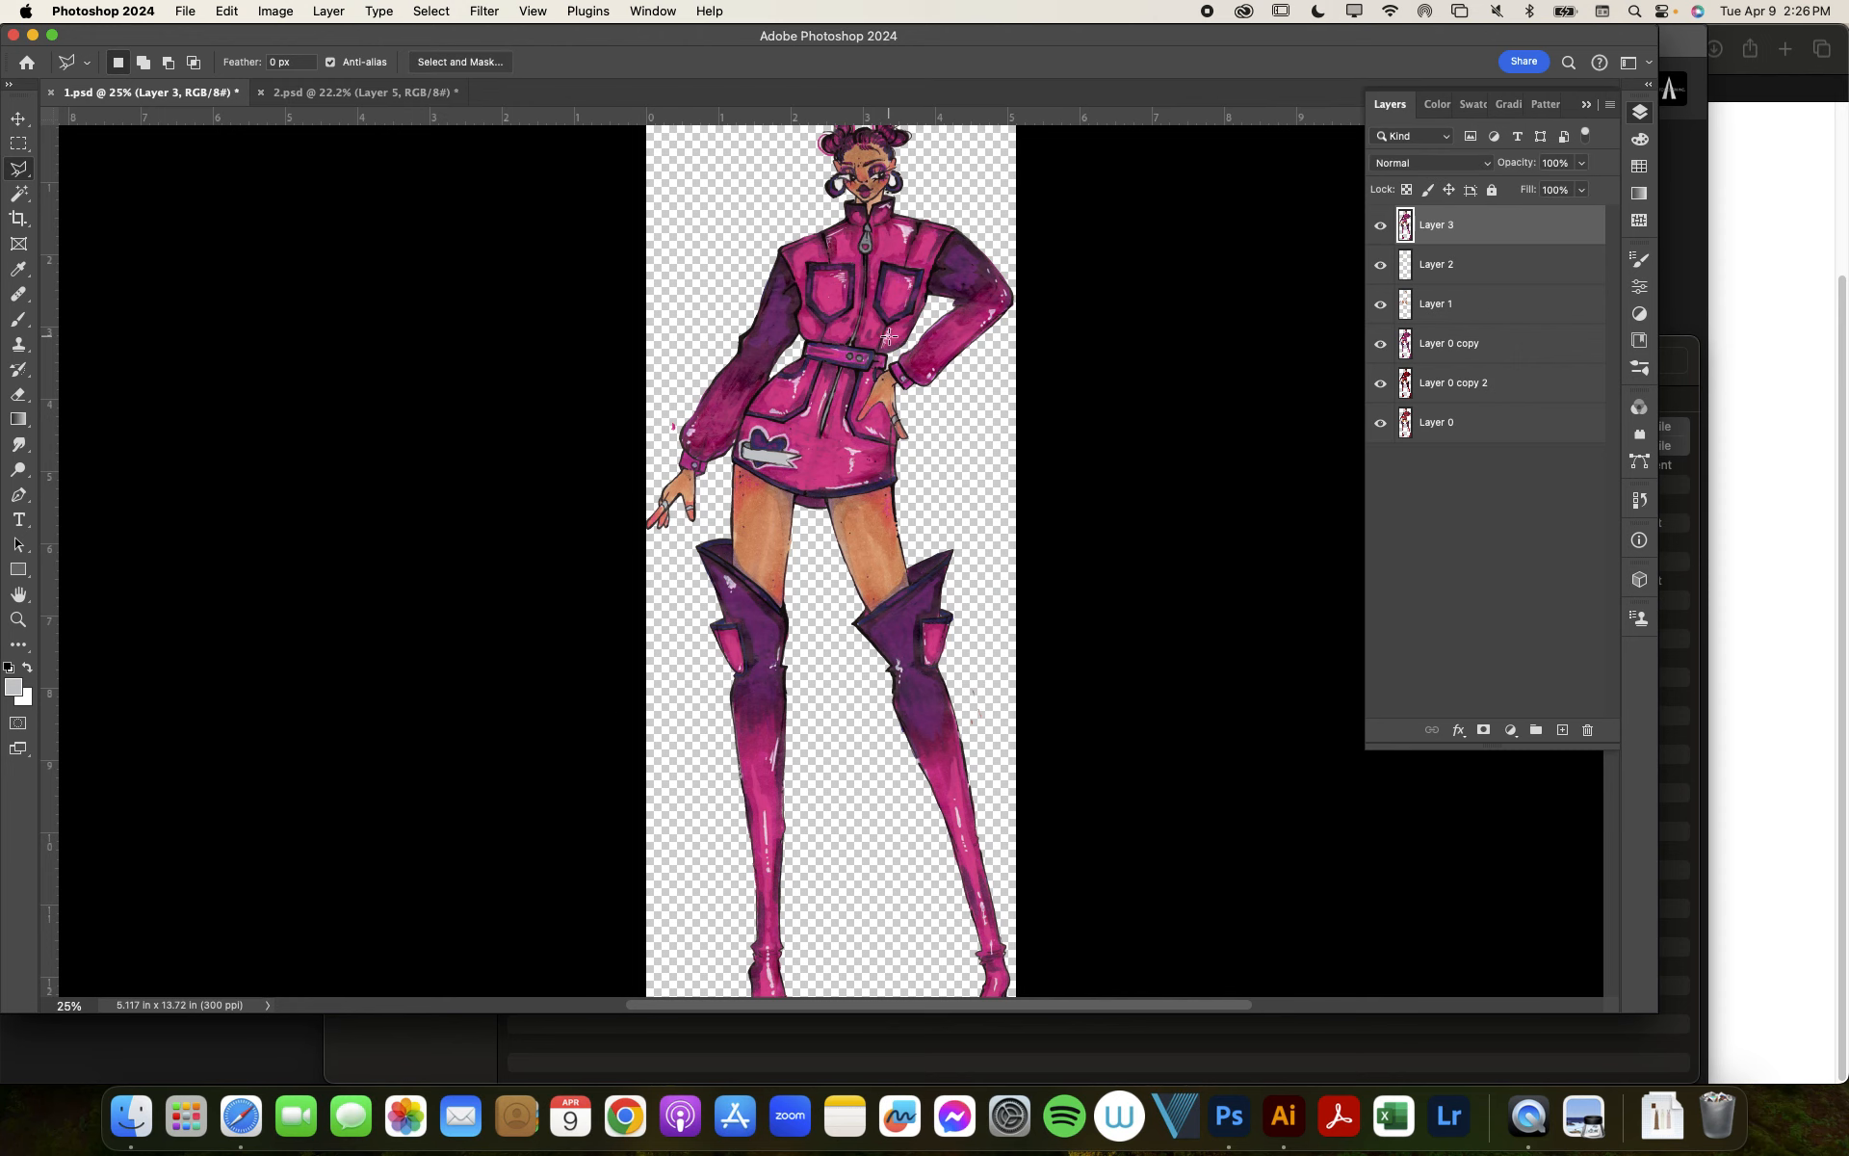
left_click(355, 93)
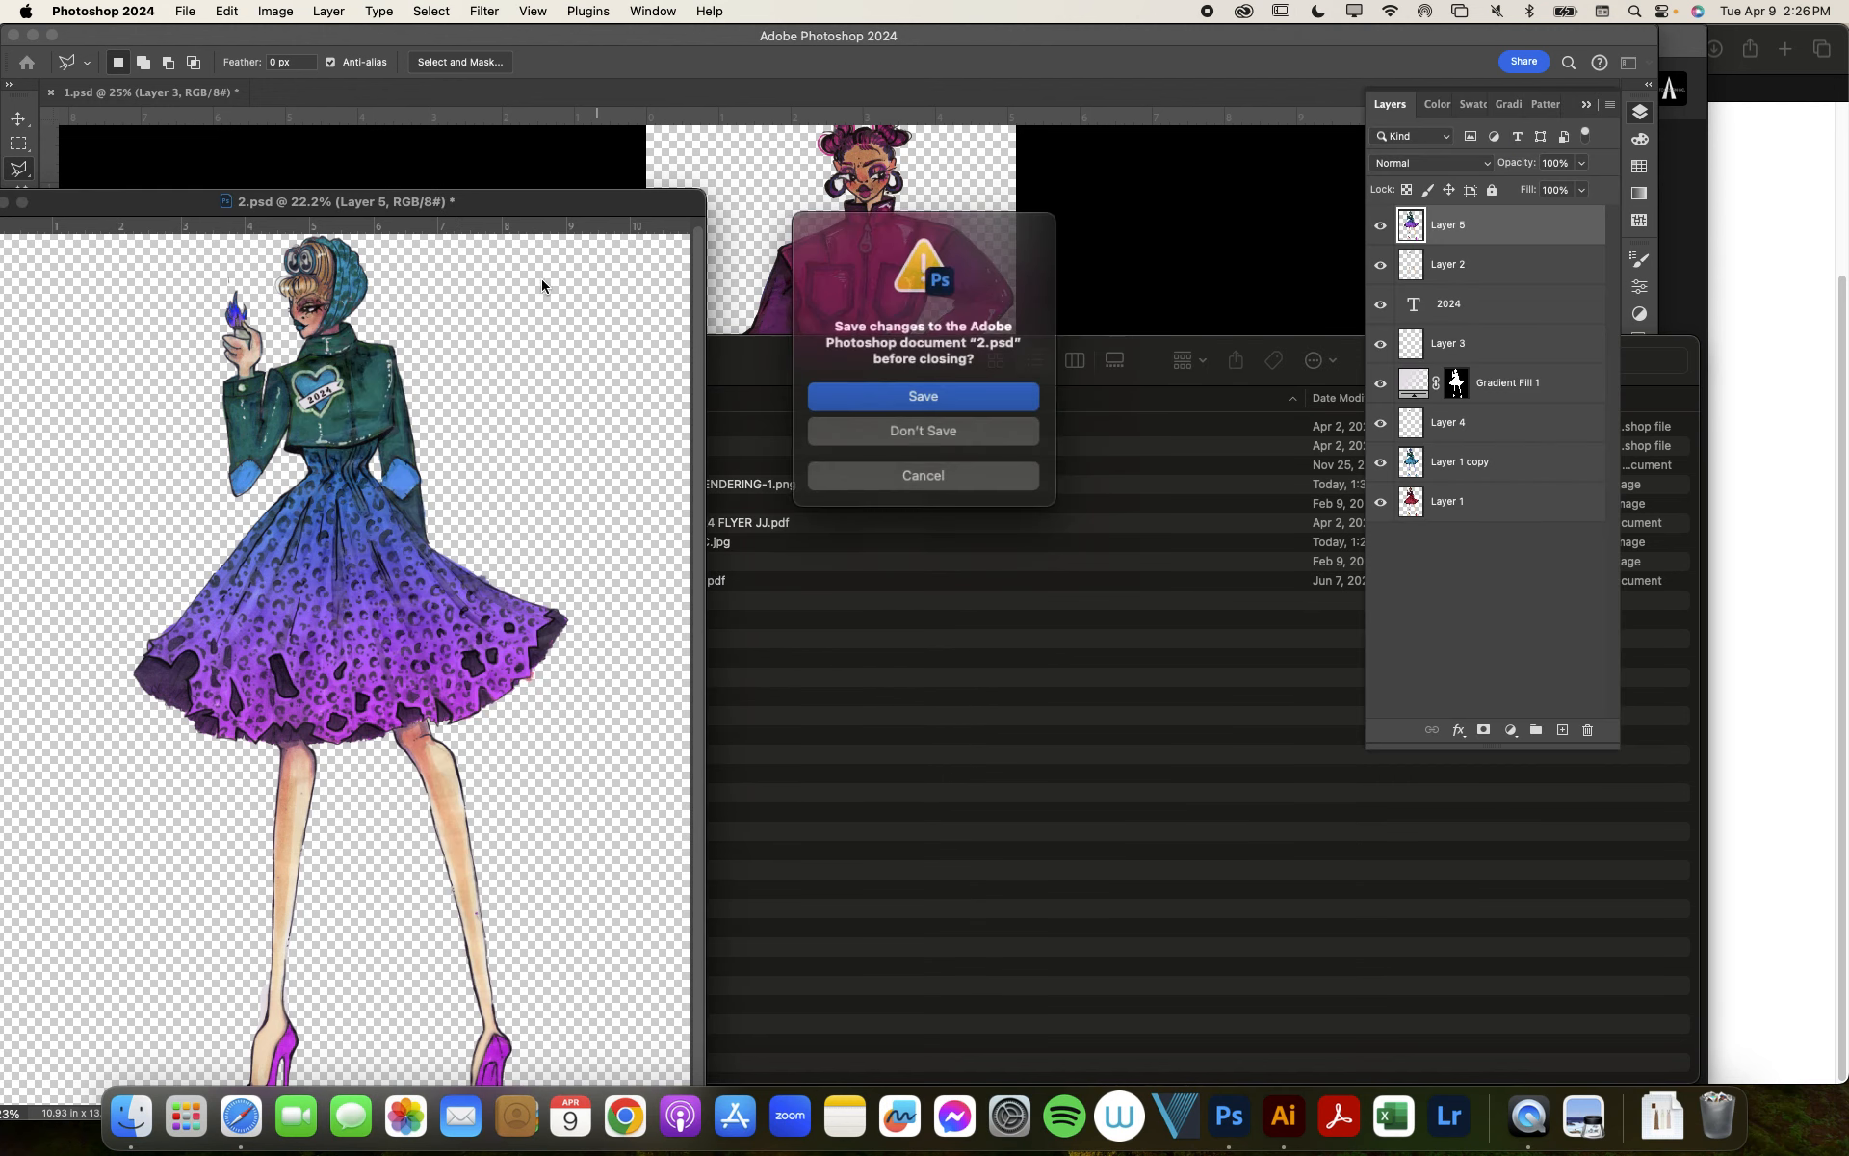
Step: Answer the save prompts to close 2.psd and then 1.psd
left_click(922, 430)
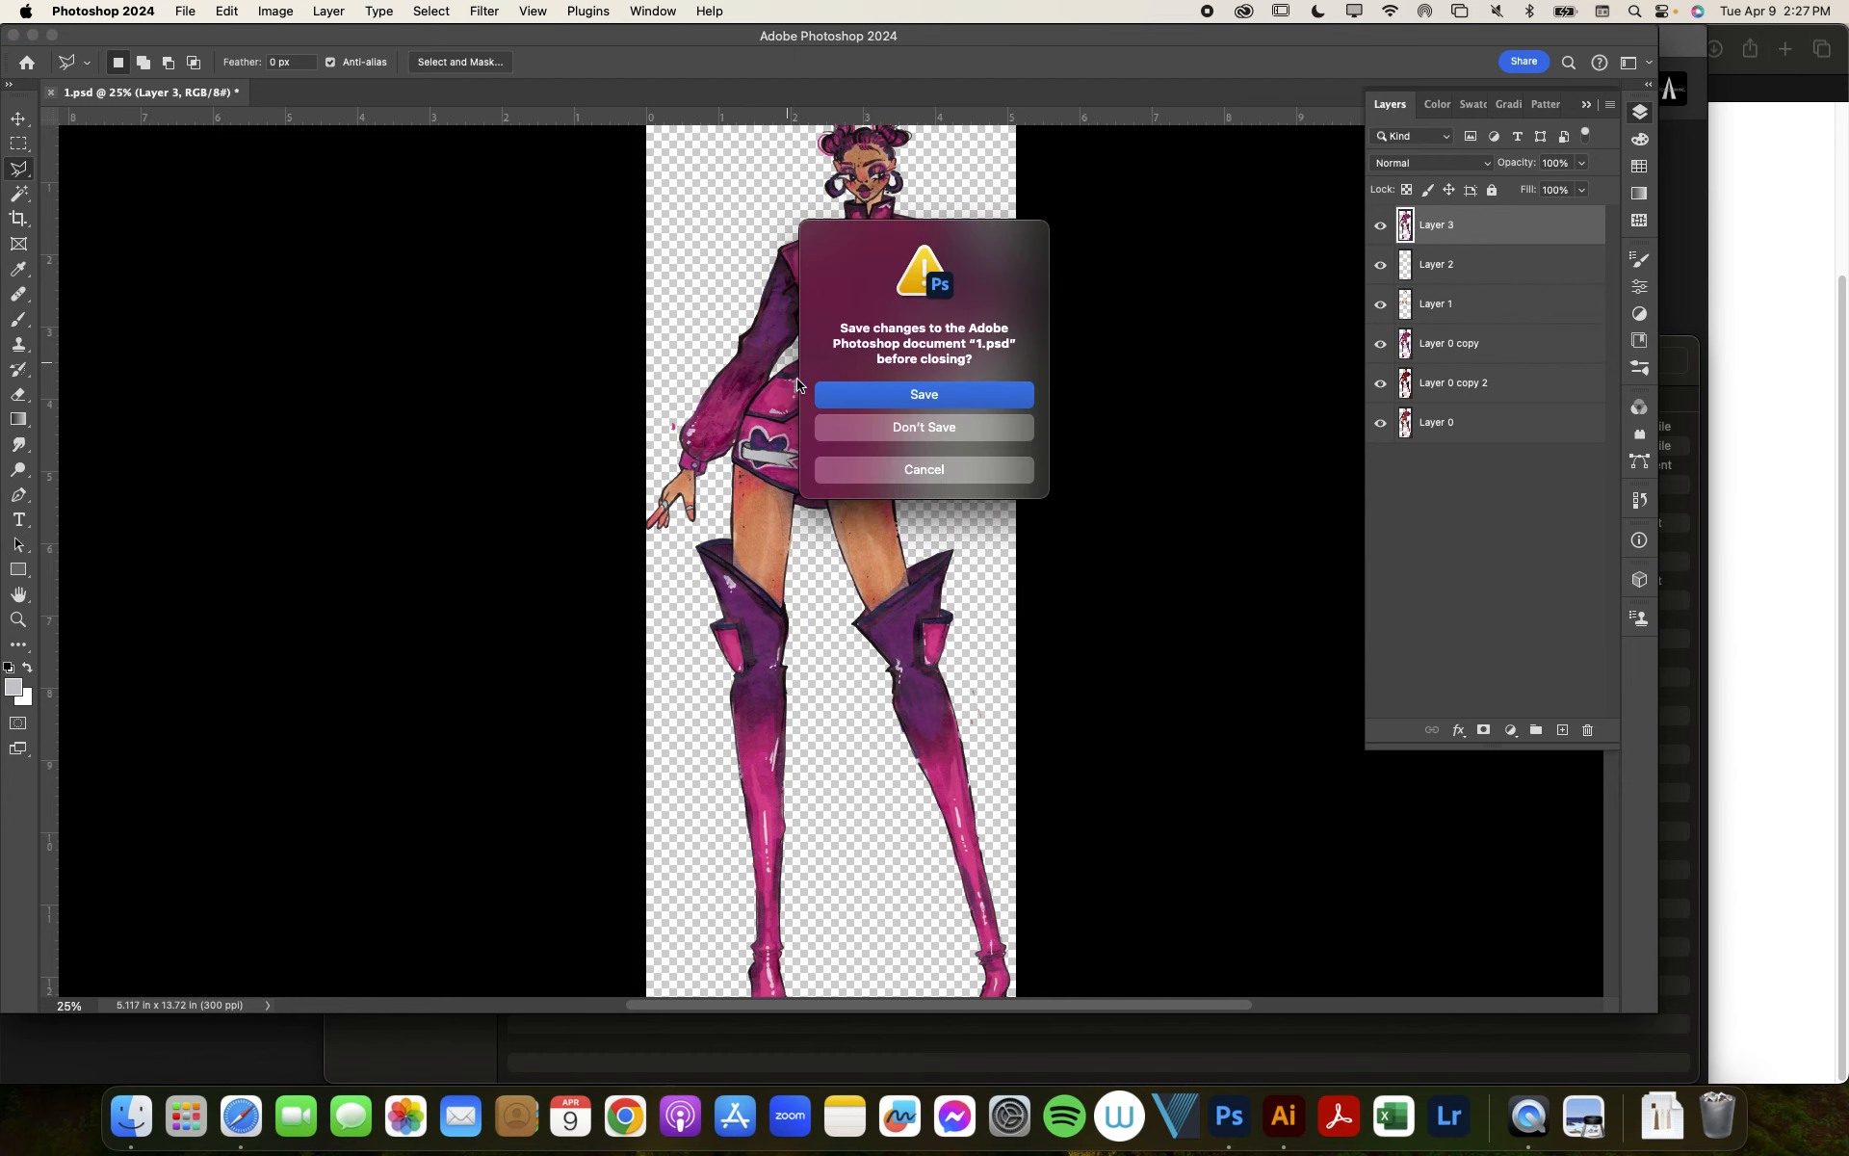
left_click(922, 427)
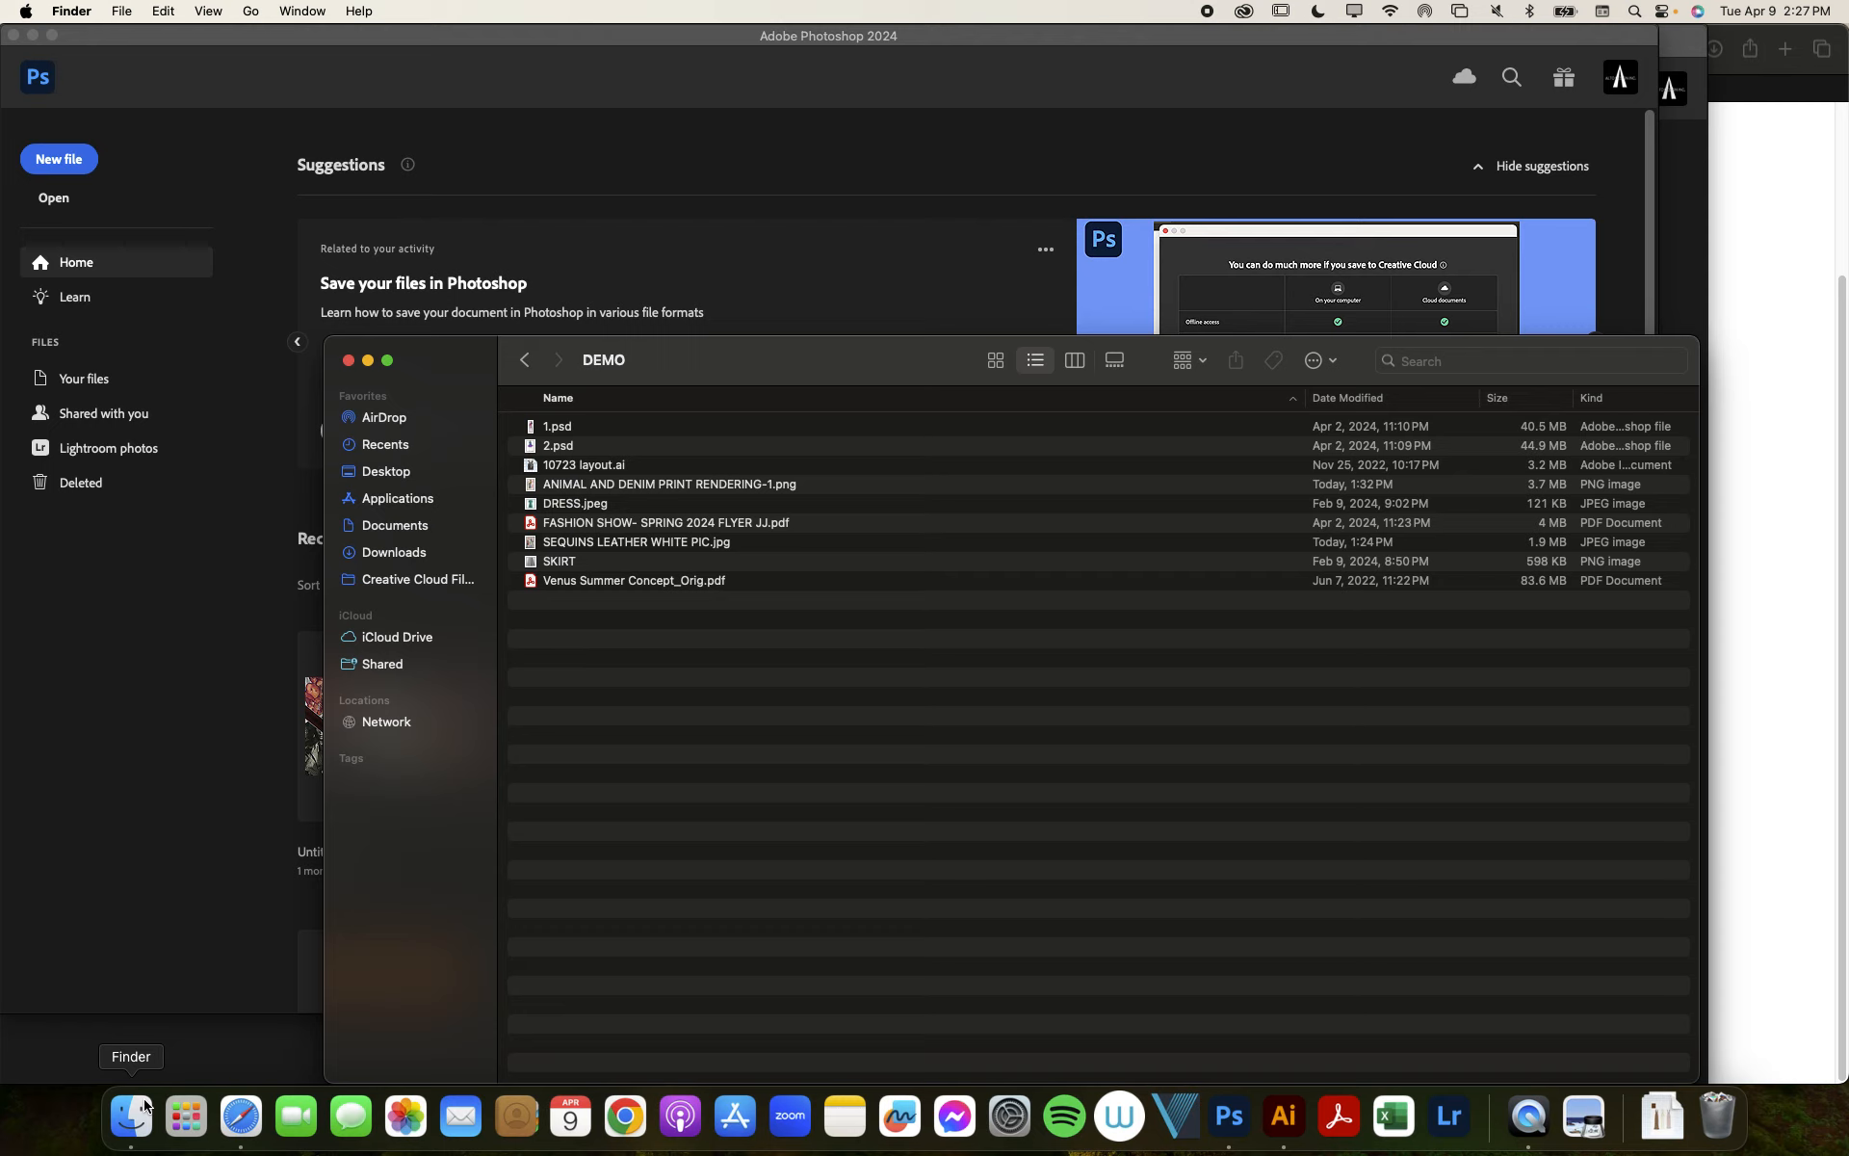
mouse_move(723, 697)
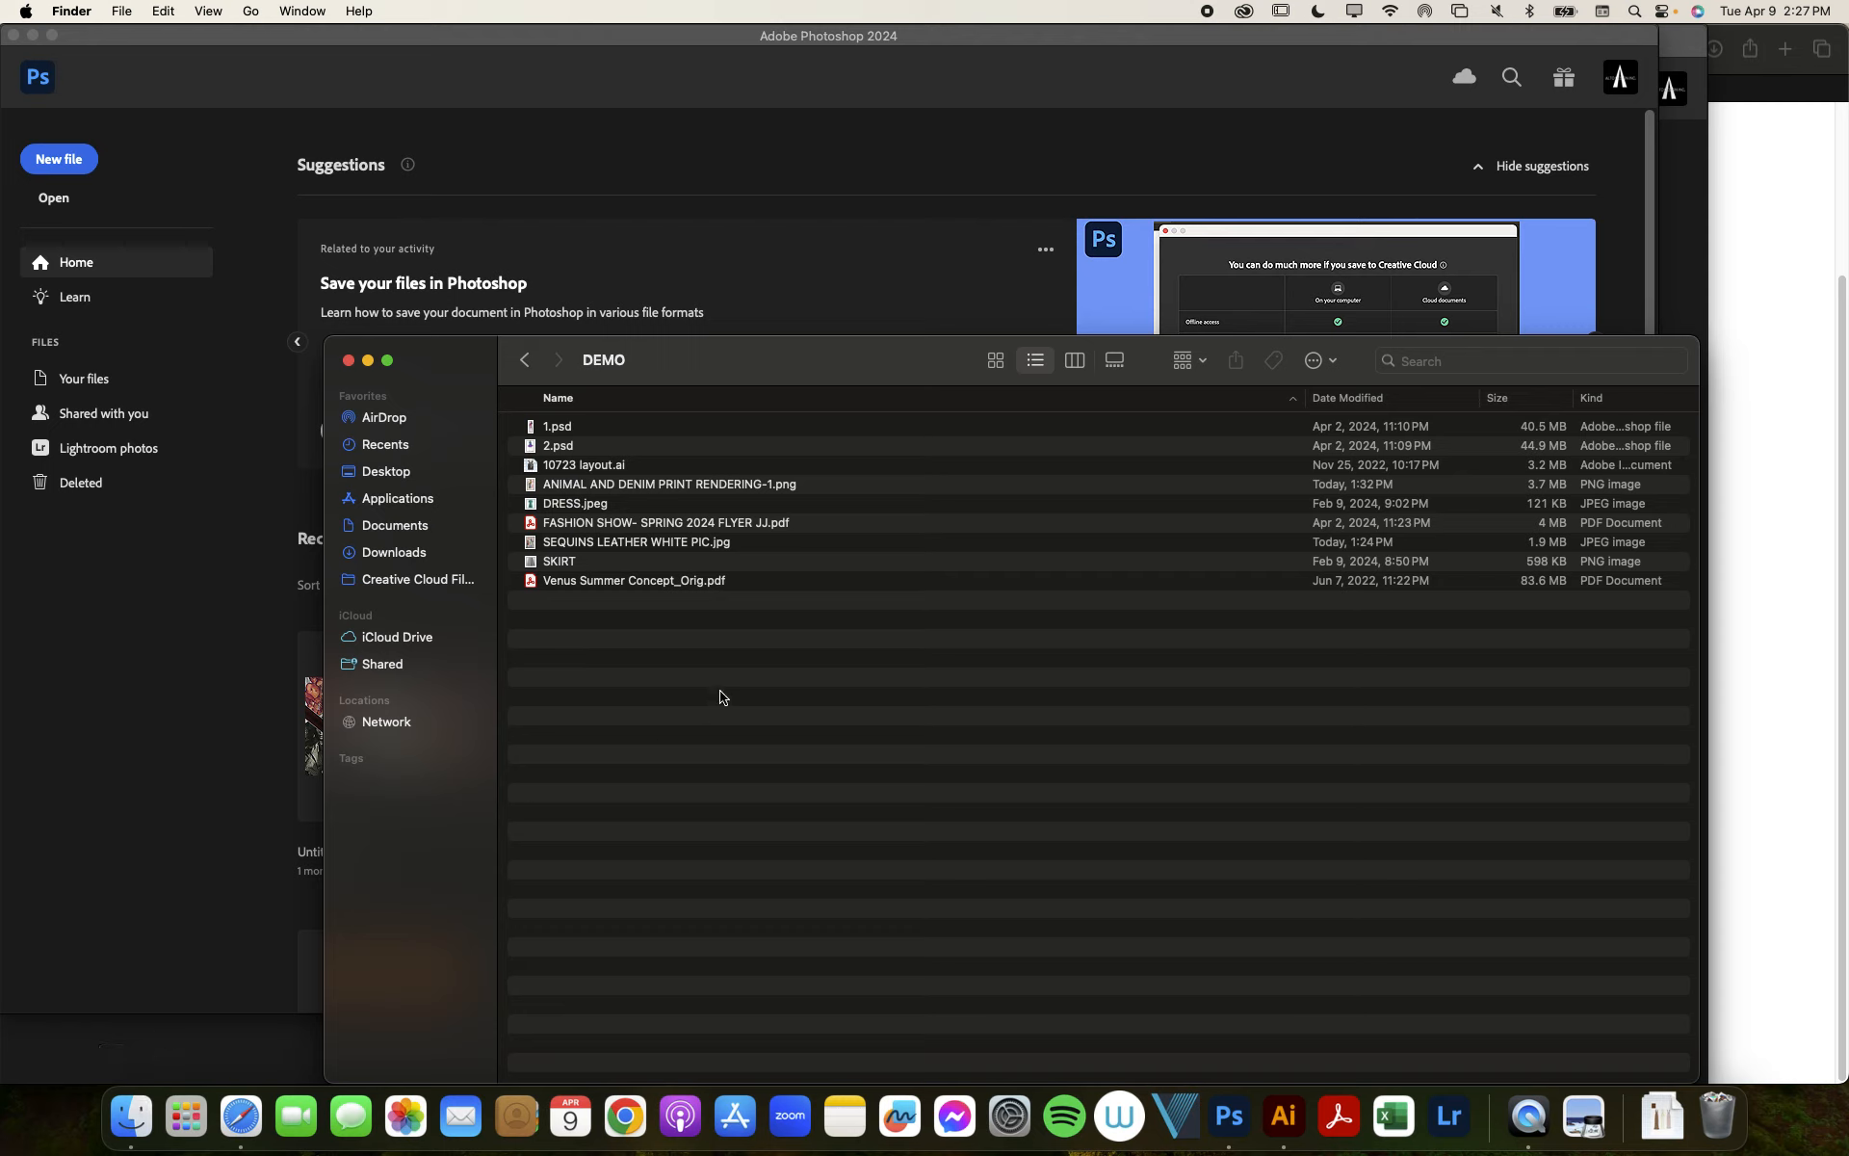
mouse_move(753, 543)
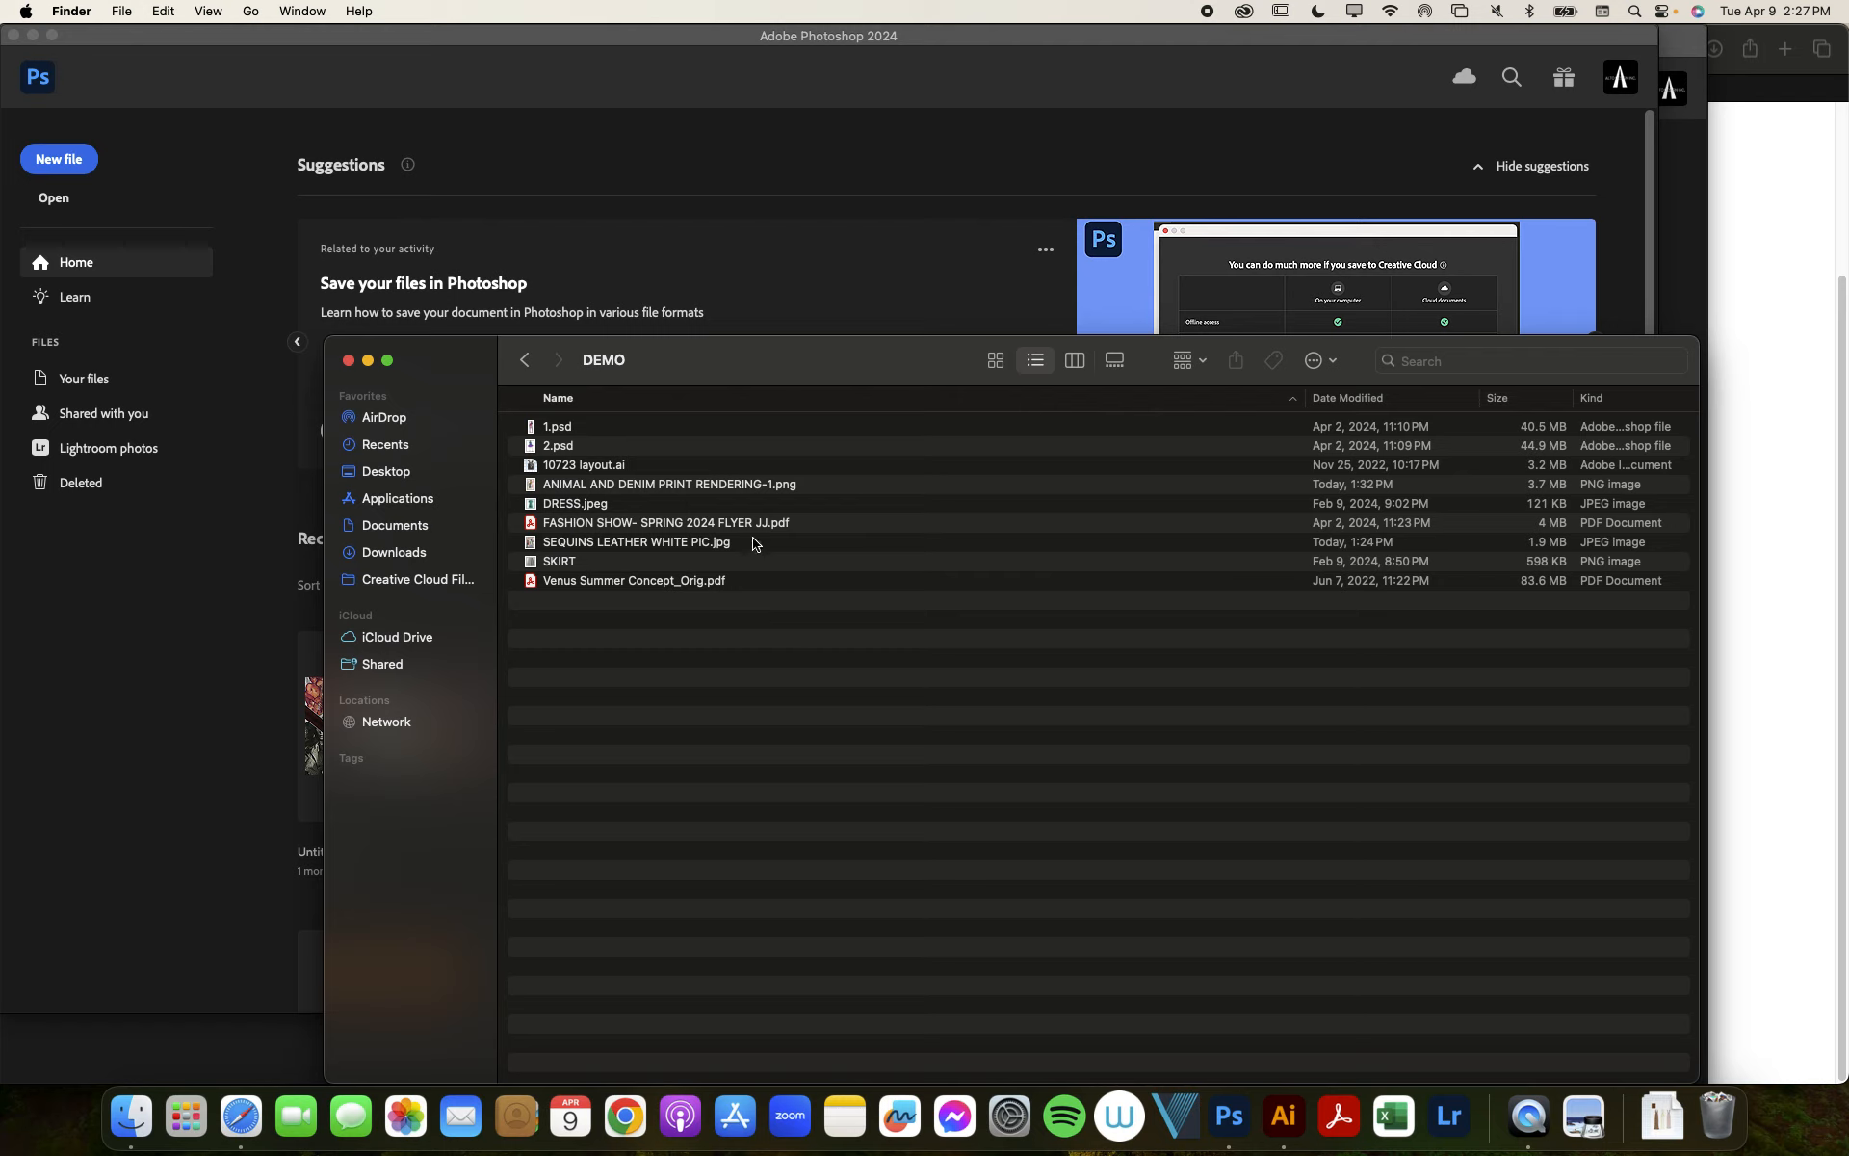
mouse_move(732, 570)
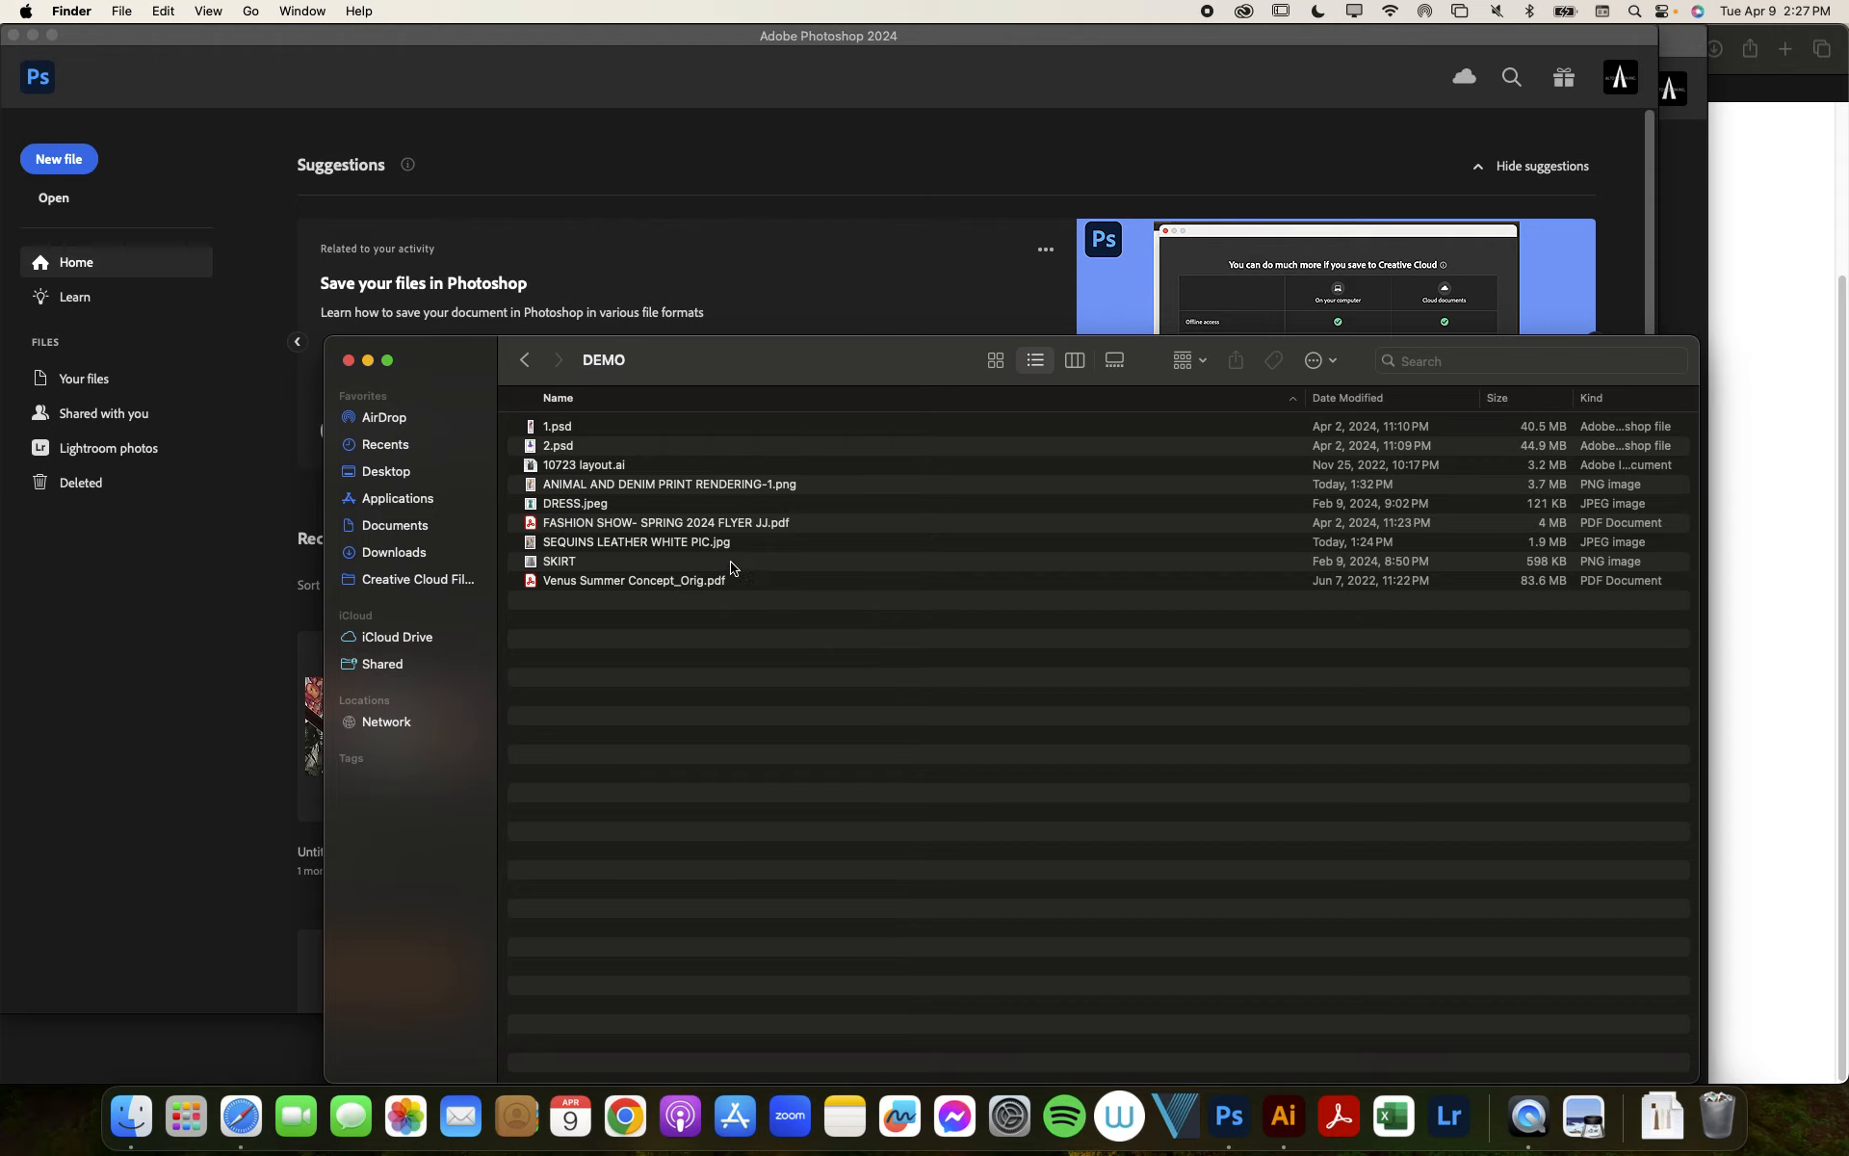
Step: Select a file in the DEMO folder and bring up its Quick Look preview
left_click(582, 465)
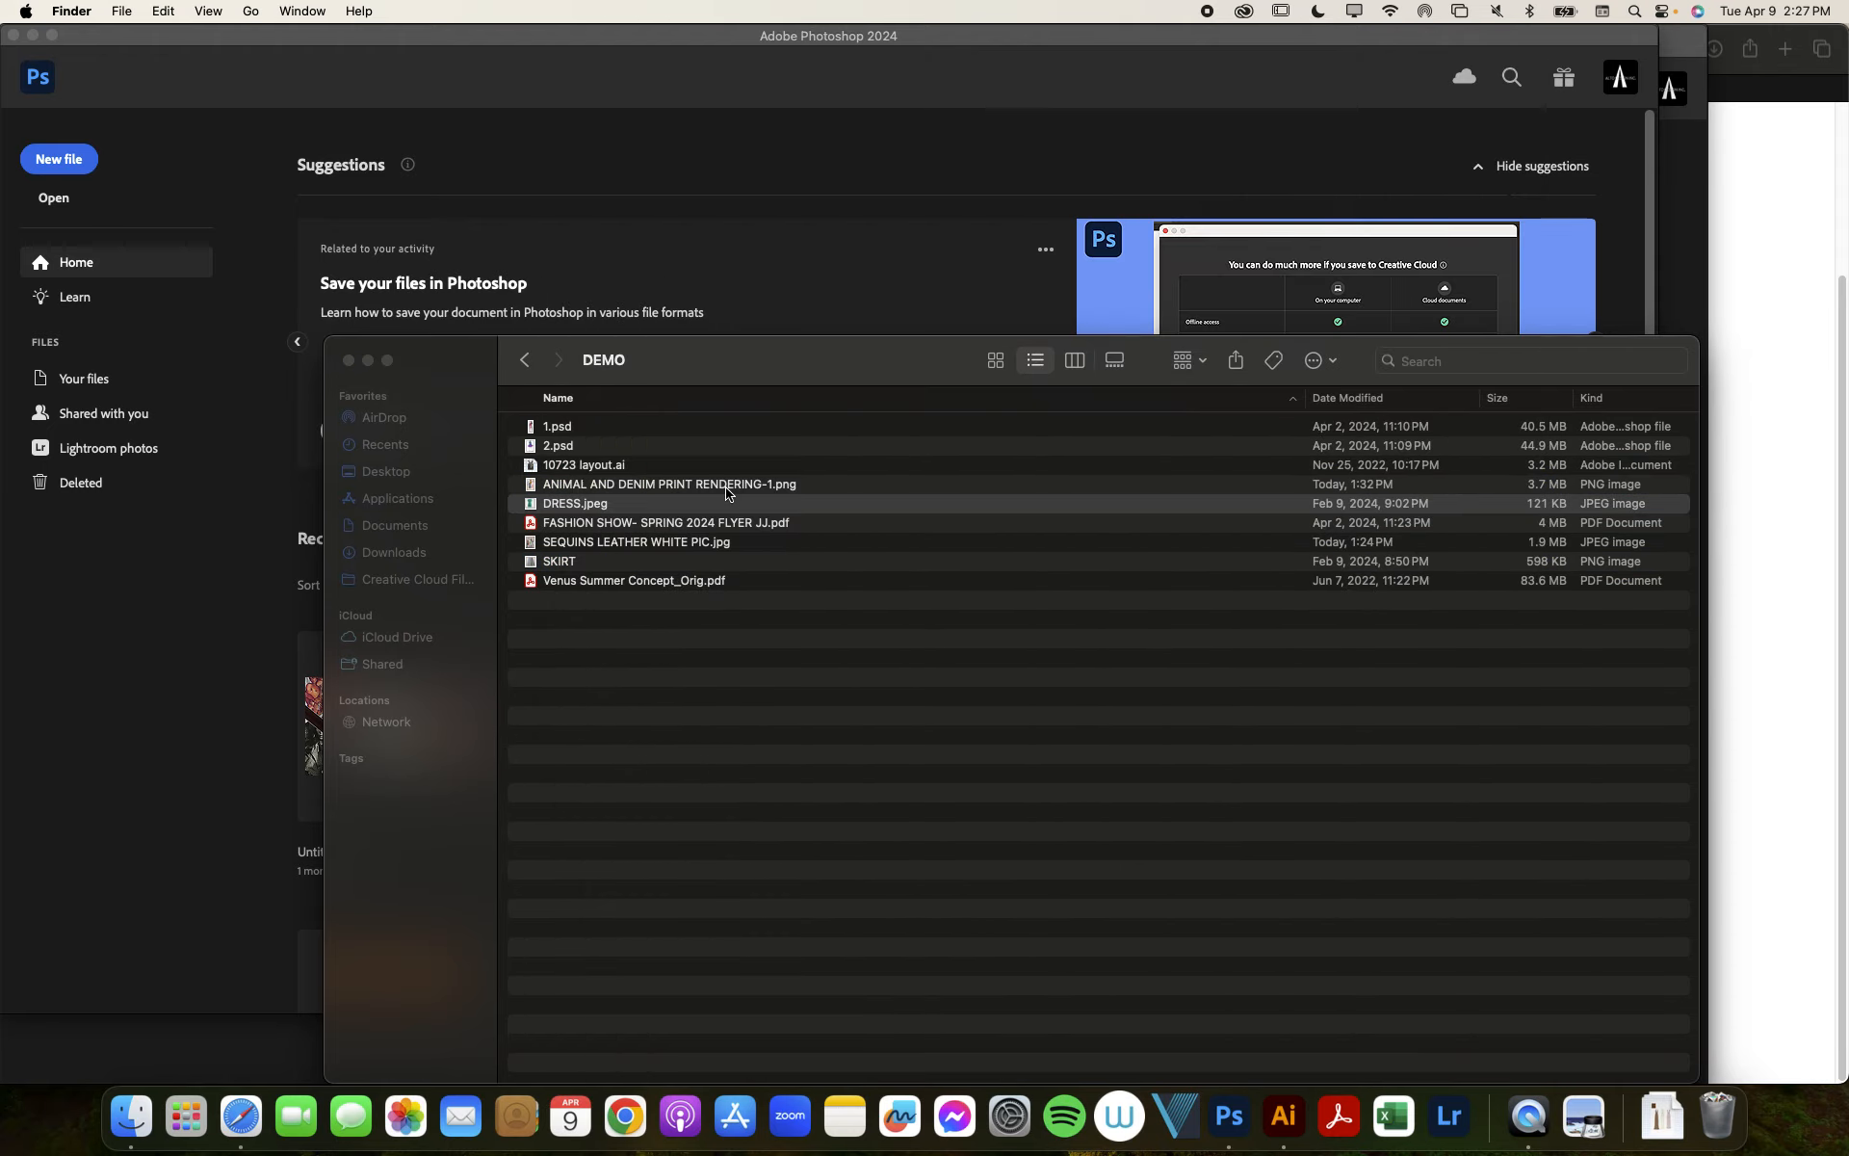
left_click(638, 543)
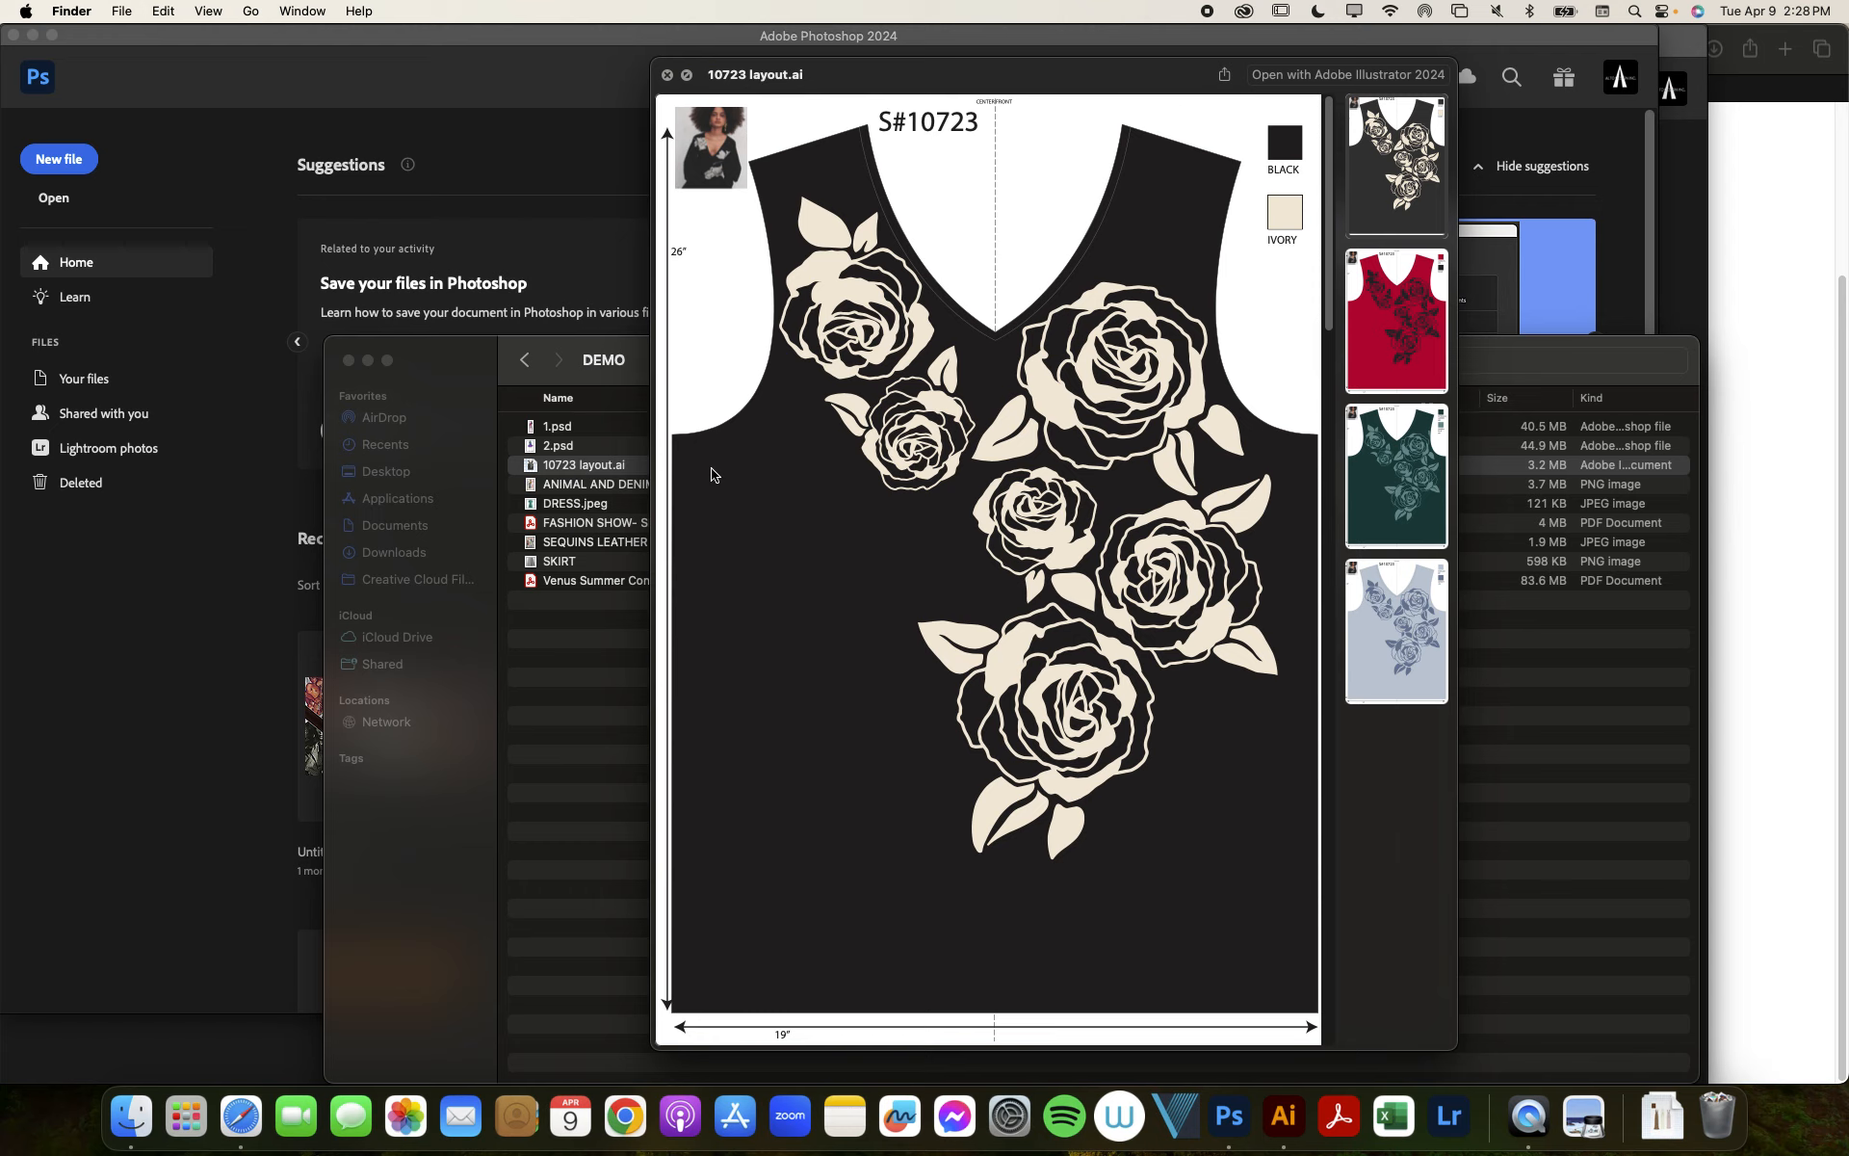
mouse_move(1128, 348)
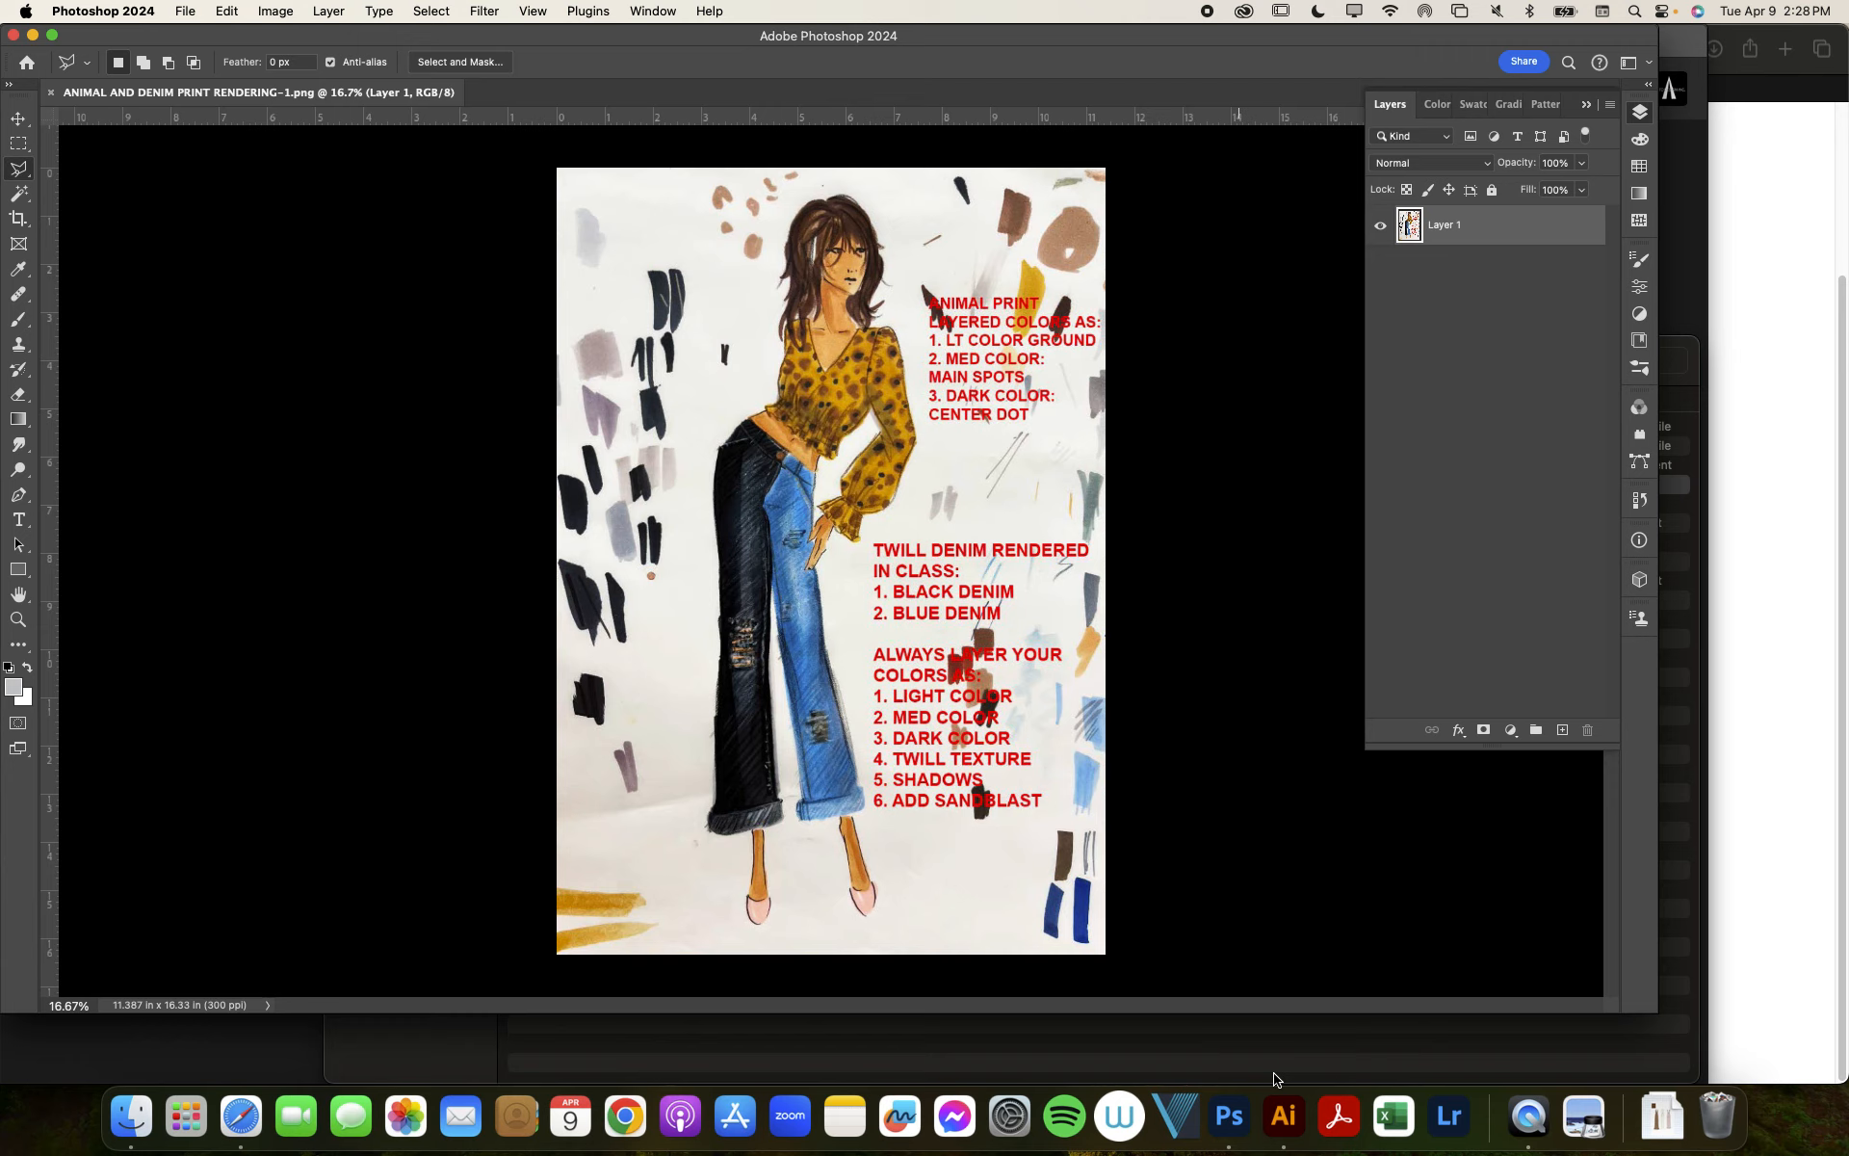
mouse_move(1117, 1113)
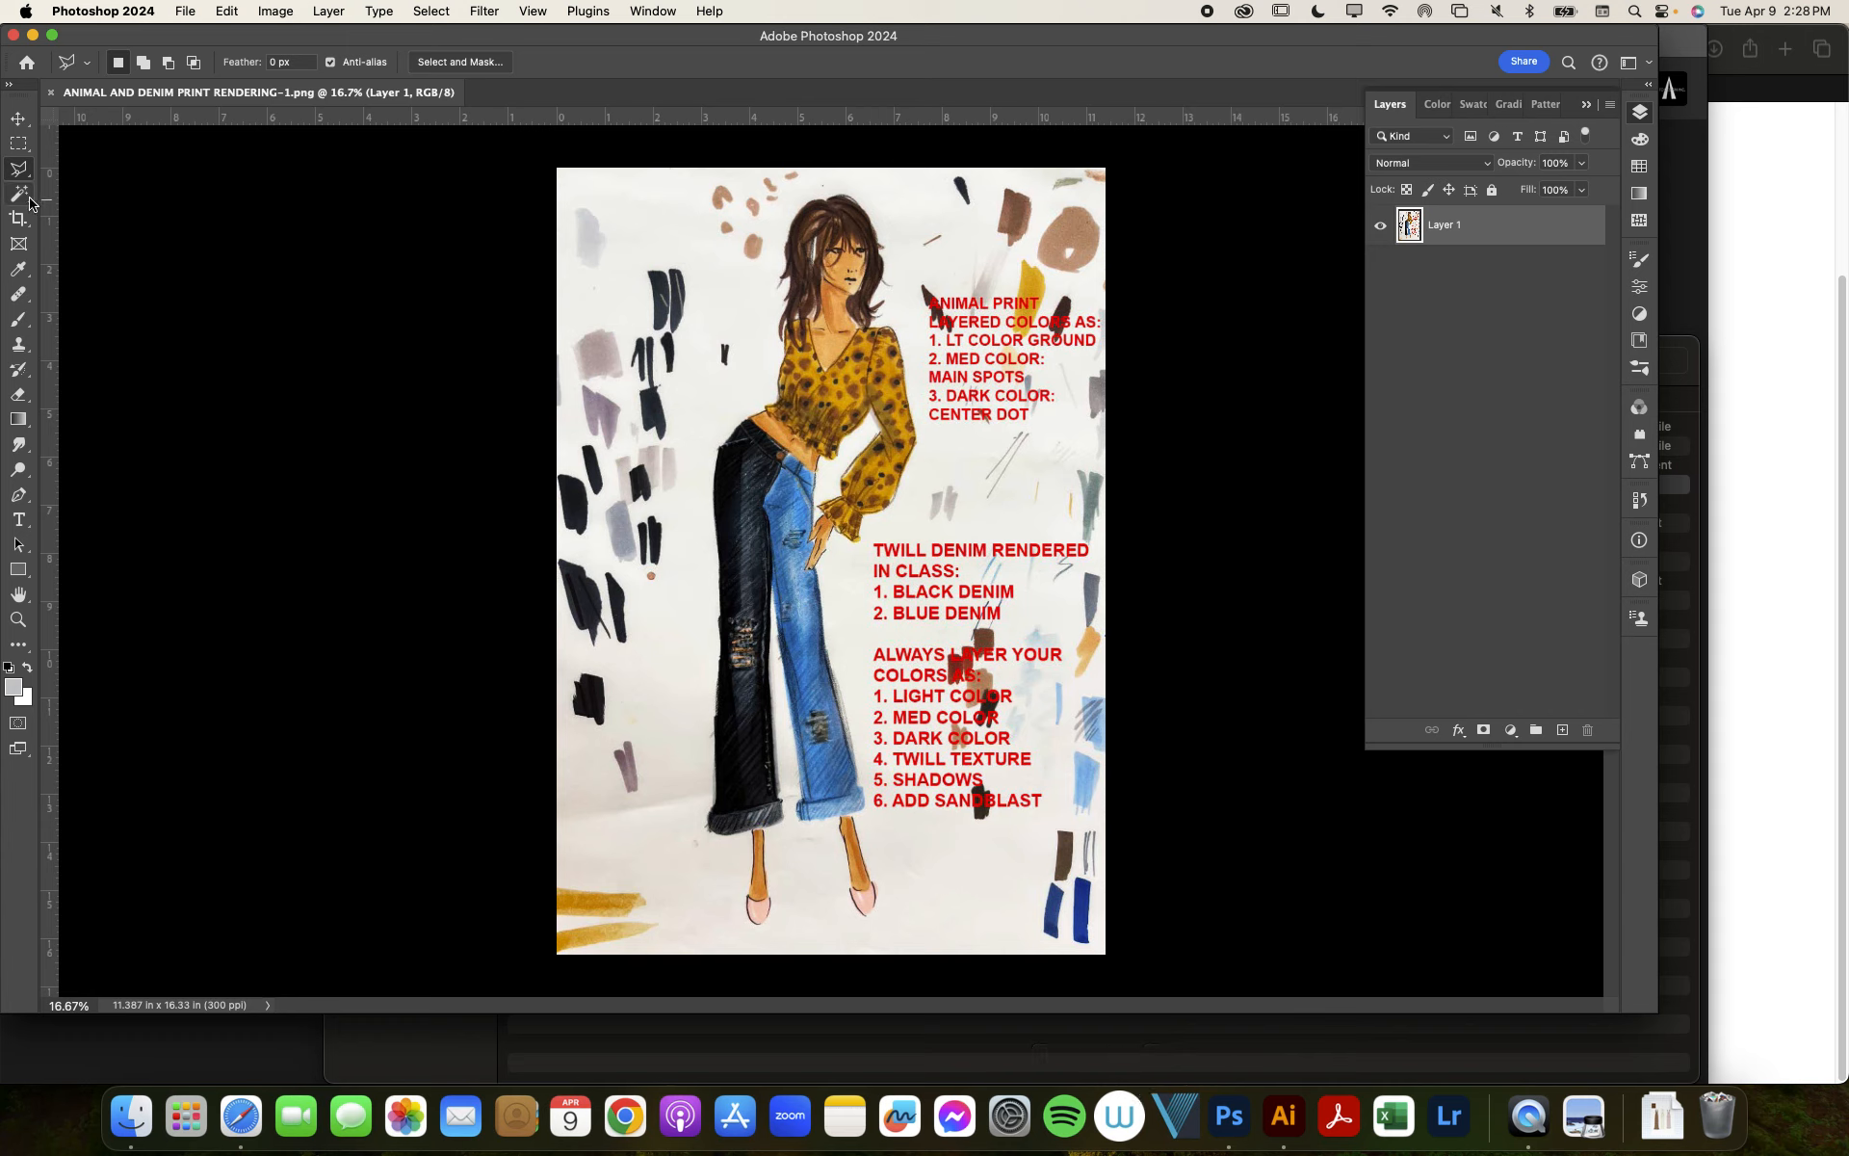
mouse_move(20, 192)
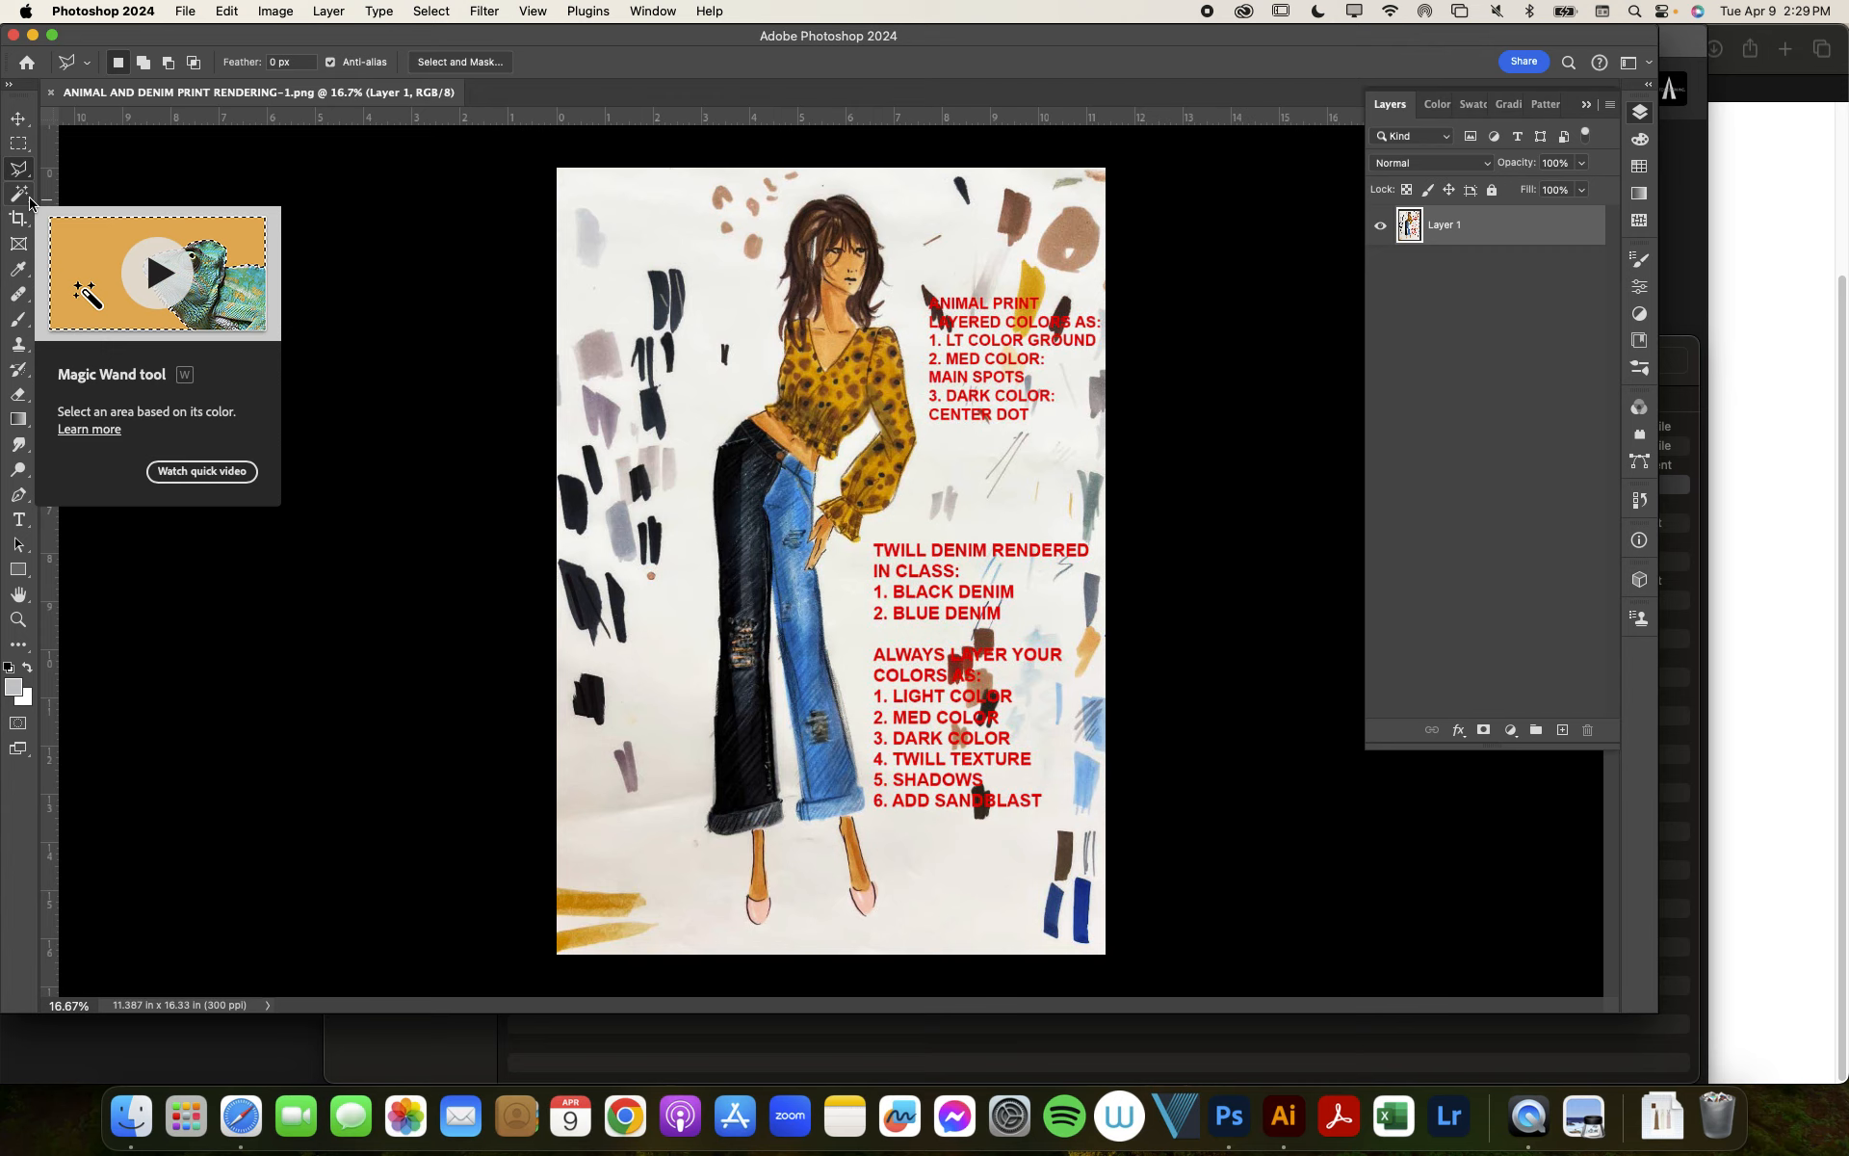
Step: Activate the Magic Wand tool for colour-based selection
left_click(19, 193)
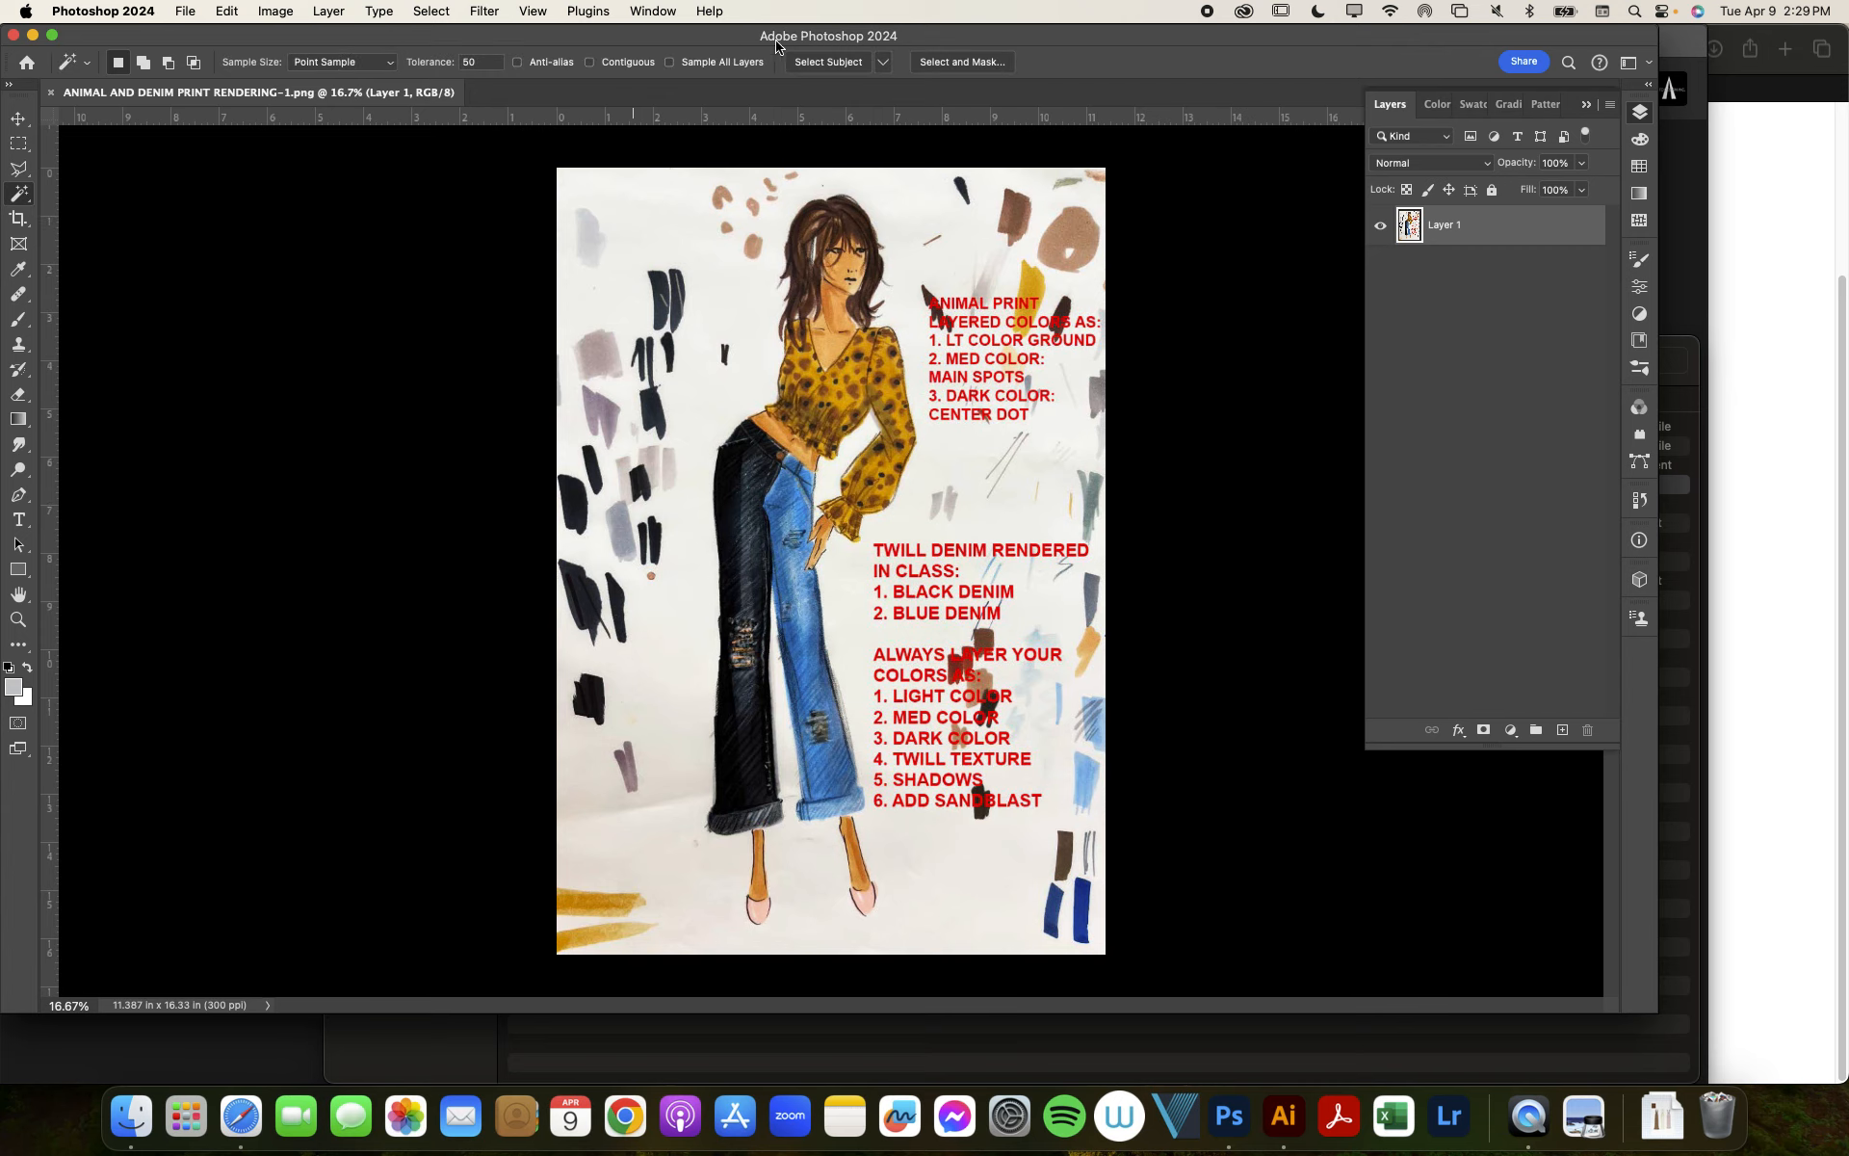
mouse_move(828, 61)
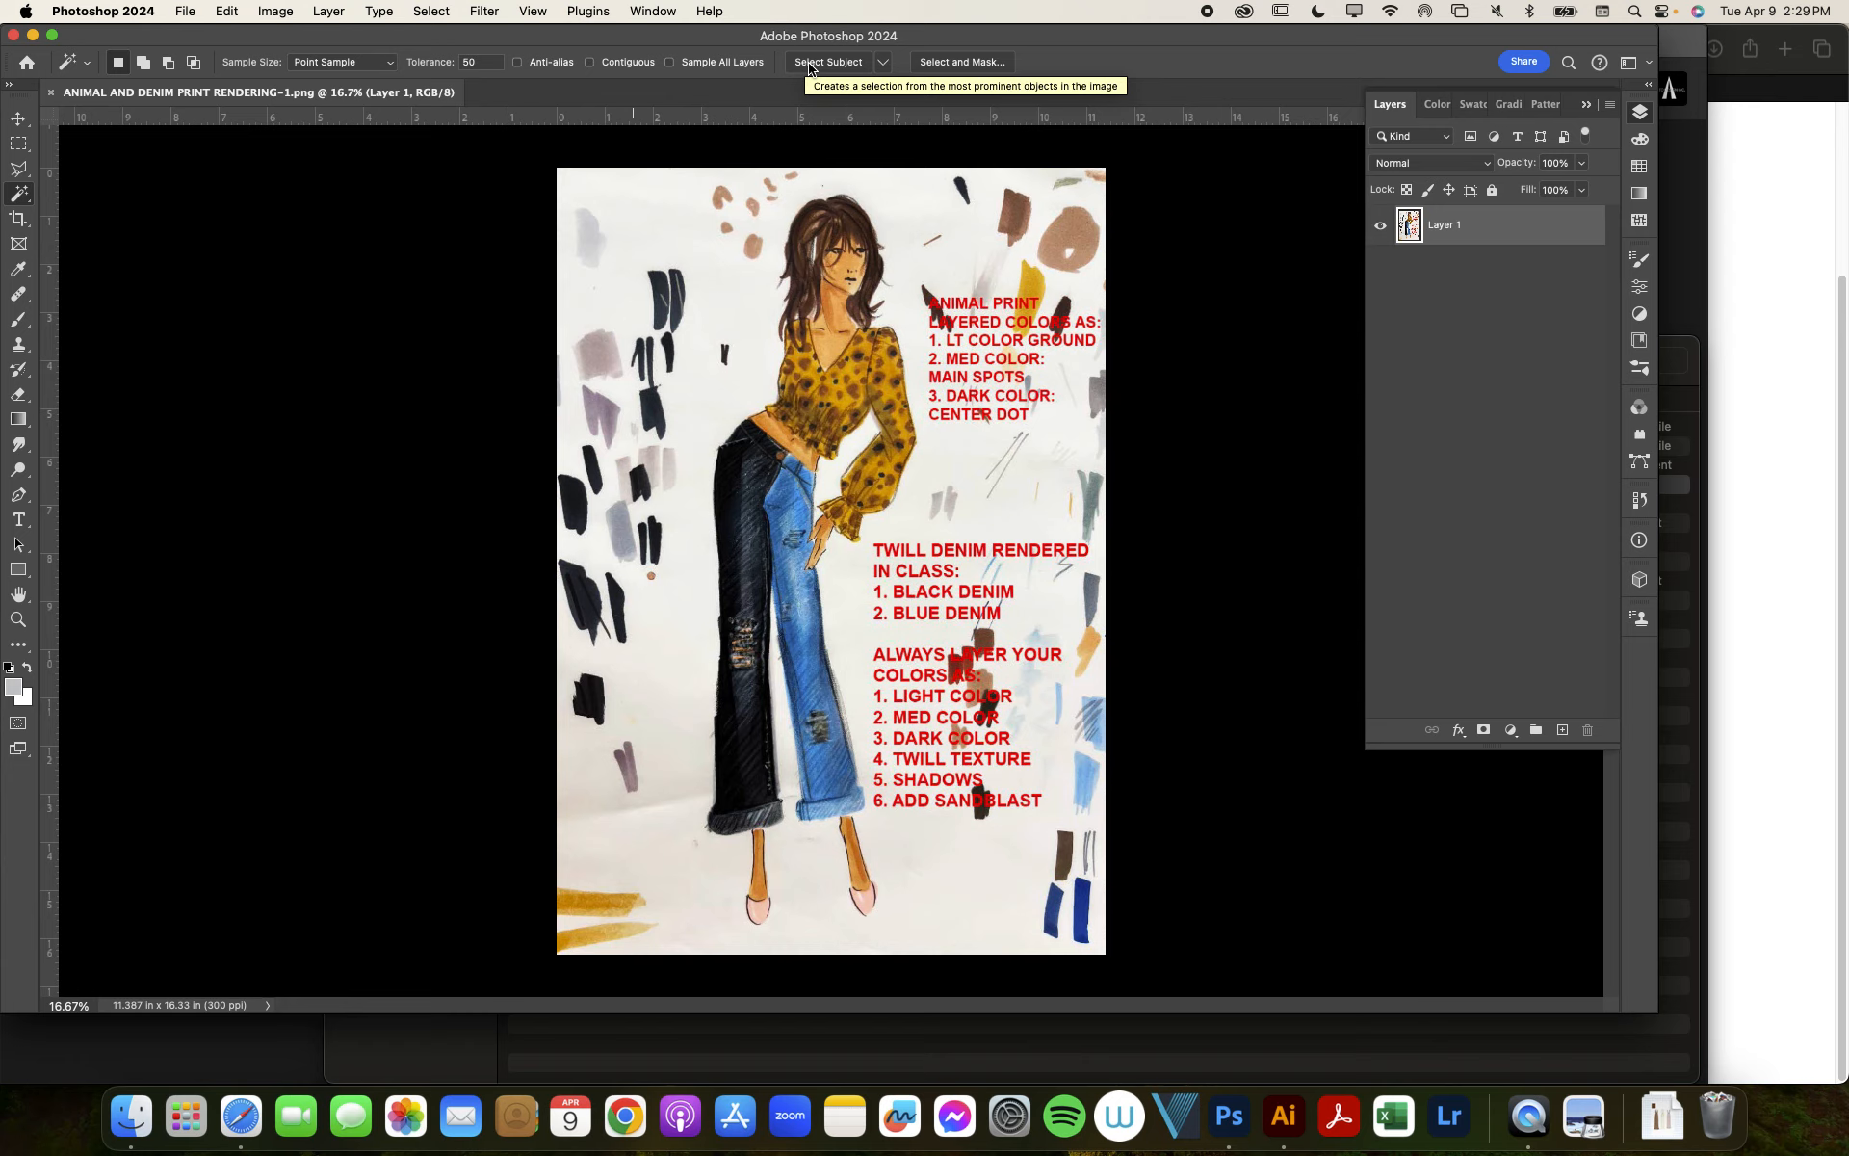
mouse_move(861, 38)
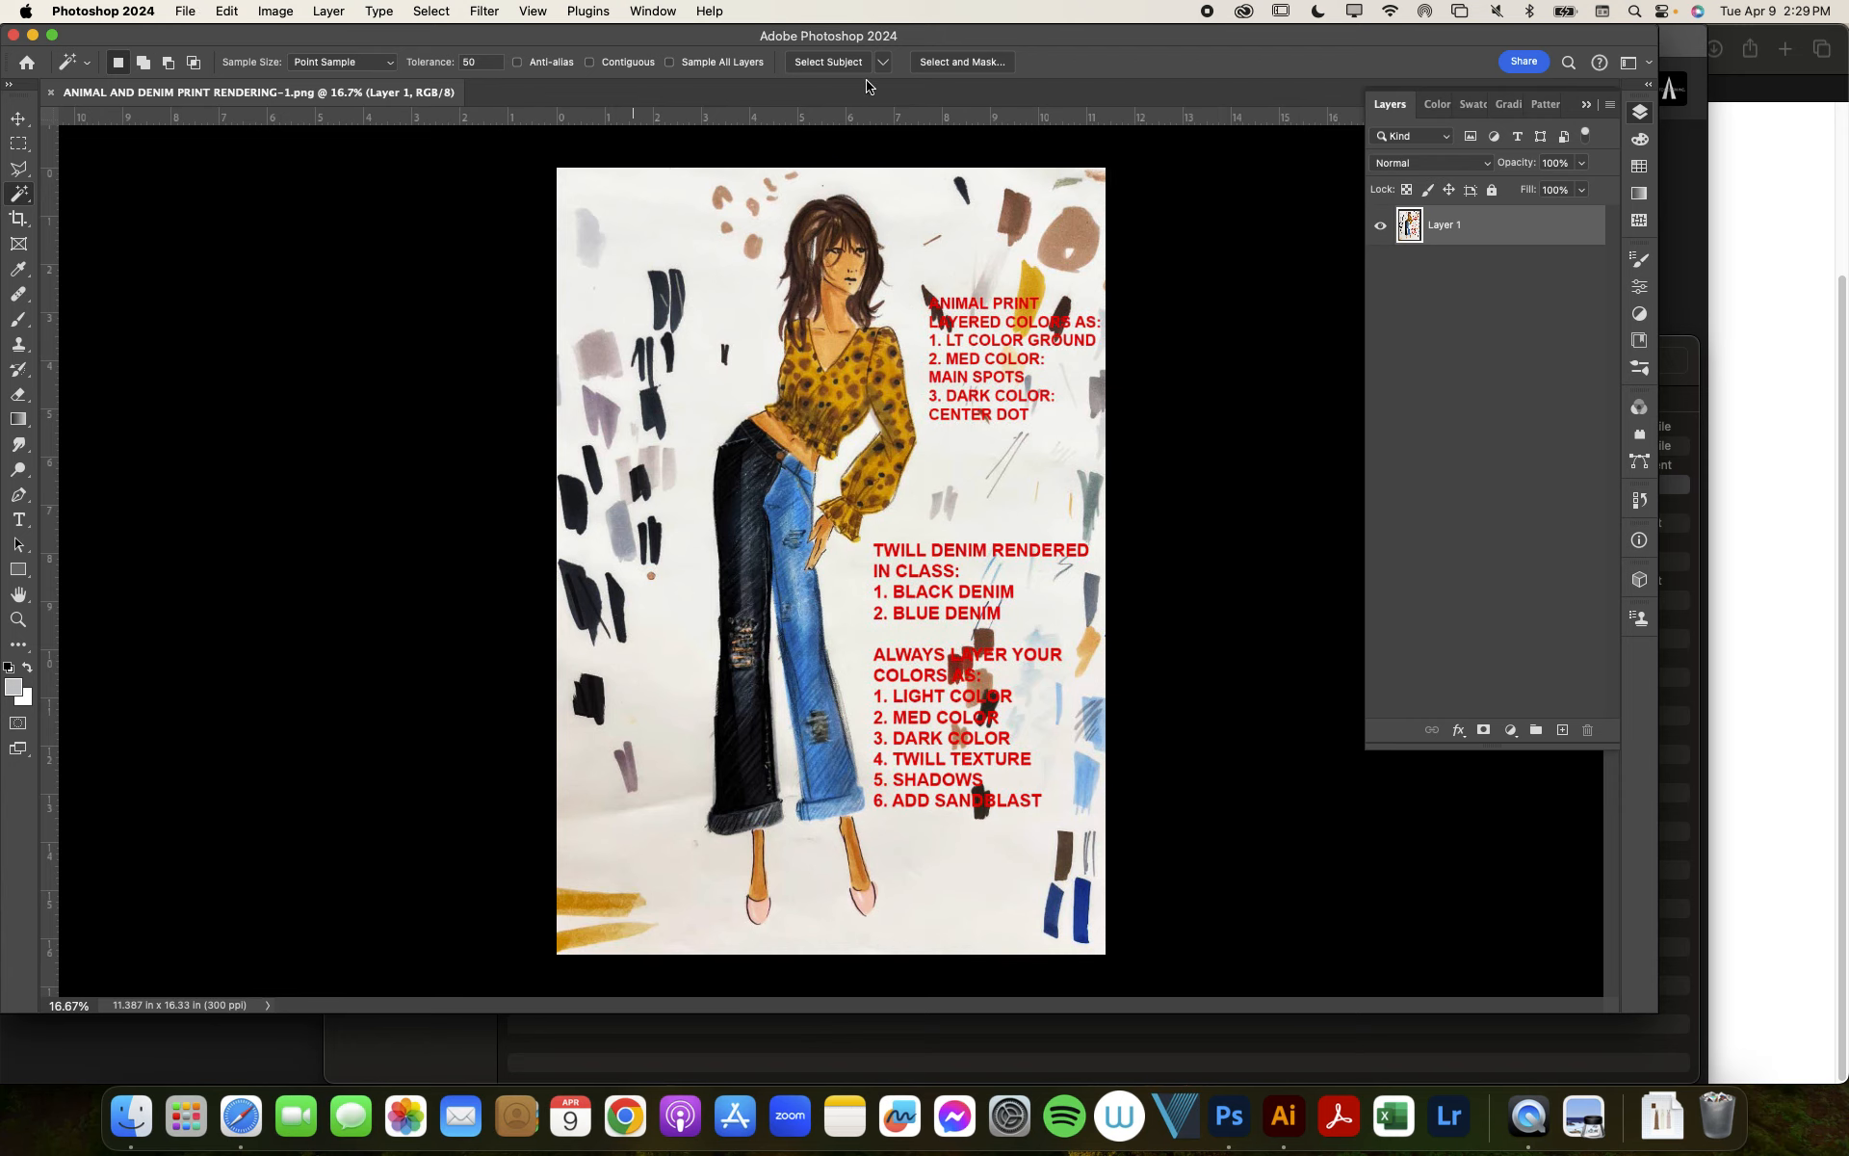
mouse_move(666, 5)
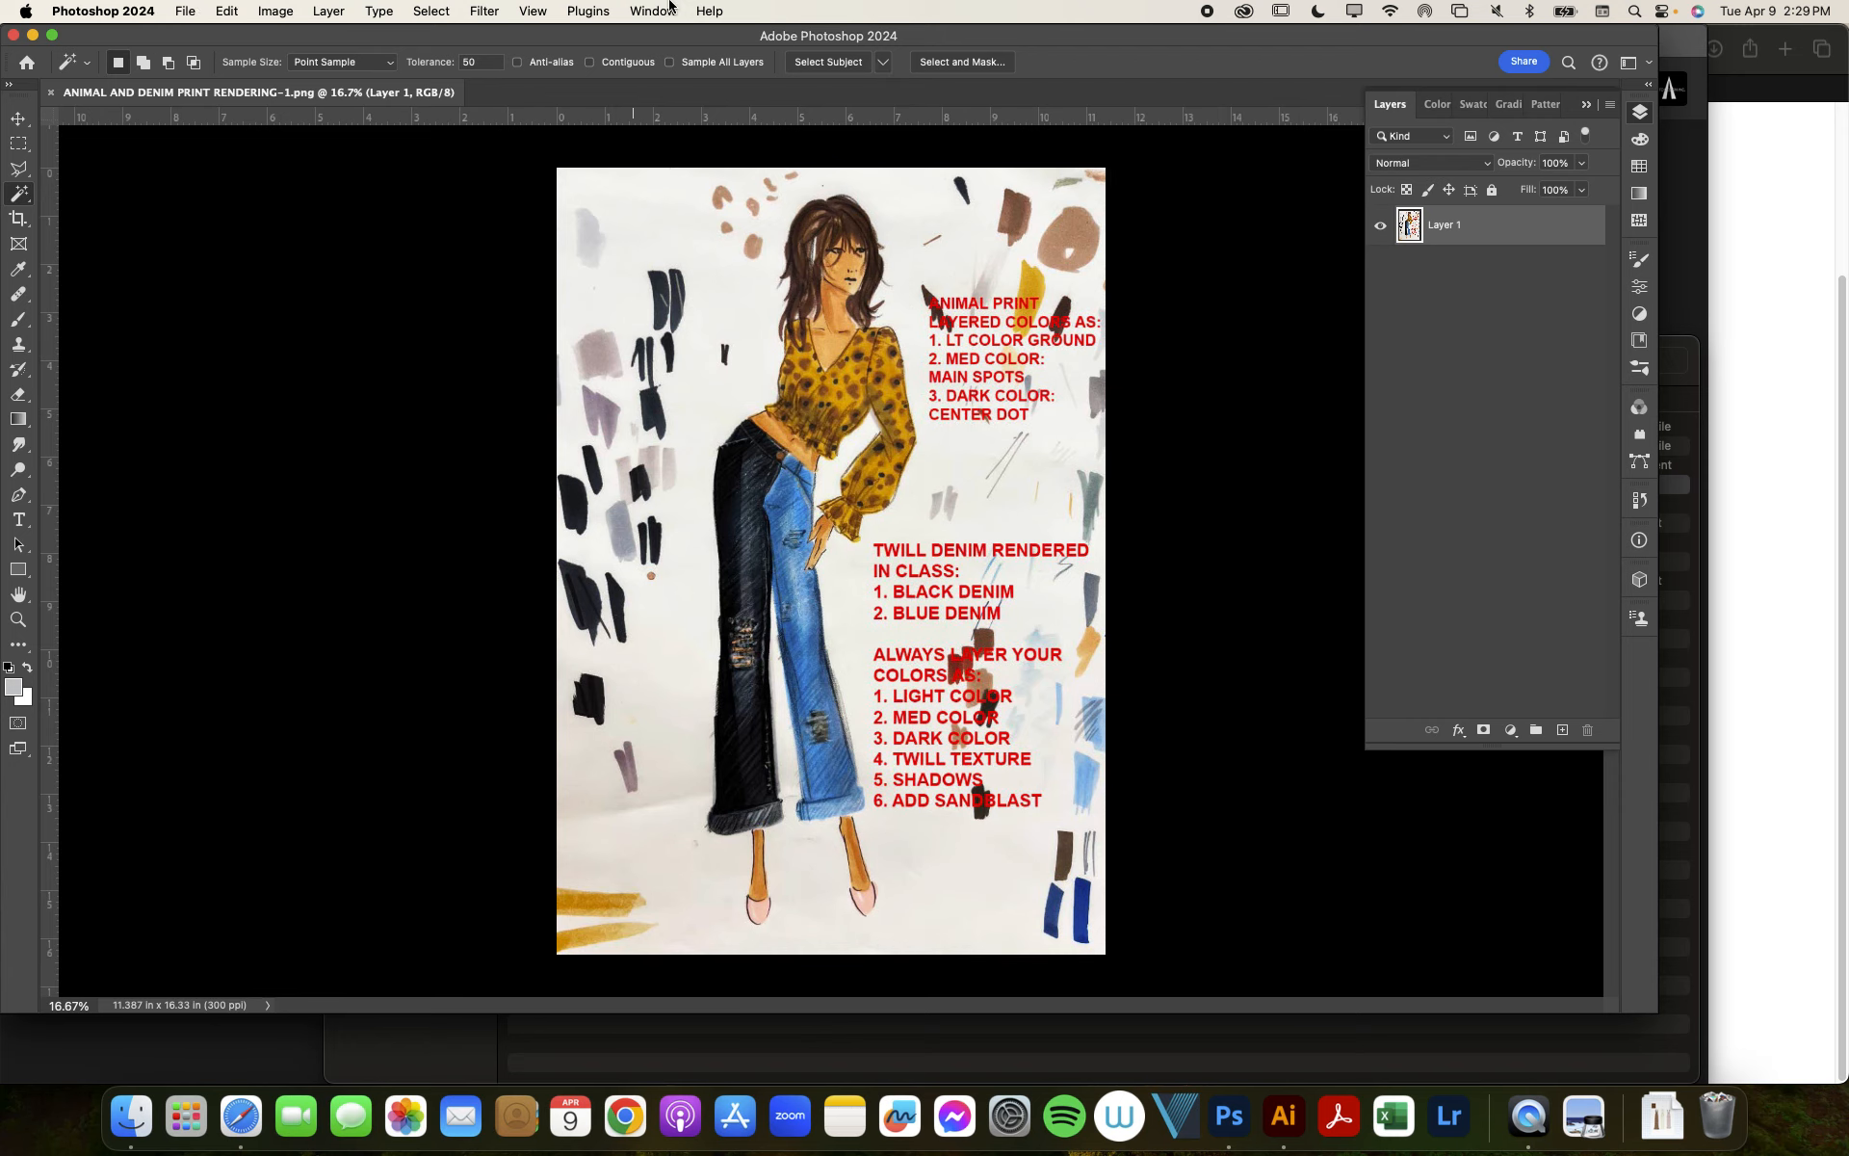
left_click(651, 11)
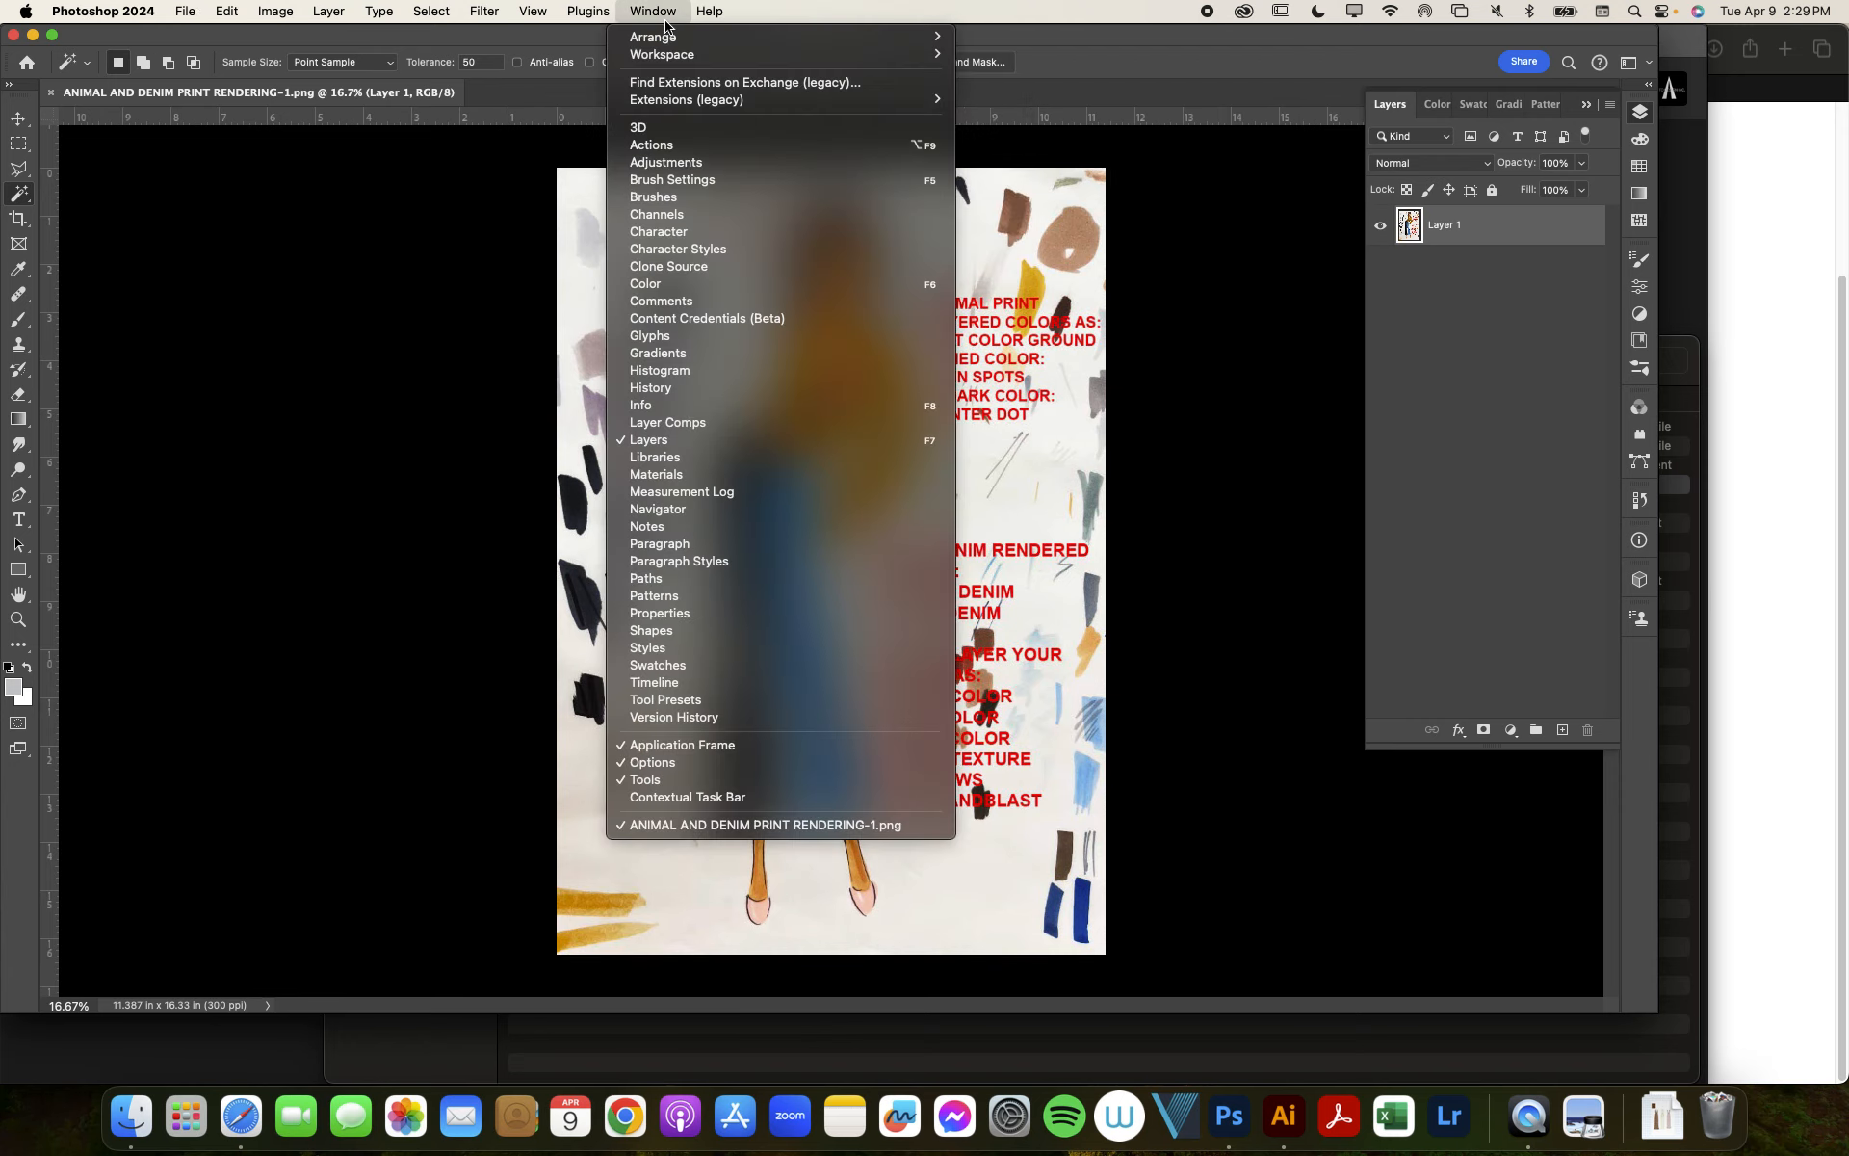
mouse_move(661, 54)
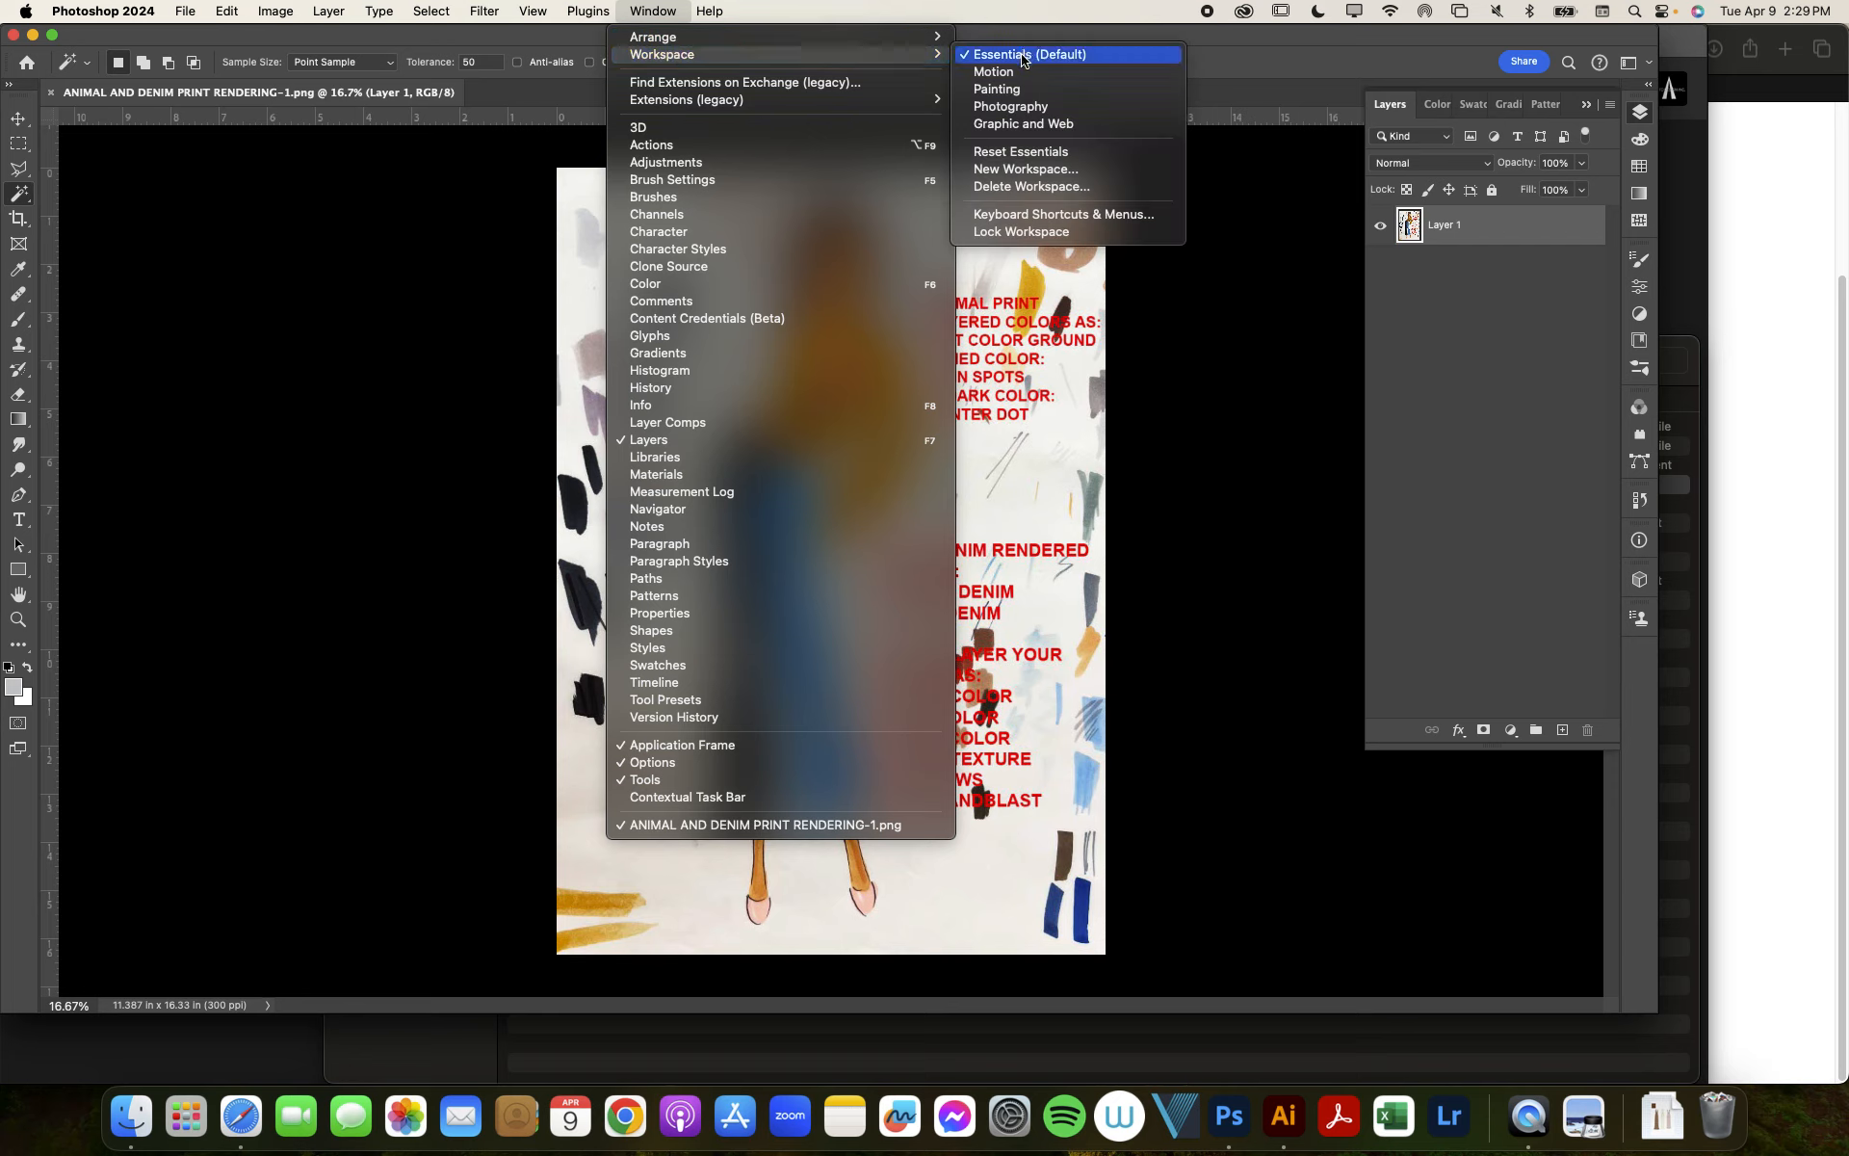
left_click(1029, 54)
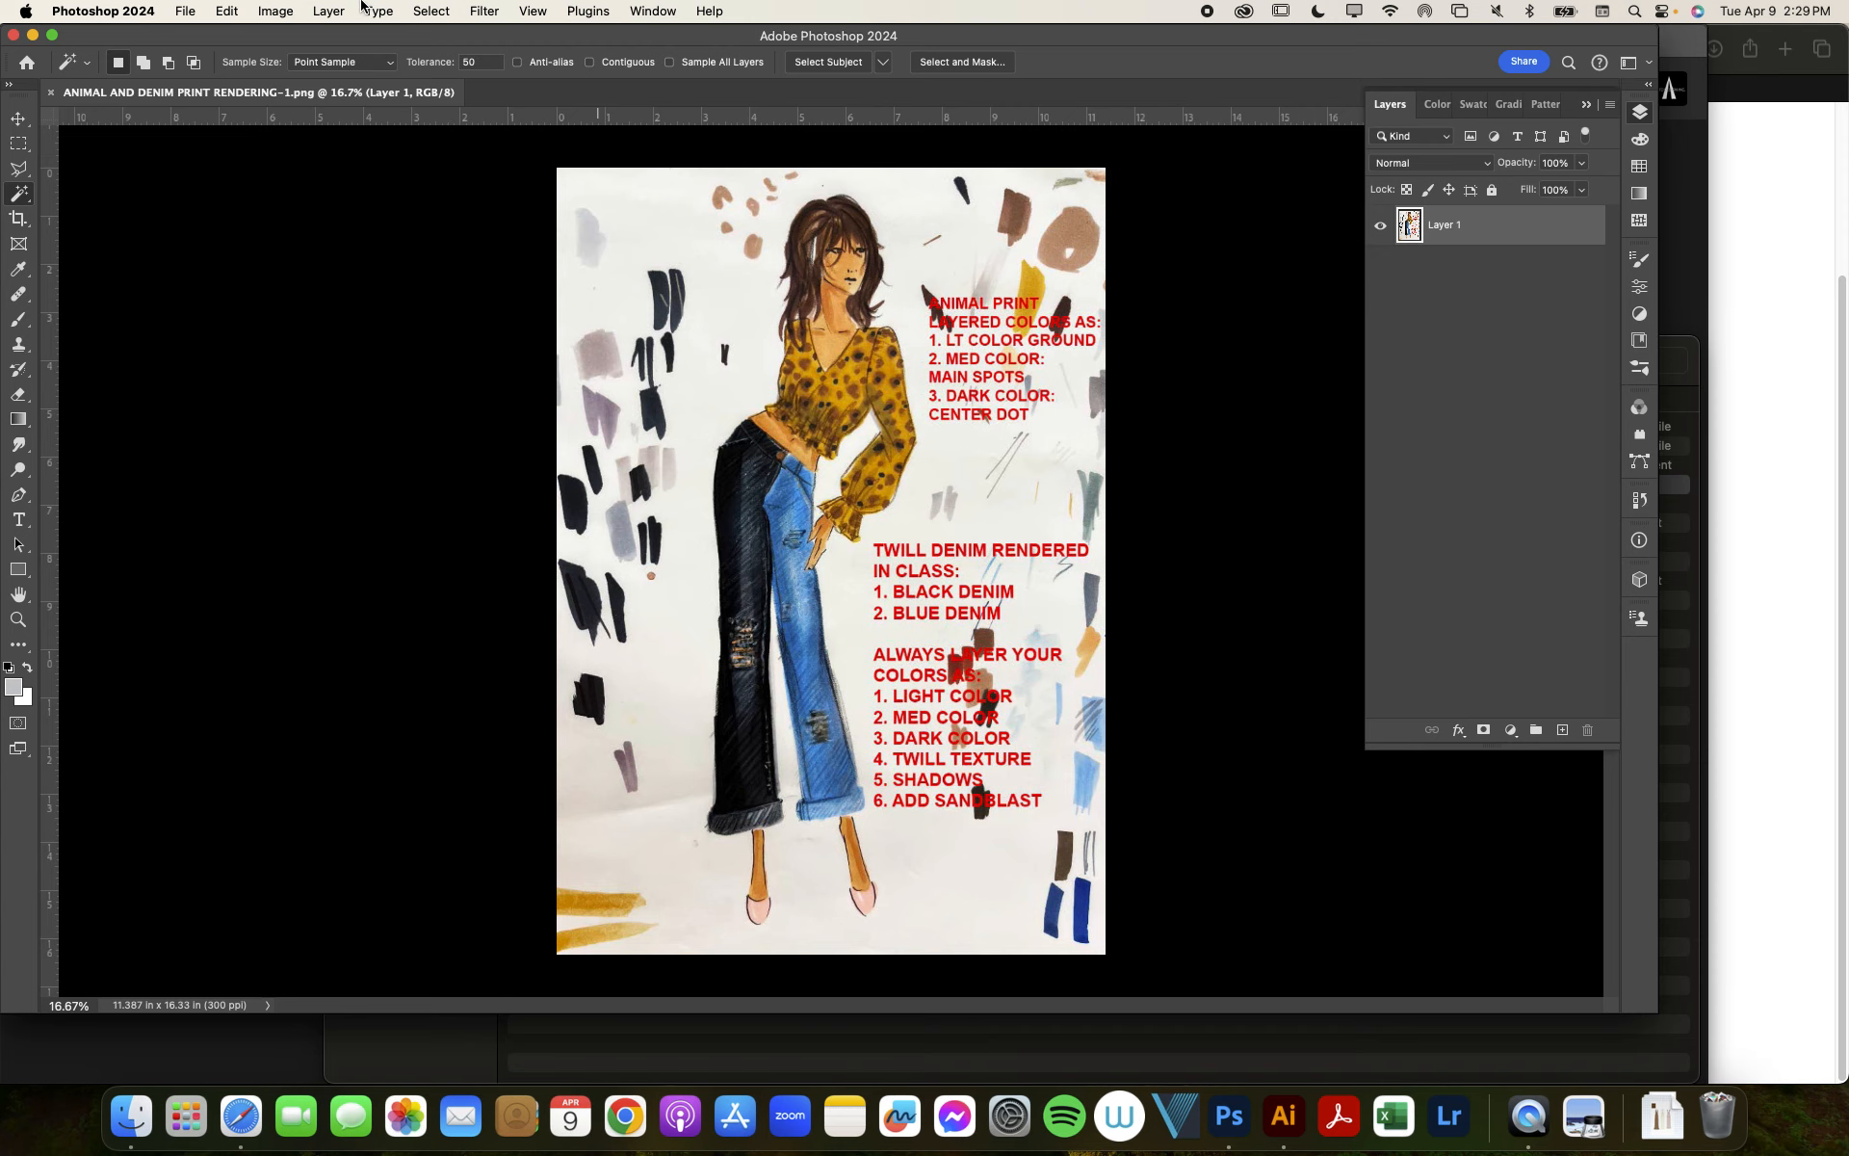
left_click(653, 12)
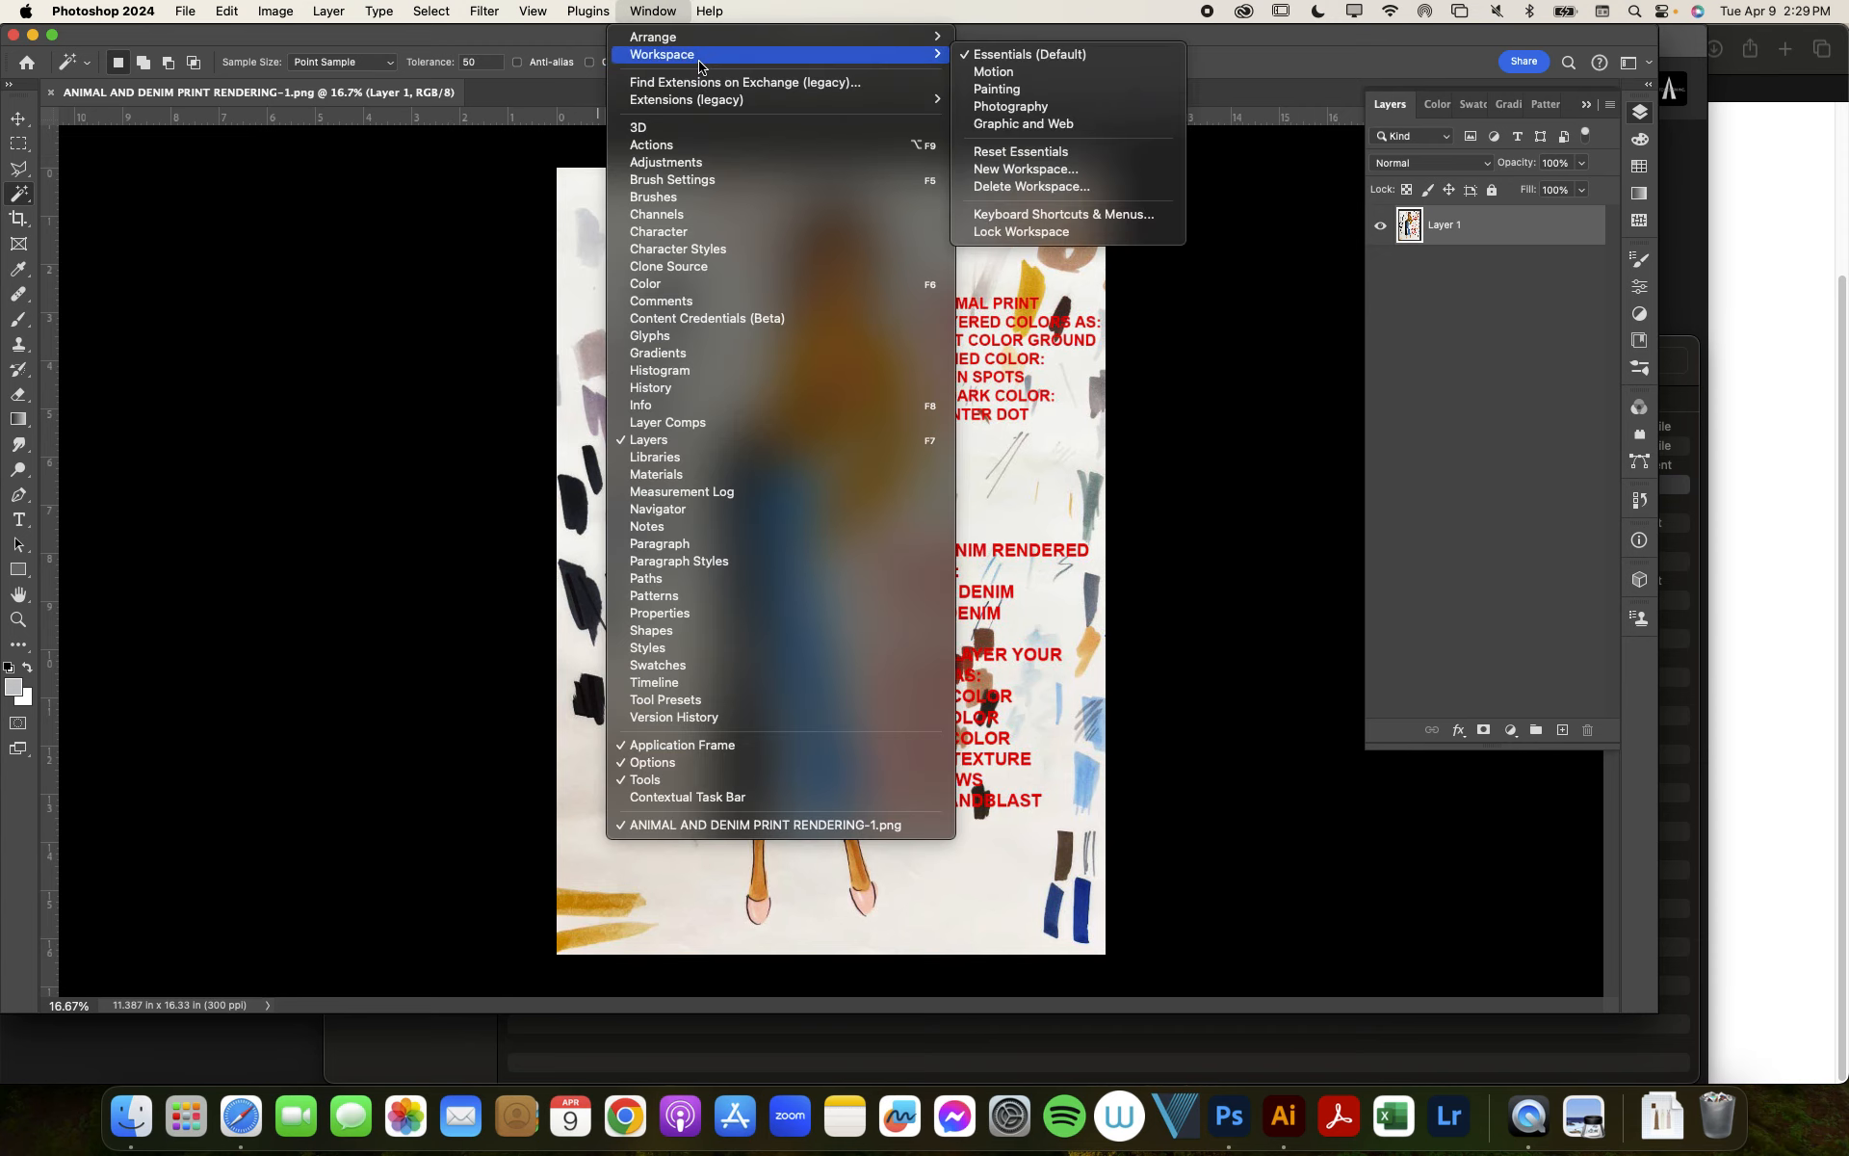
mouse_move(1027, 54)
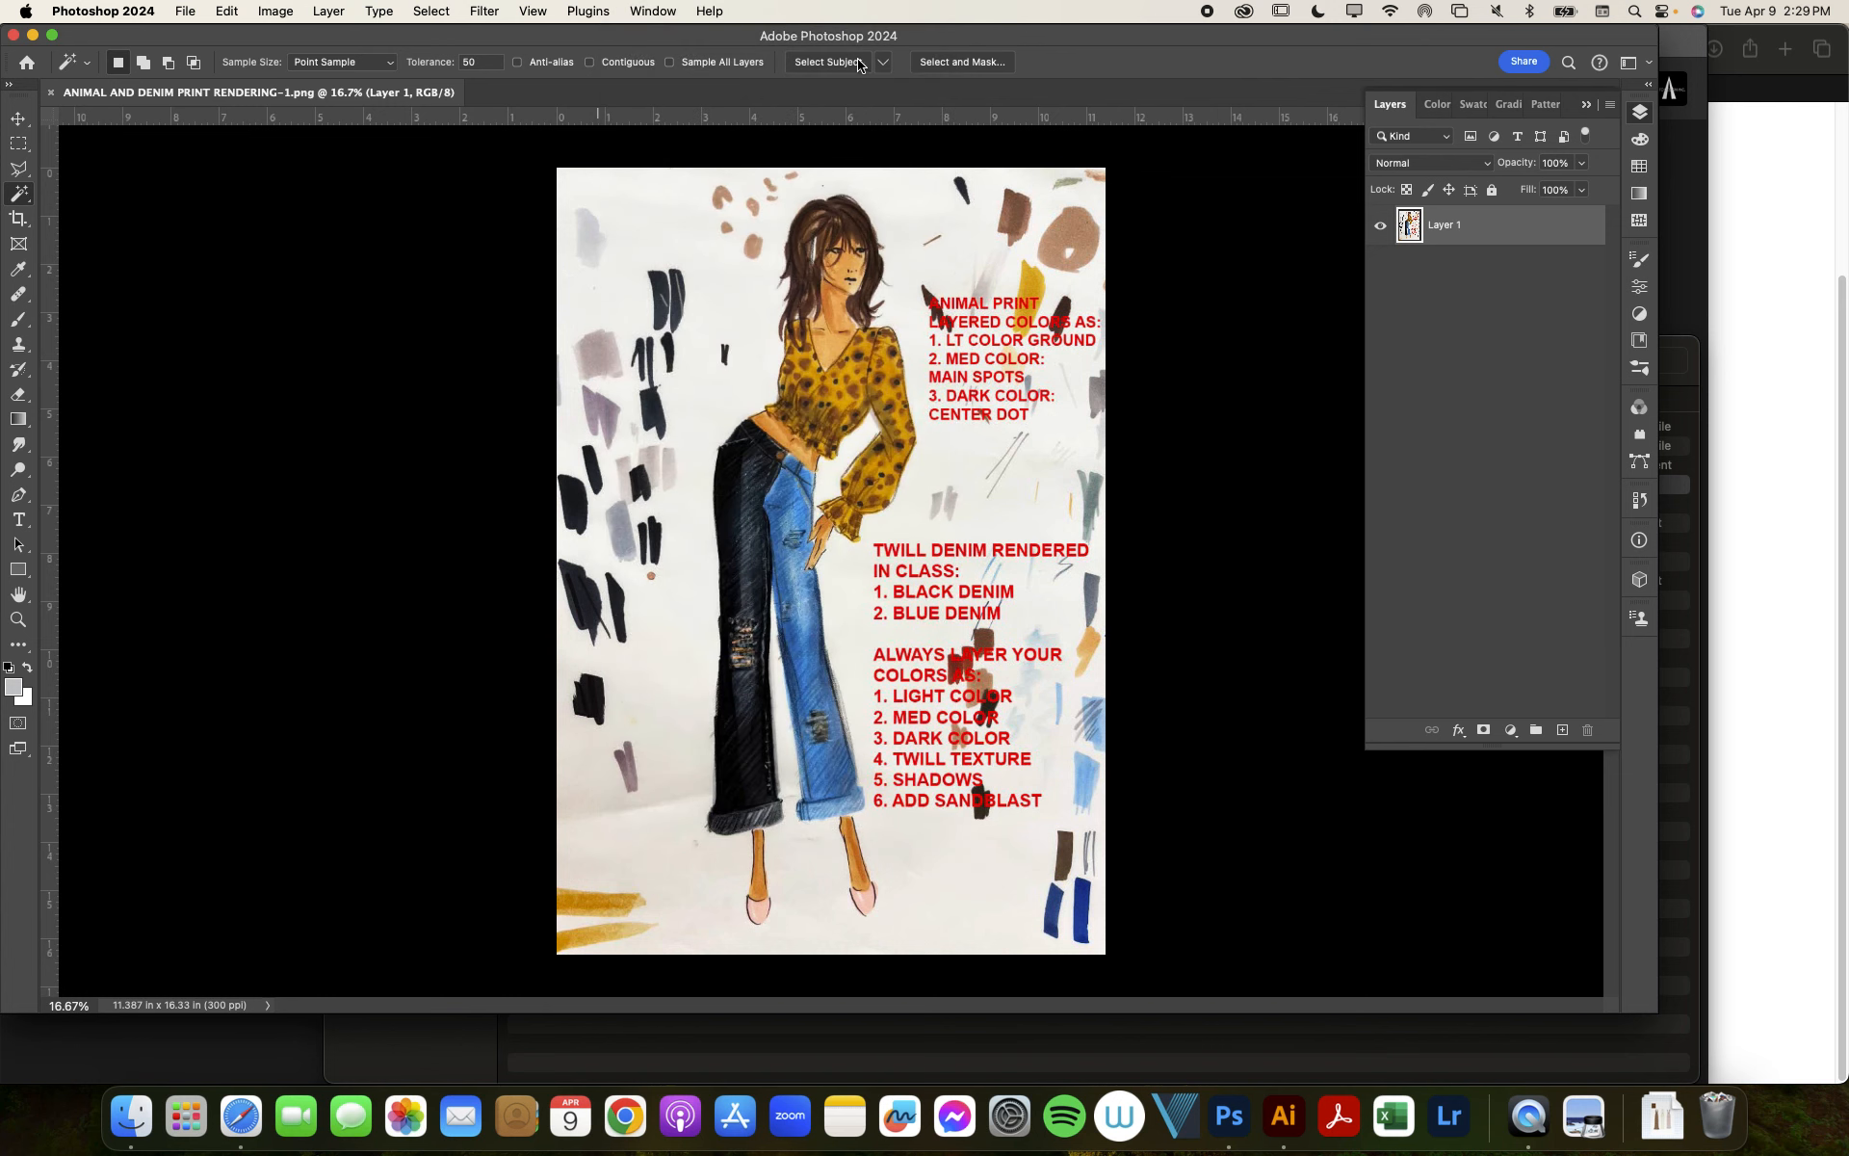
mouse_move(828, 62)
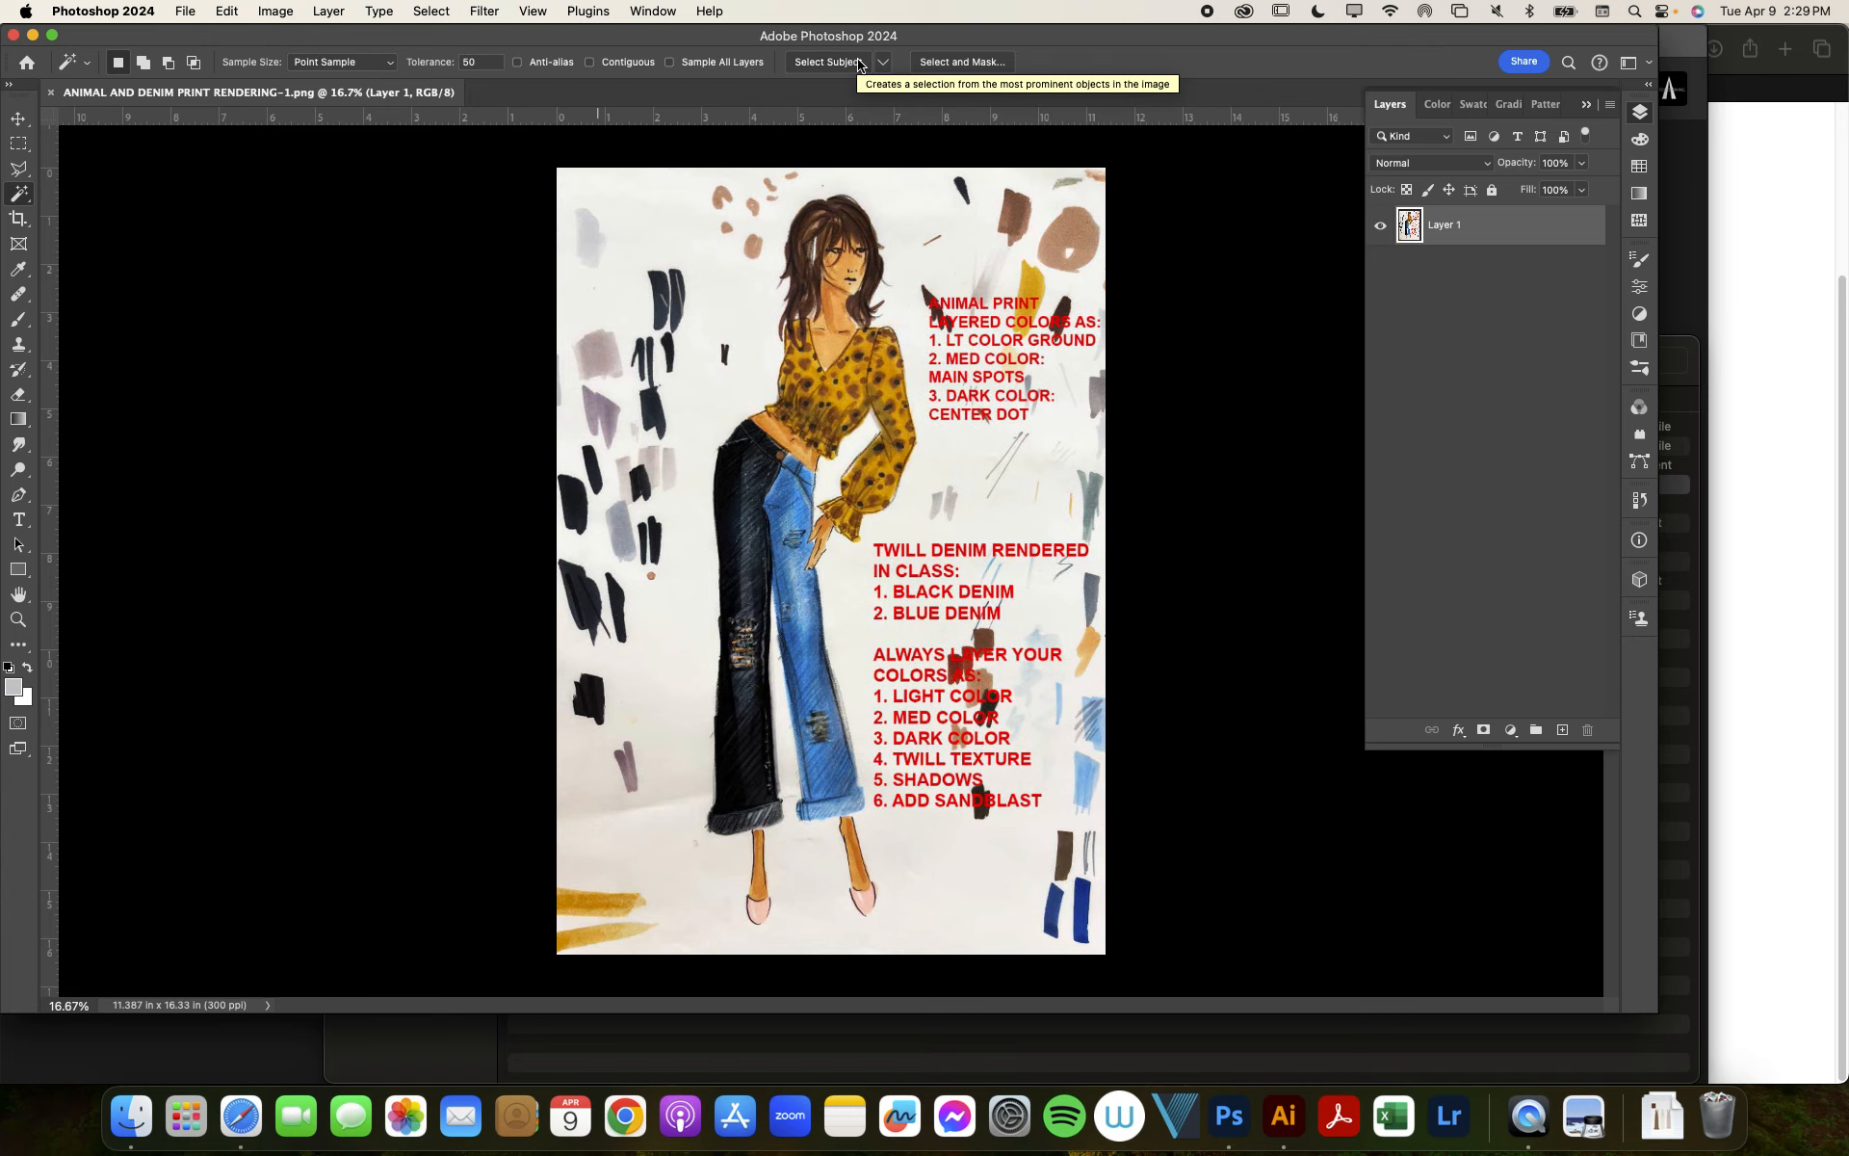
Step: Run Select Subject on the fashion figure and scroll to check the selection edges
left_click(826, 62)
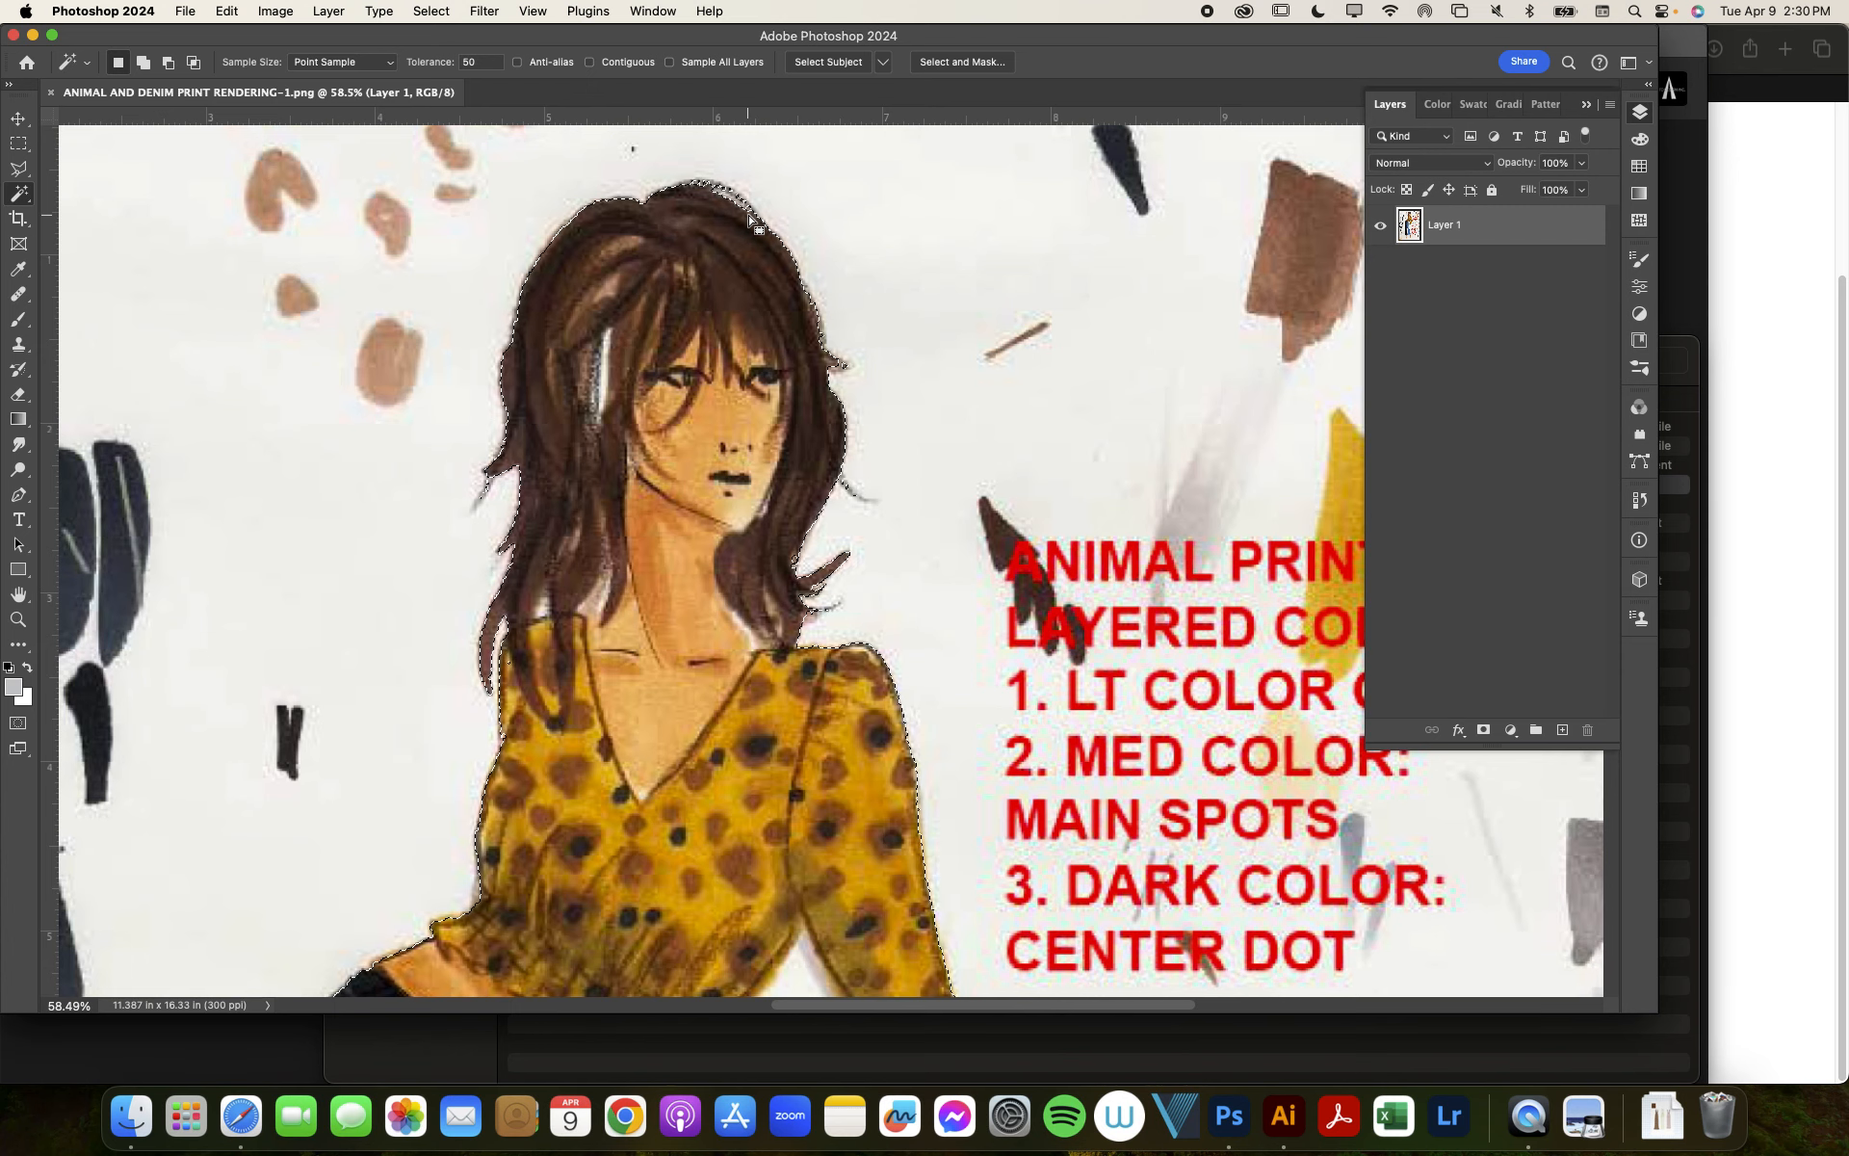
scroll("down", 3)
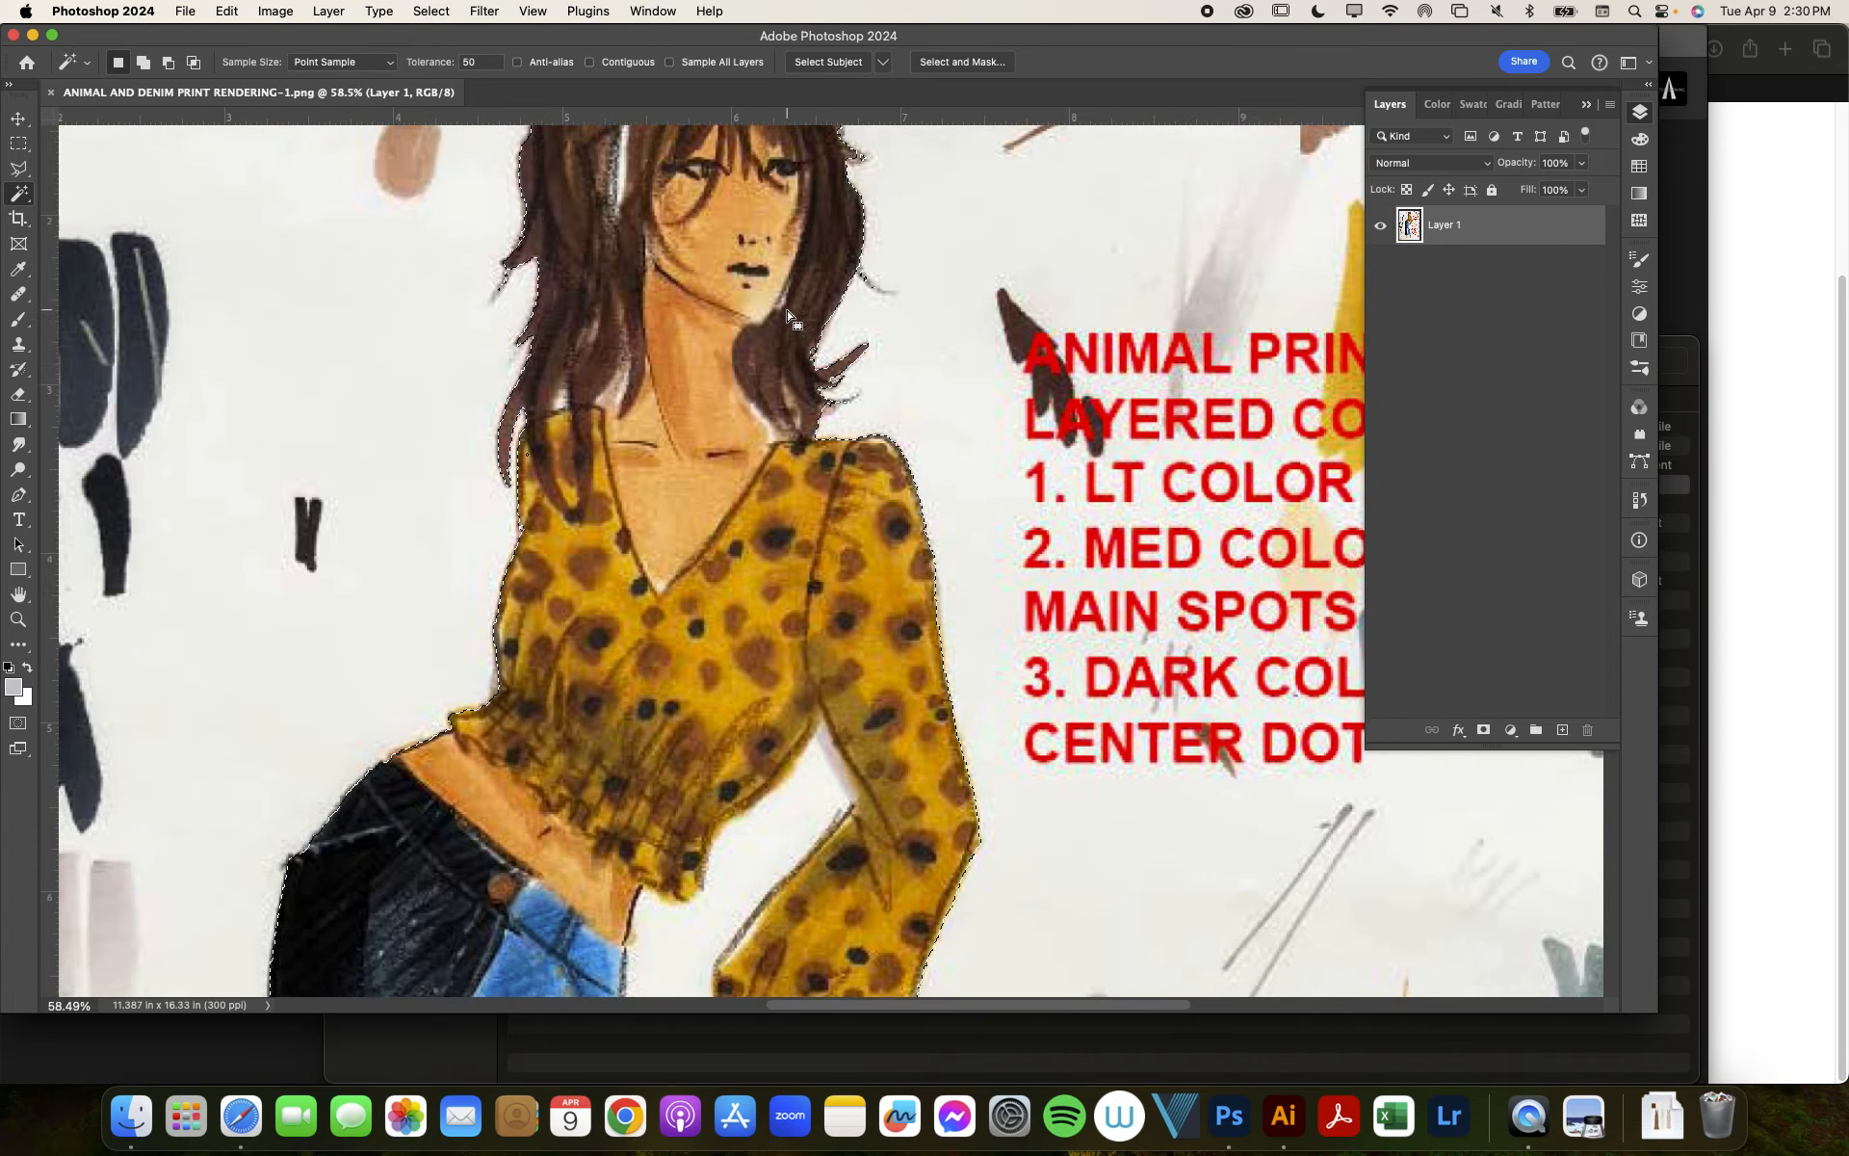
scroll("down", 3)
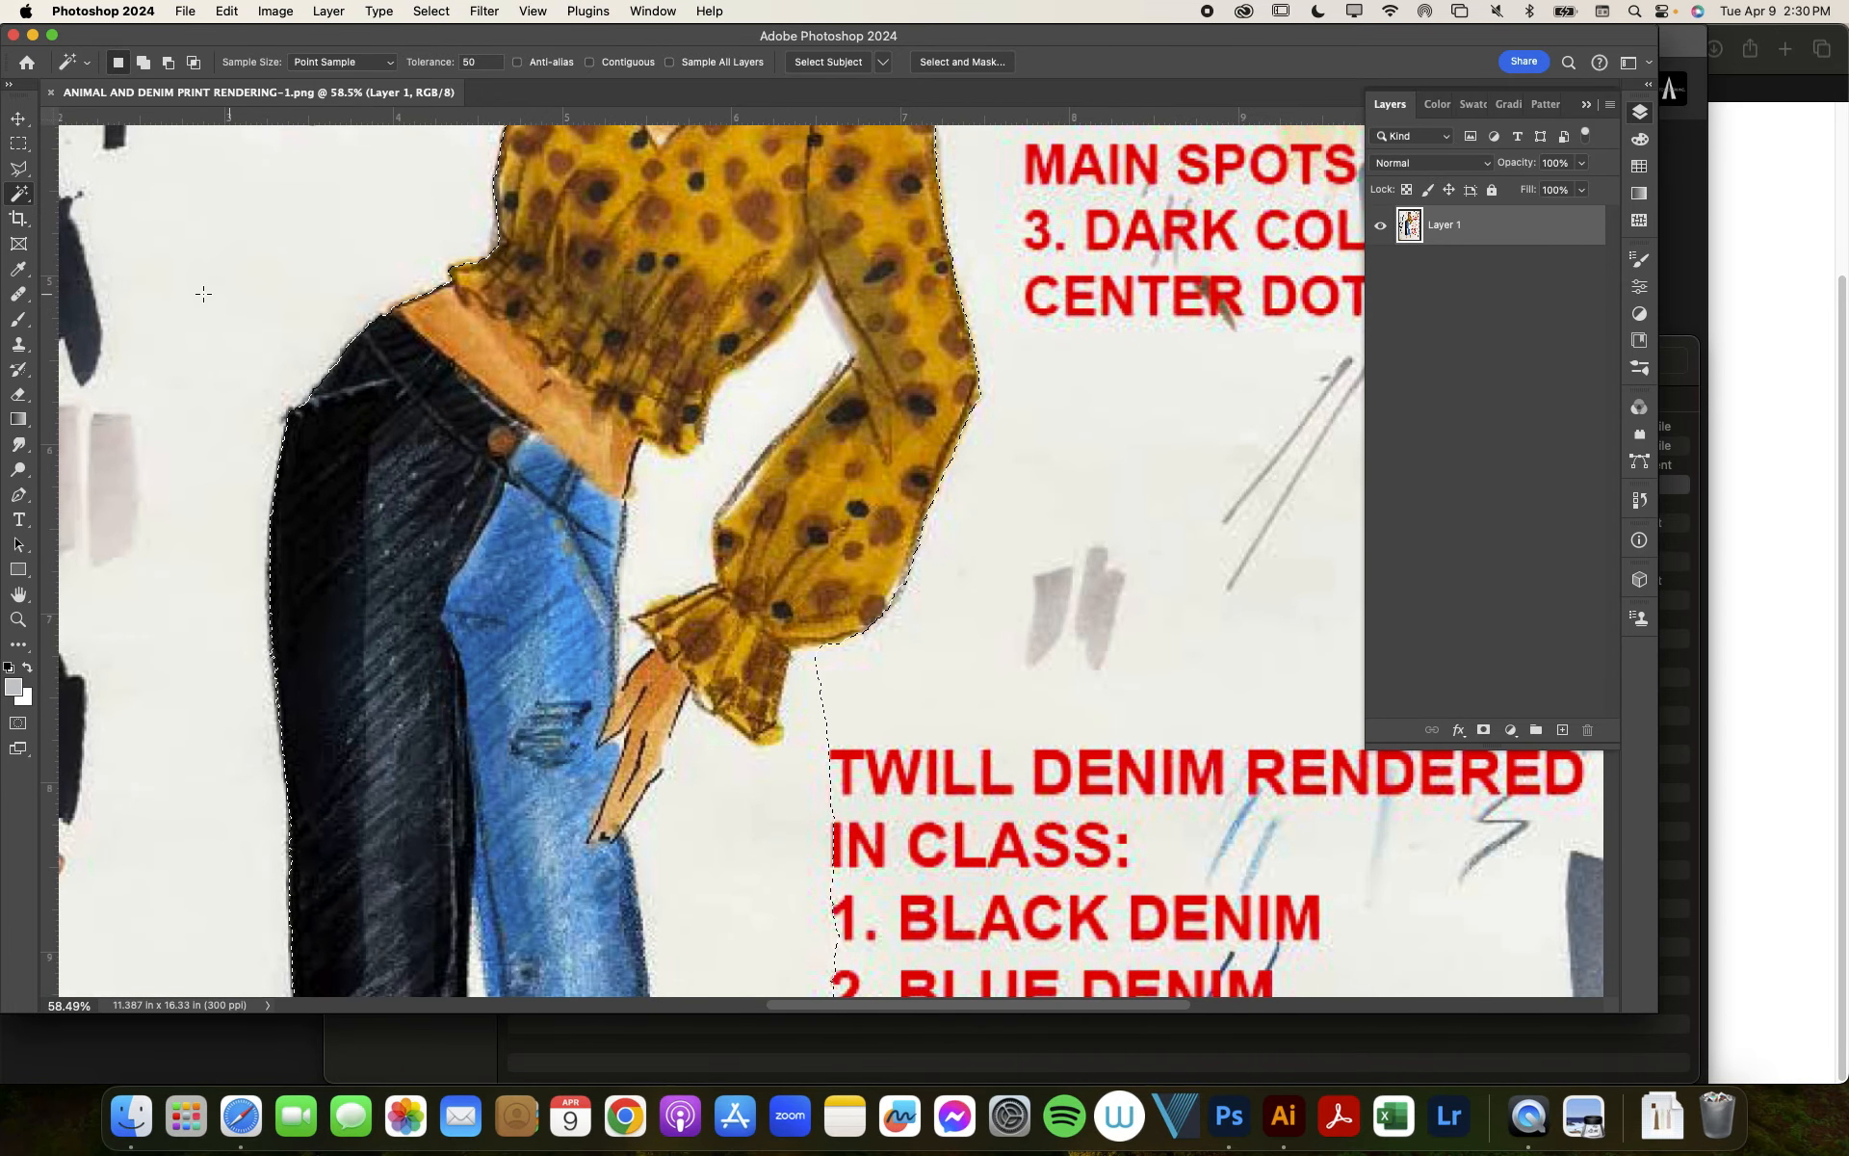
mouse_move(20, 192)
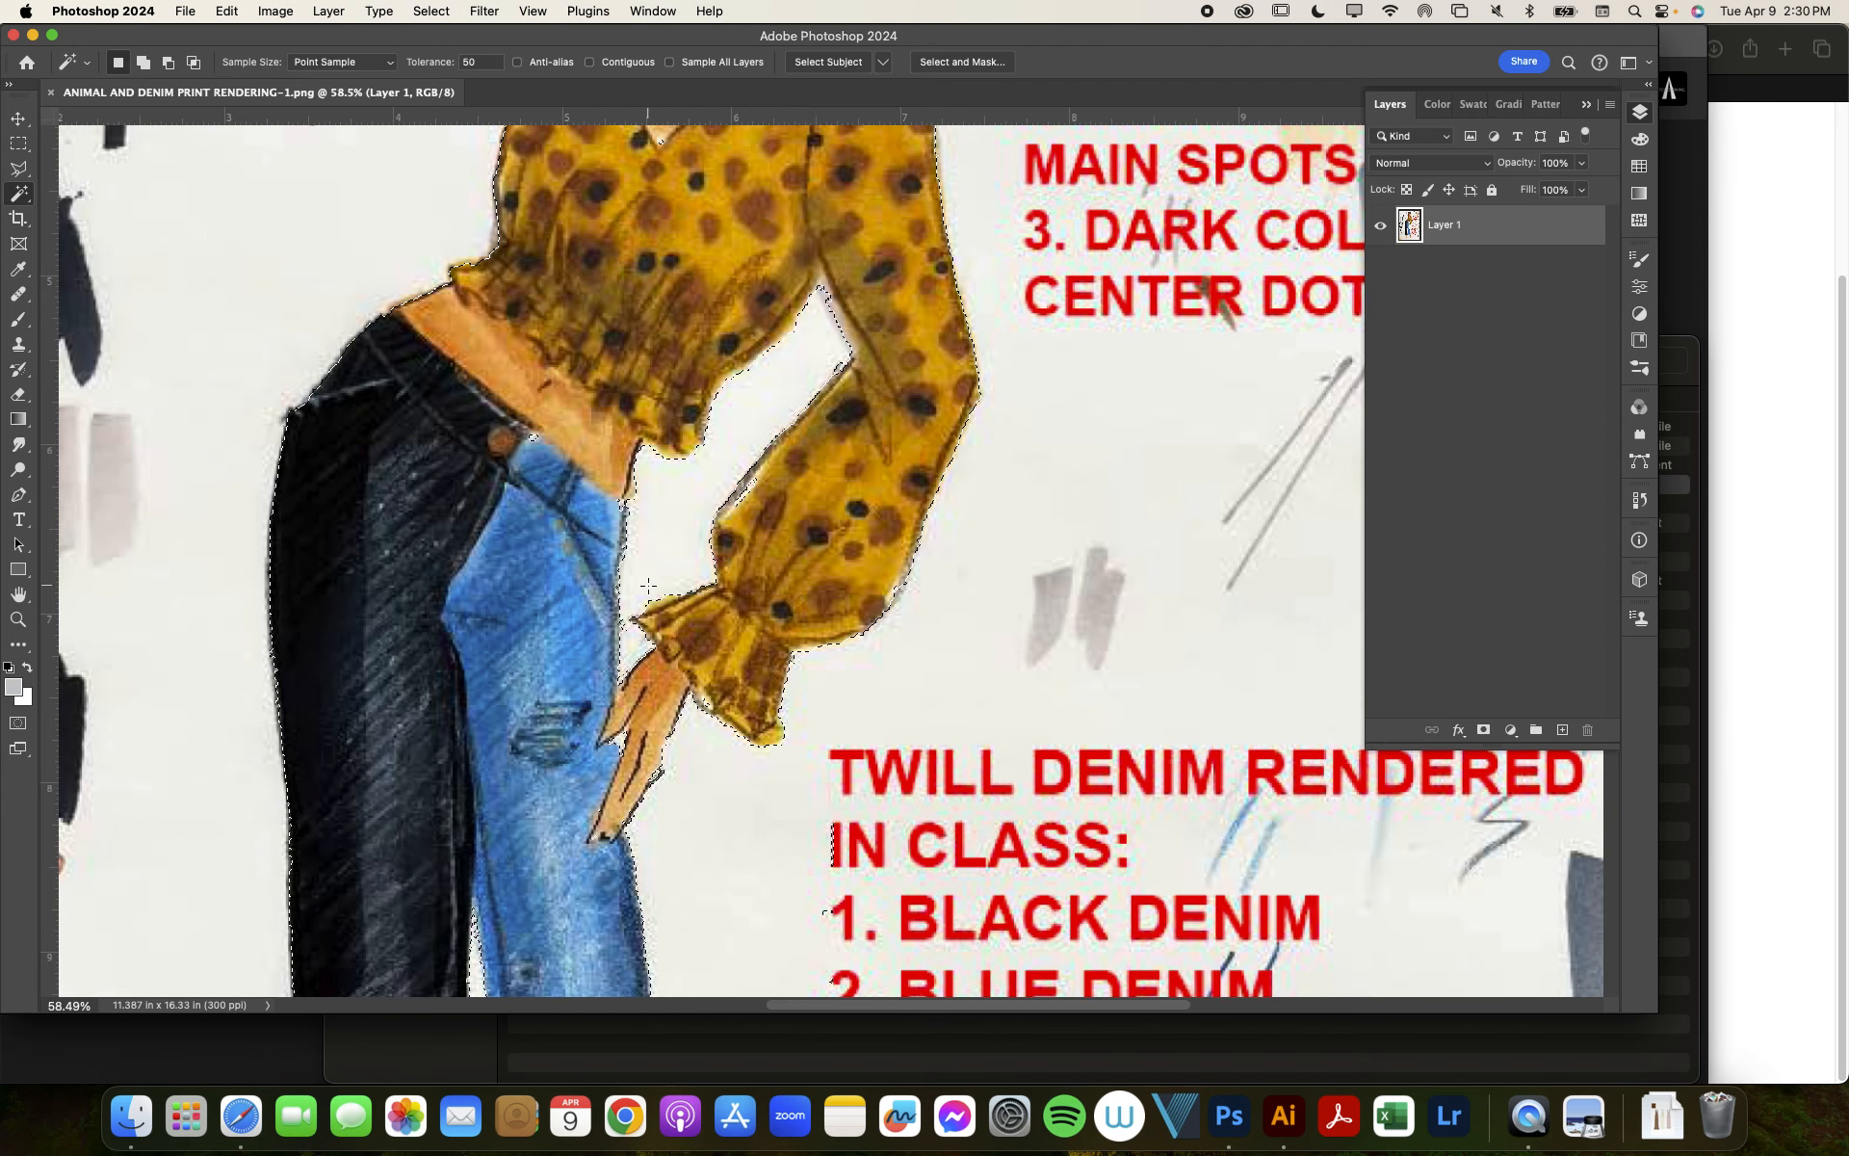
scroll("down", 3)
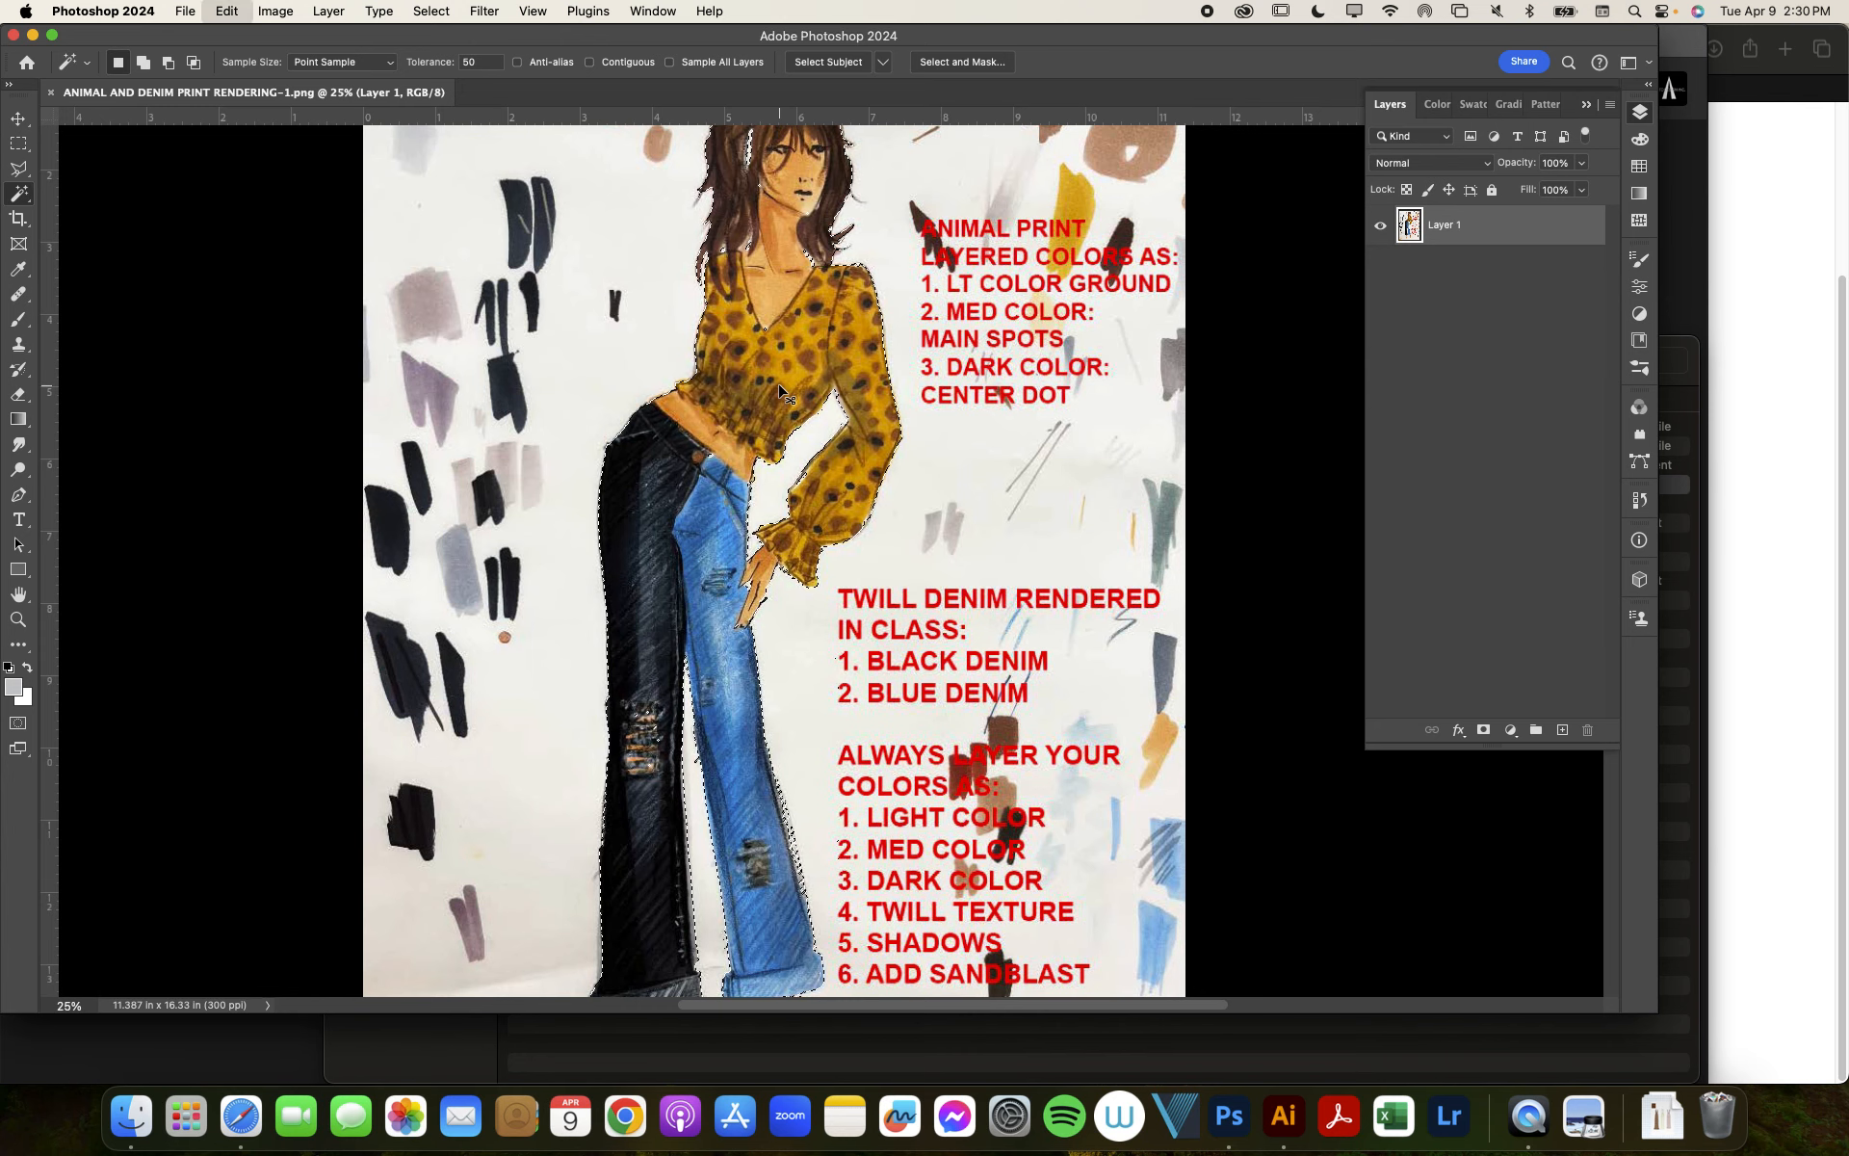
Step: Delete the background around the figure, then undo to restore it
key("Delete")
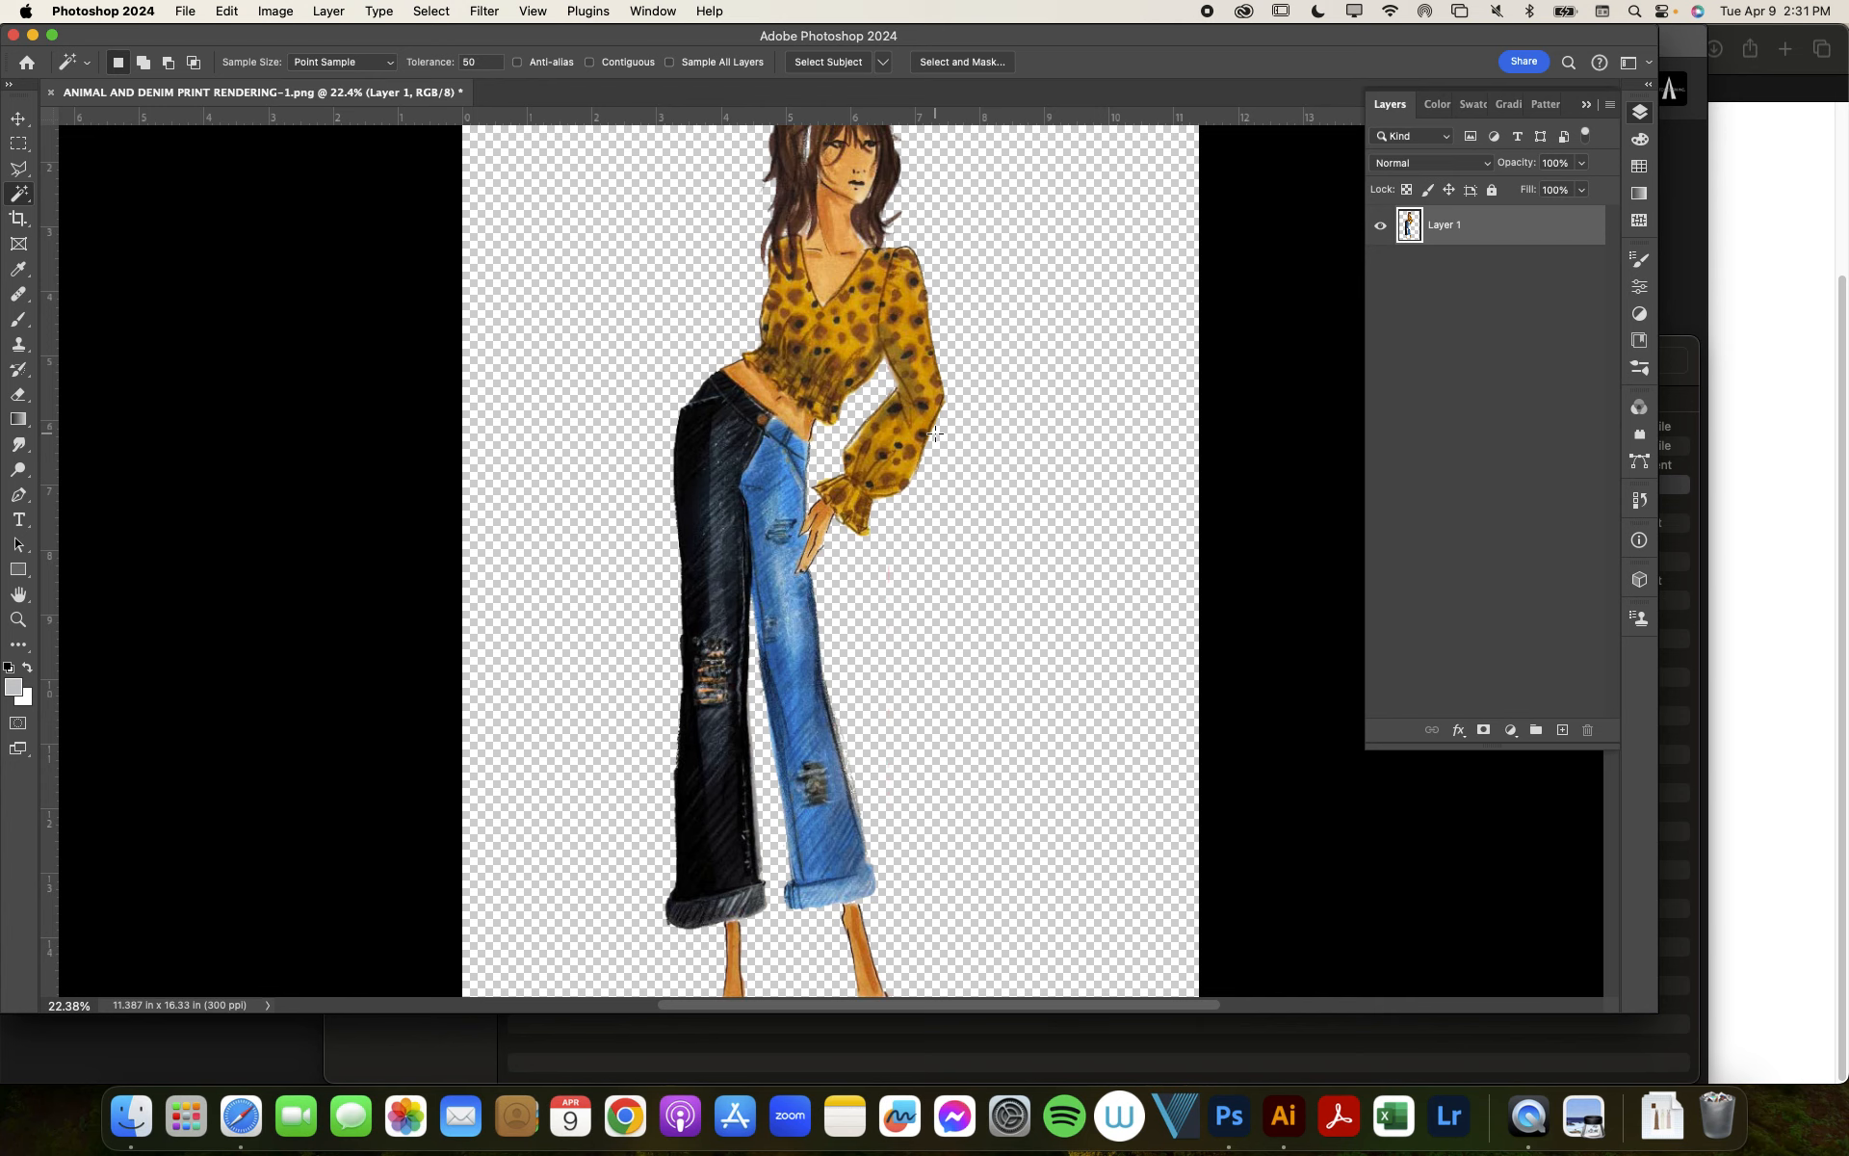
left_click(936, 433)
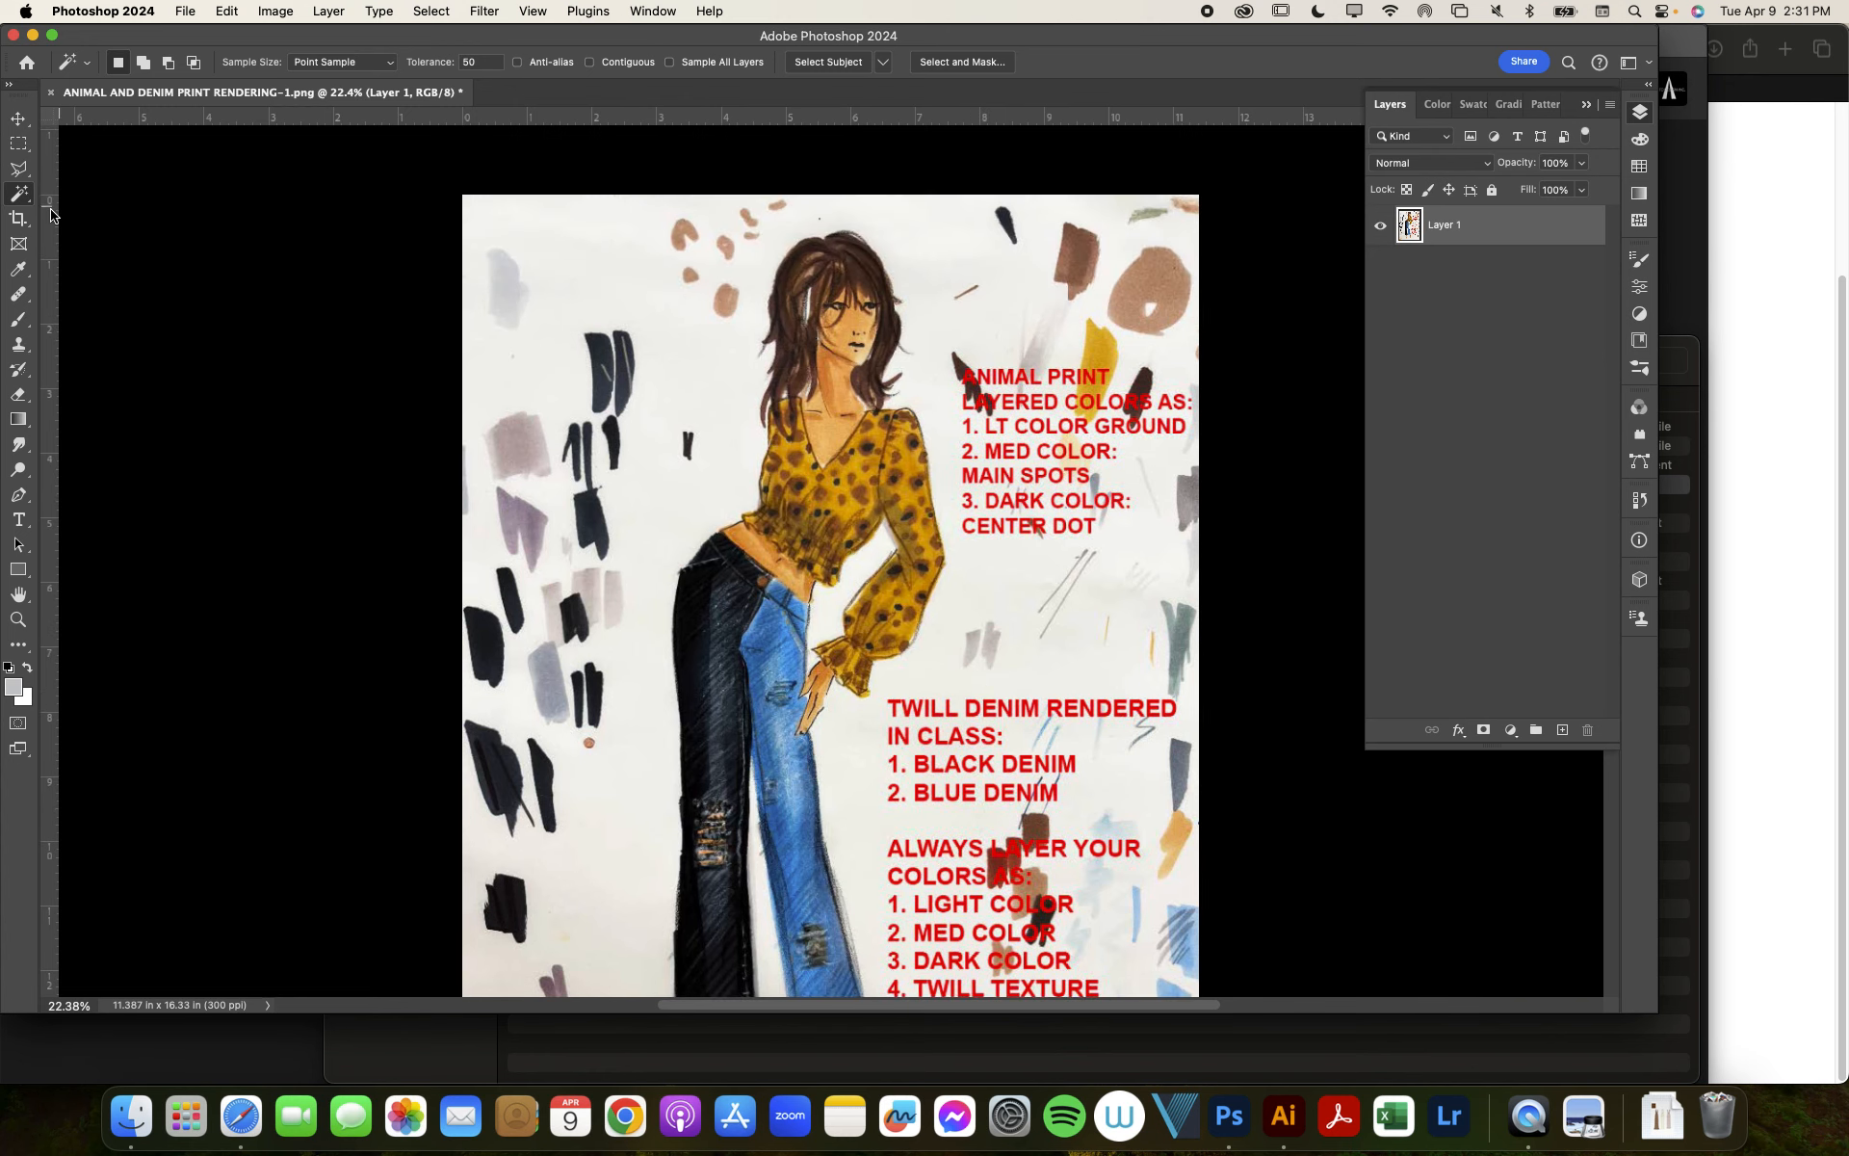
mouse_move(19, 196)
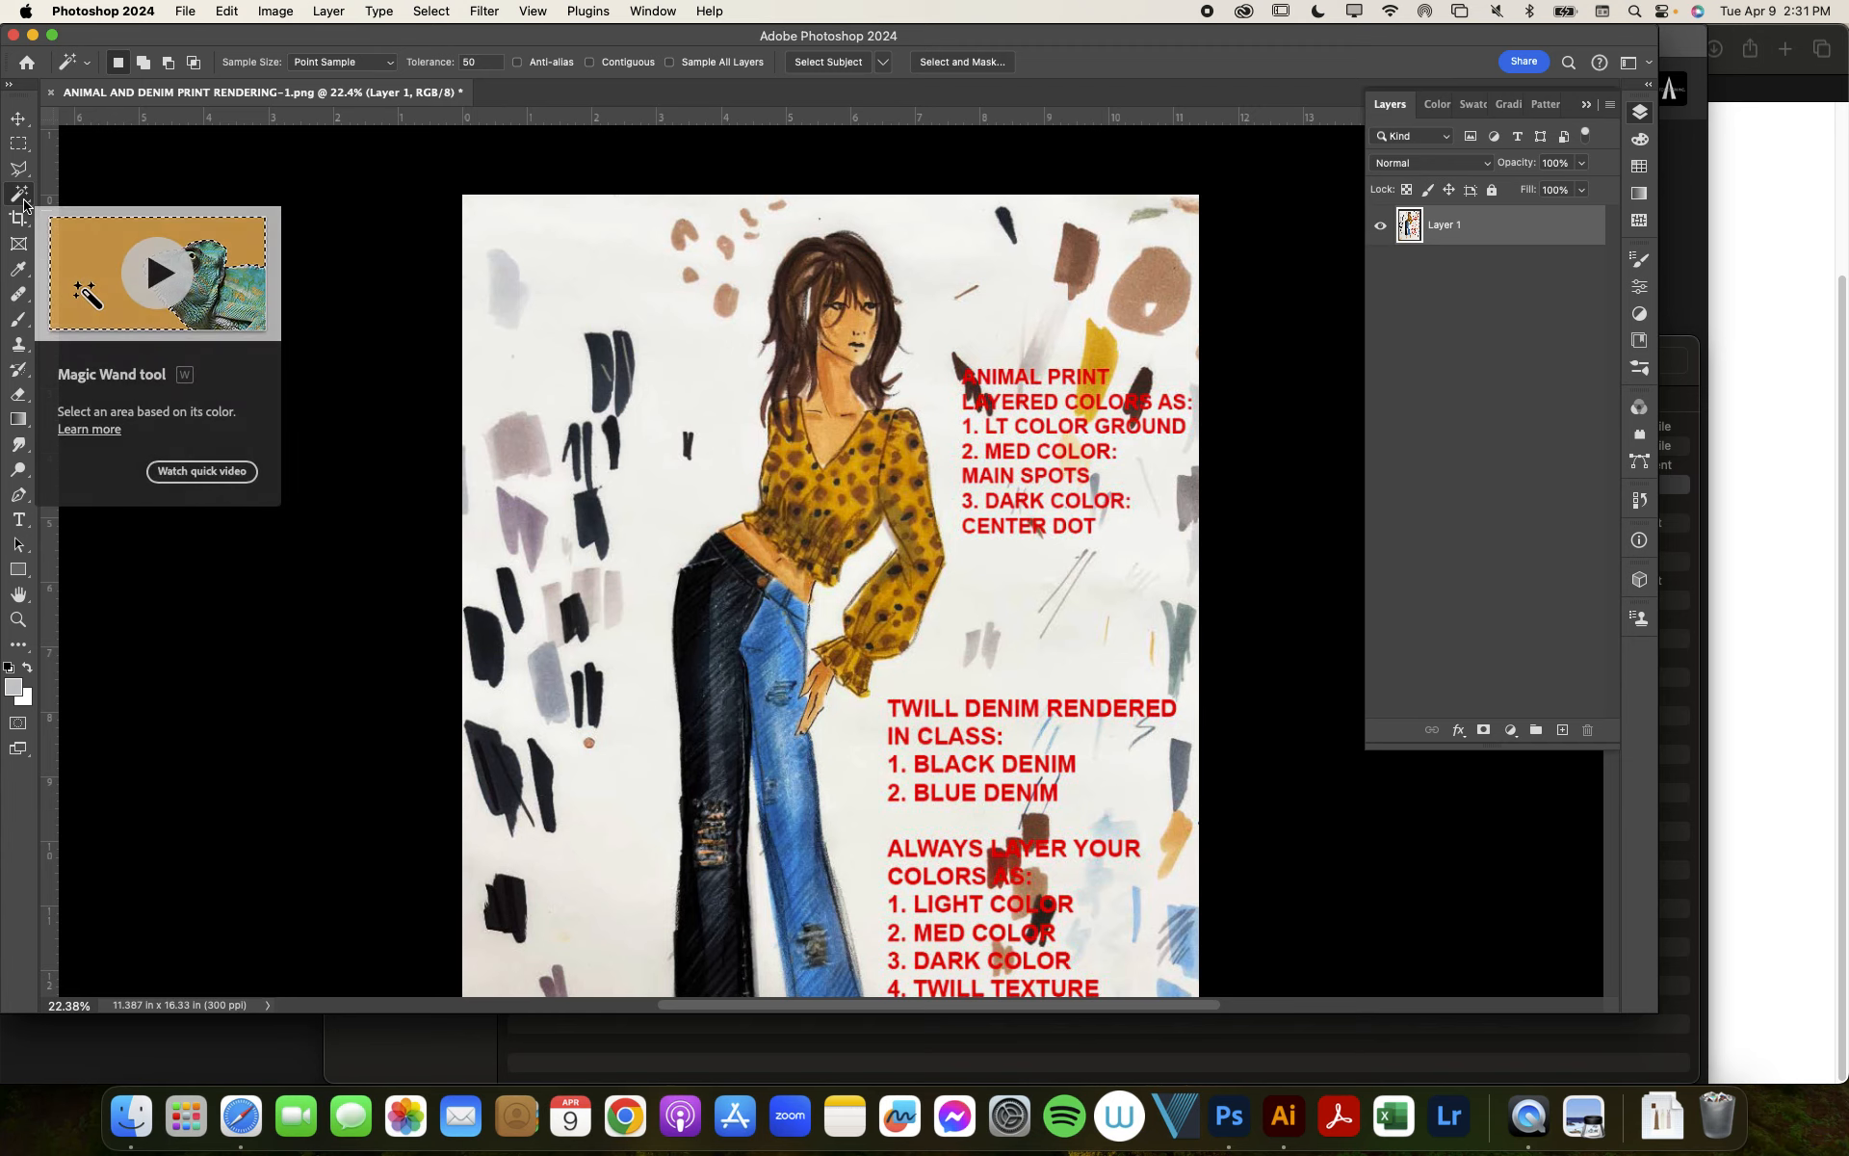
mouse_move(828, 74)
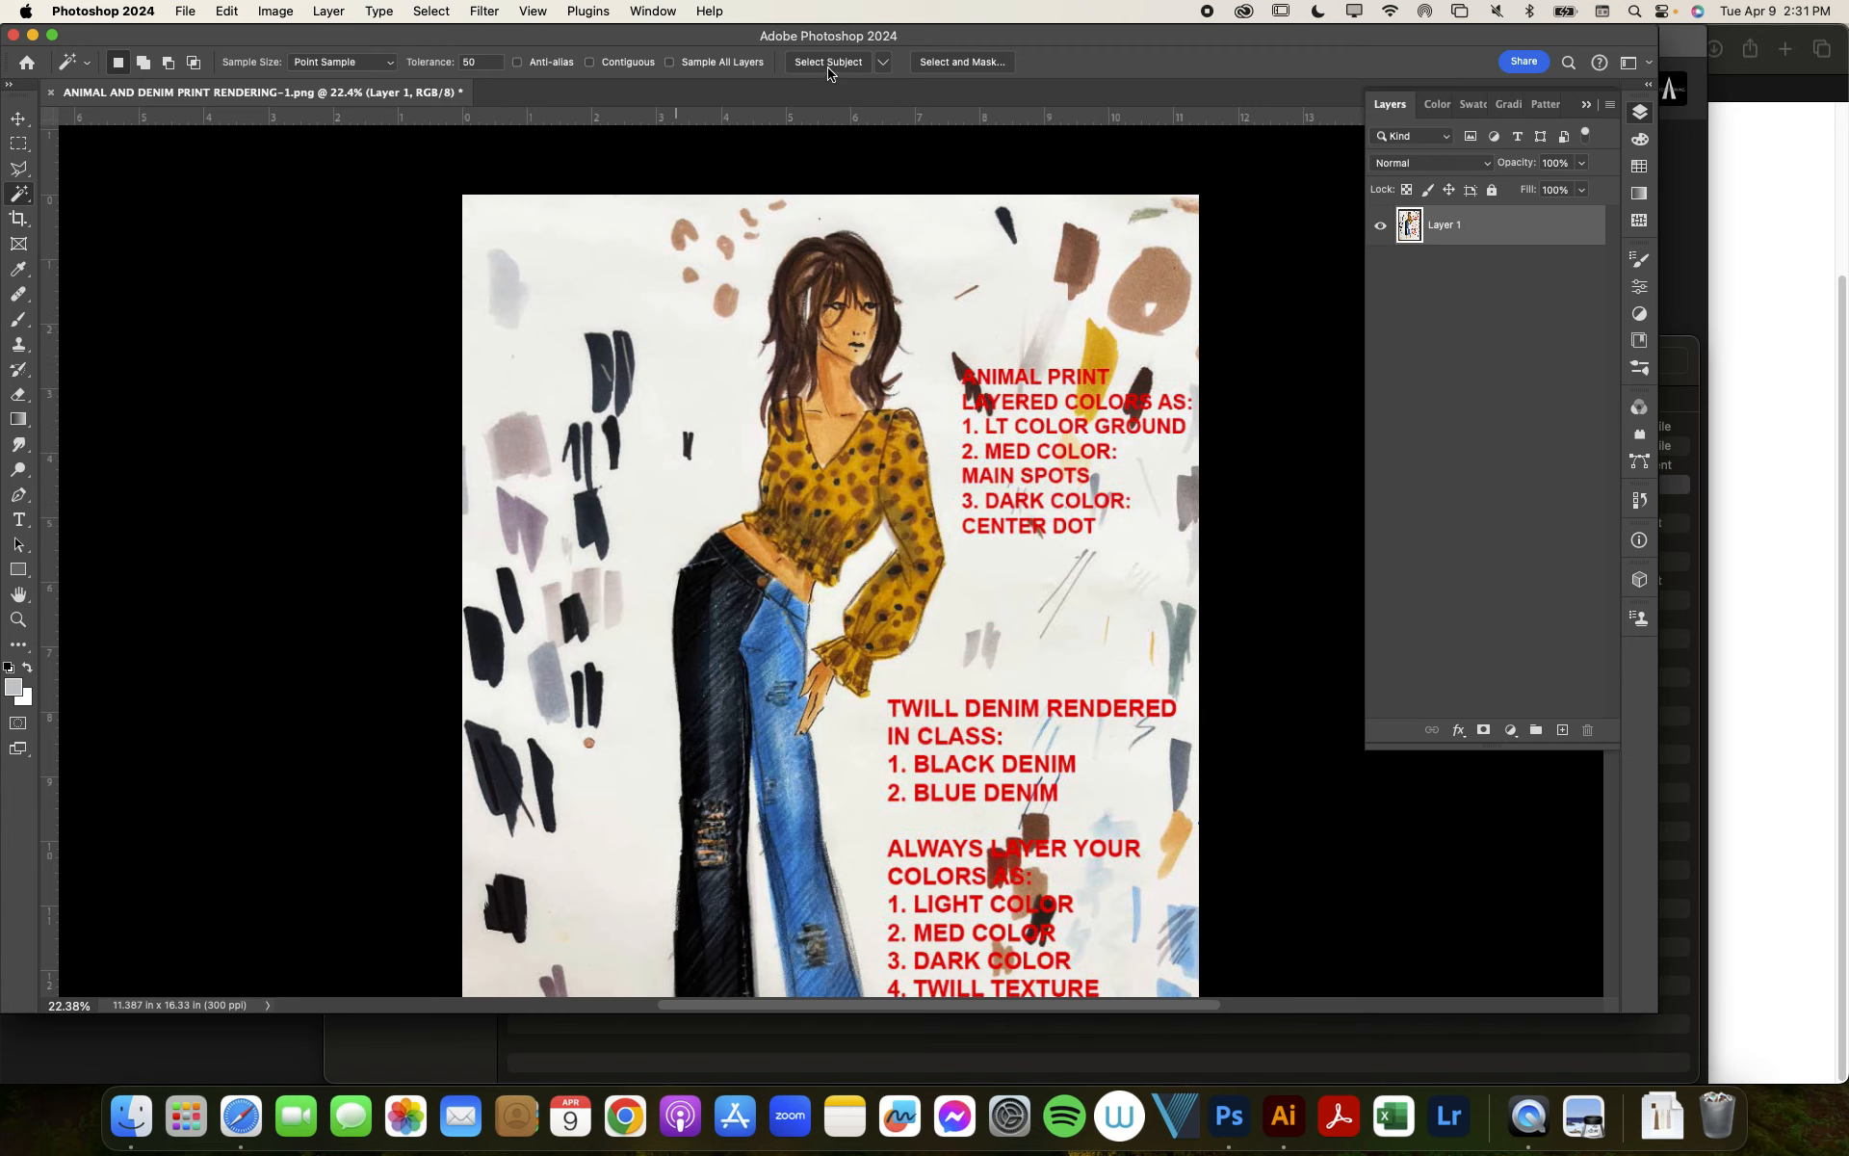
mouse_move(828, 62)
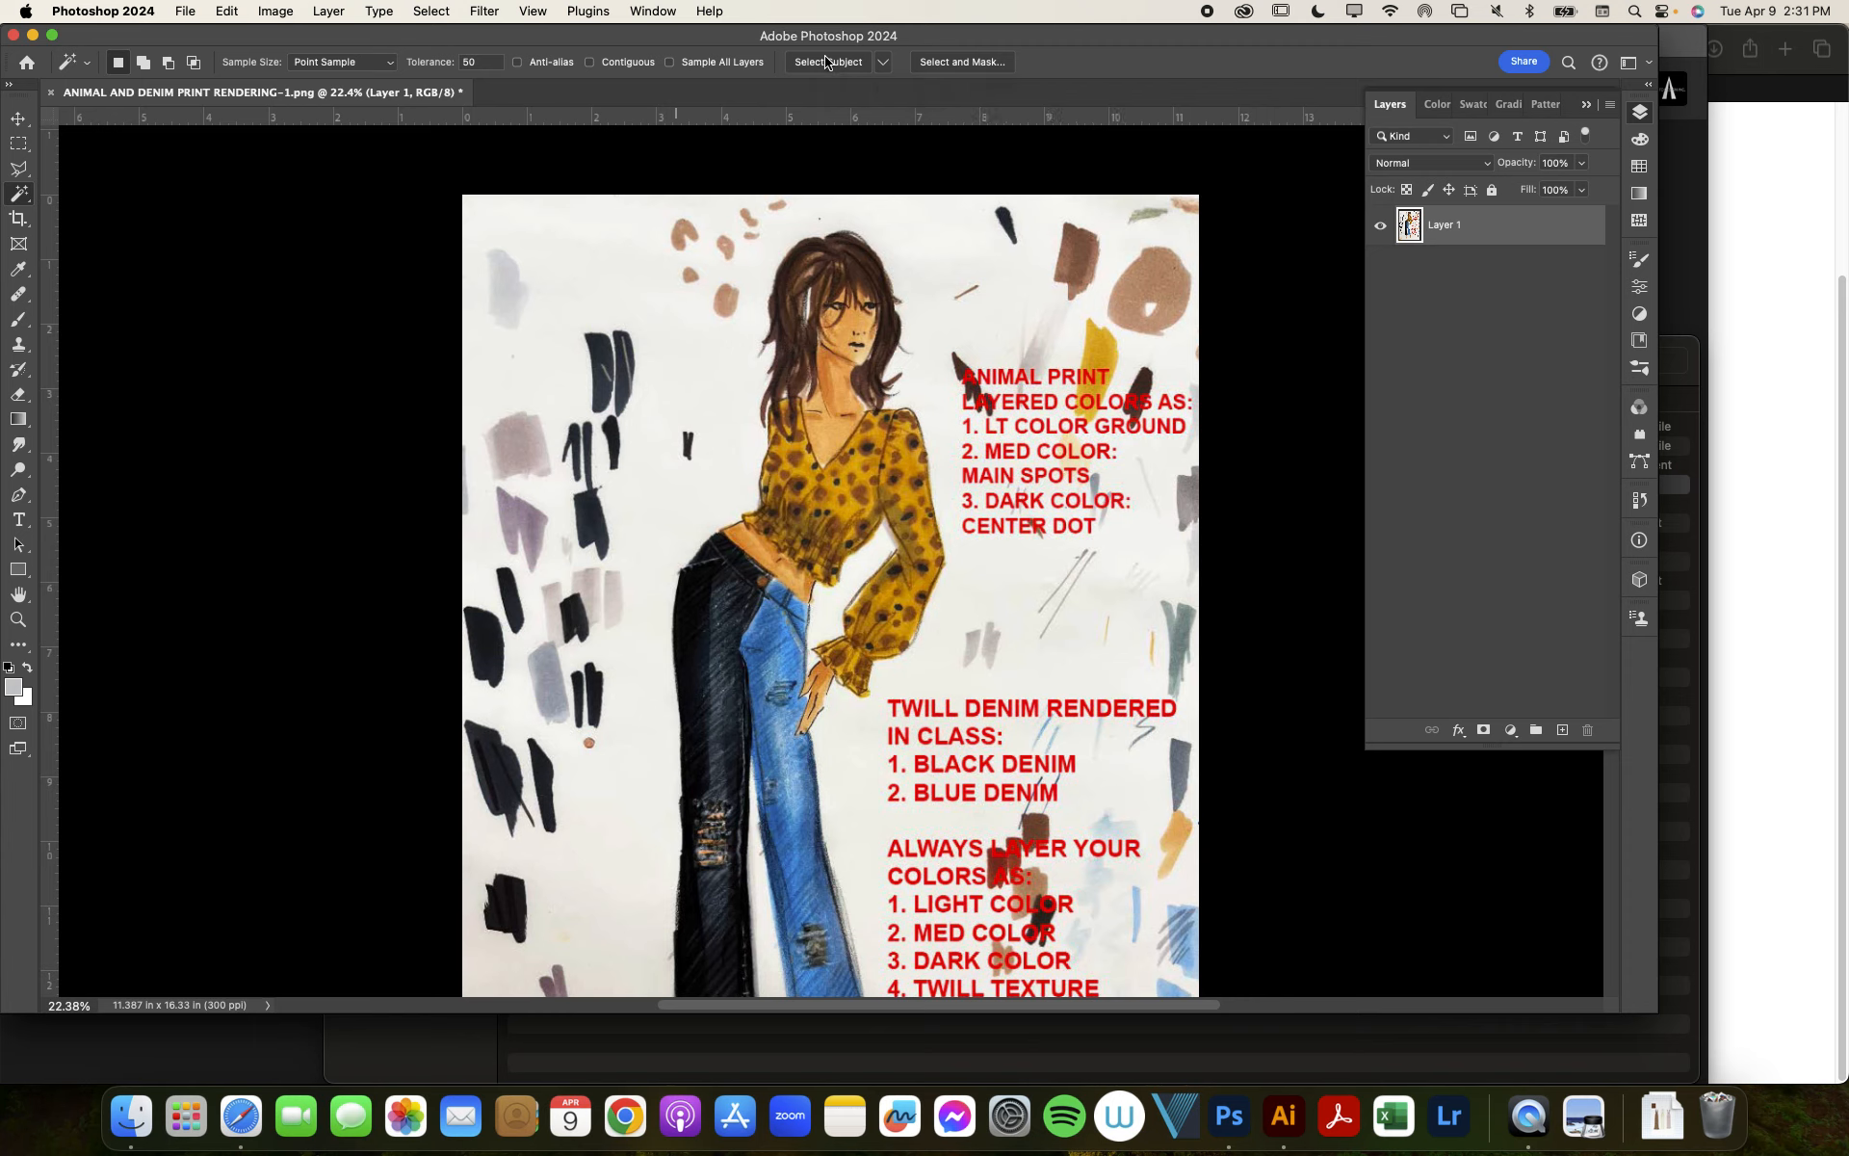
mouse_move(827, 62)
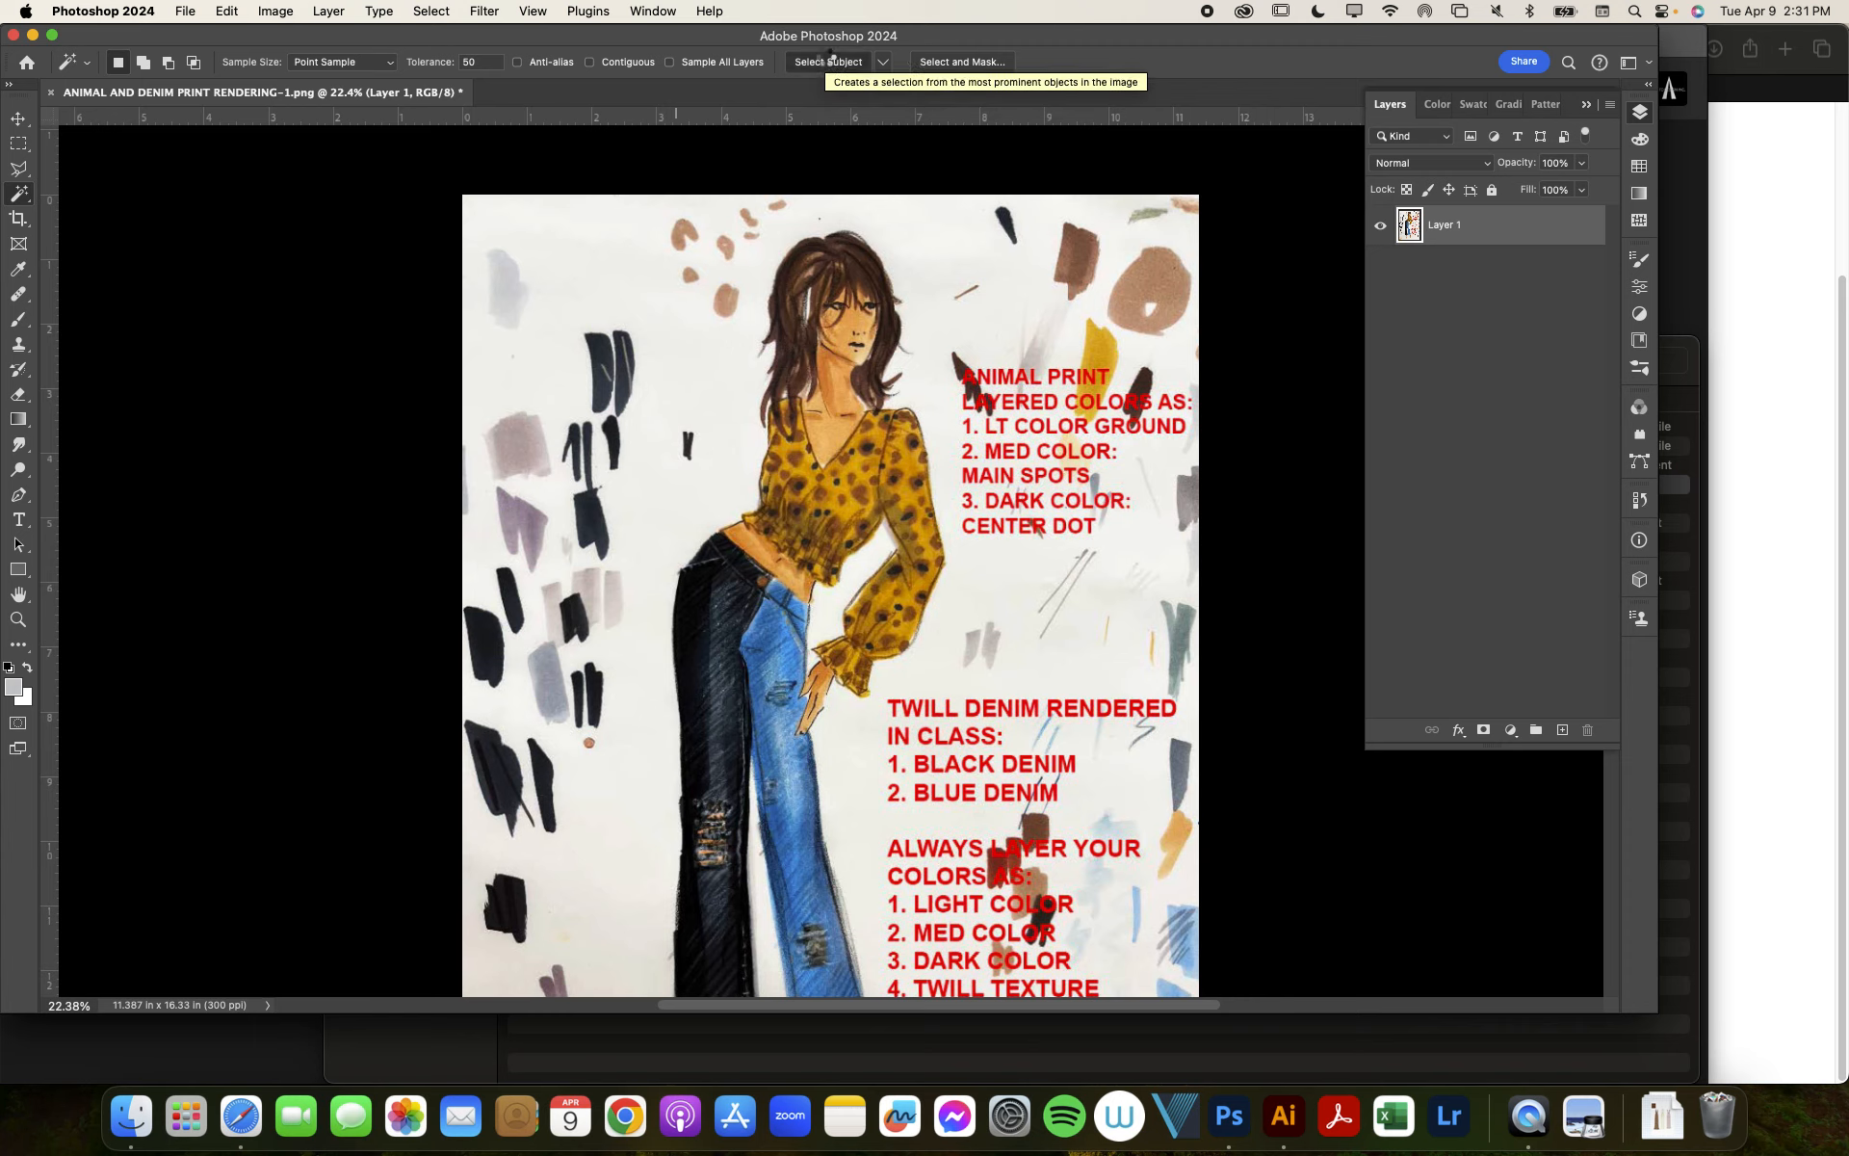
Step: Run Select Subject again to reselect the fashion figure
left_click(826, 62)
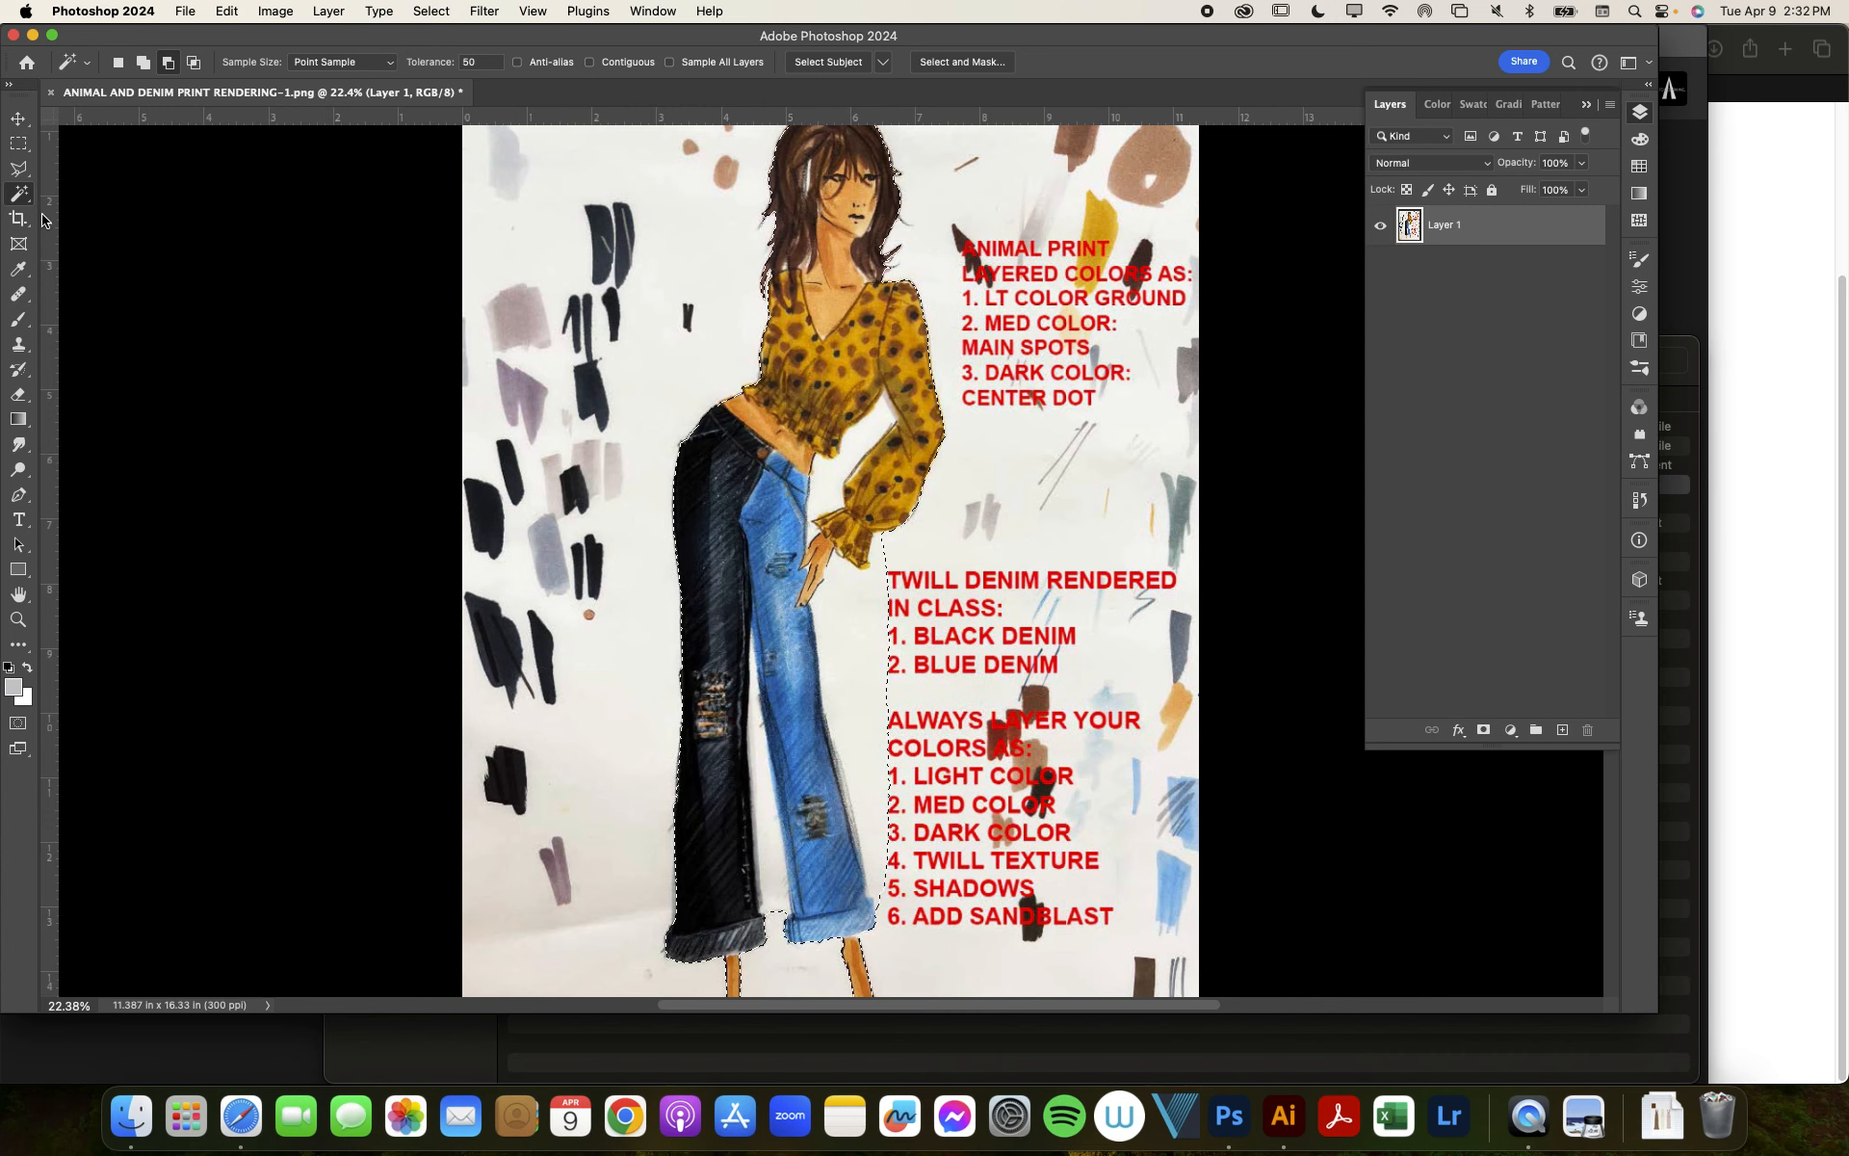
mouse_move(20, 192)
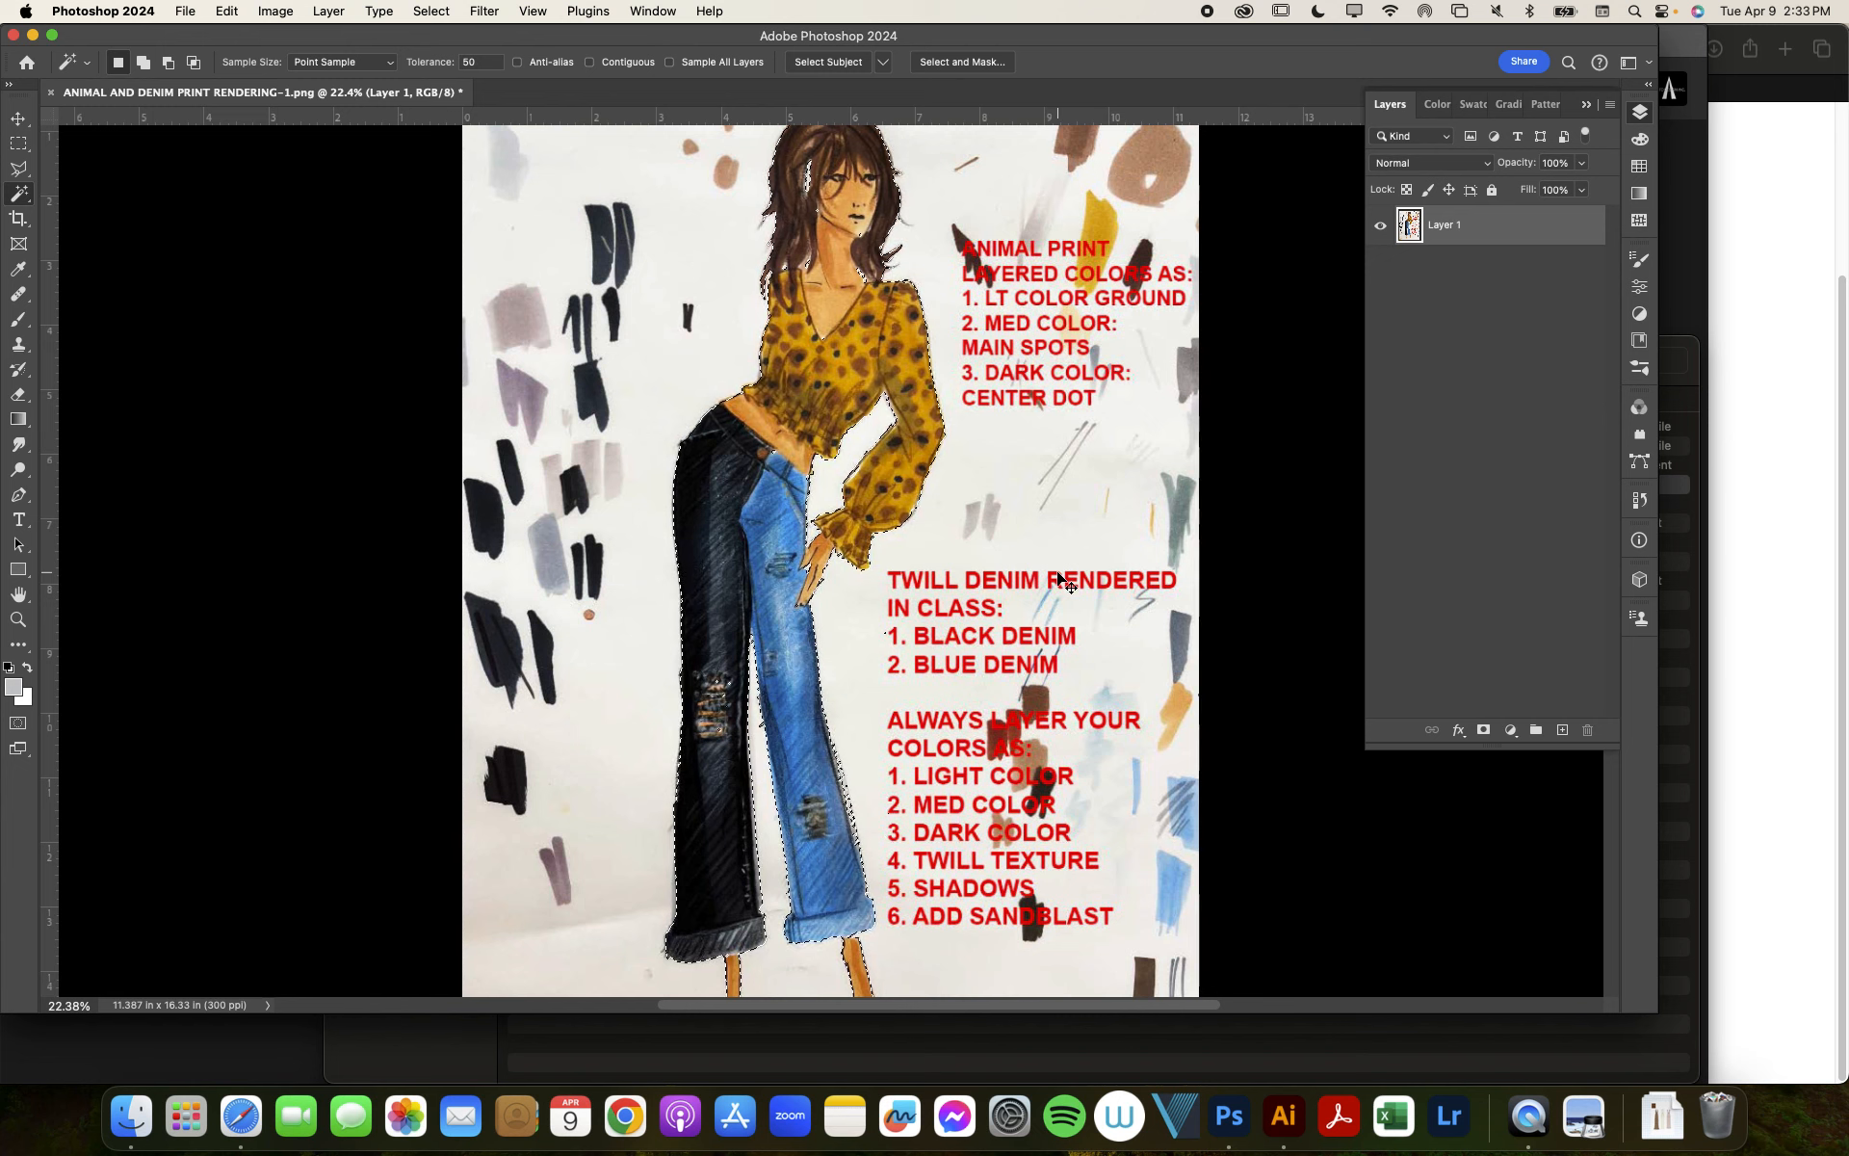
Step: Clear the background and notes so the figure sits alone on transparency
key("Delete")
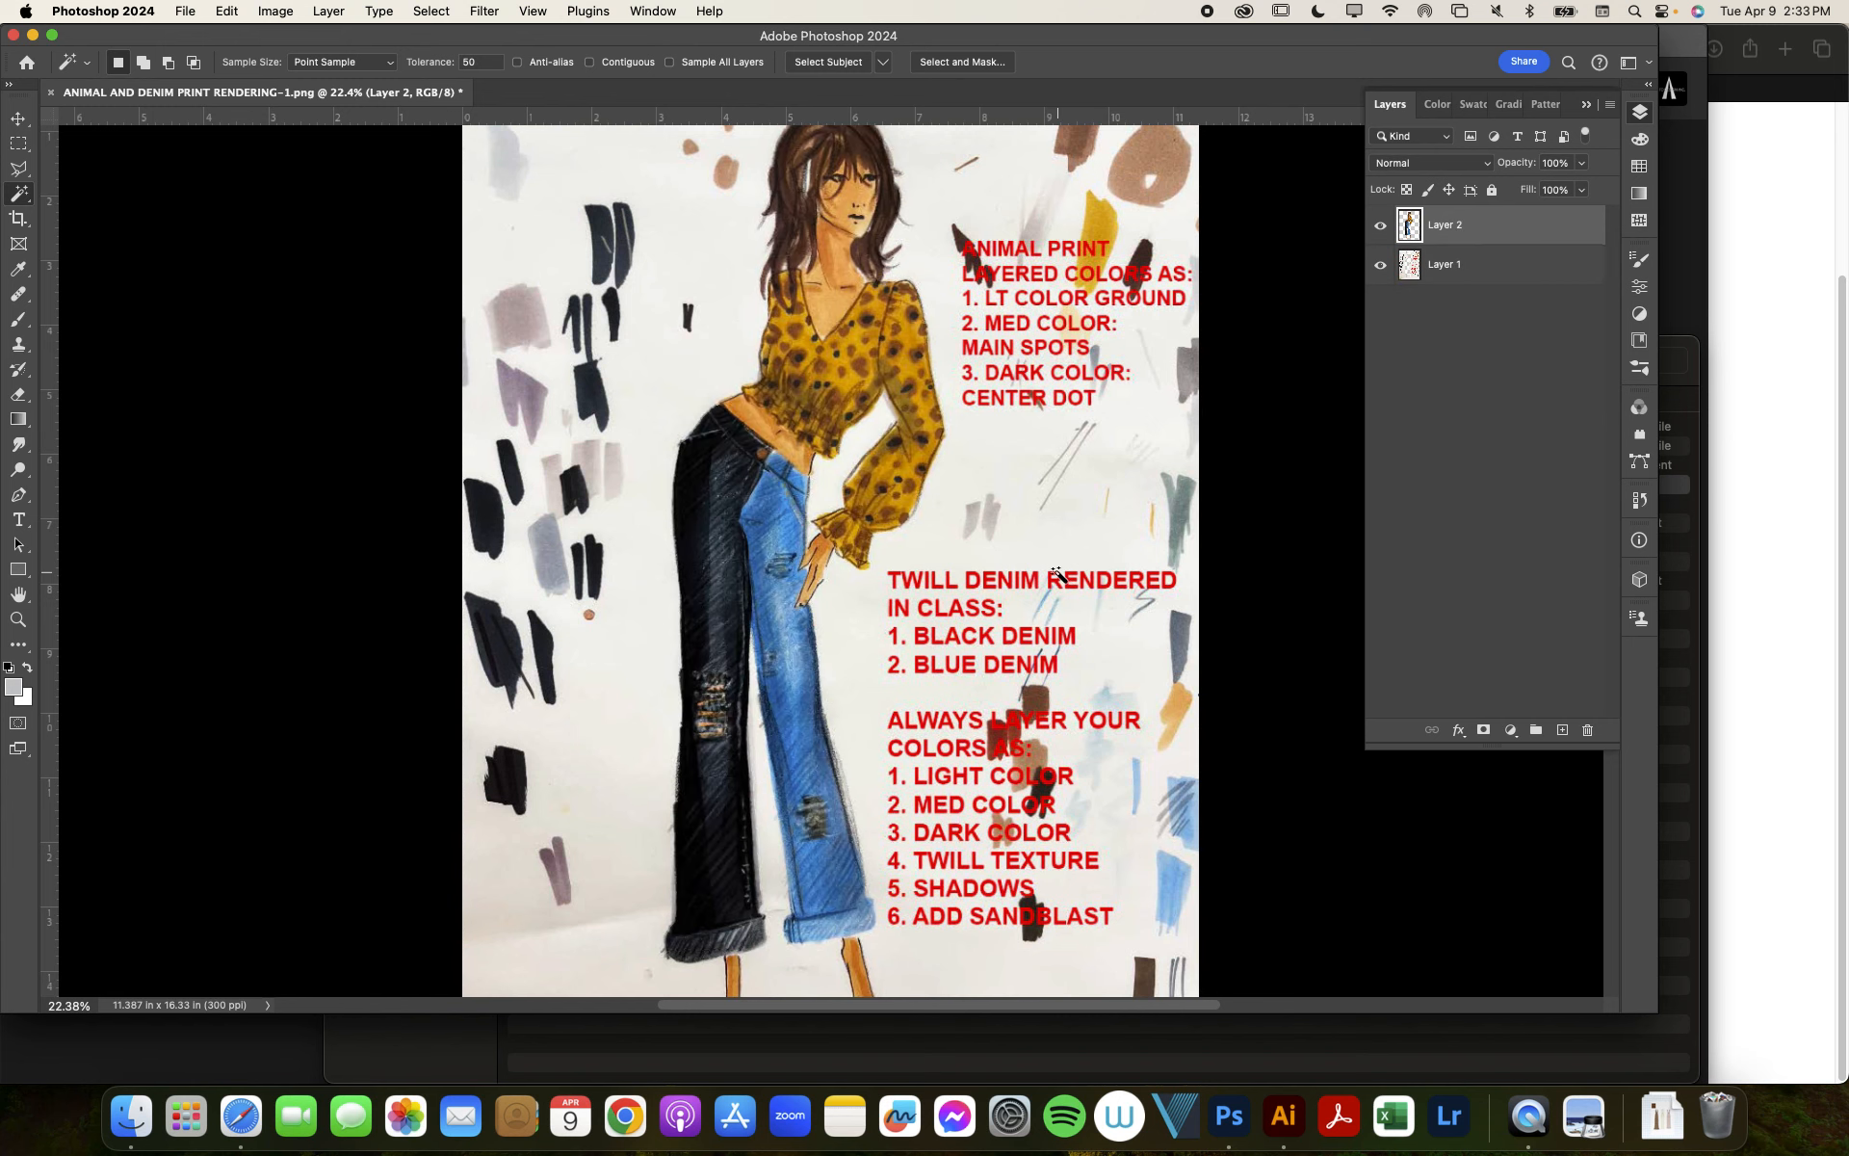
left_click(1446, 263)
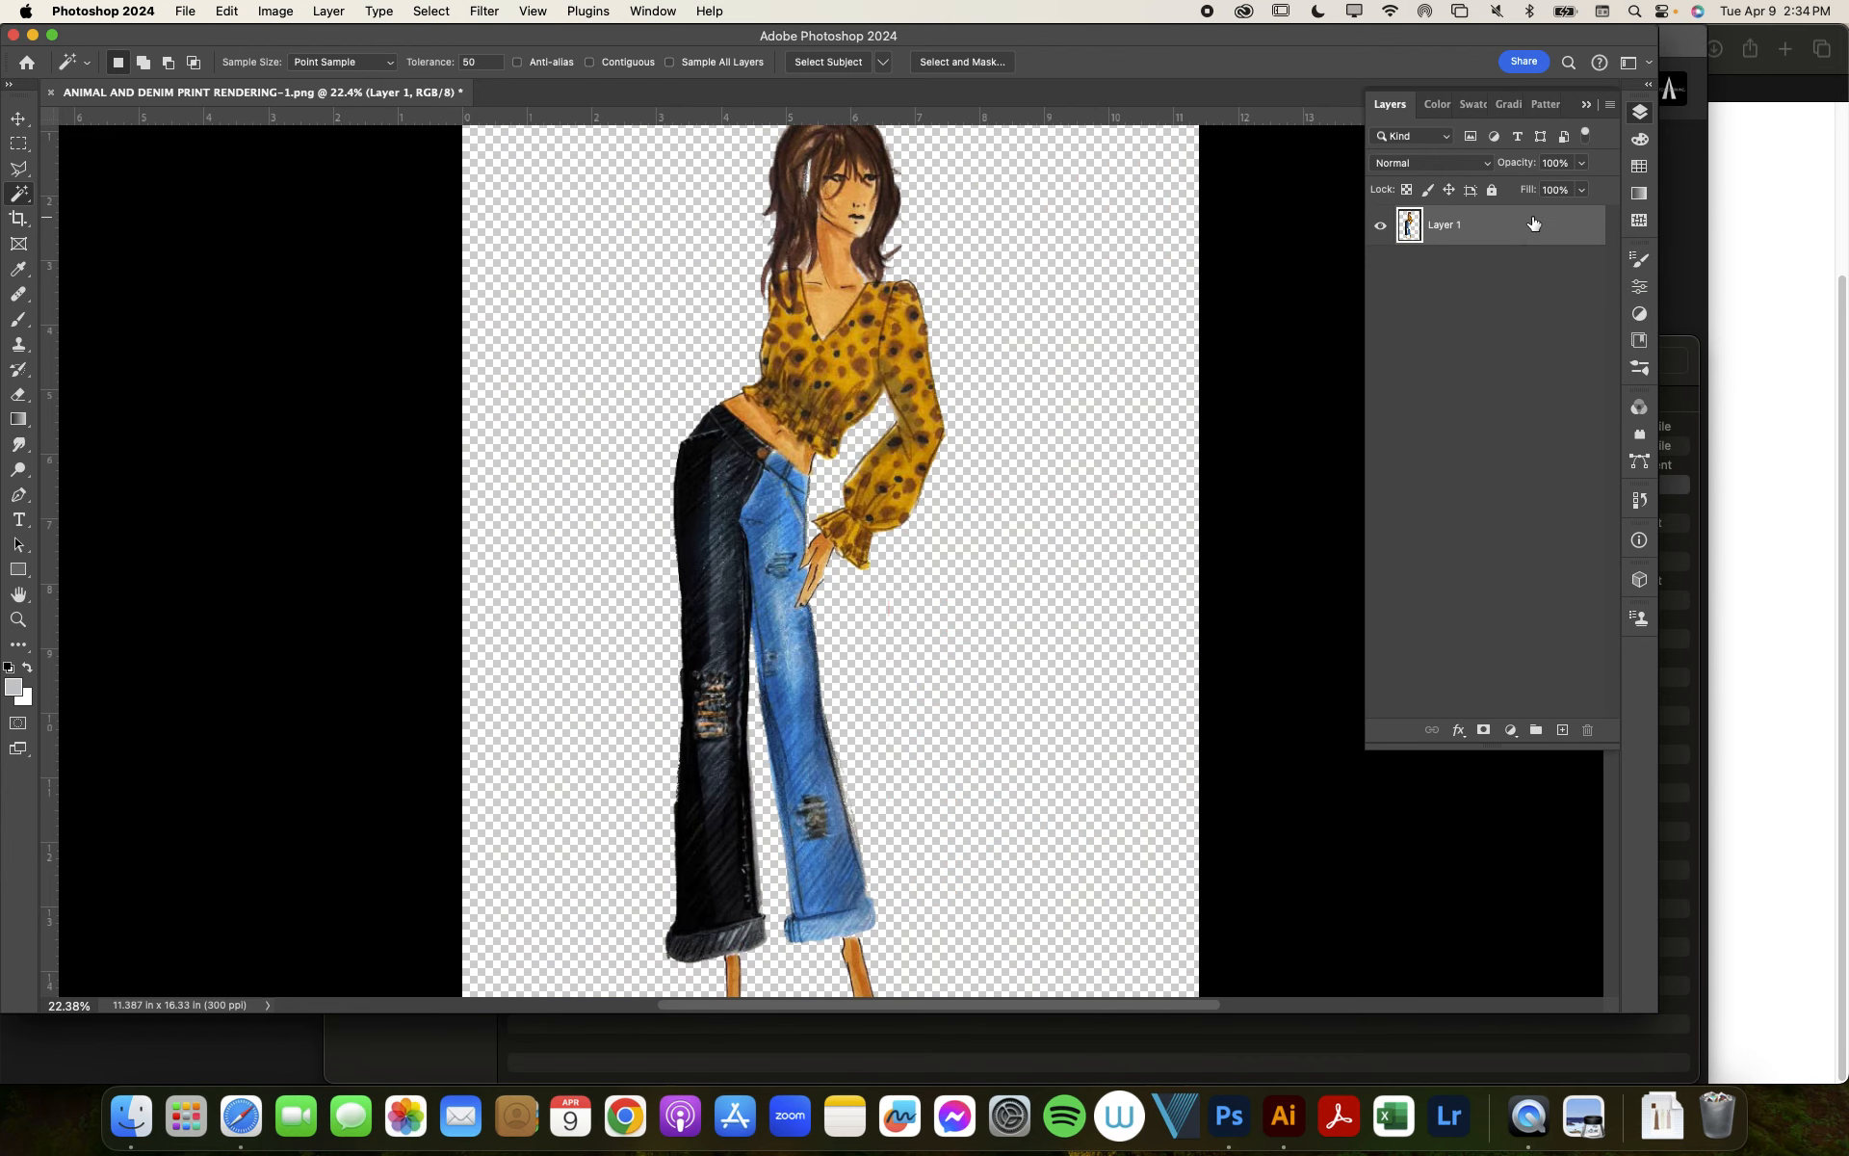
mouse_move(1113, 427)
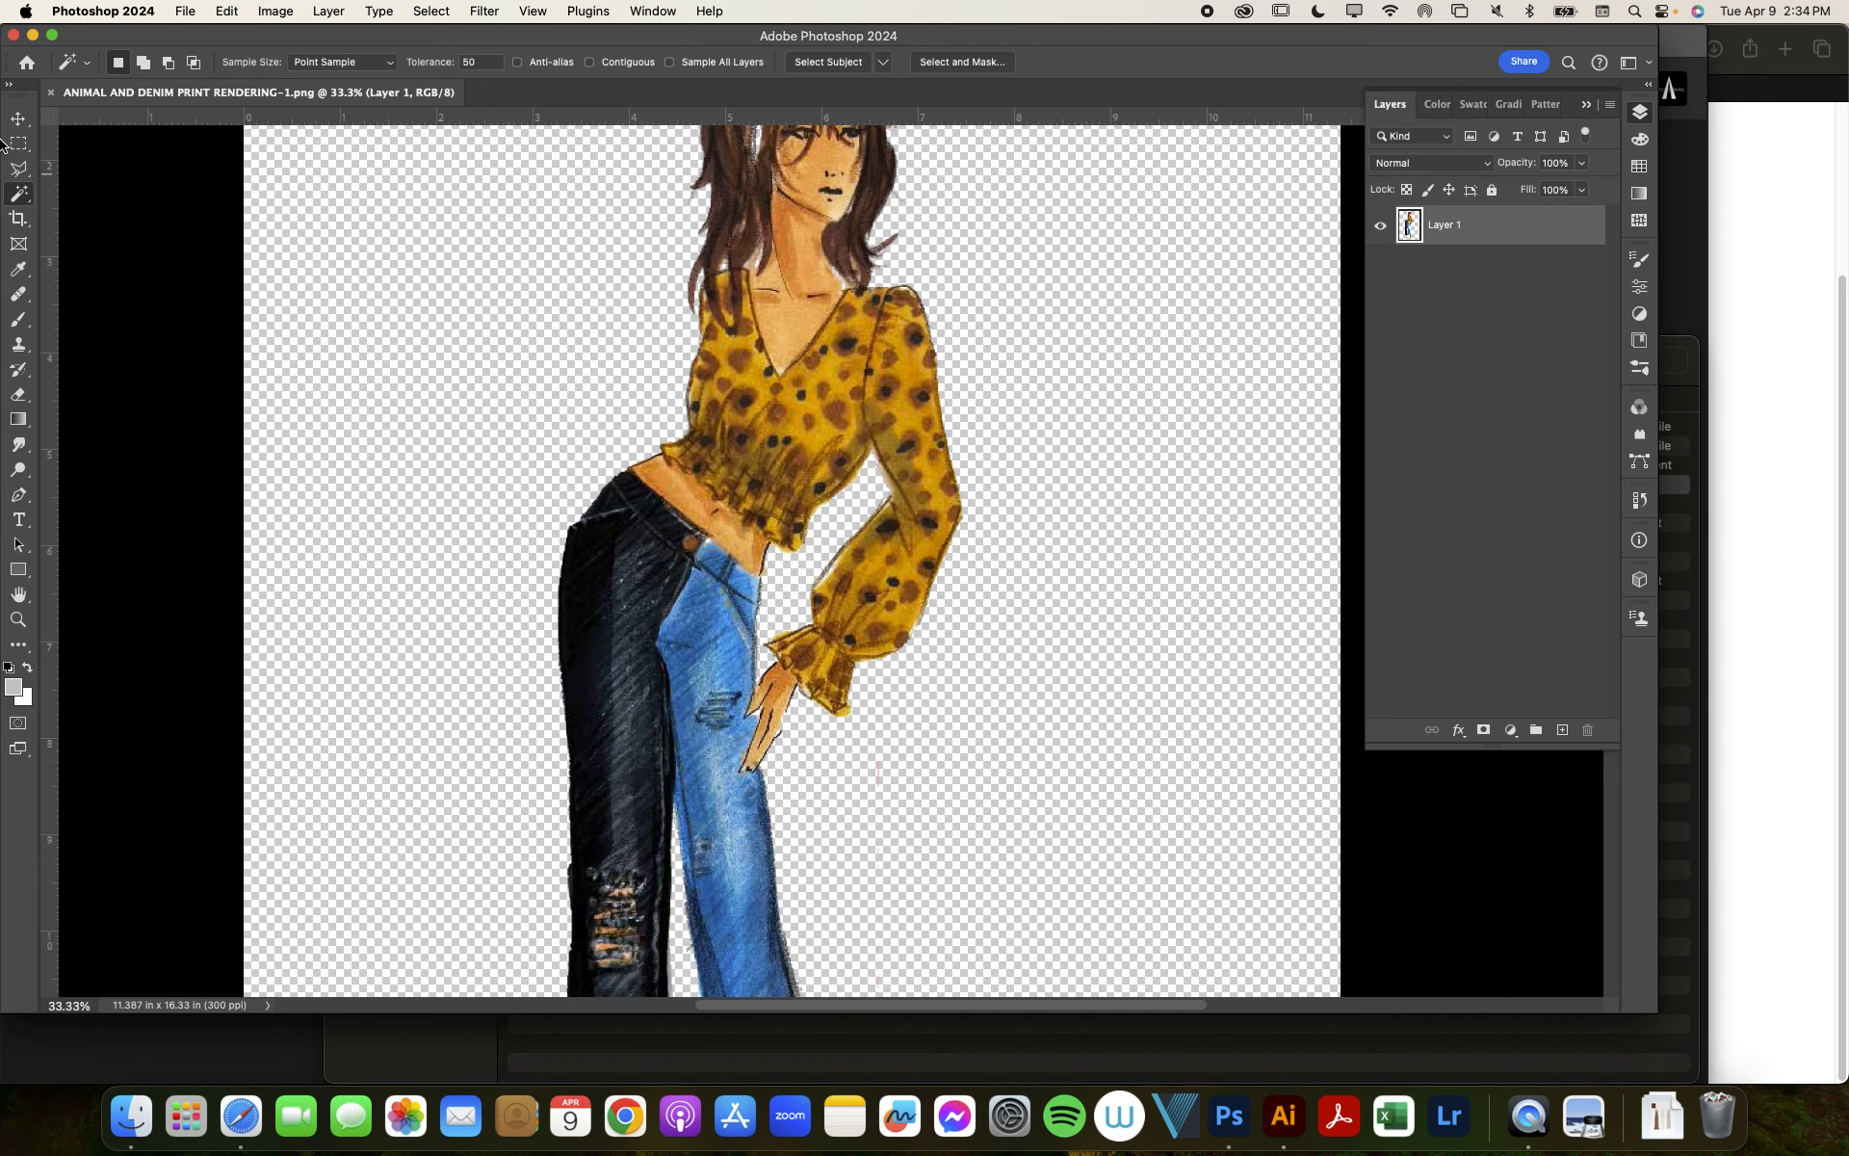
mouse_move(649, 304)
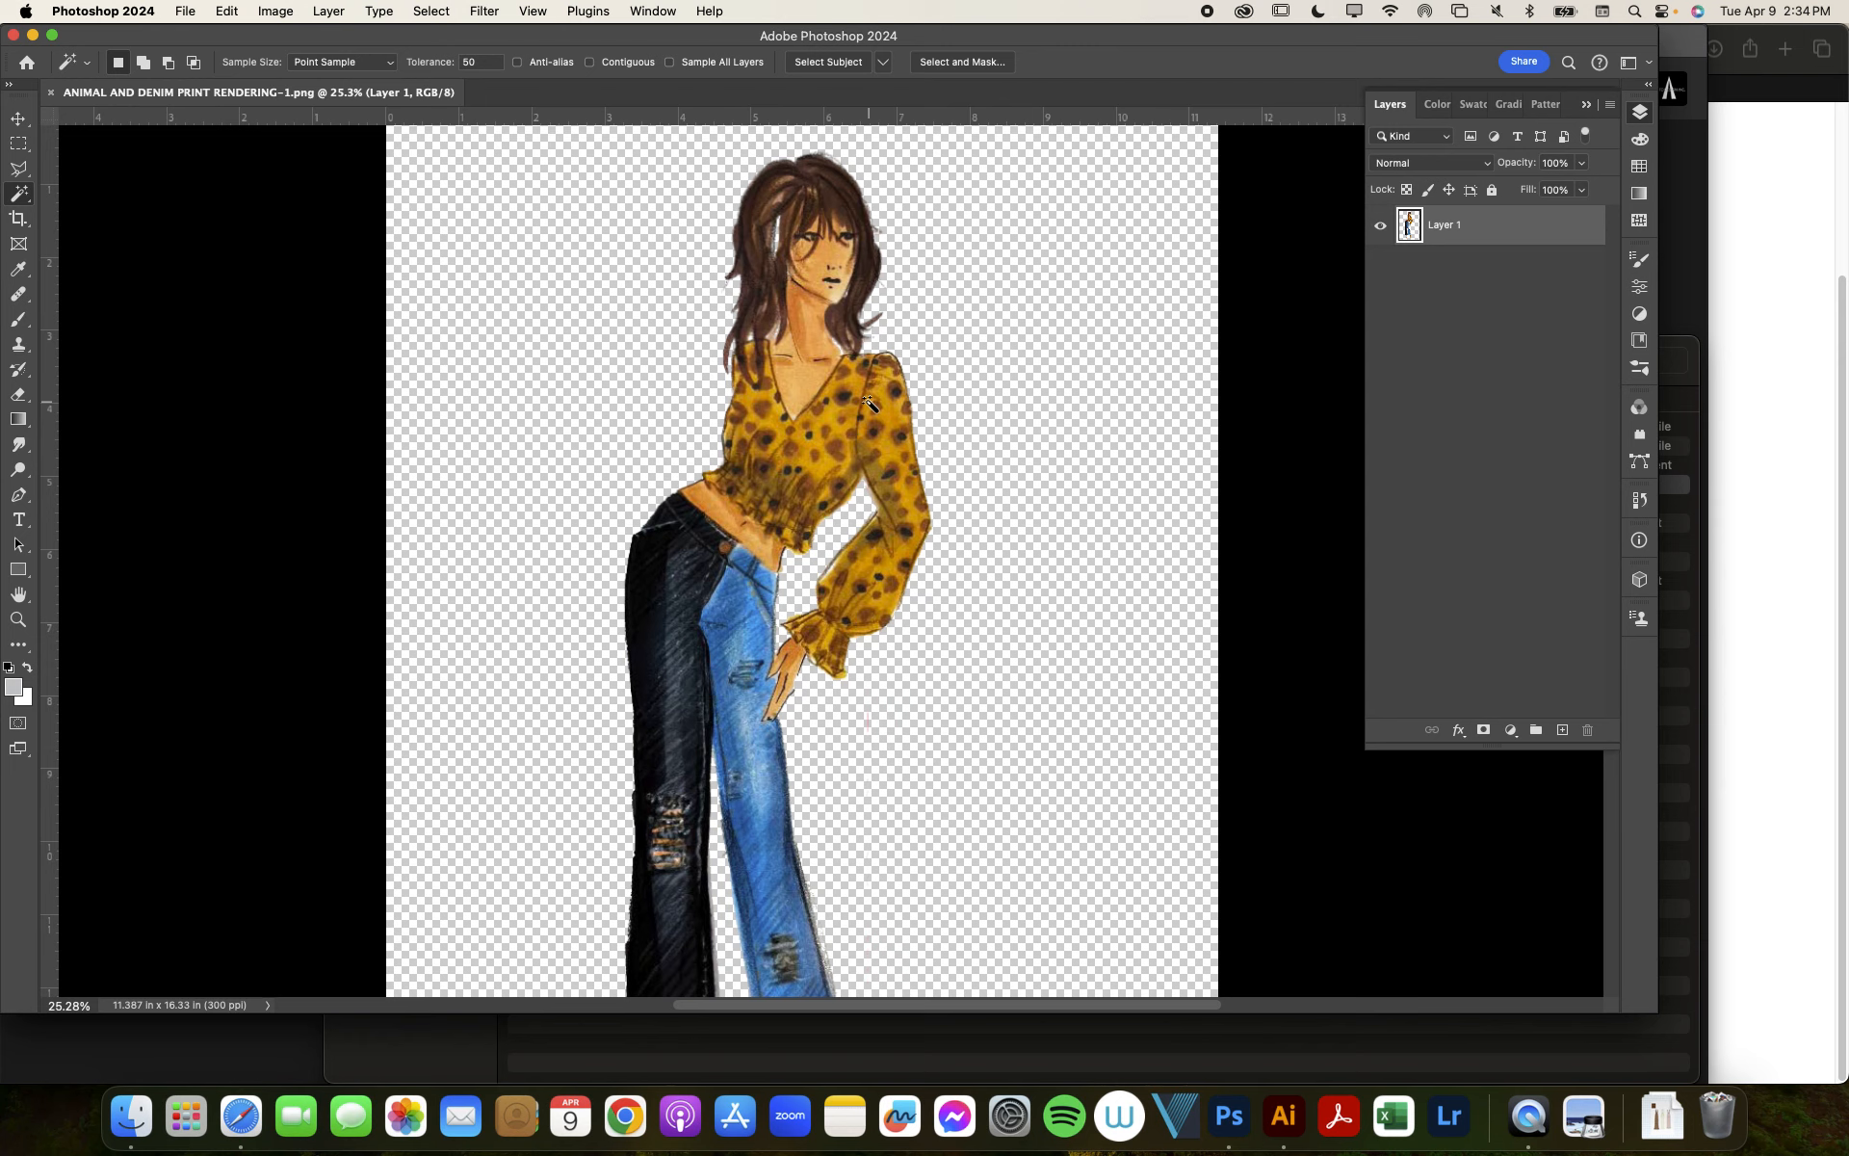
mouse_move(443, 342)
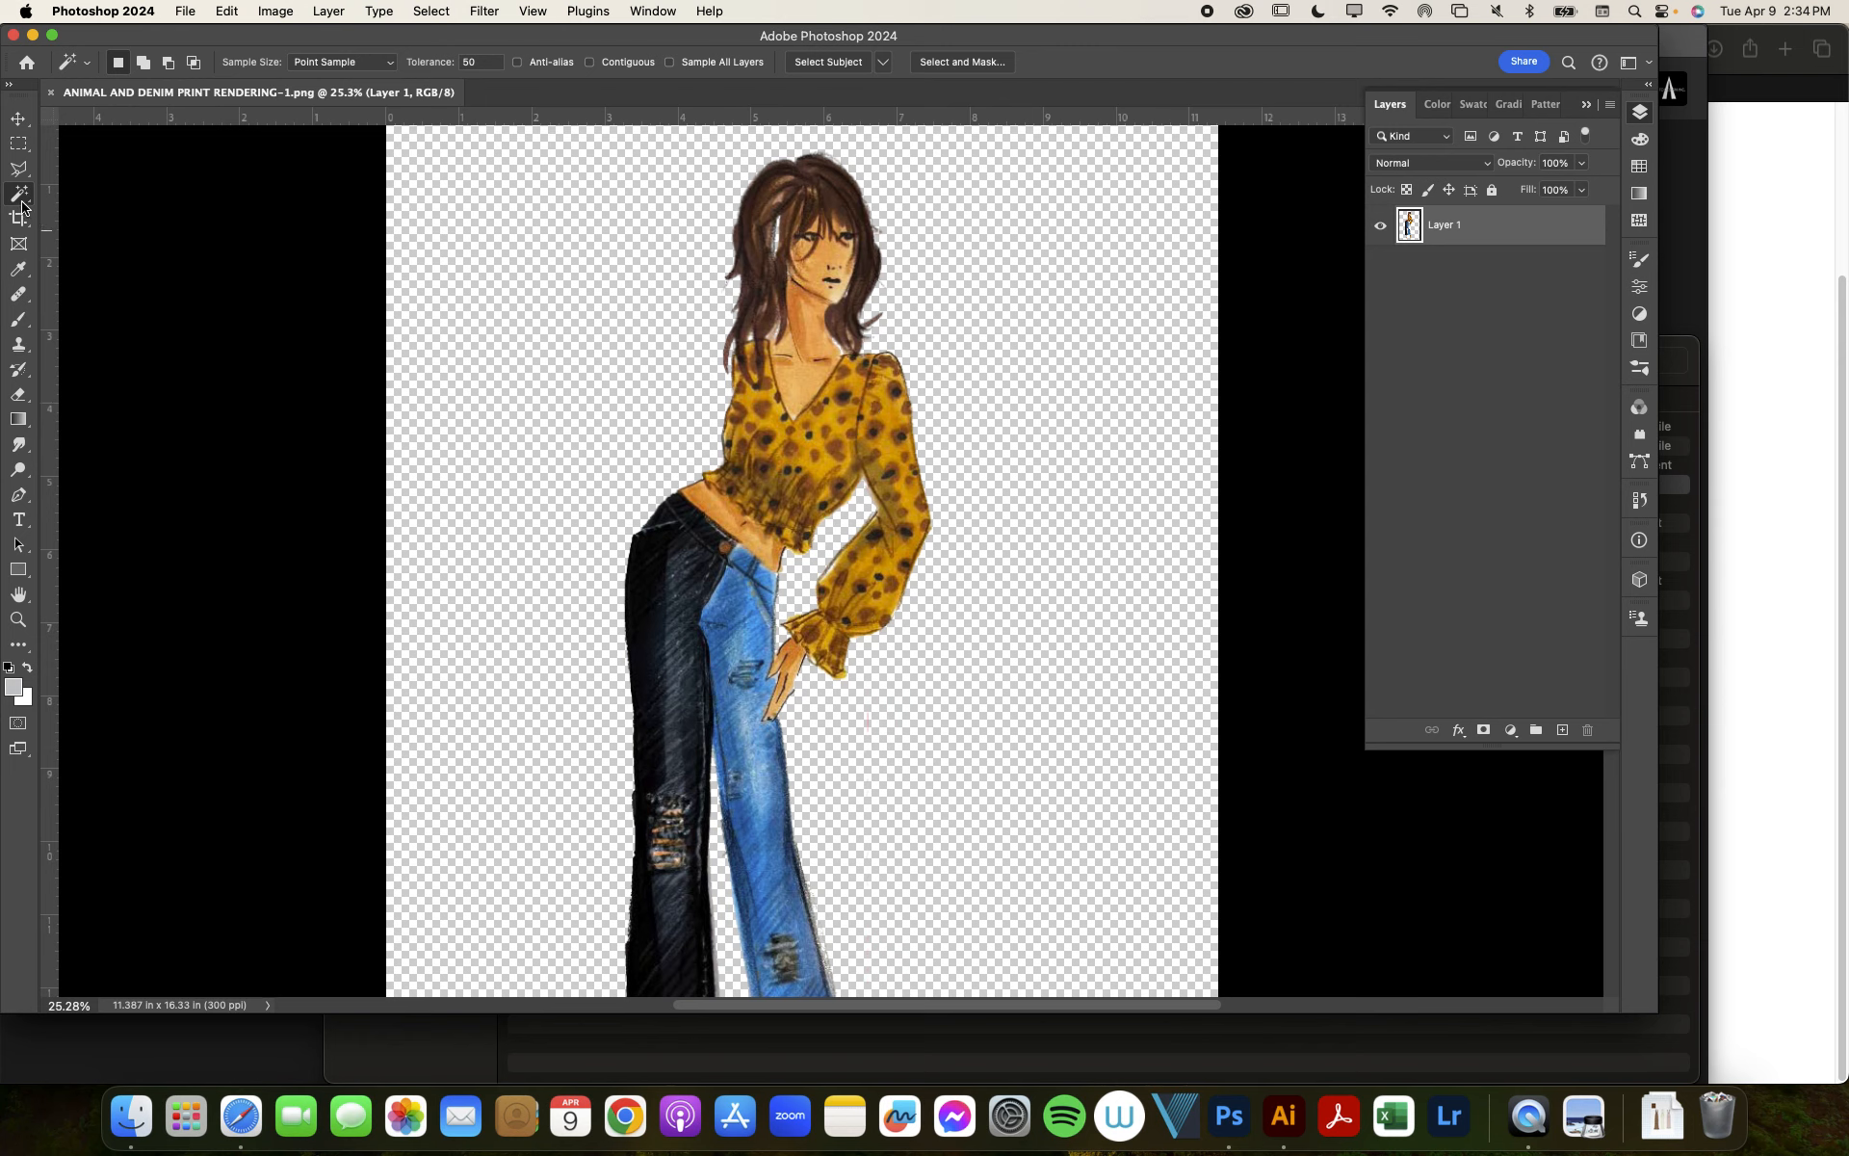
Step: Switch to the Quick Selection Tool and brush the leopard top, adding the sleeve
left_click(19, 201)
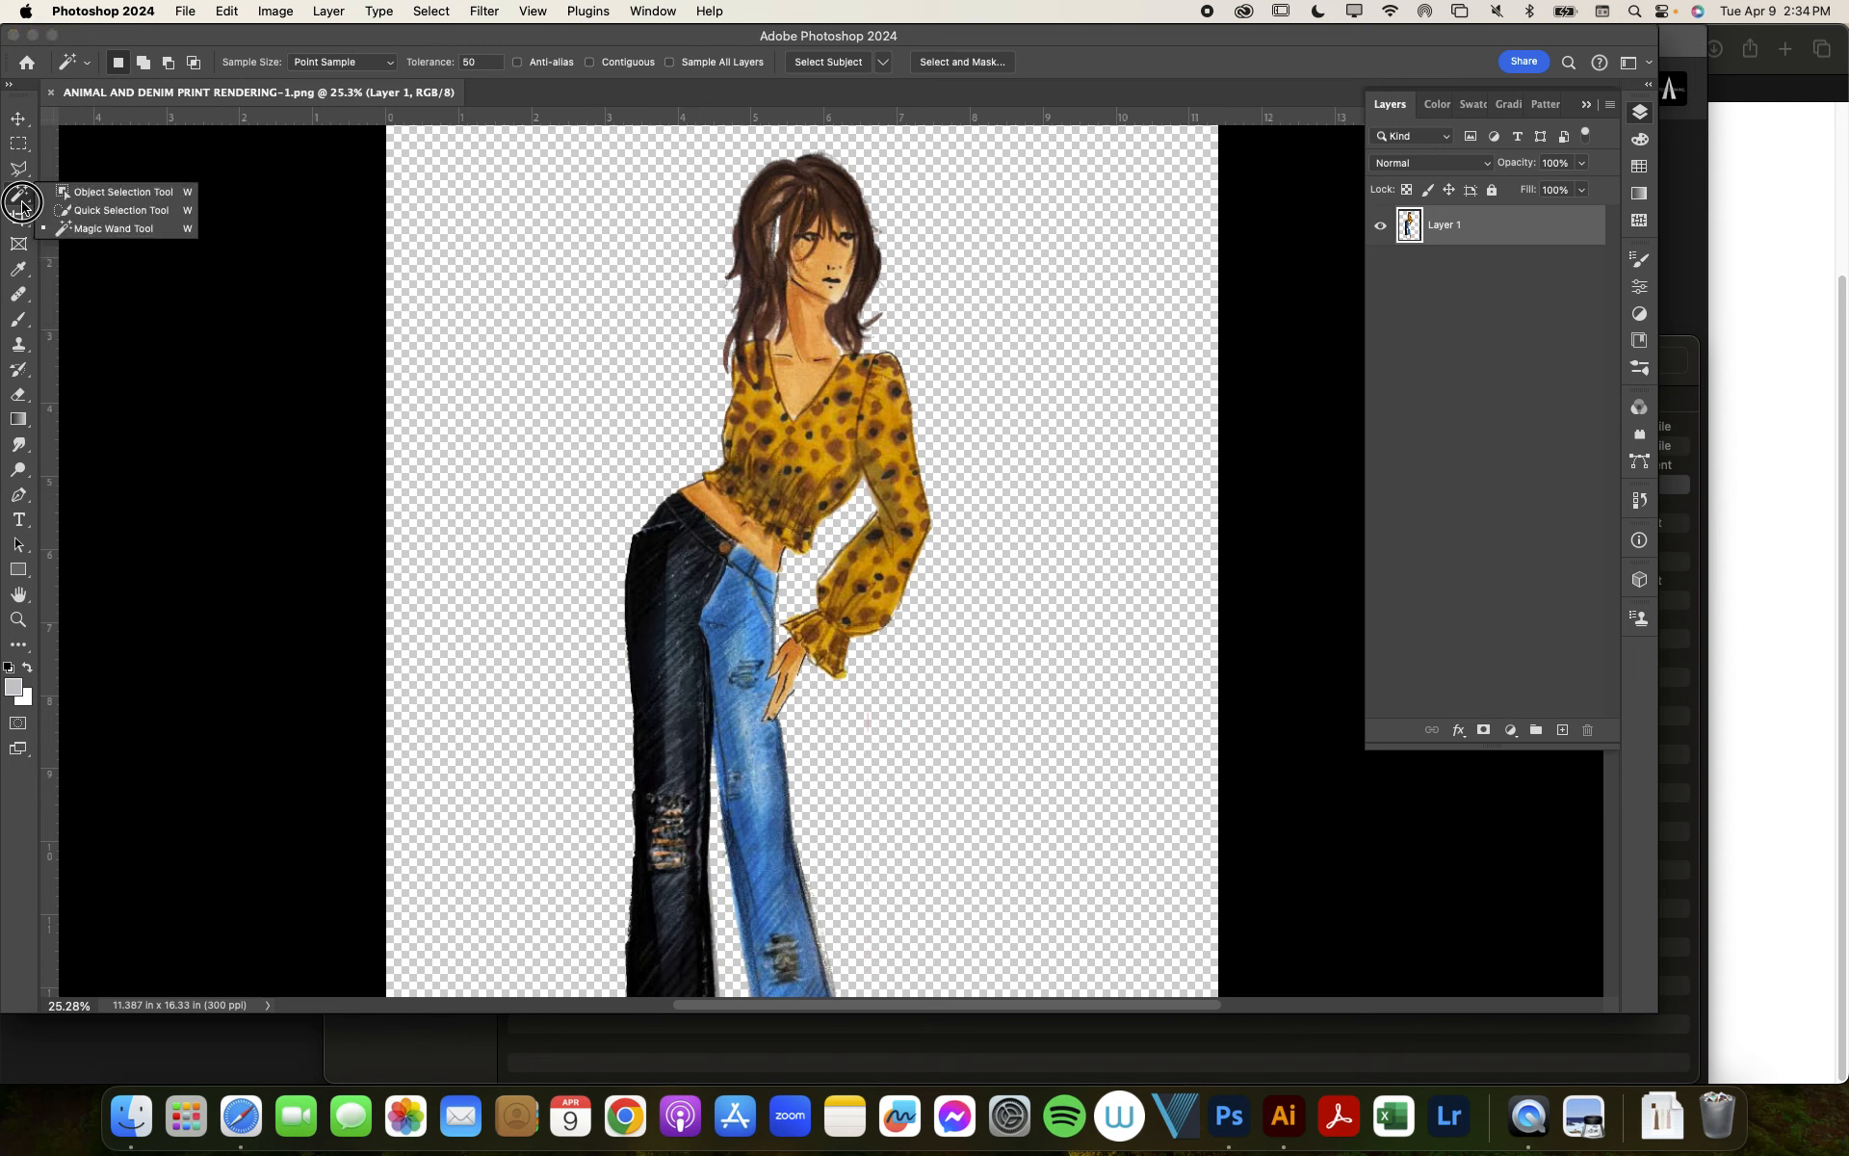
mouse_move(79, 214)
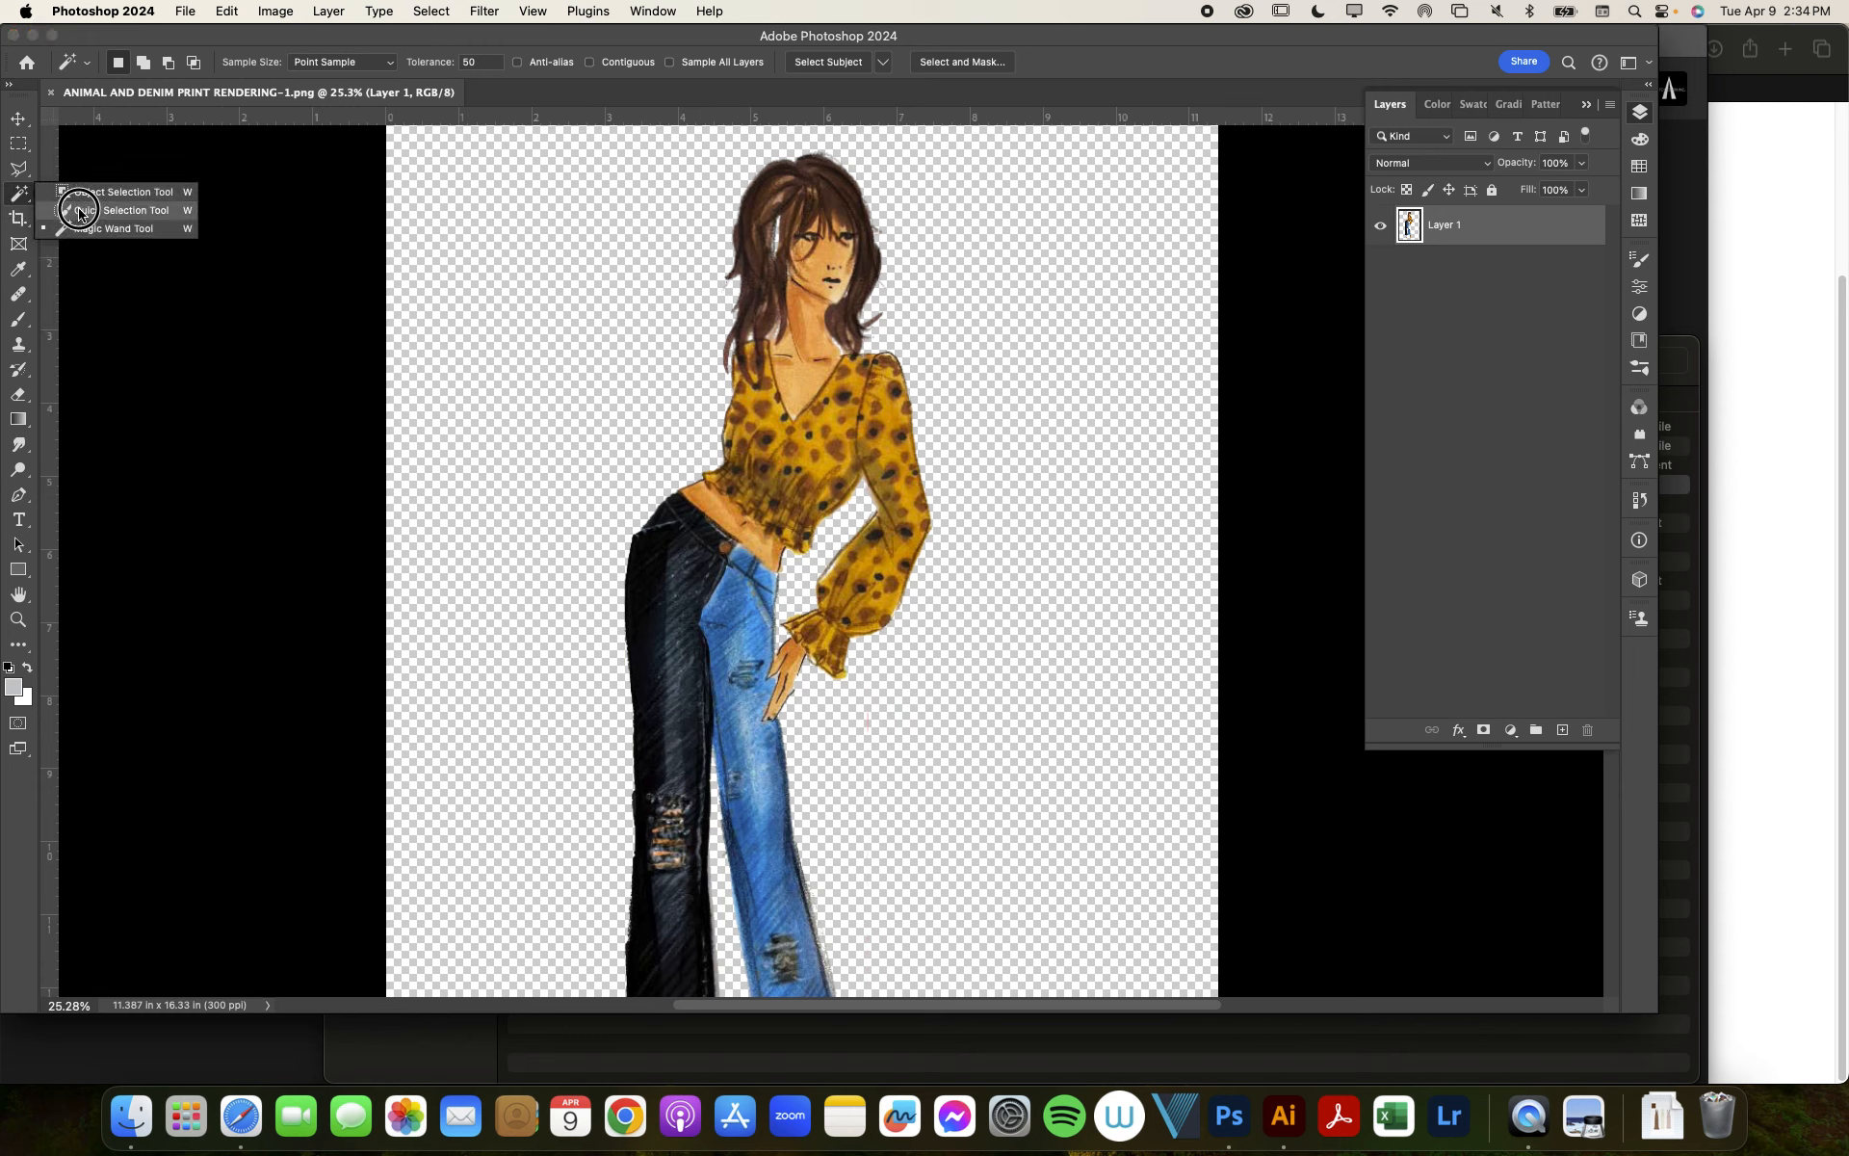
left_click(77, 208)
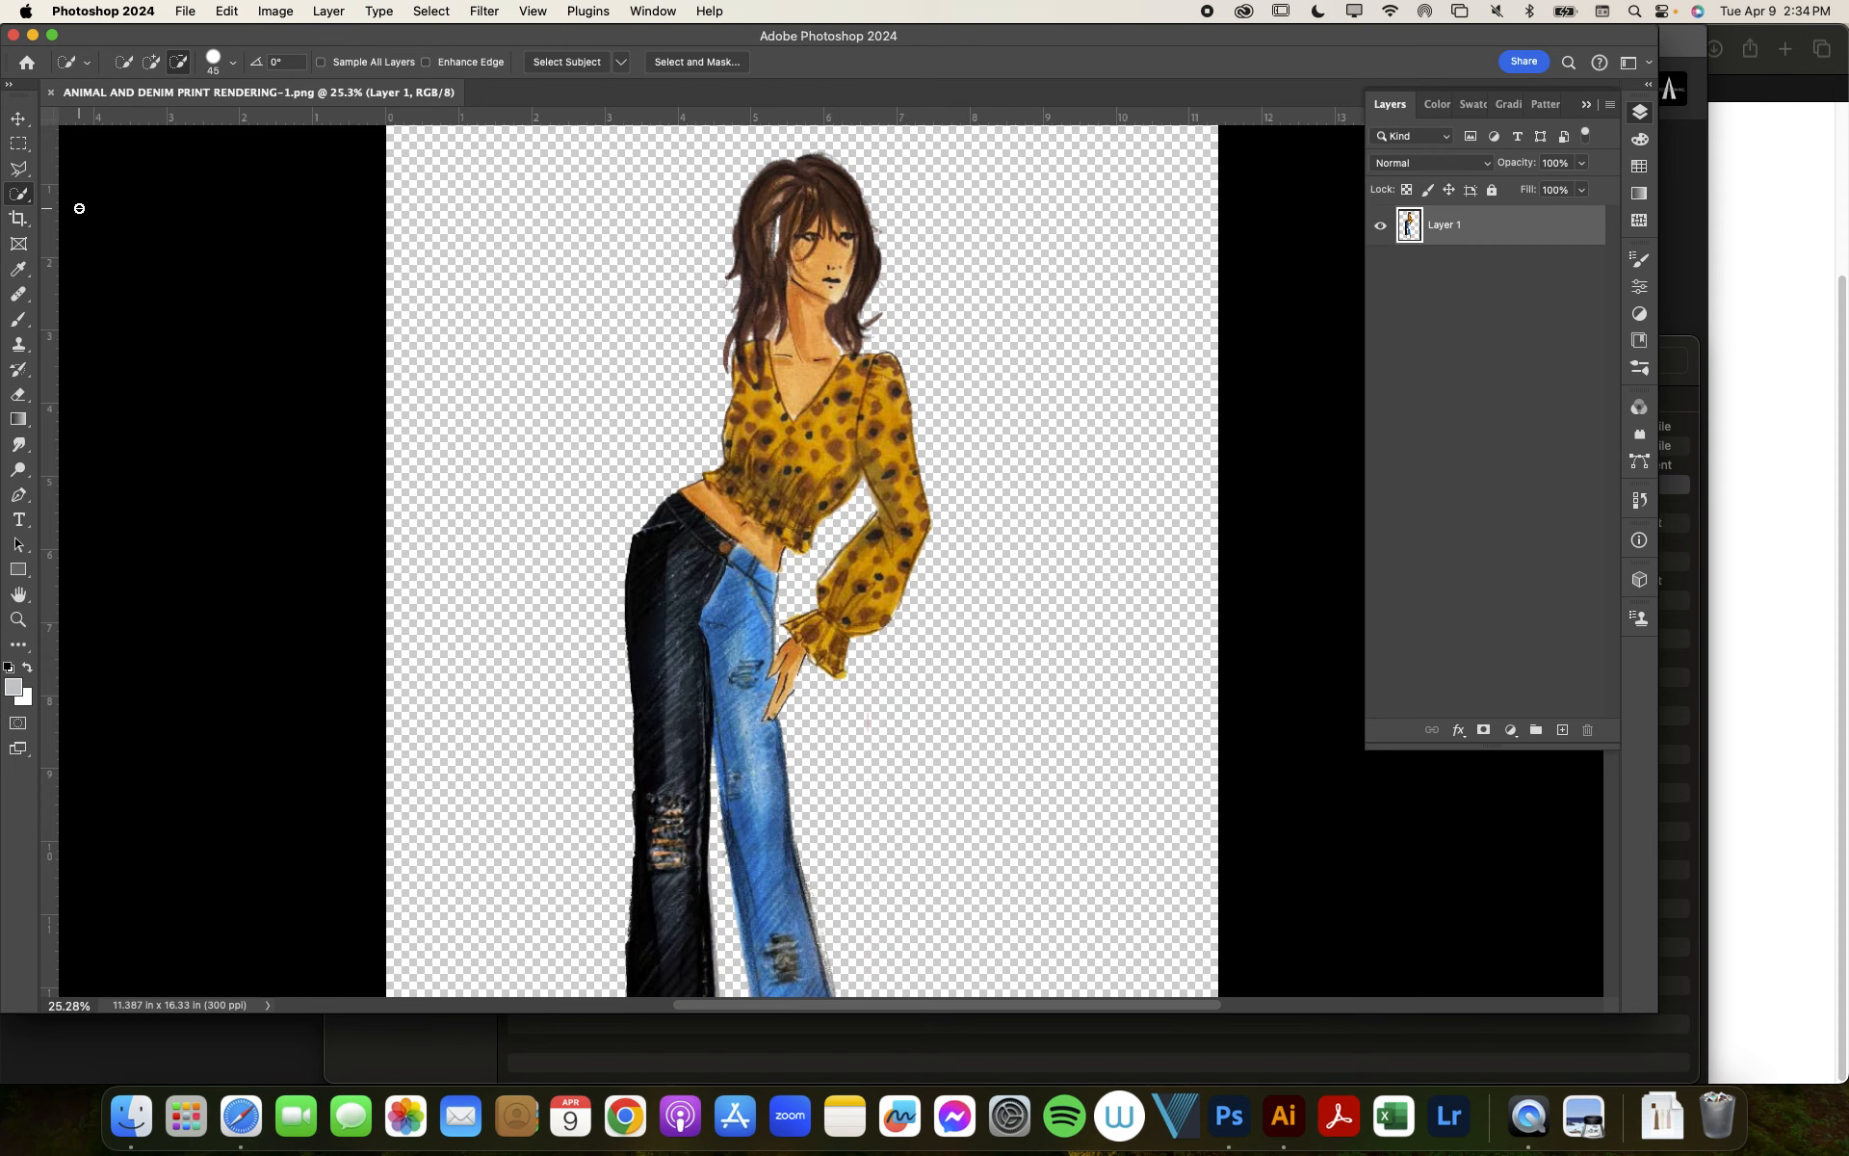
mouse_move(764, 393)
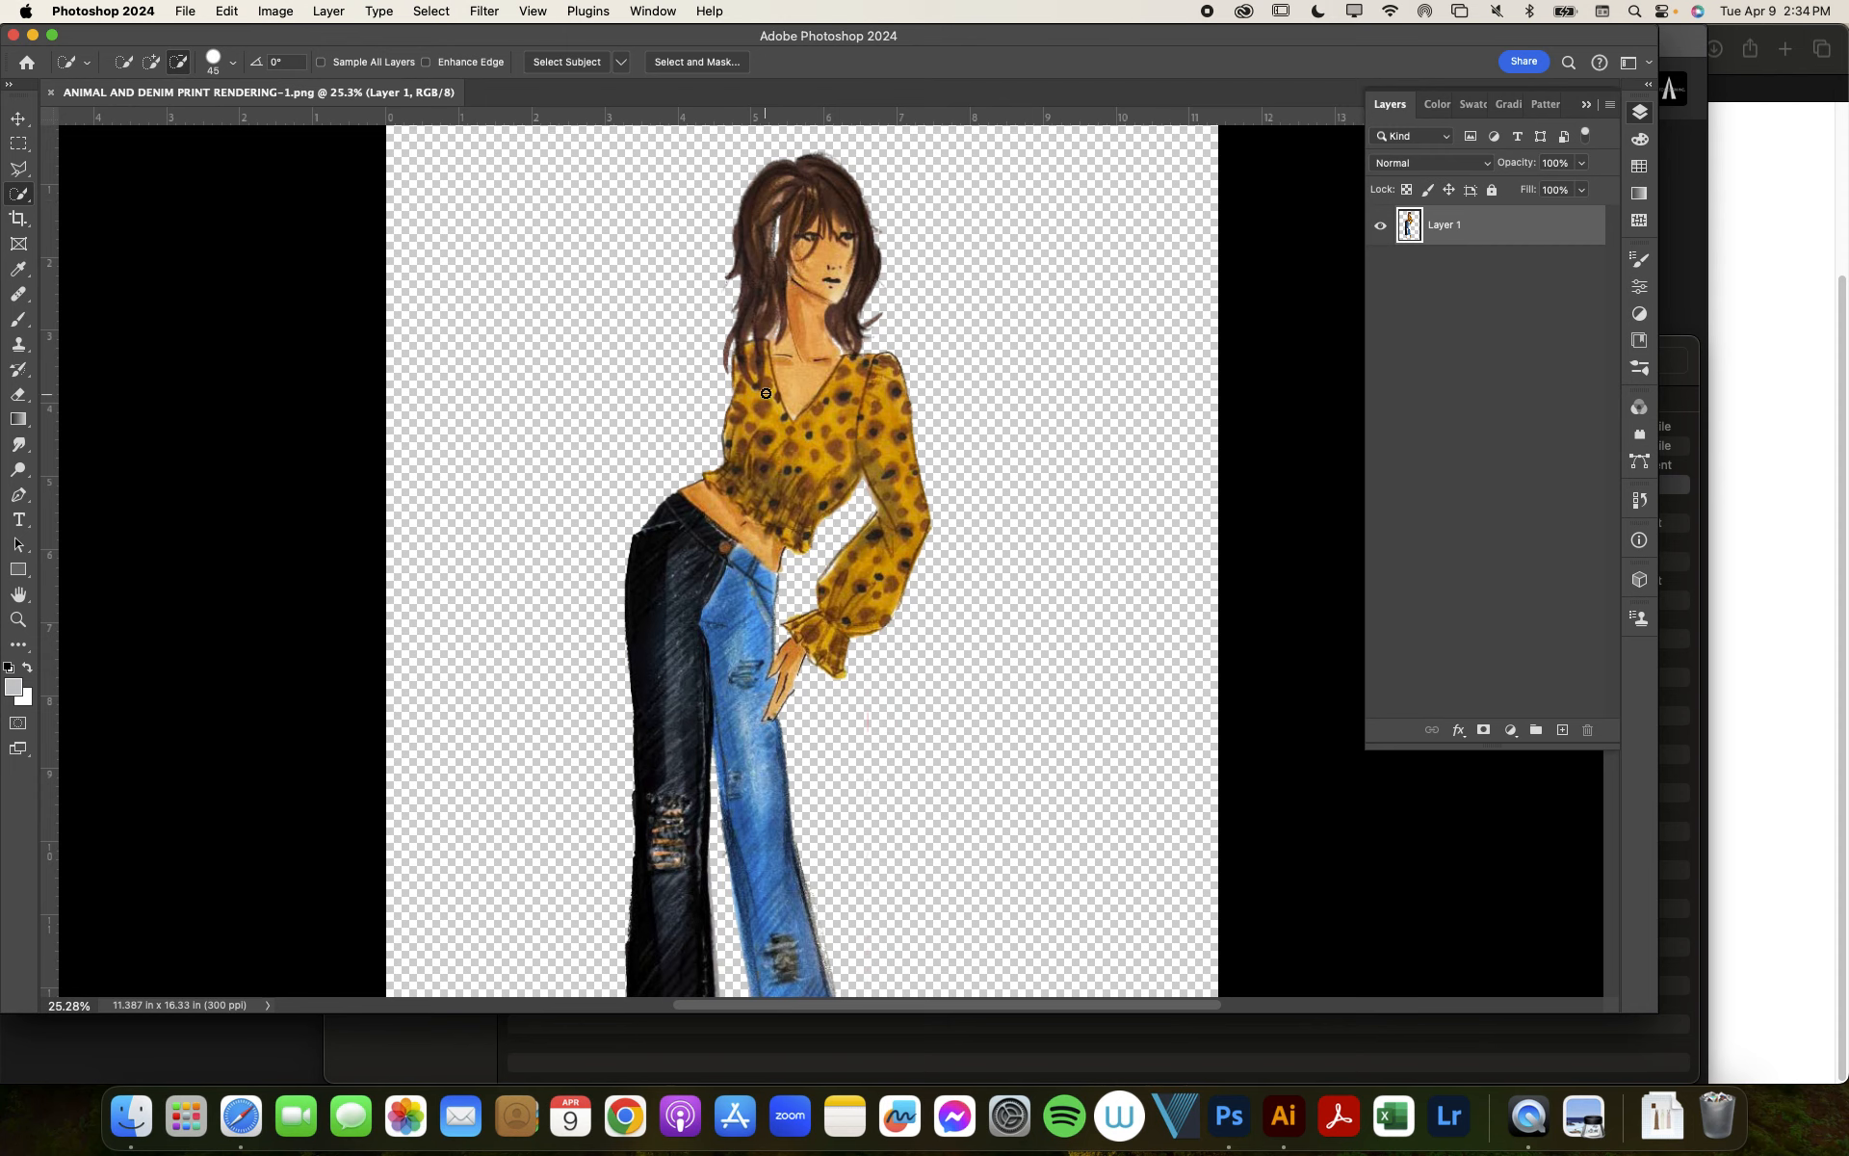
mouse_move(859, 421)
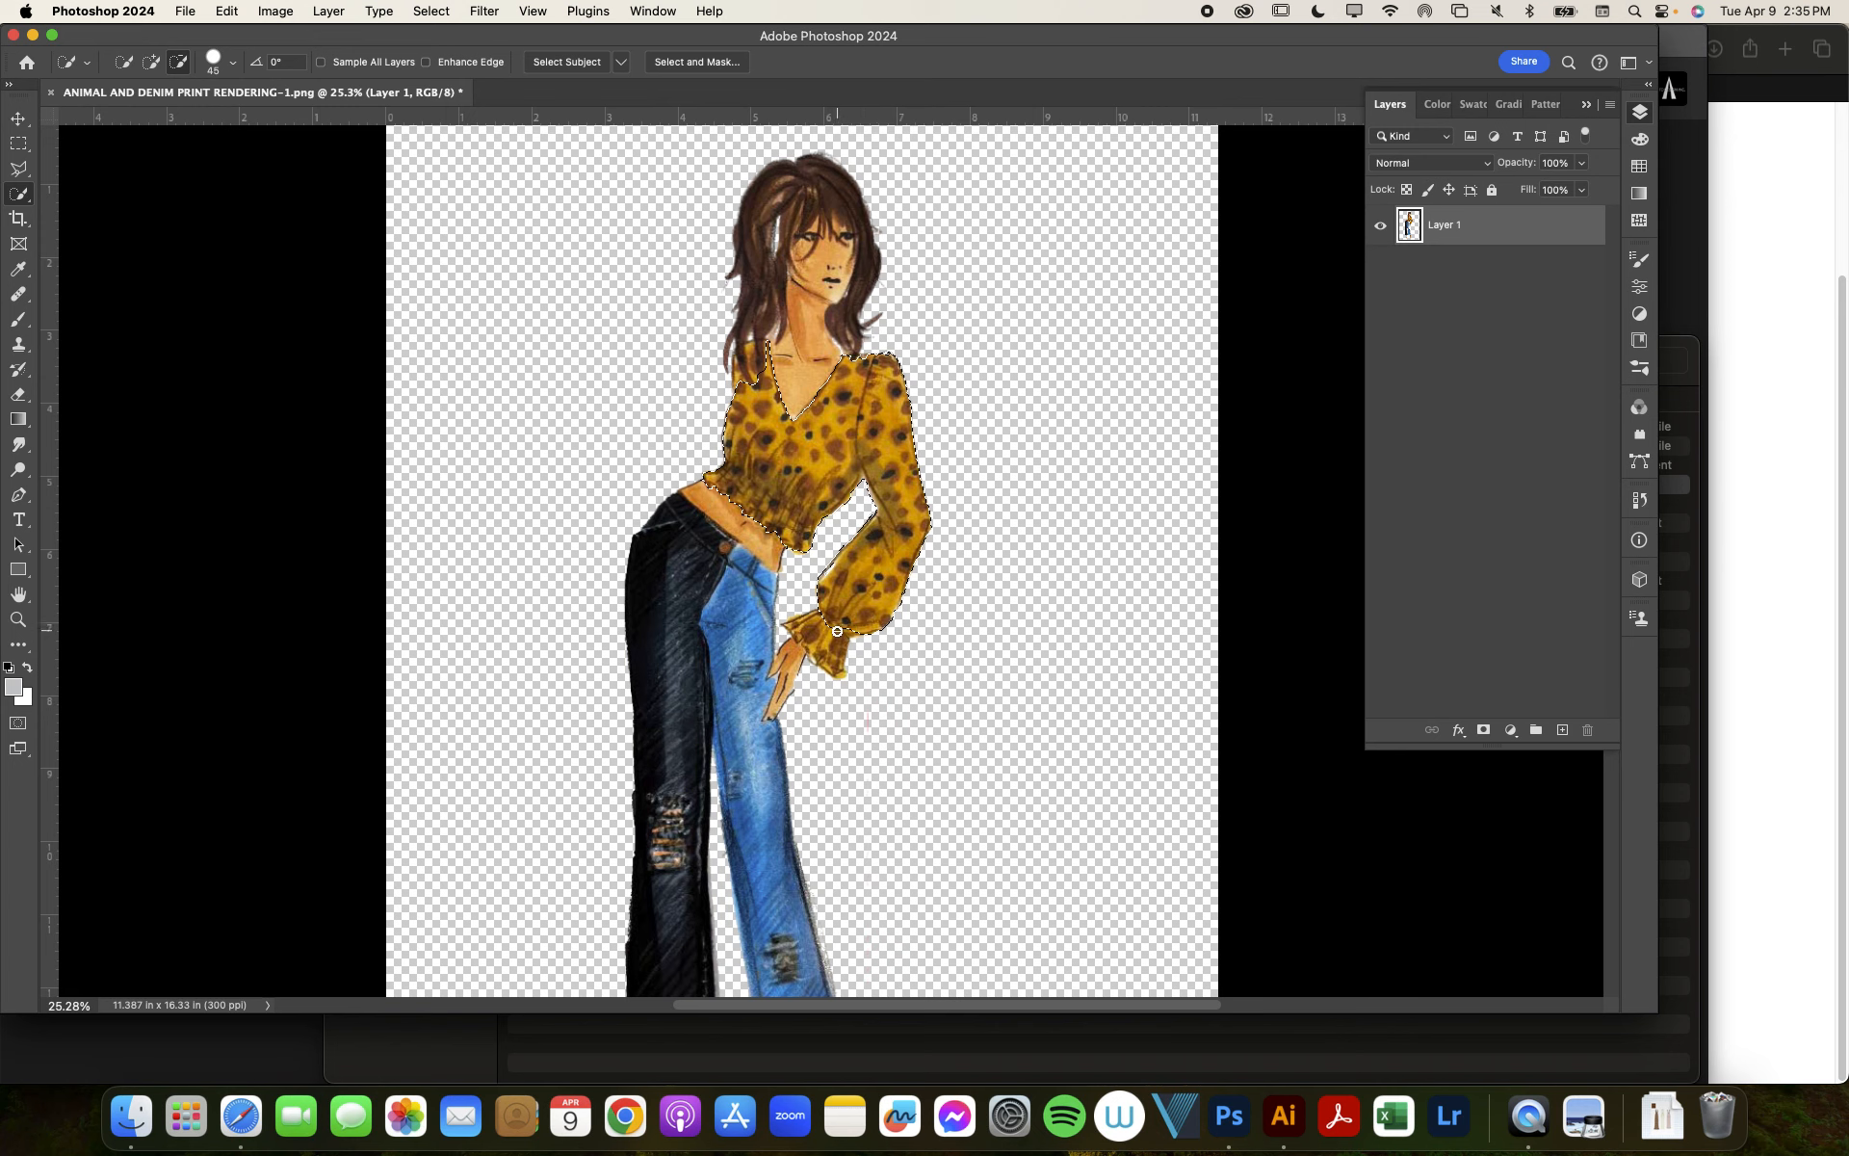
left_click(797, 632)
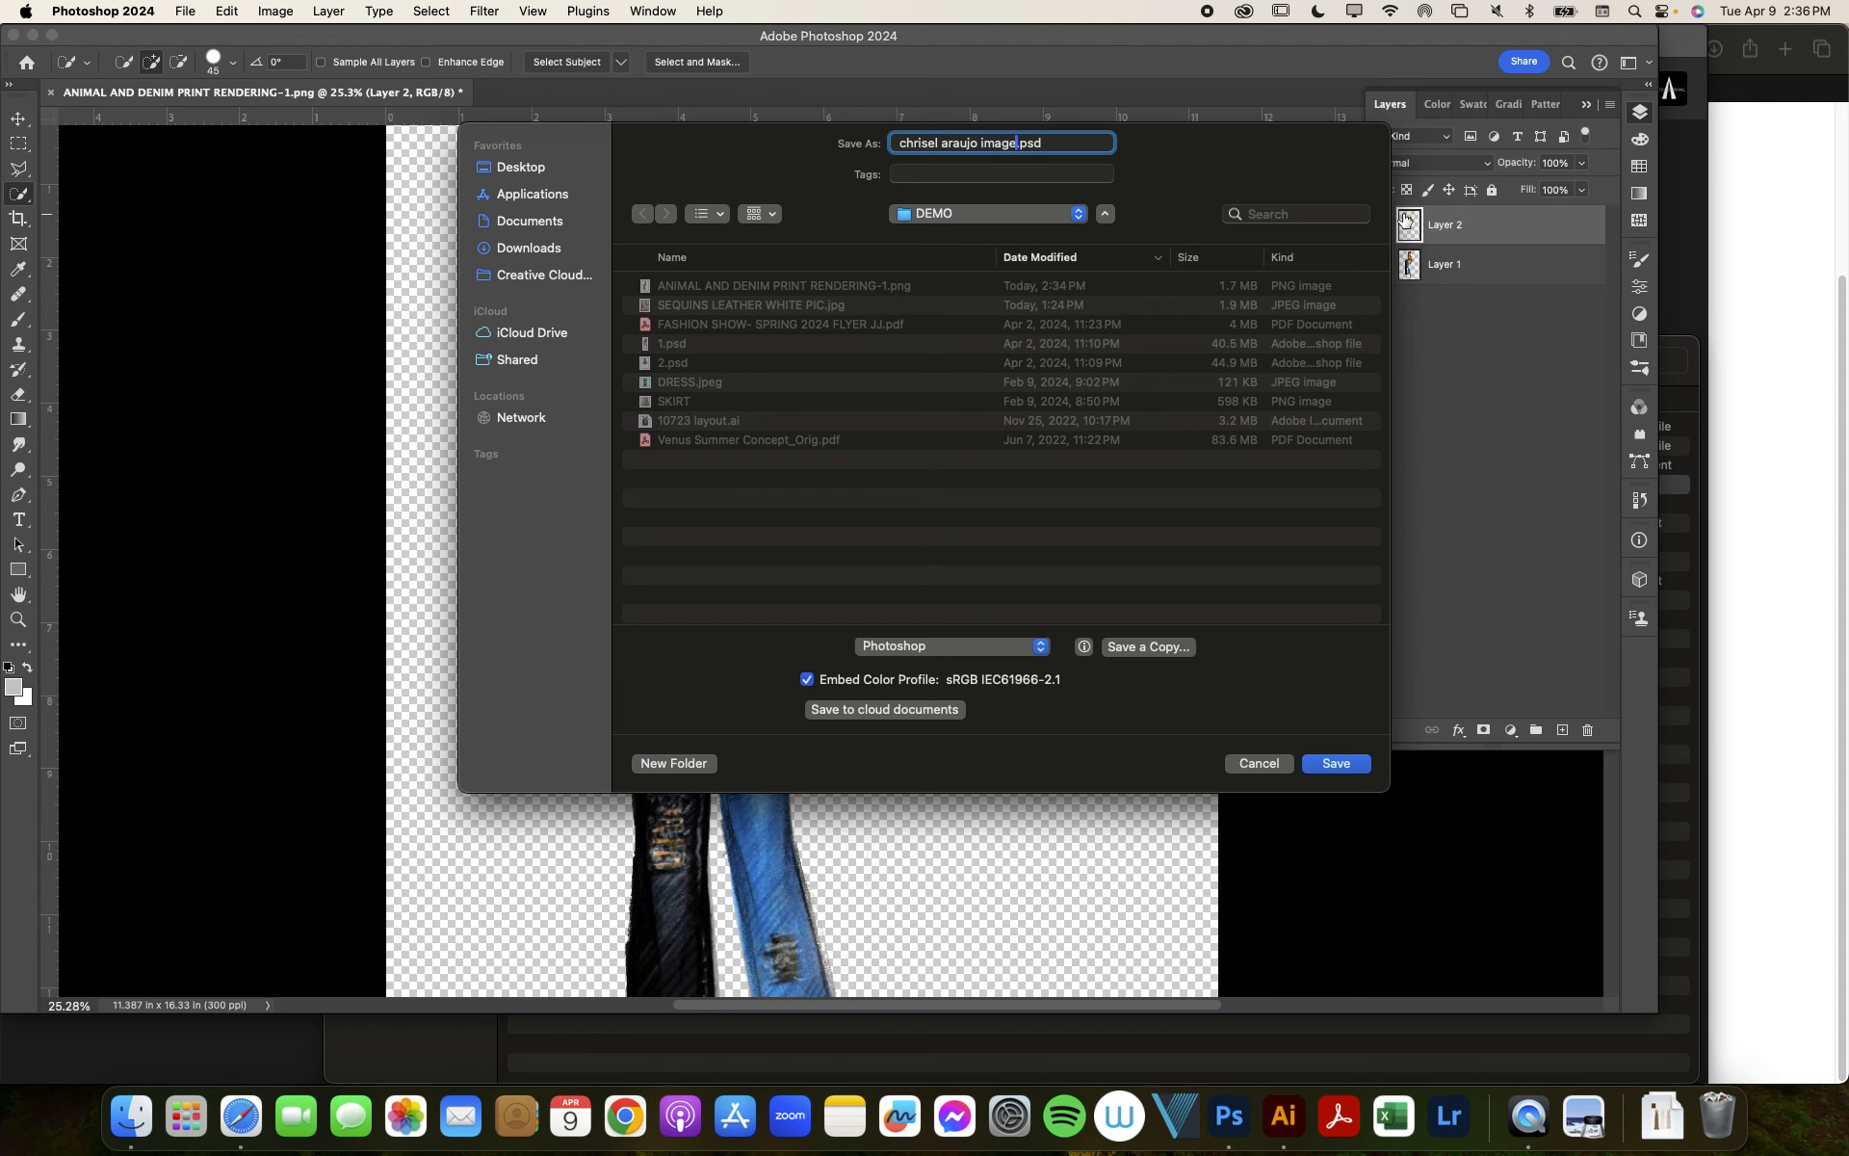
Step: Confirm Save As to write the layered document as a PSD in the DEMO folder
left_click(1334, 762)
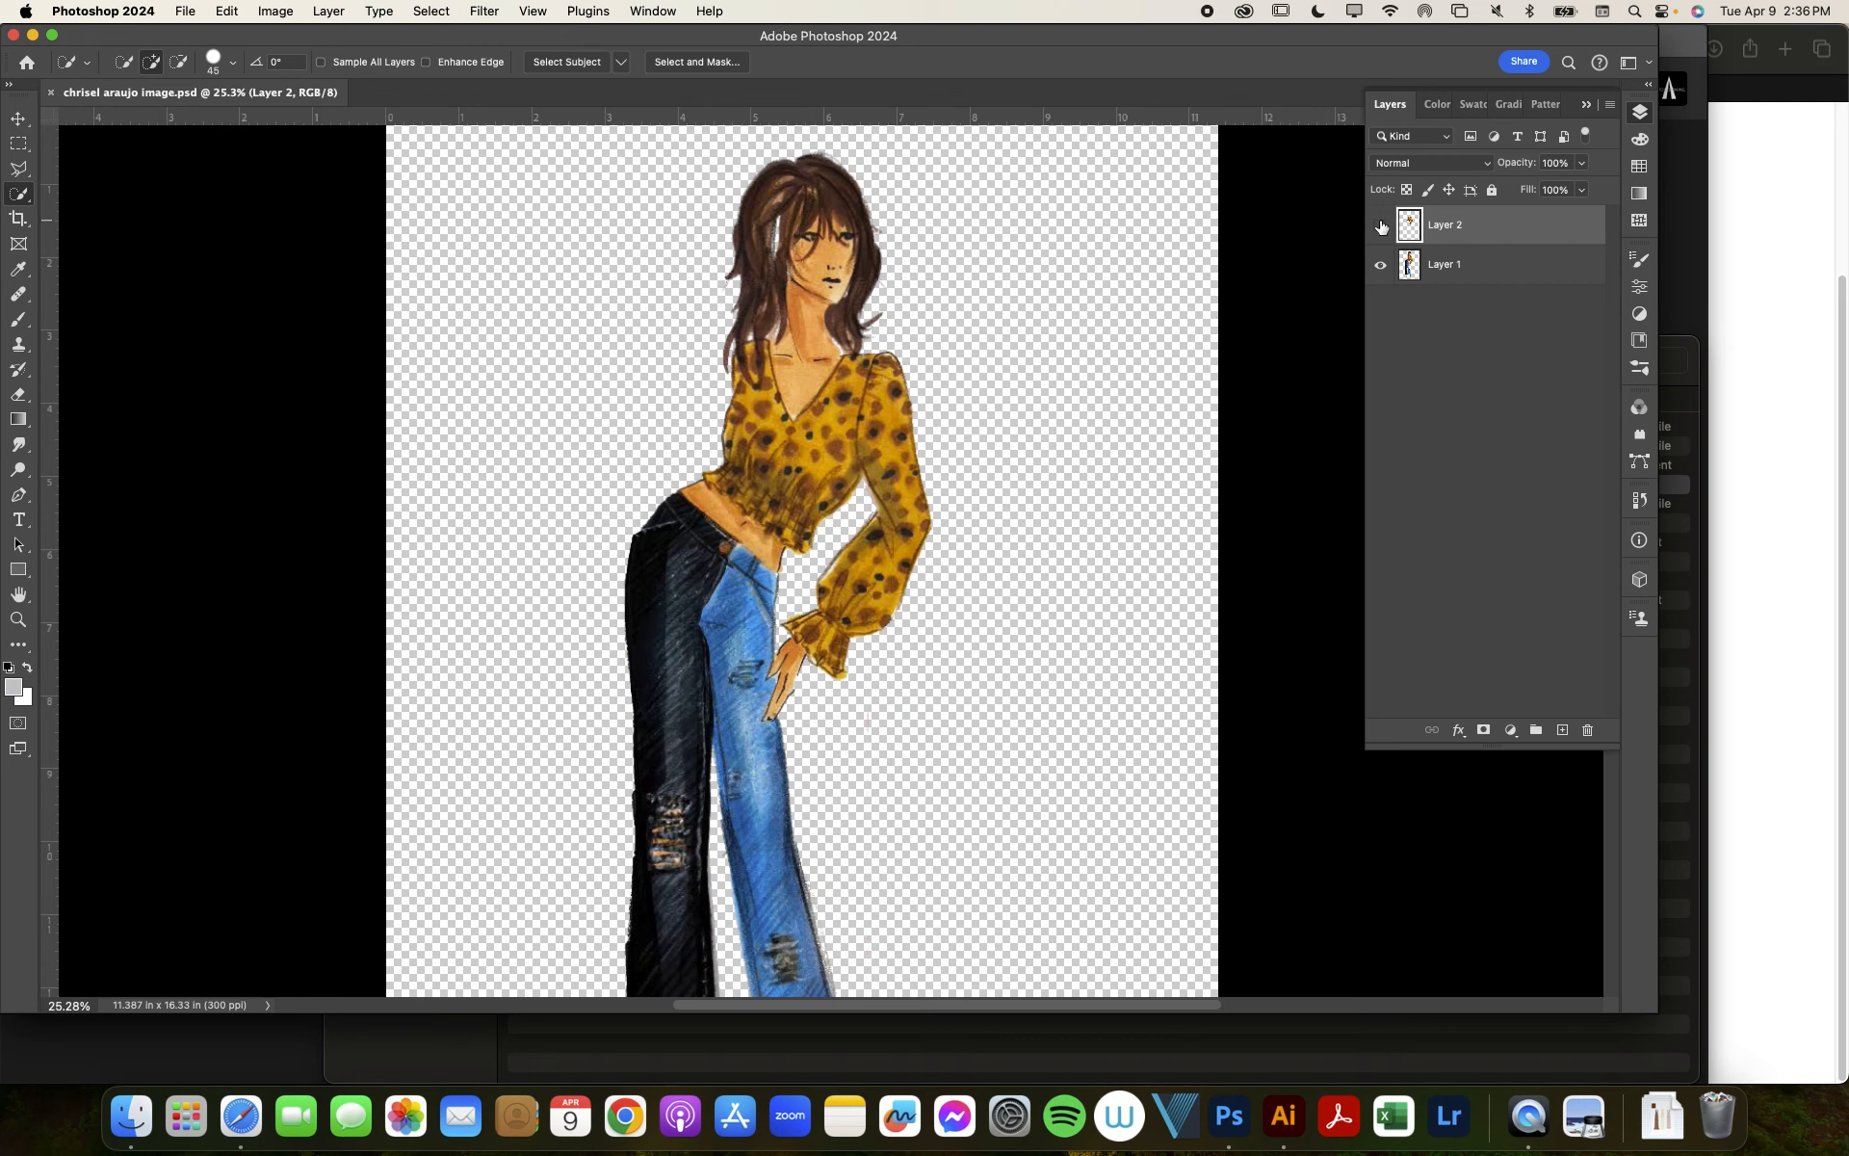
Step: Show Layer 2 and start a Hue/Saturation adjustment, experimenting with orange-brown hue and lower saturation
left_click(1379, 225)
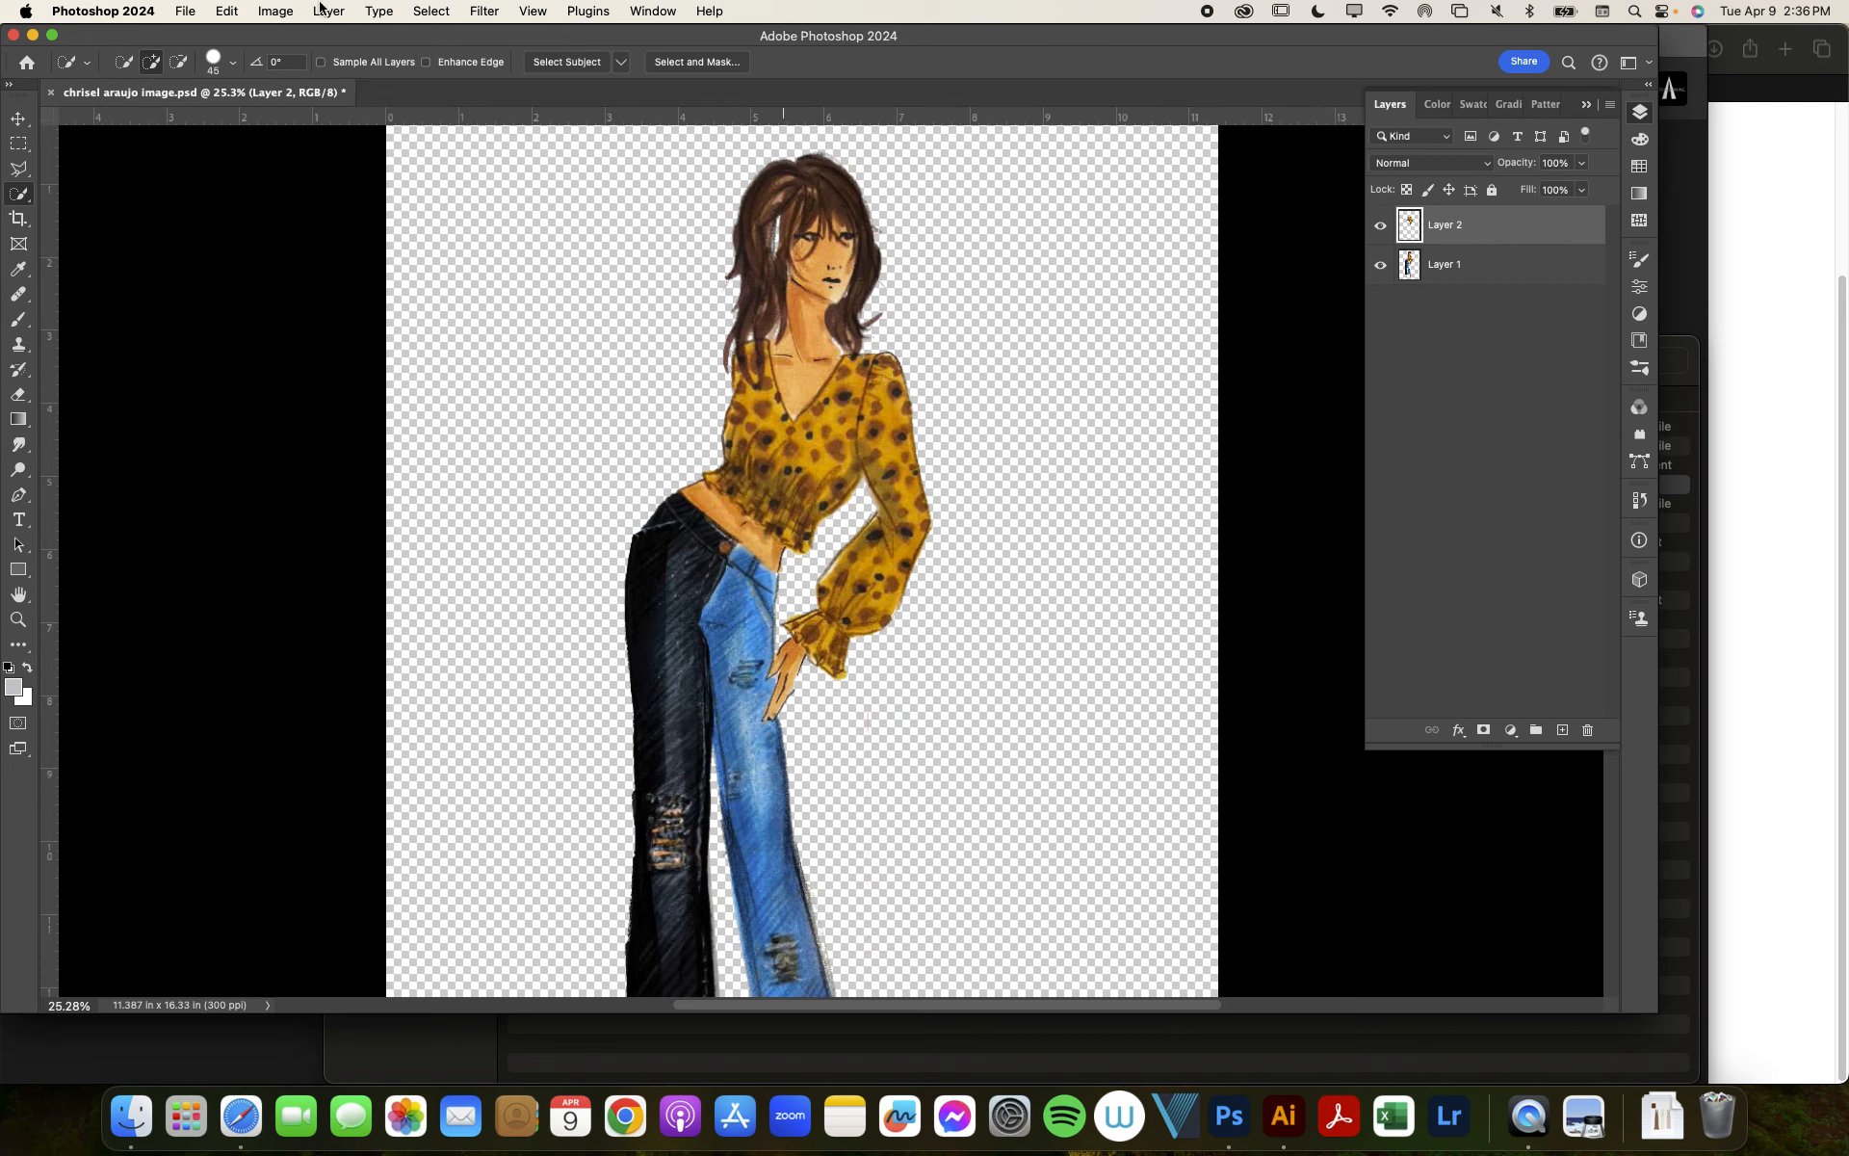
left_click(273, 11)
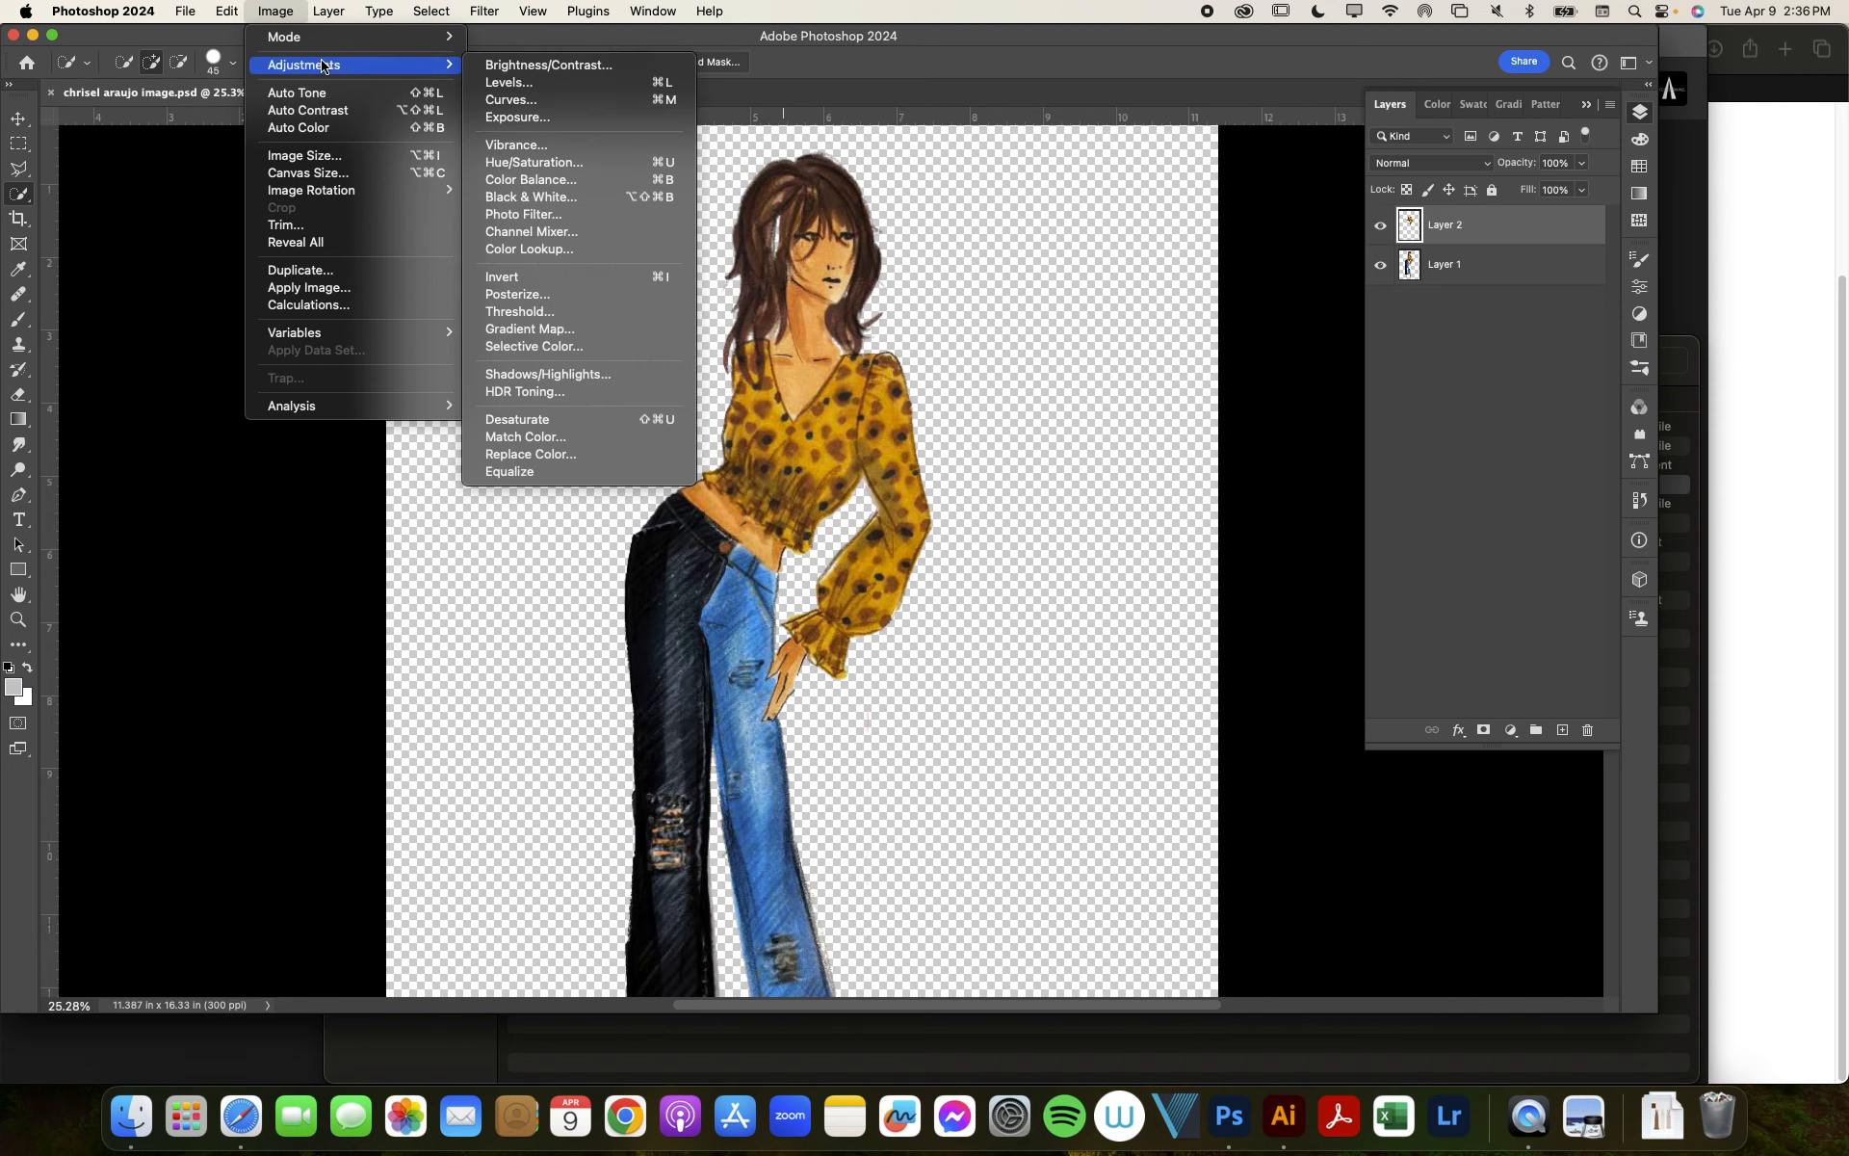
mouse_move(534, 162)
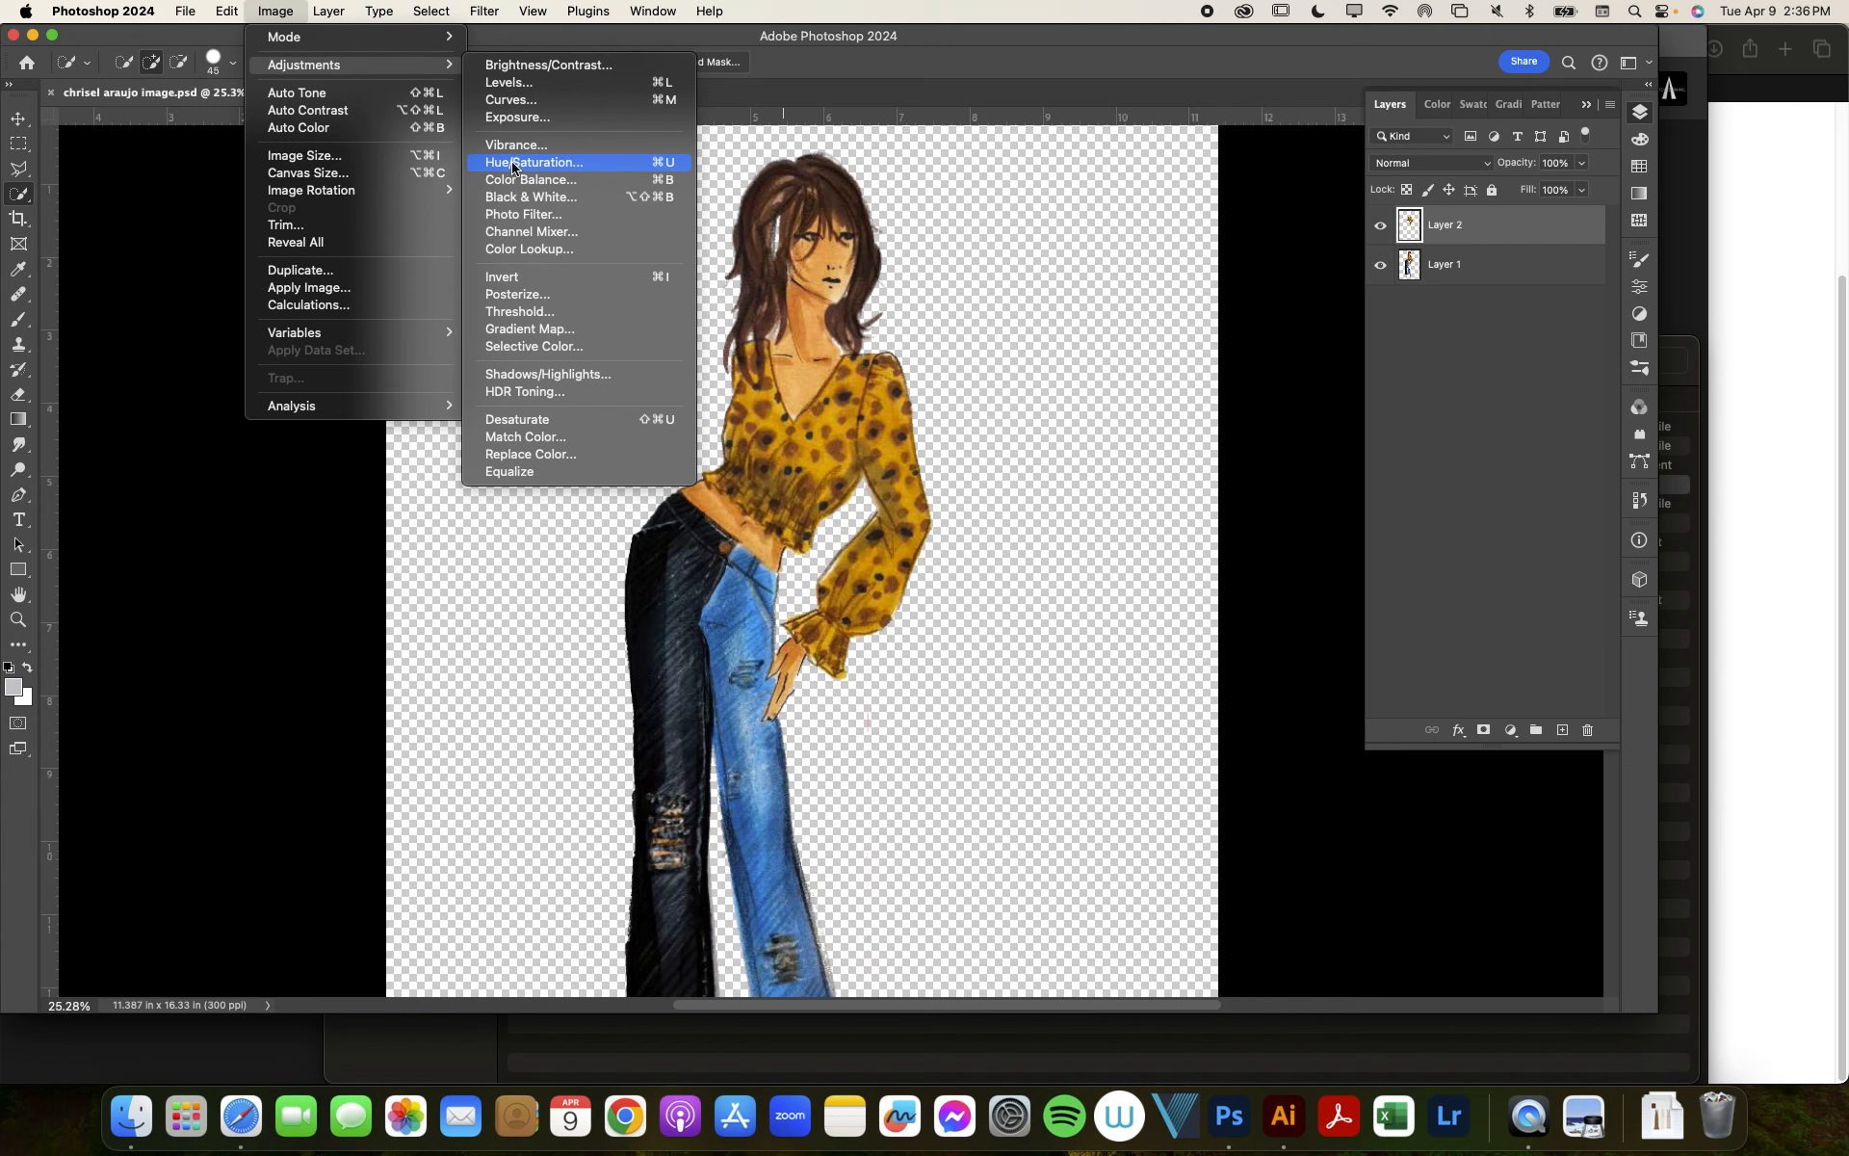
left_click(534, 162)
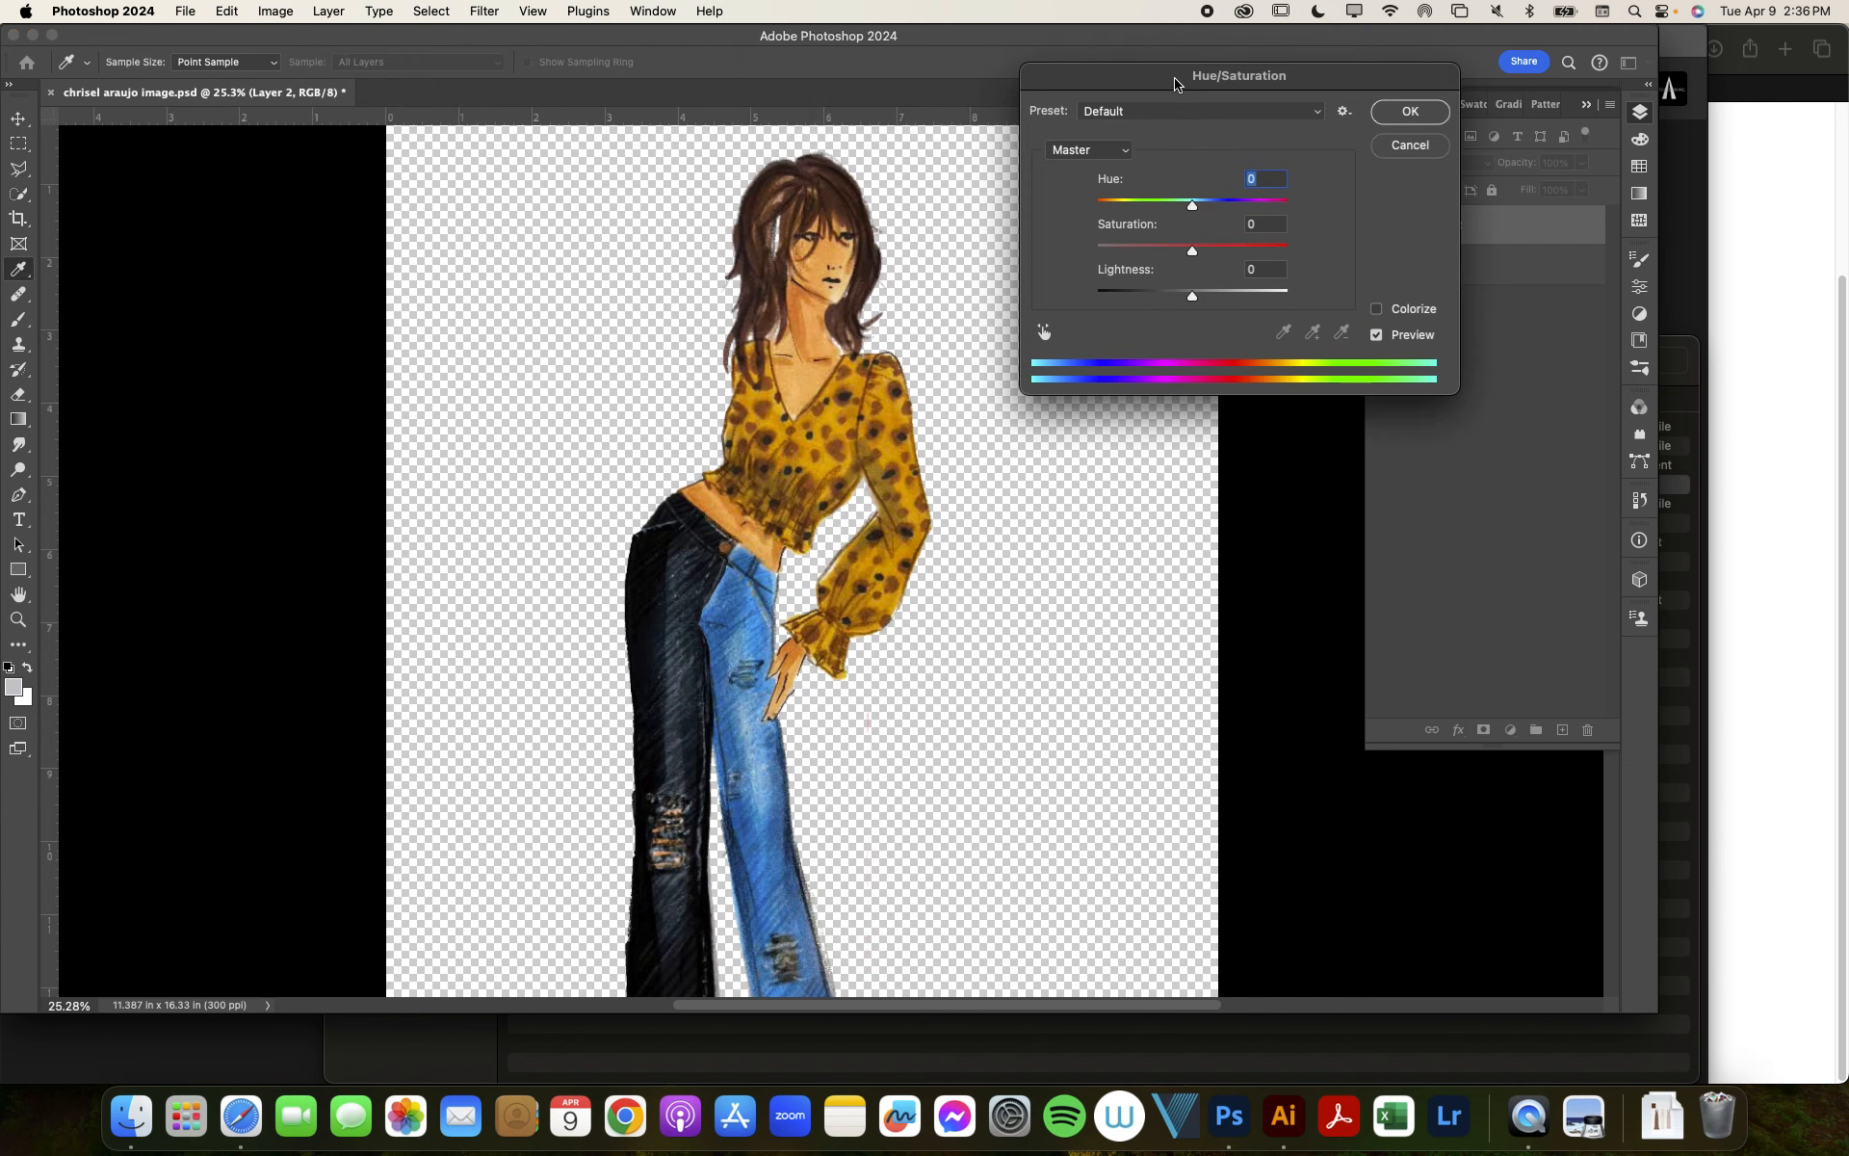
left_click_drag(1190, 202, 1180, 202)
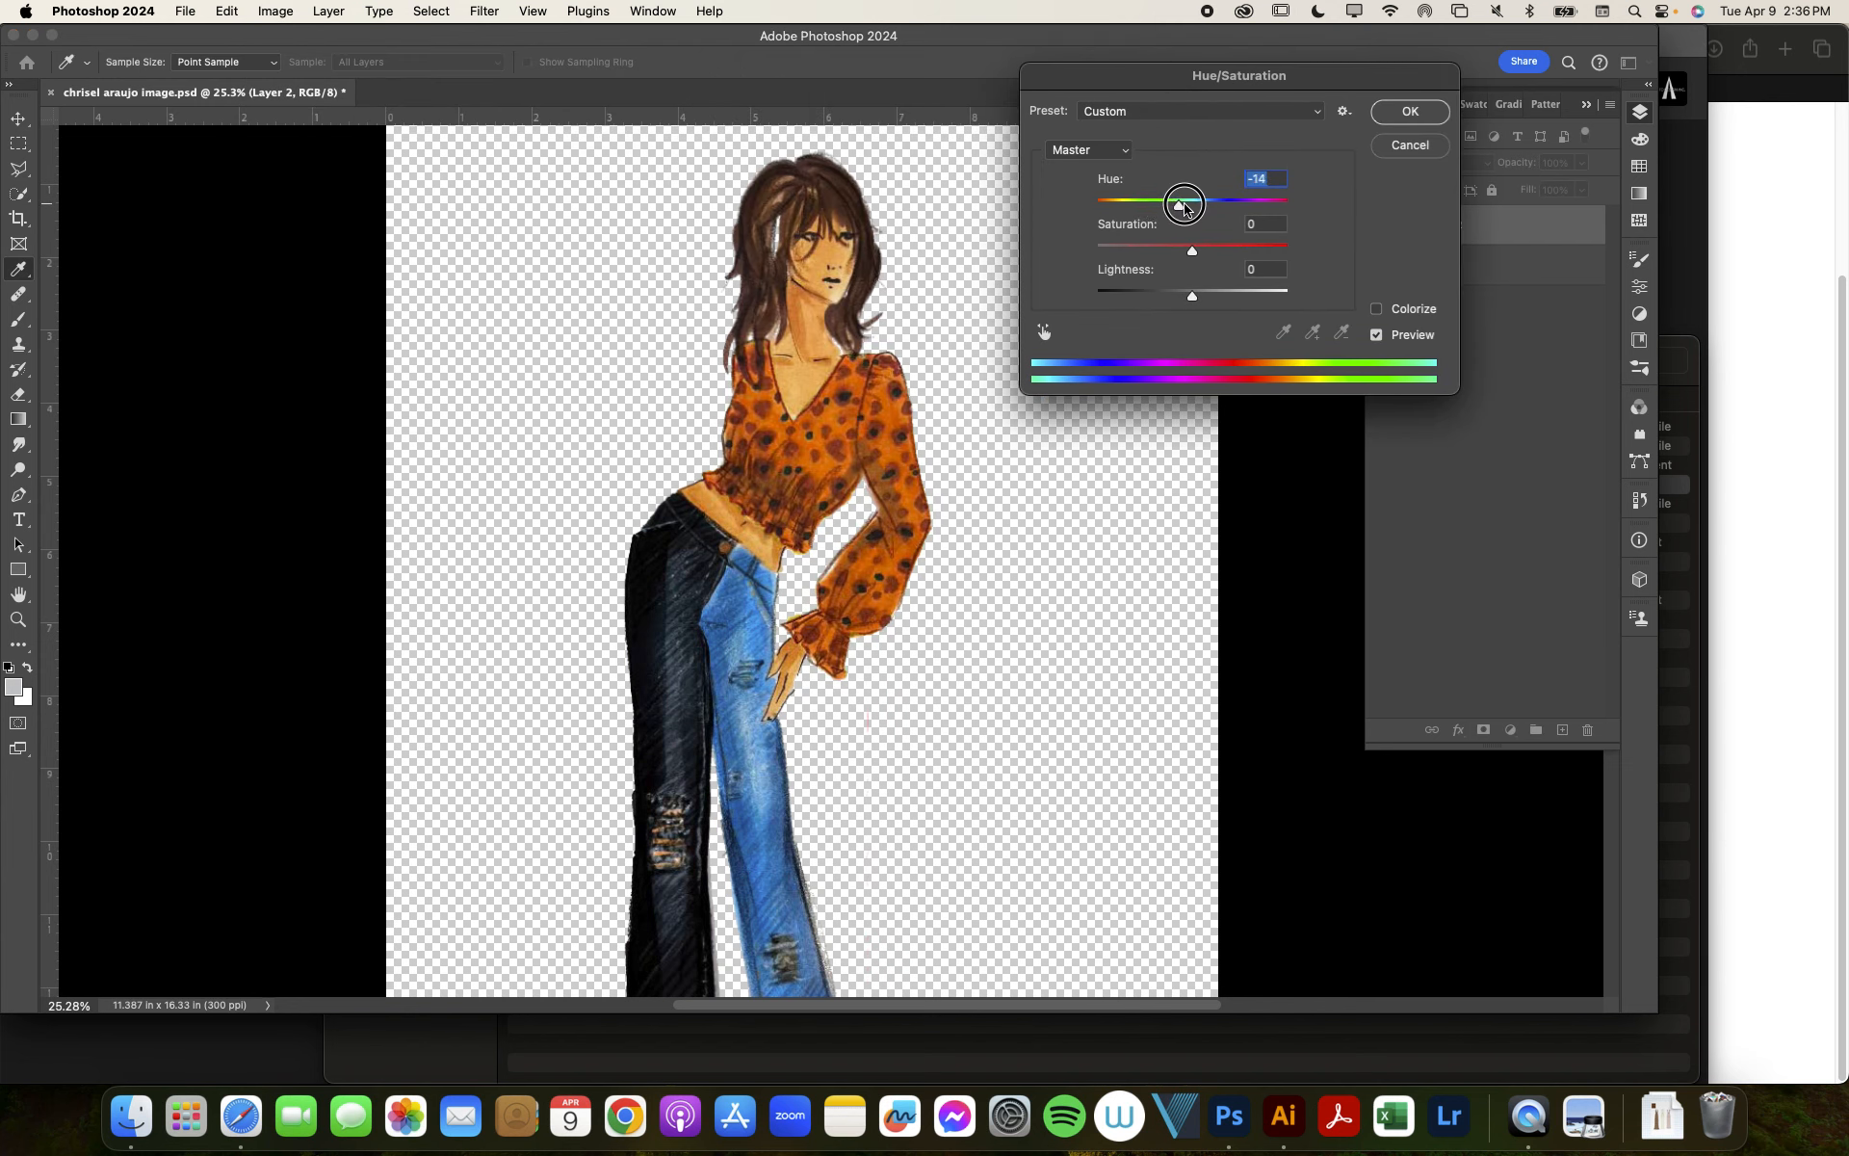
left_click_drag(1183, 199, 1169, 199)
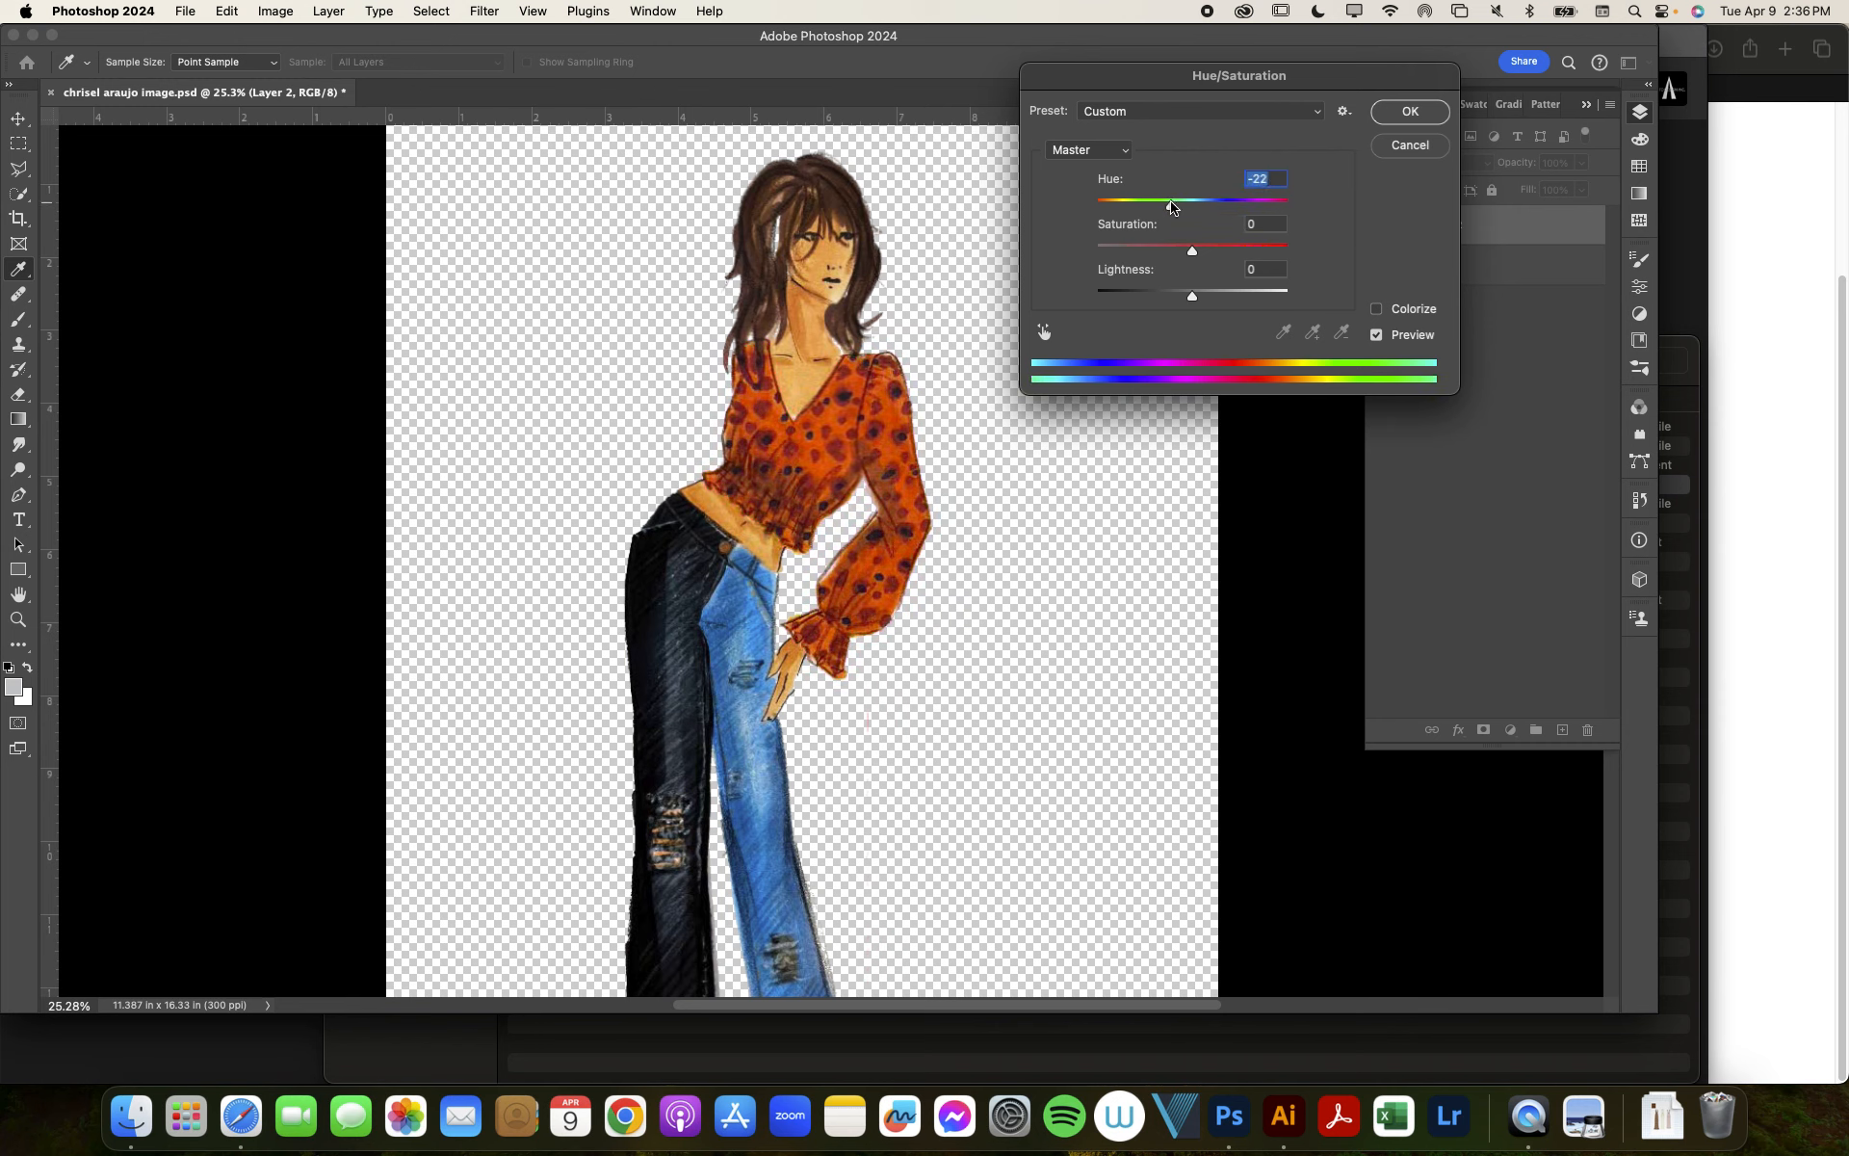
left_click_drag(1190, 248, 1121, 249)
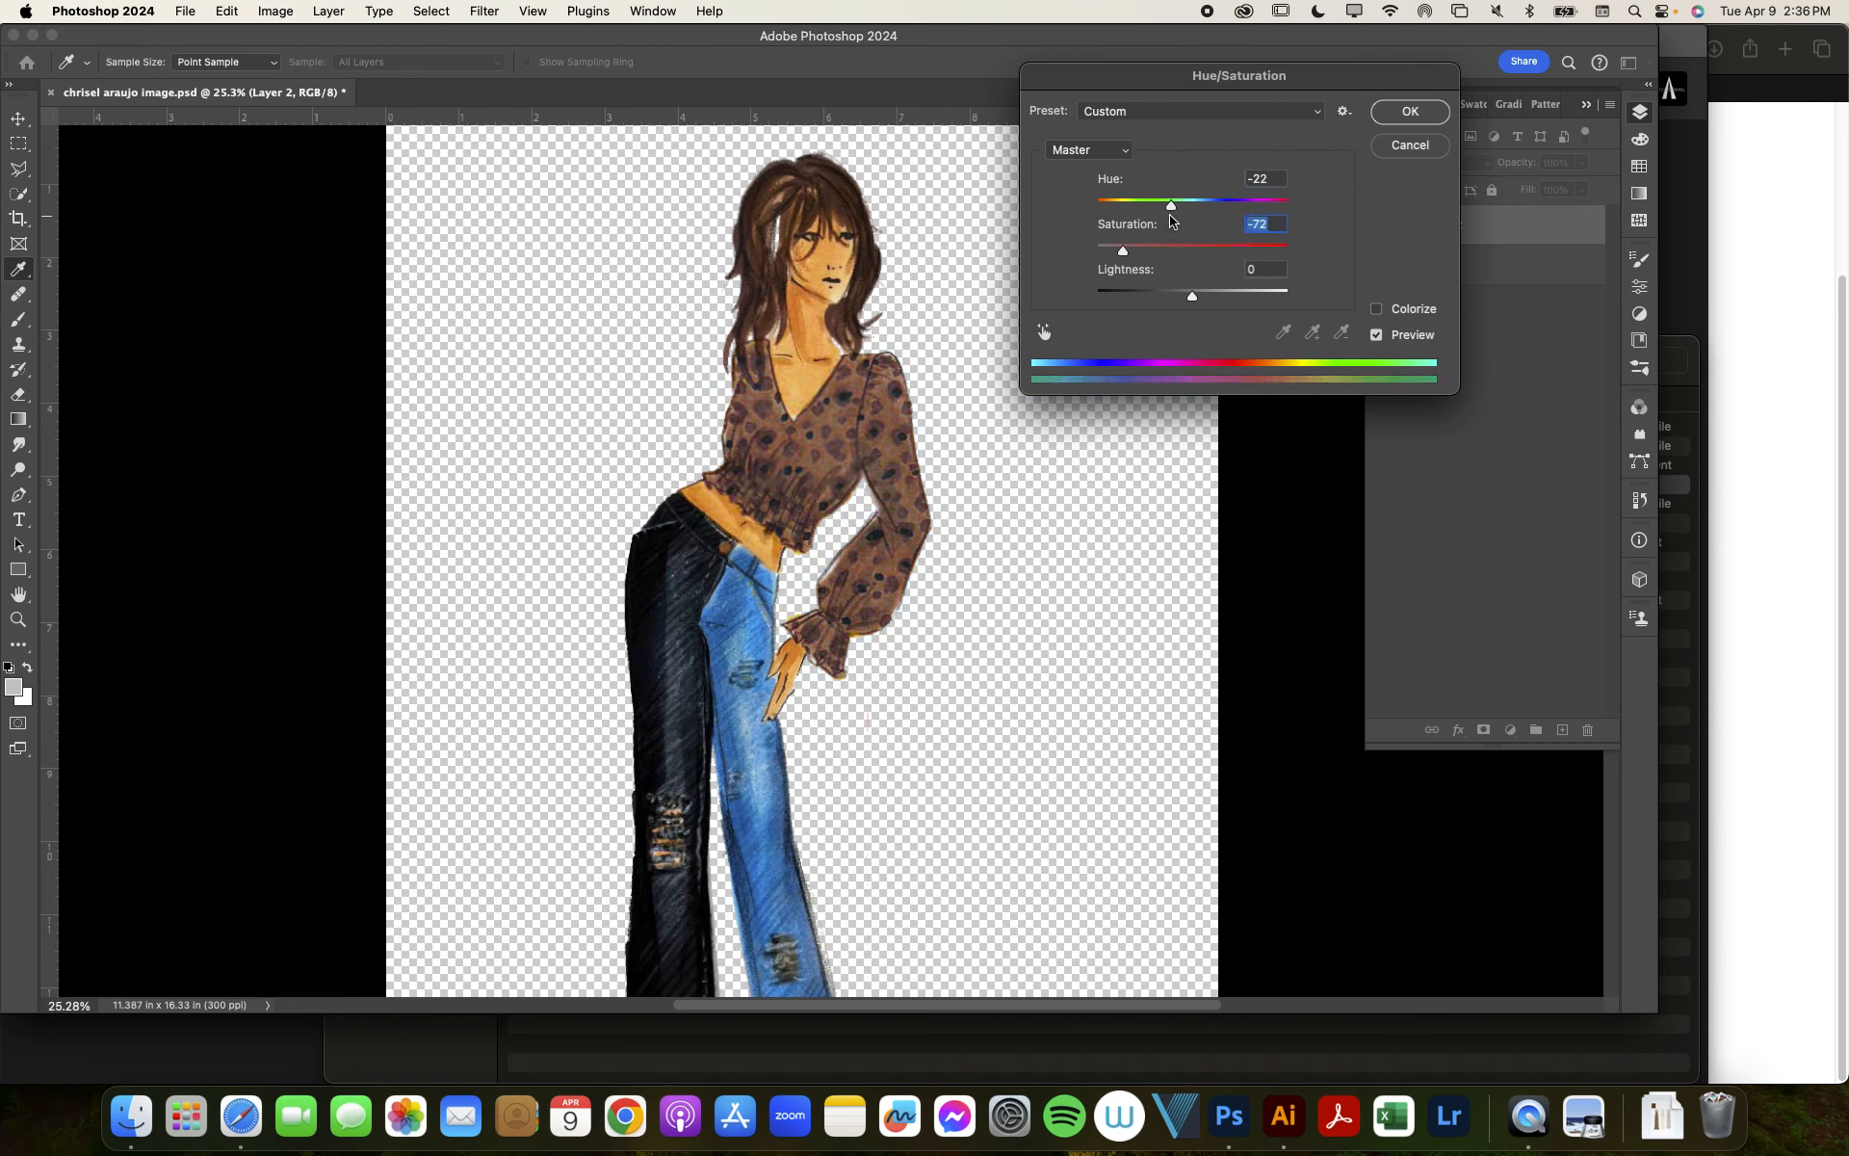
Step: Settle on Hue about +26 and Saturation about -42 to turn the top green, and apply it
left_click_drag(1169, 205, 1090, 204)
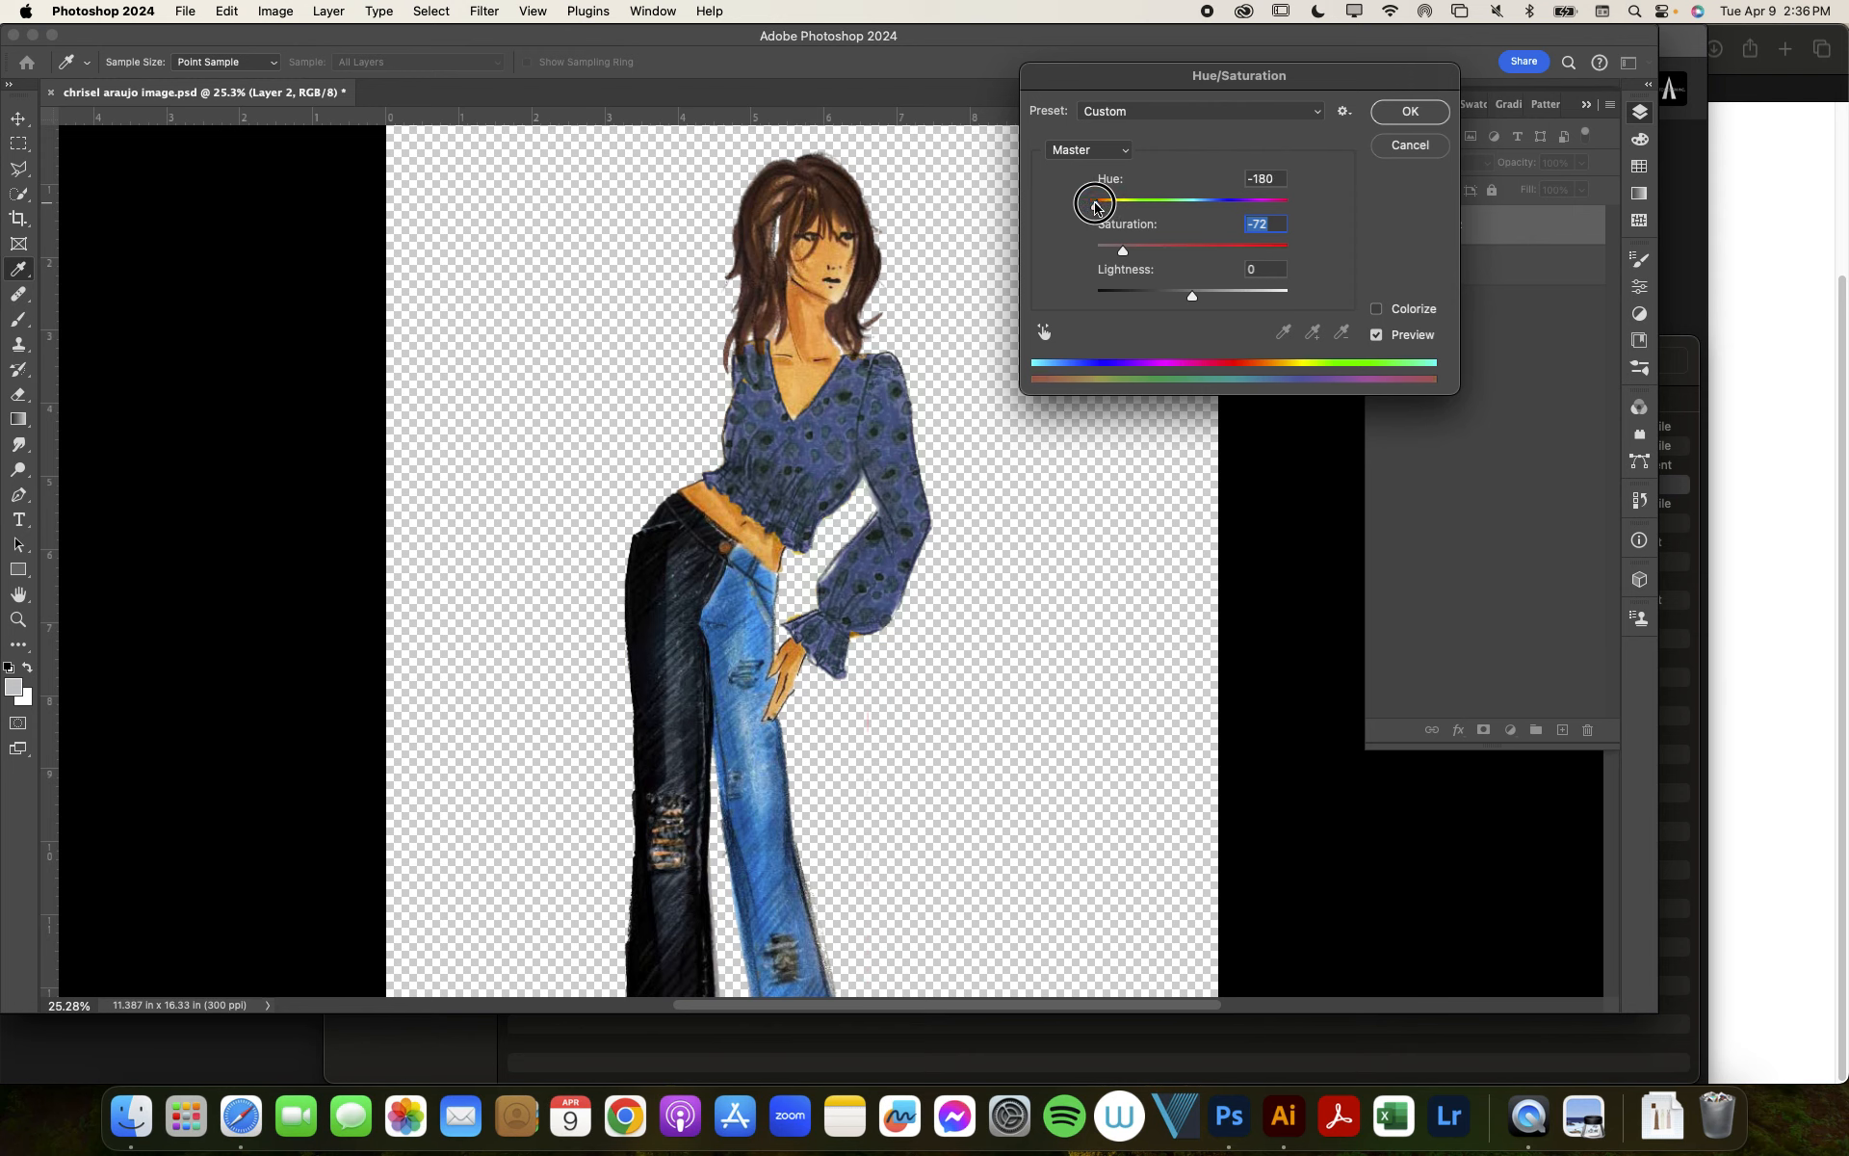
left_click_drag(1094, 200, 1215, 200)
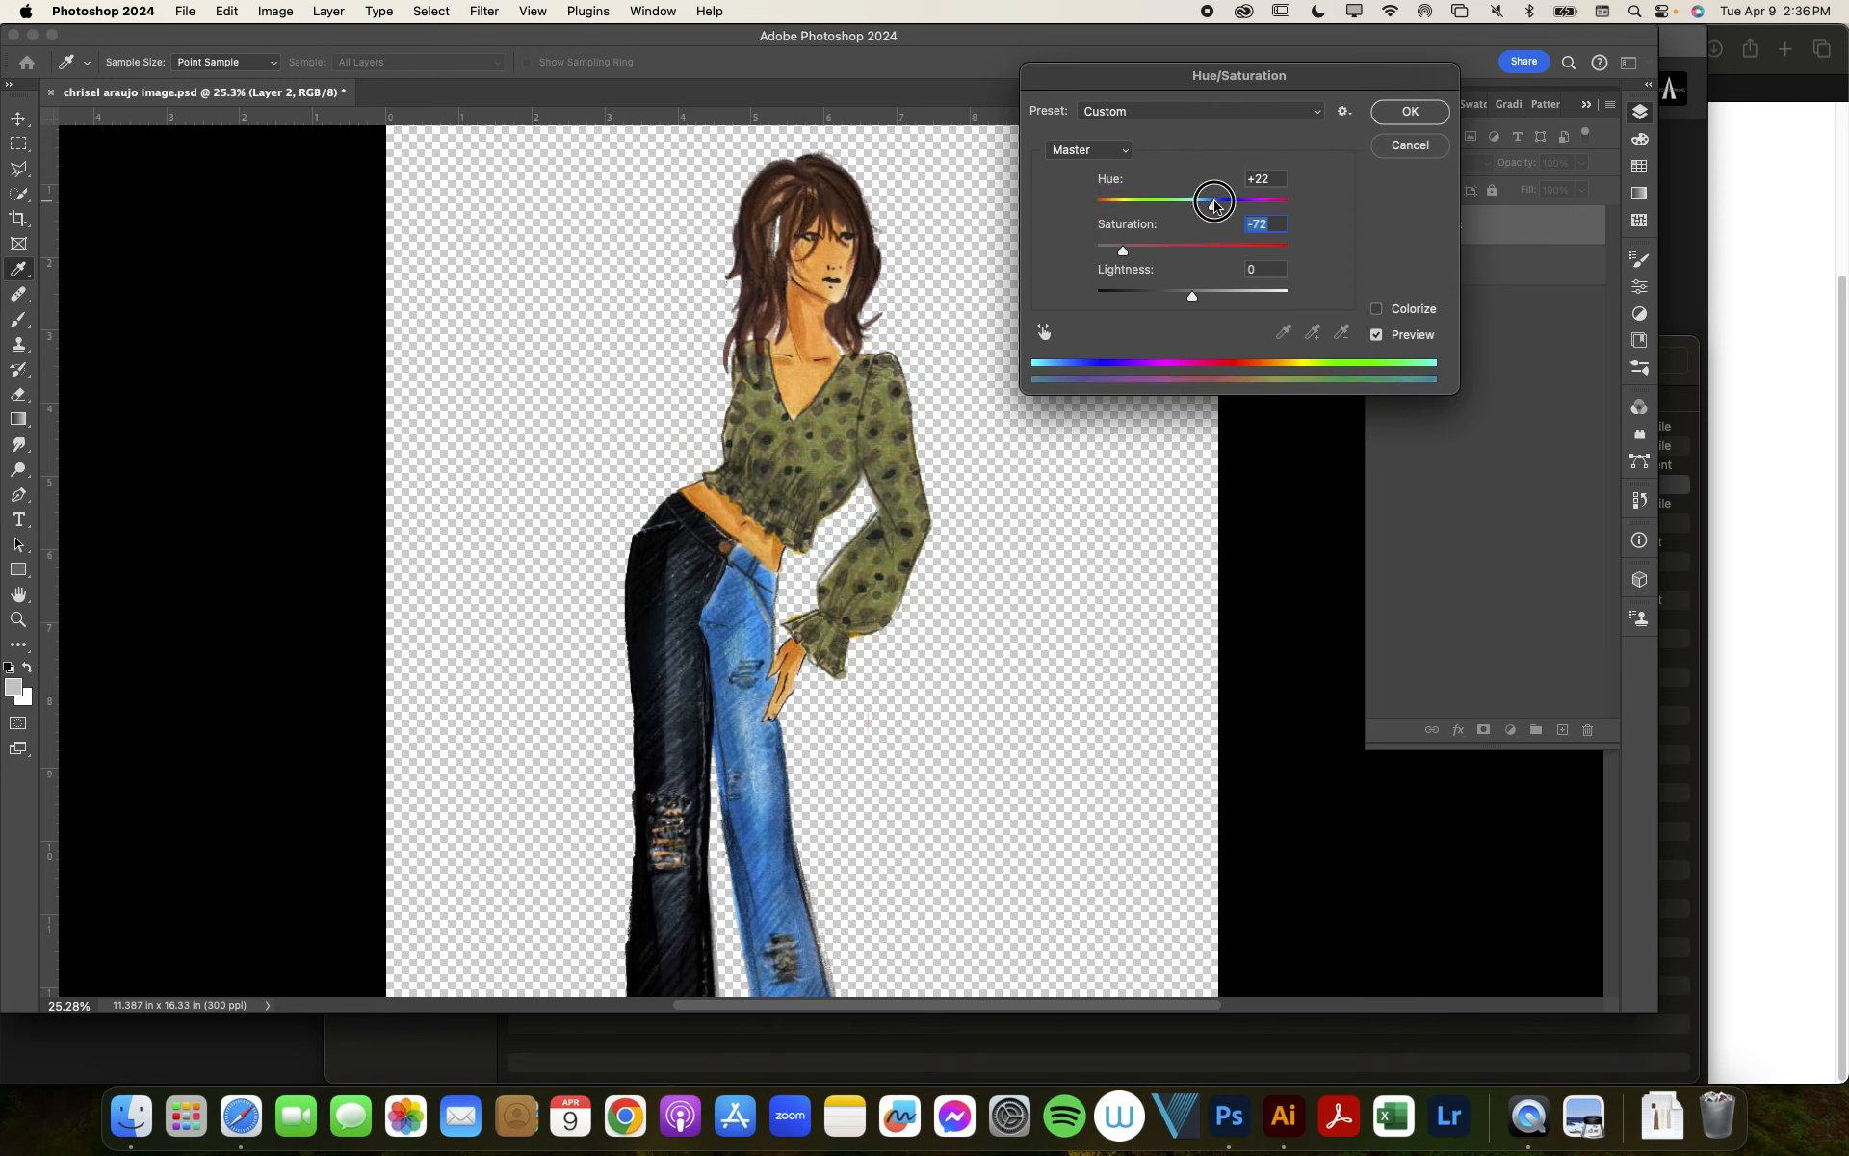
left_click_drag(1121, 249, 1161, 249)
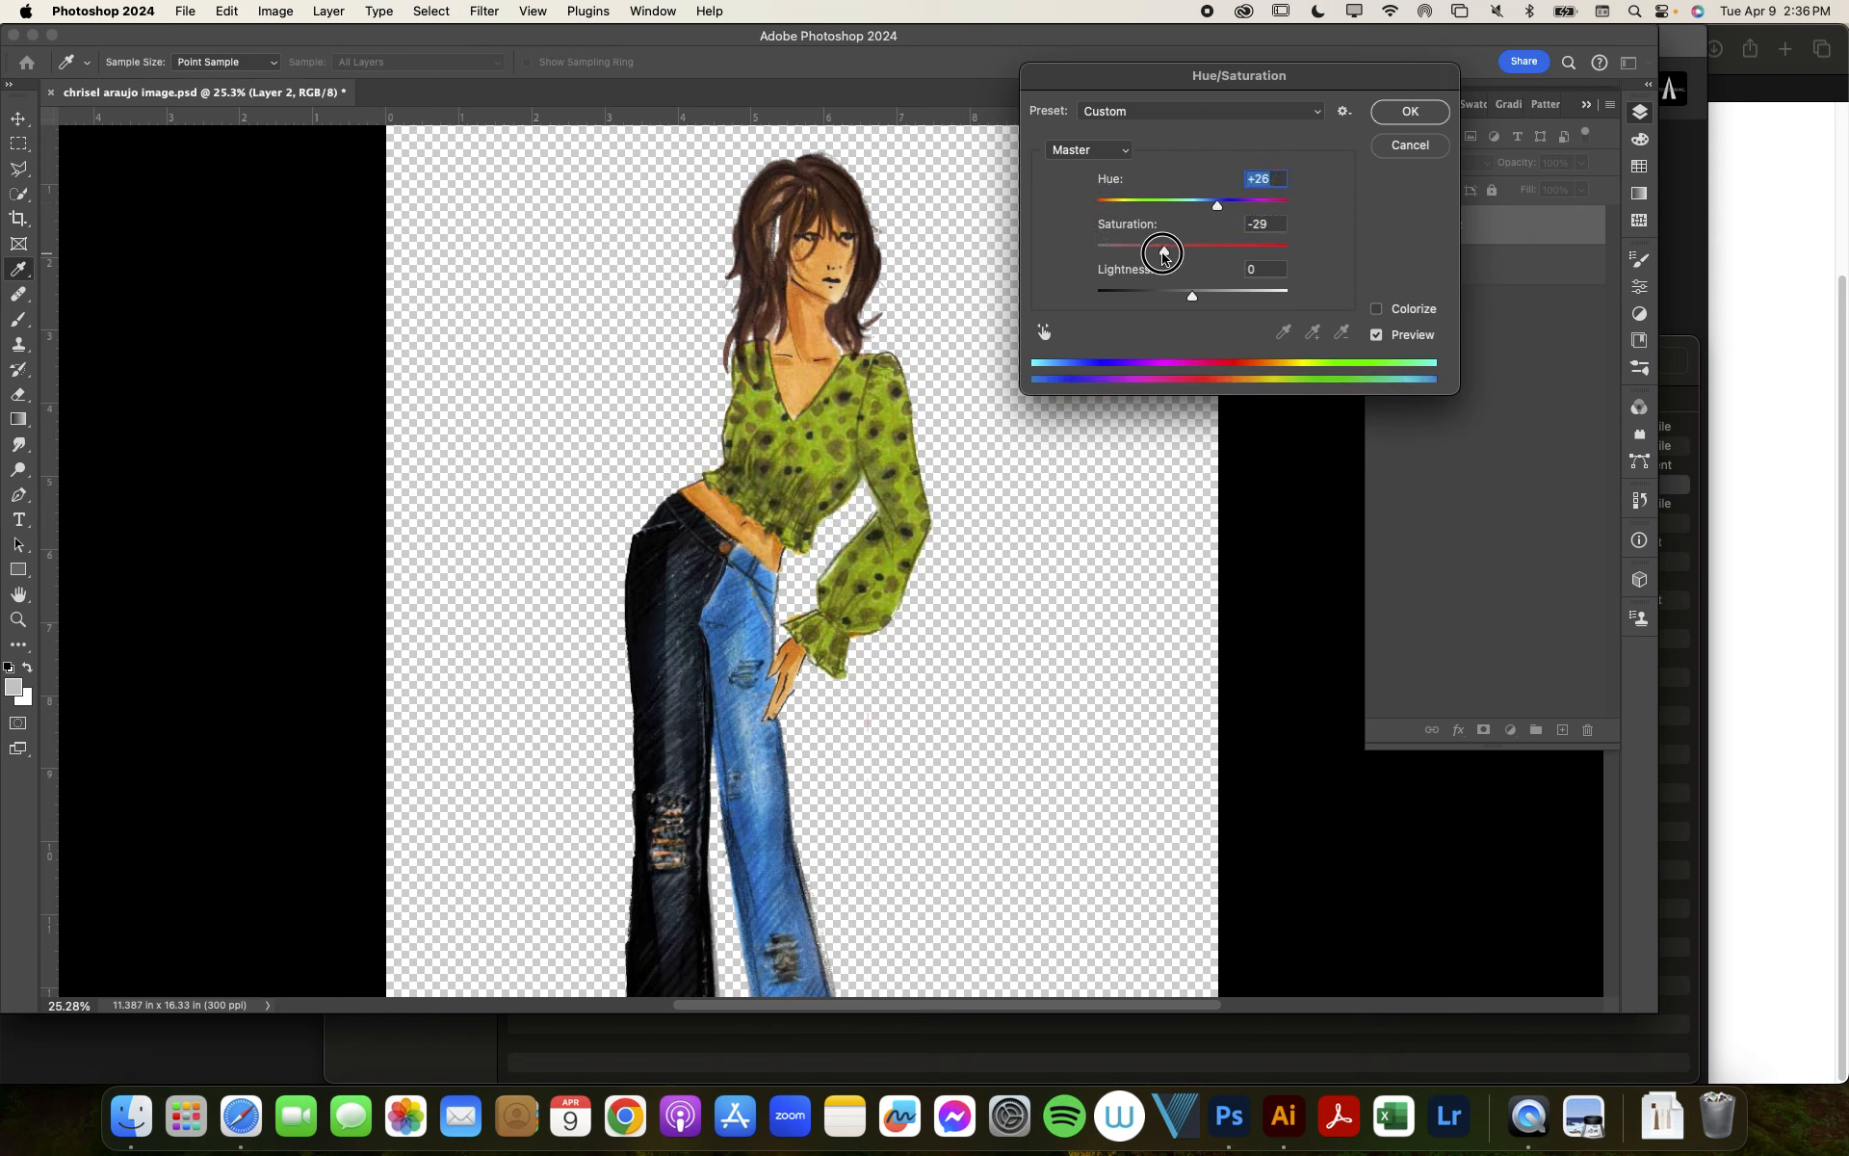
left_click_drag(1216, 250, 1152, 250)
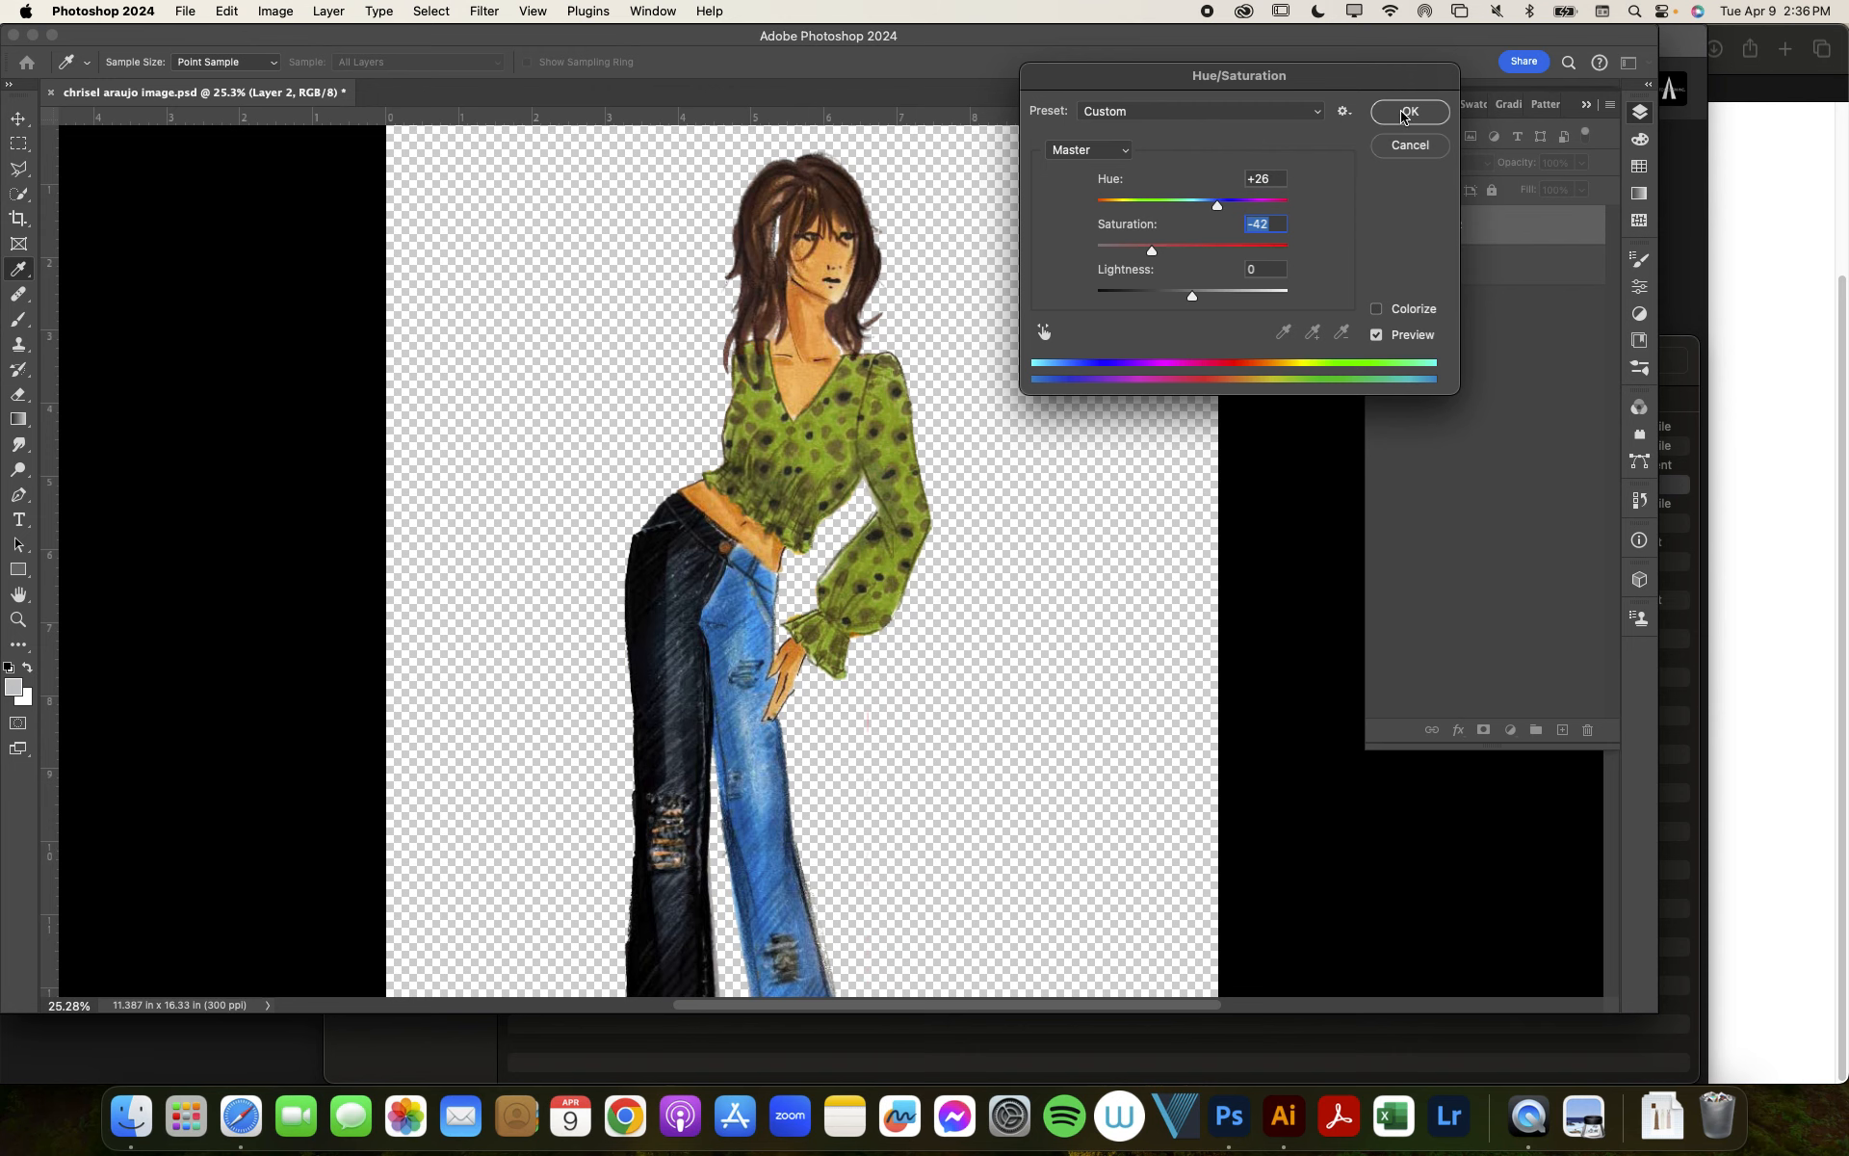
left_click(1408, 111)
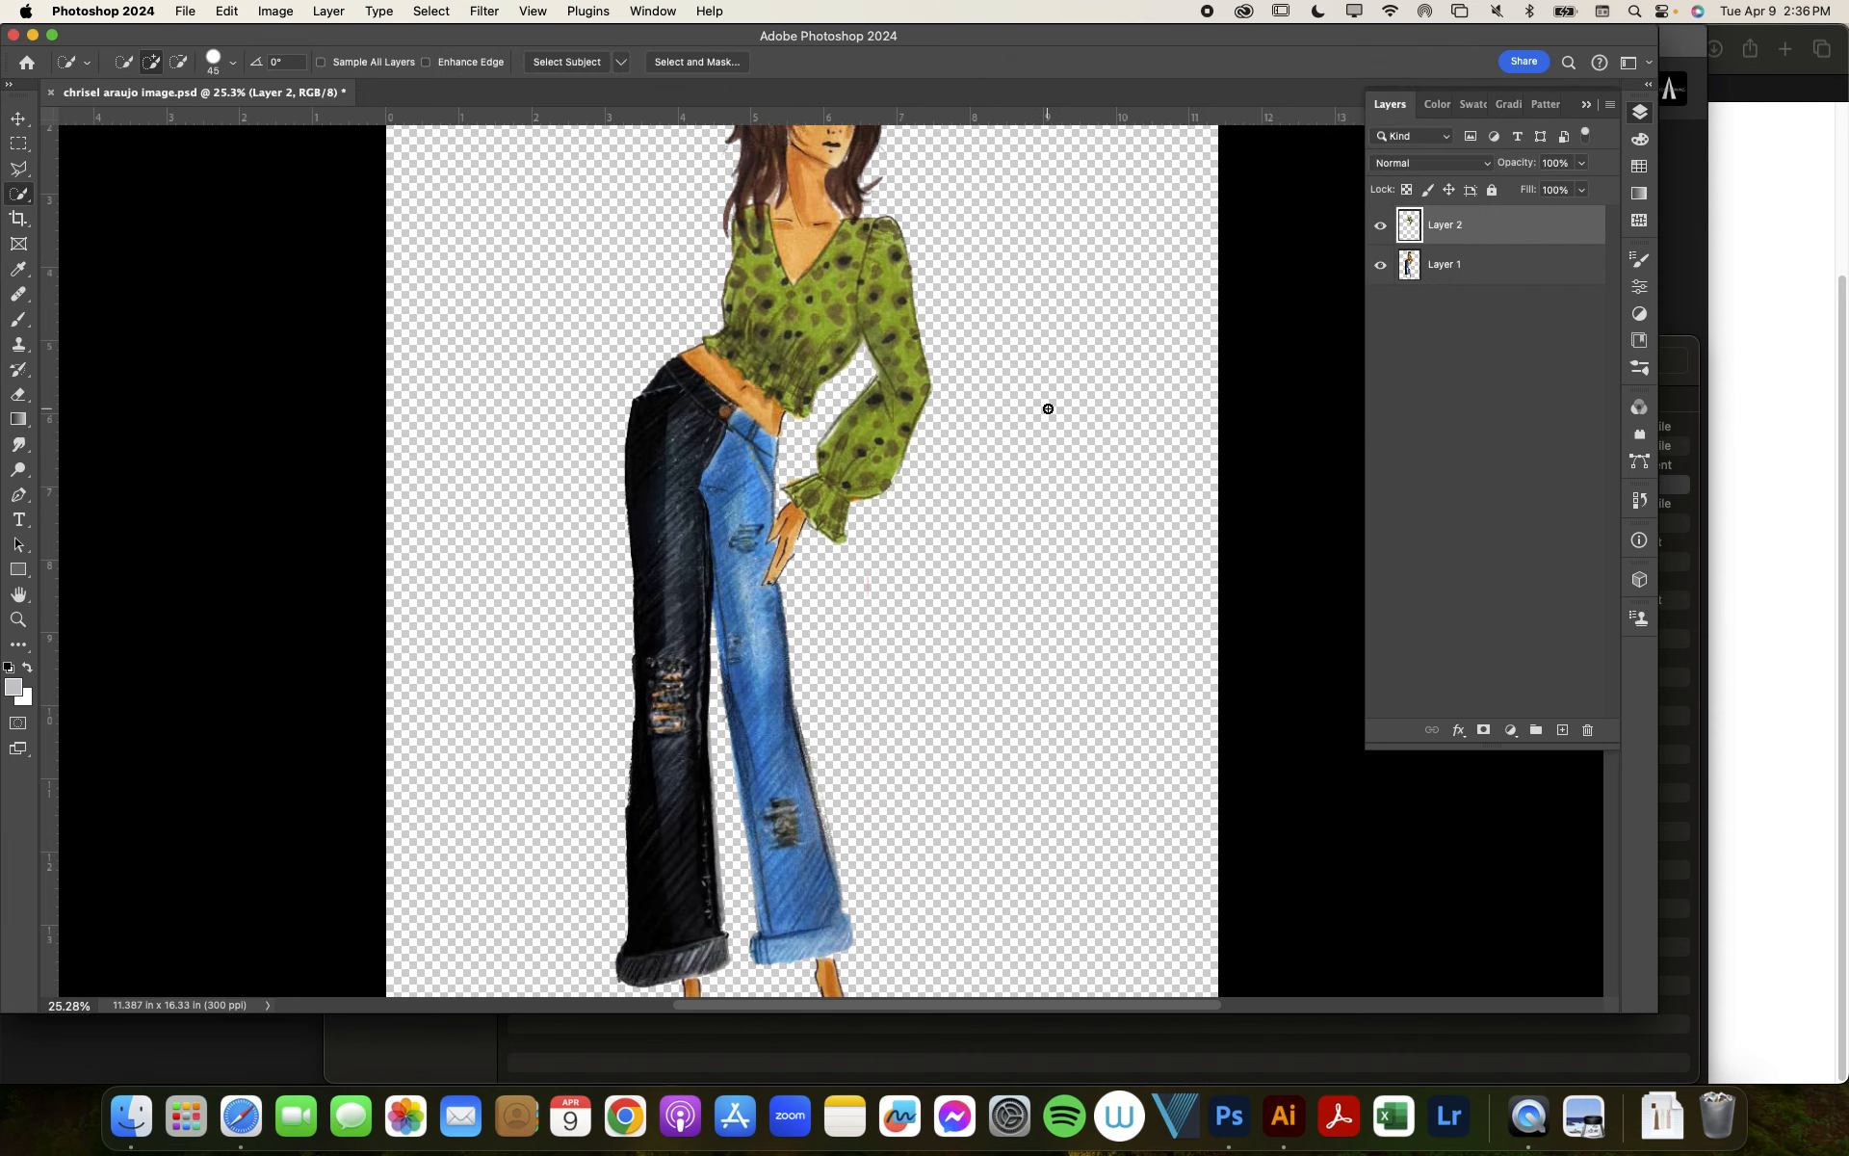